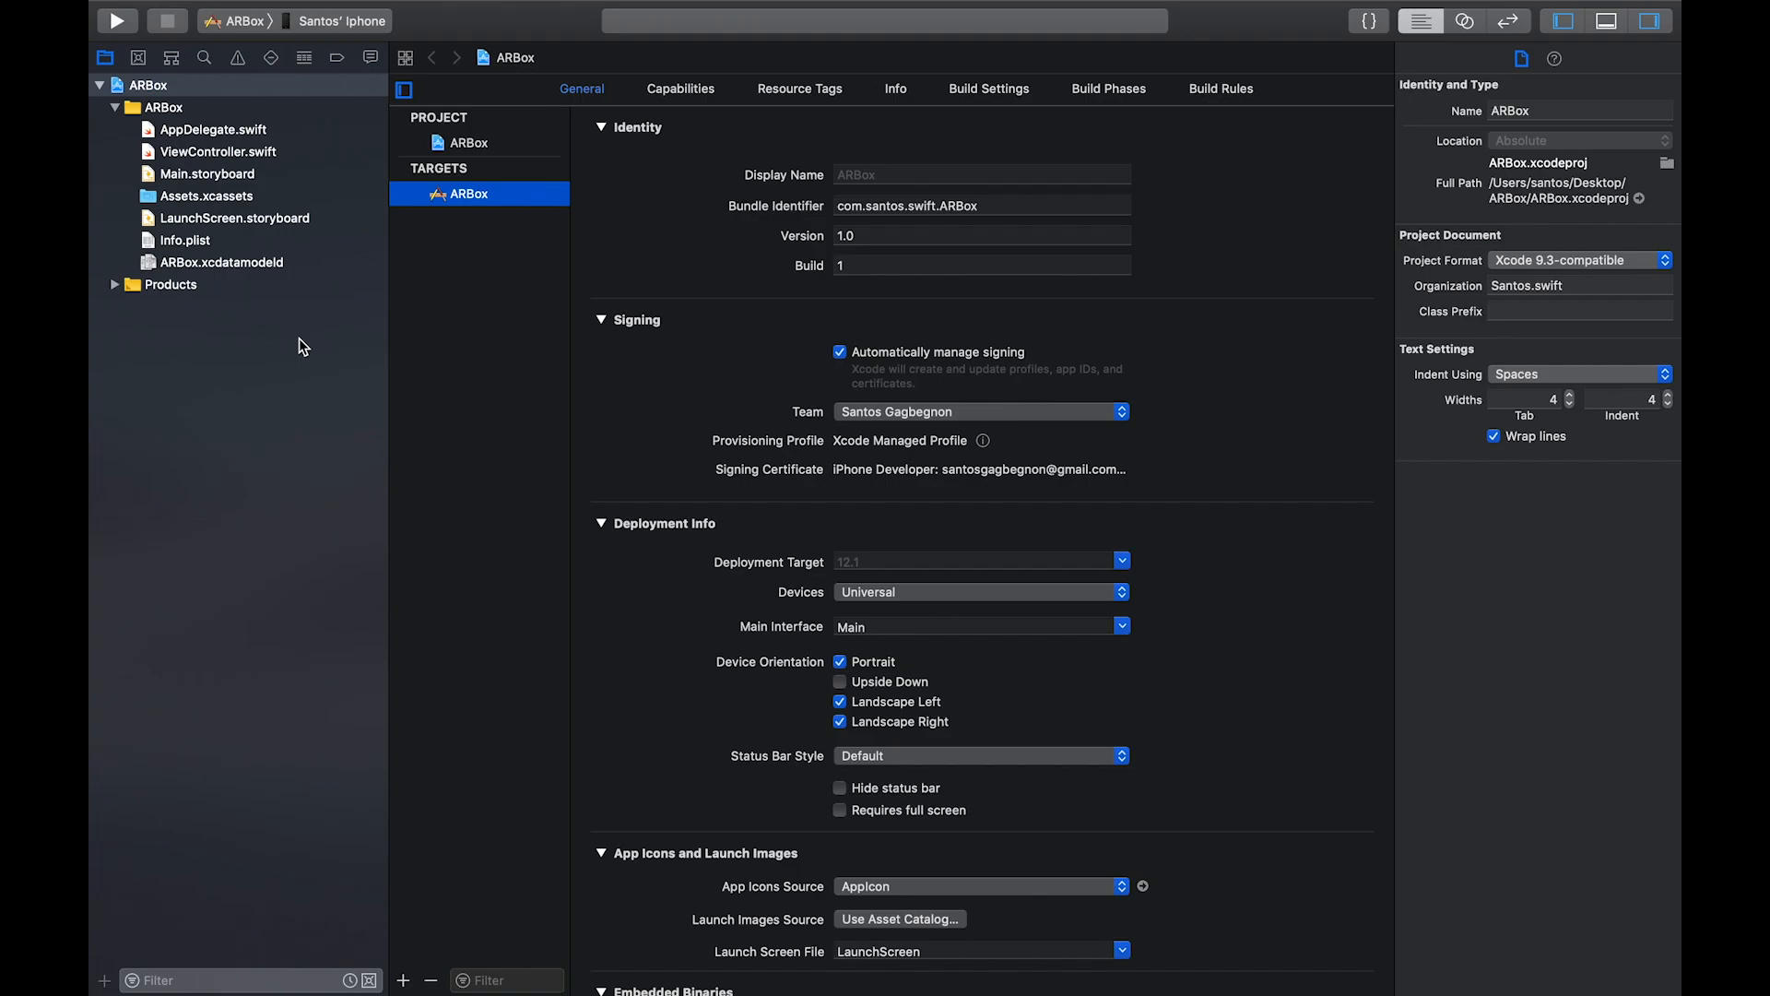
{"action": "mouse_move", "coordinate": [228, 273]}
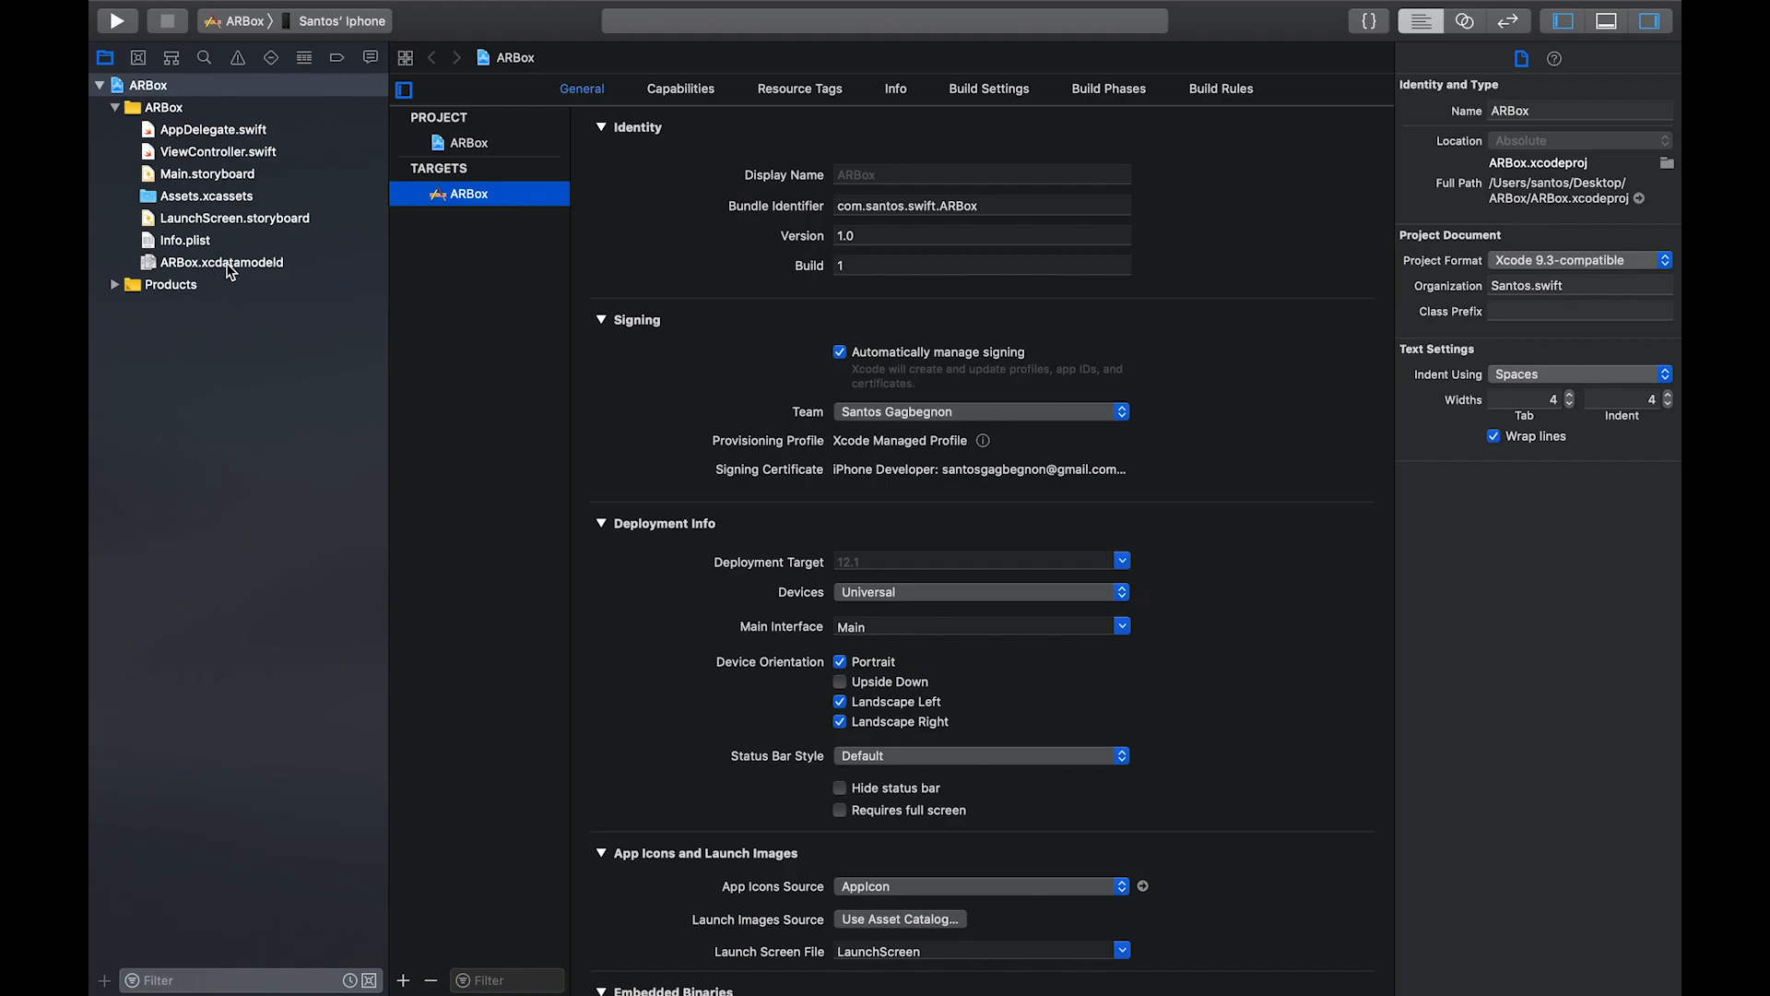
Show the ARBox Info.plist in the property list editor
{"action": "left_click", "coordinate": [184, 240]}
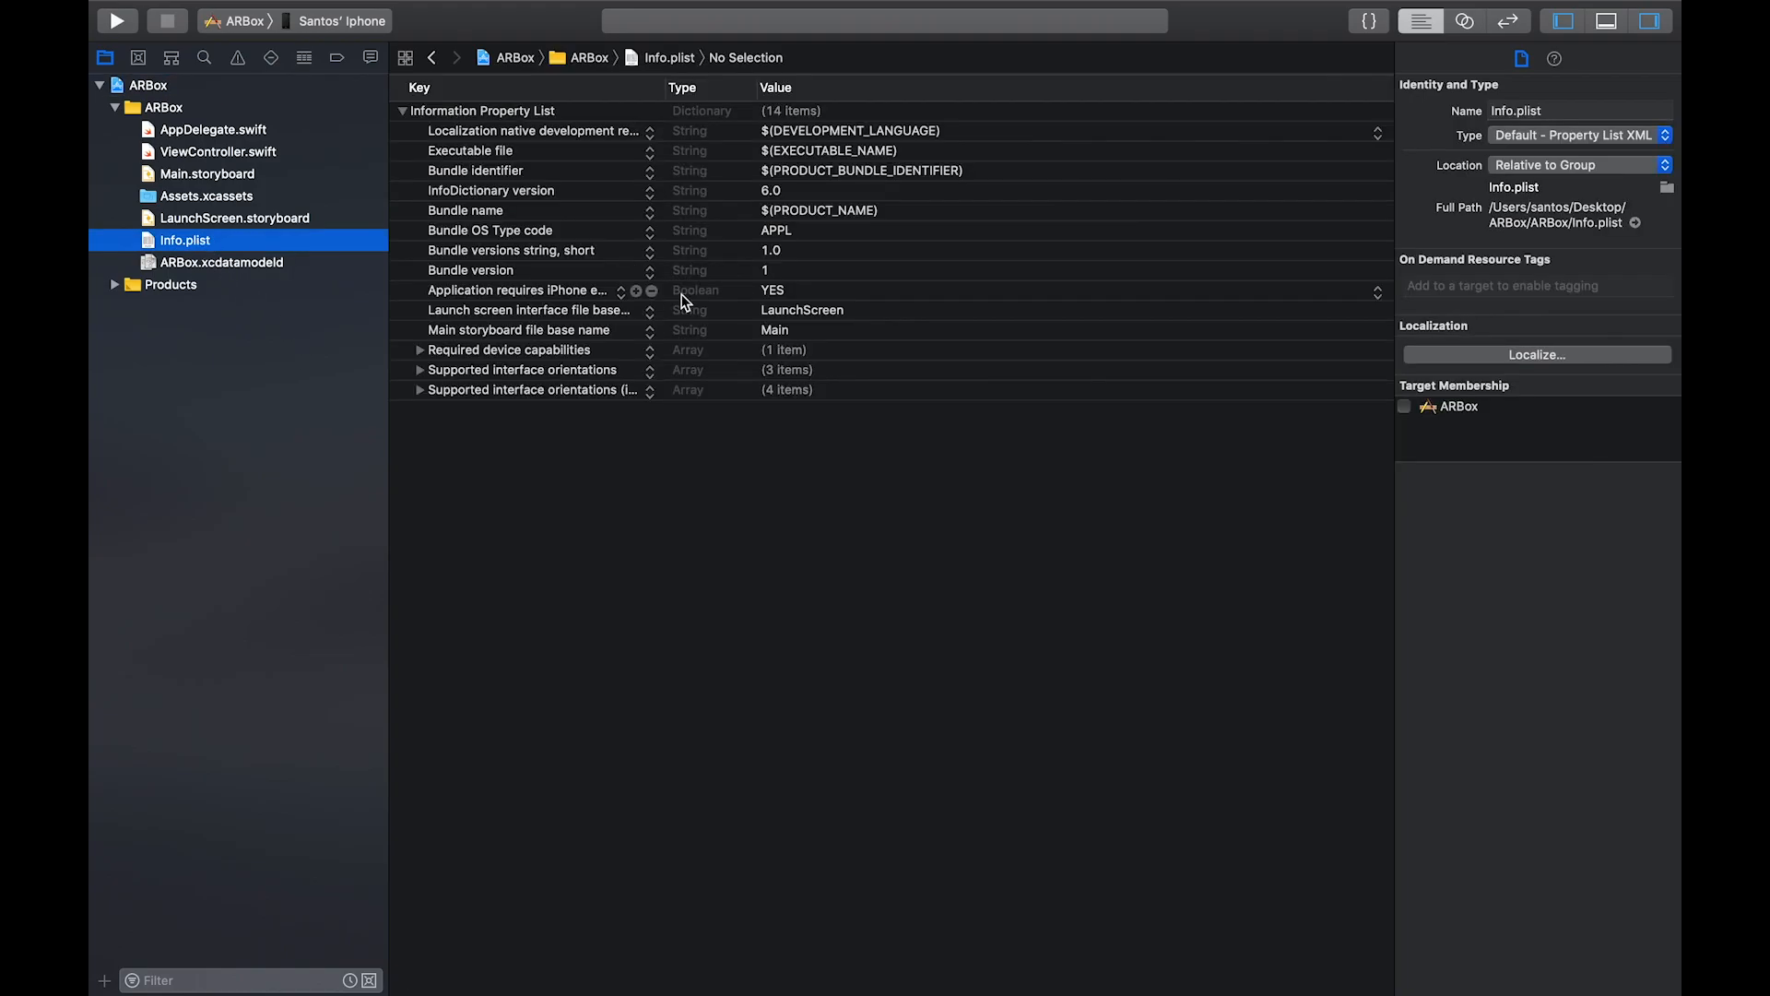
{"action": "mouse_move", "coordinate": [643, 122]}
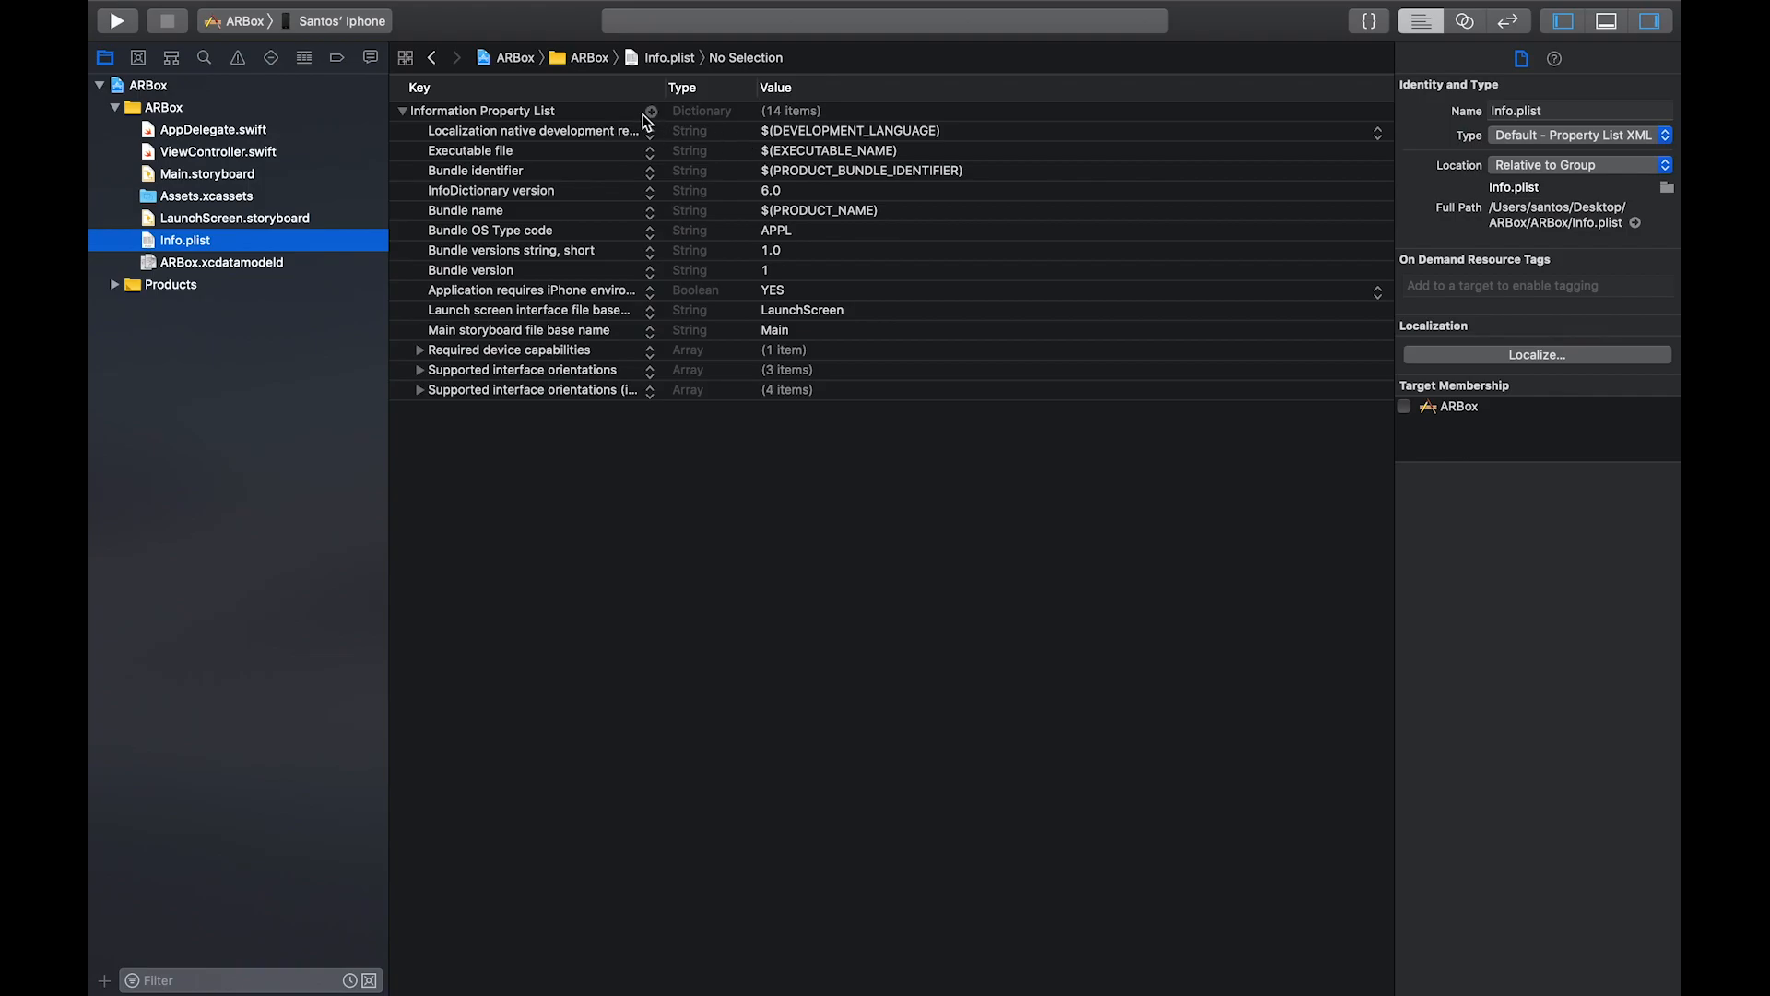
Add Privacy - Camera Usage Description with value 'We need it for augmented reality!'
{"action": "left_click", "coordinate": [651, 110]}
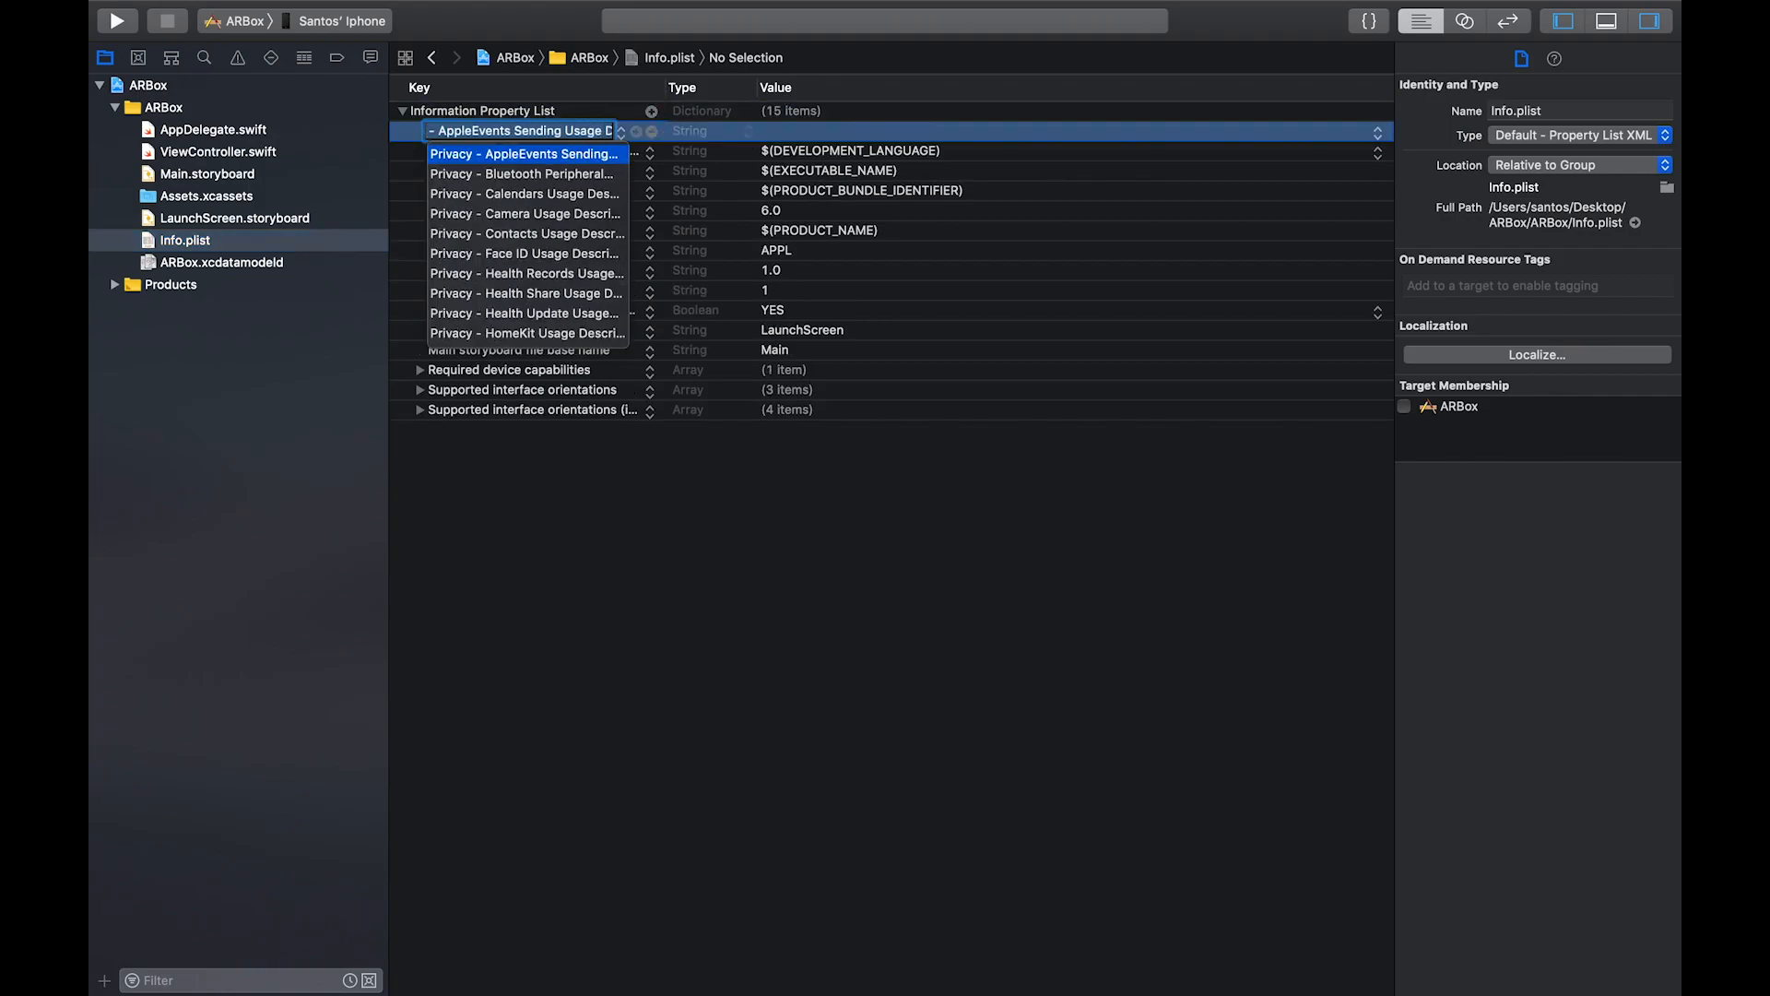
{"action": "left_click", "coordinate": [526, 214]}
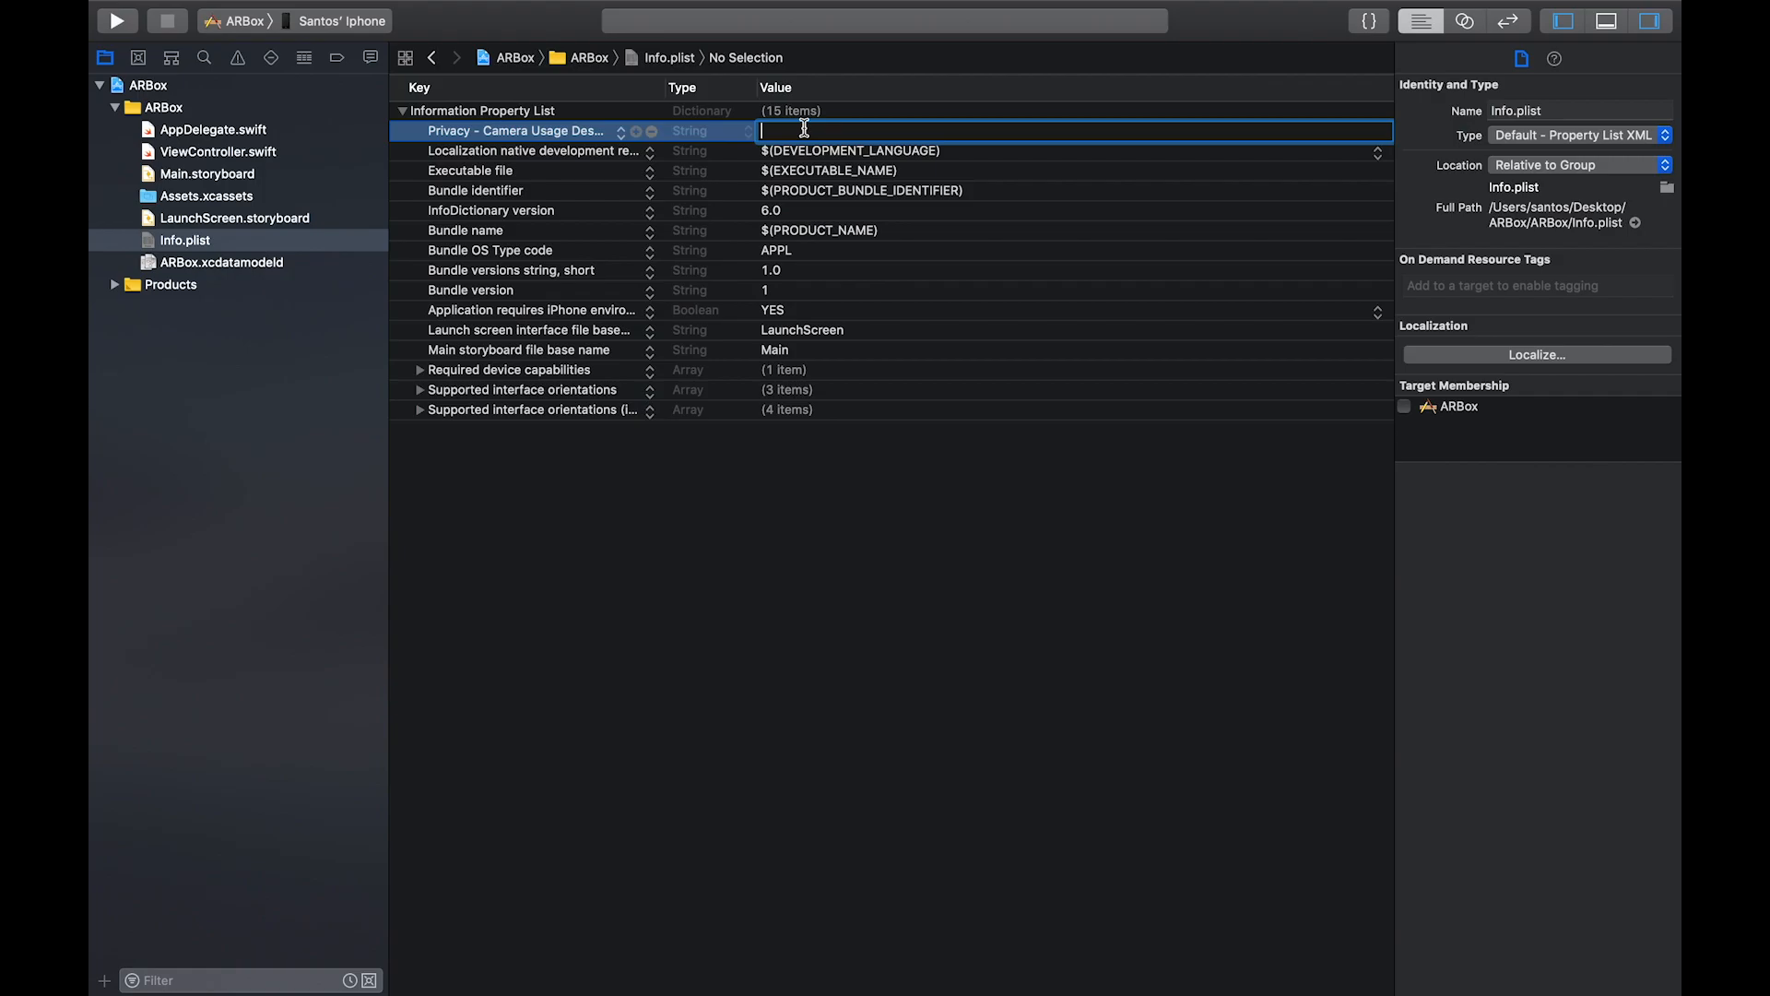
{"action": "type", "text": "We need it for"}
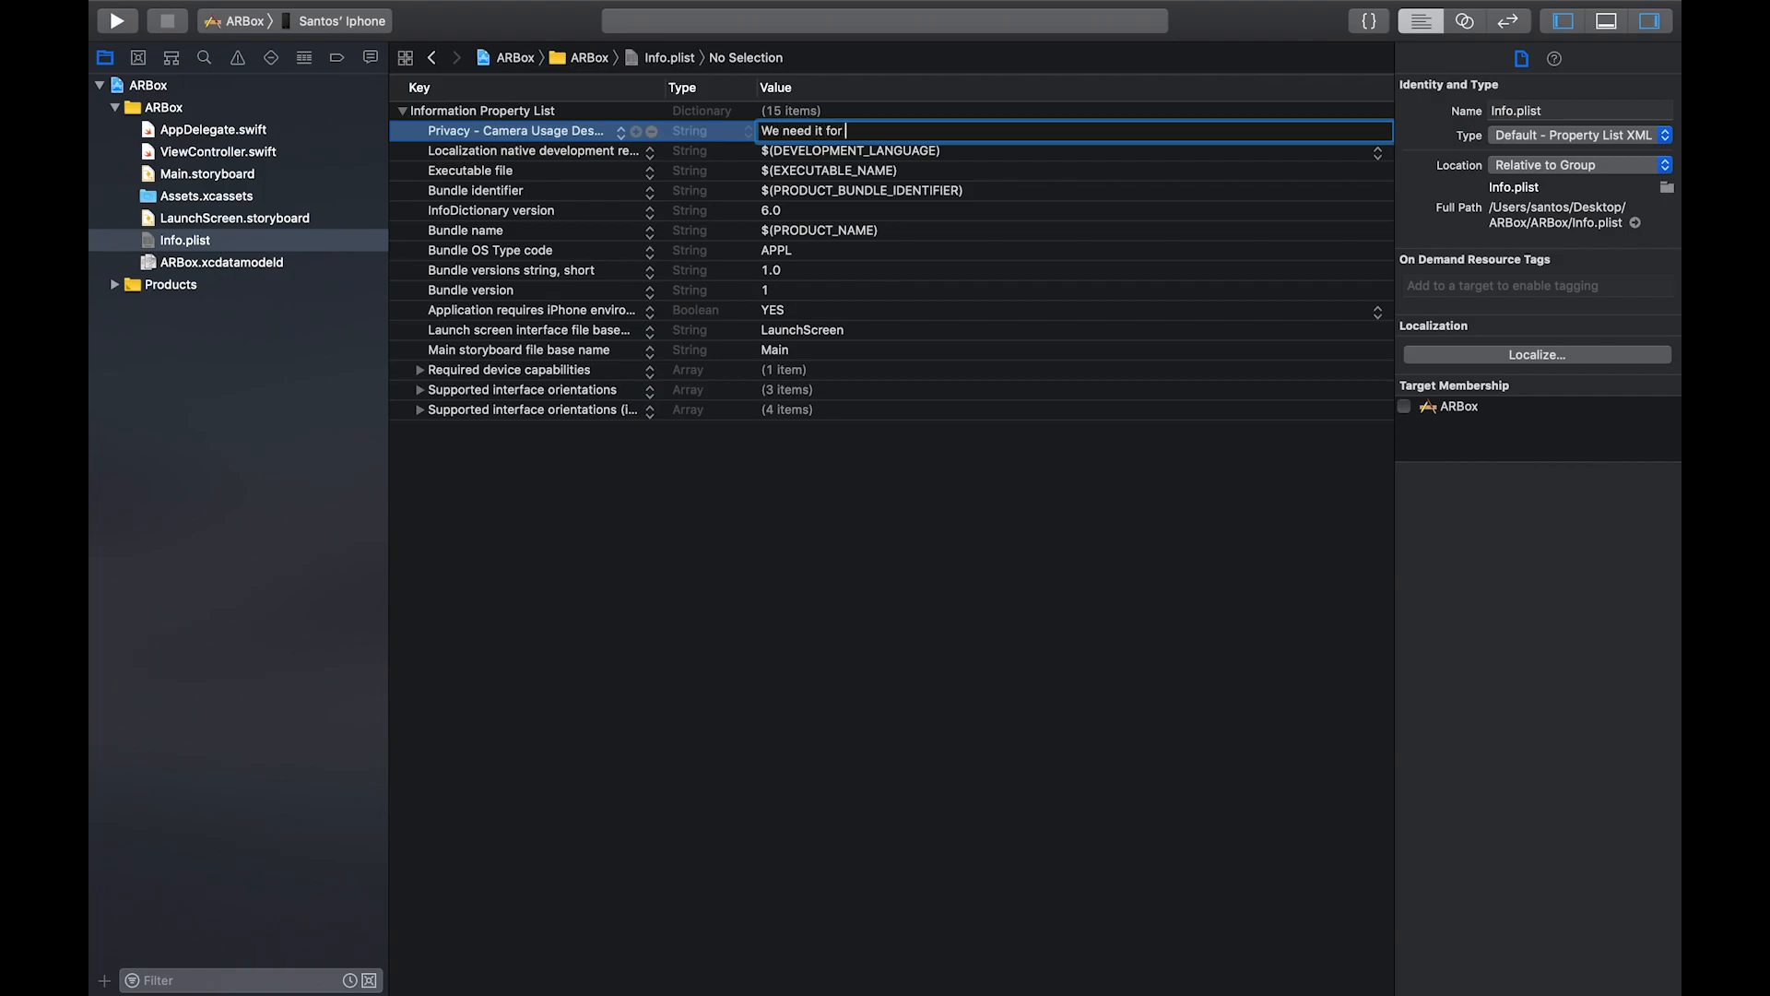
{"action": "type", "text": "augmented rea"}
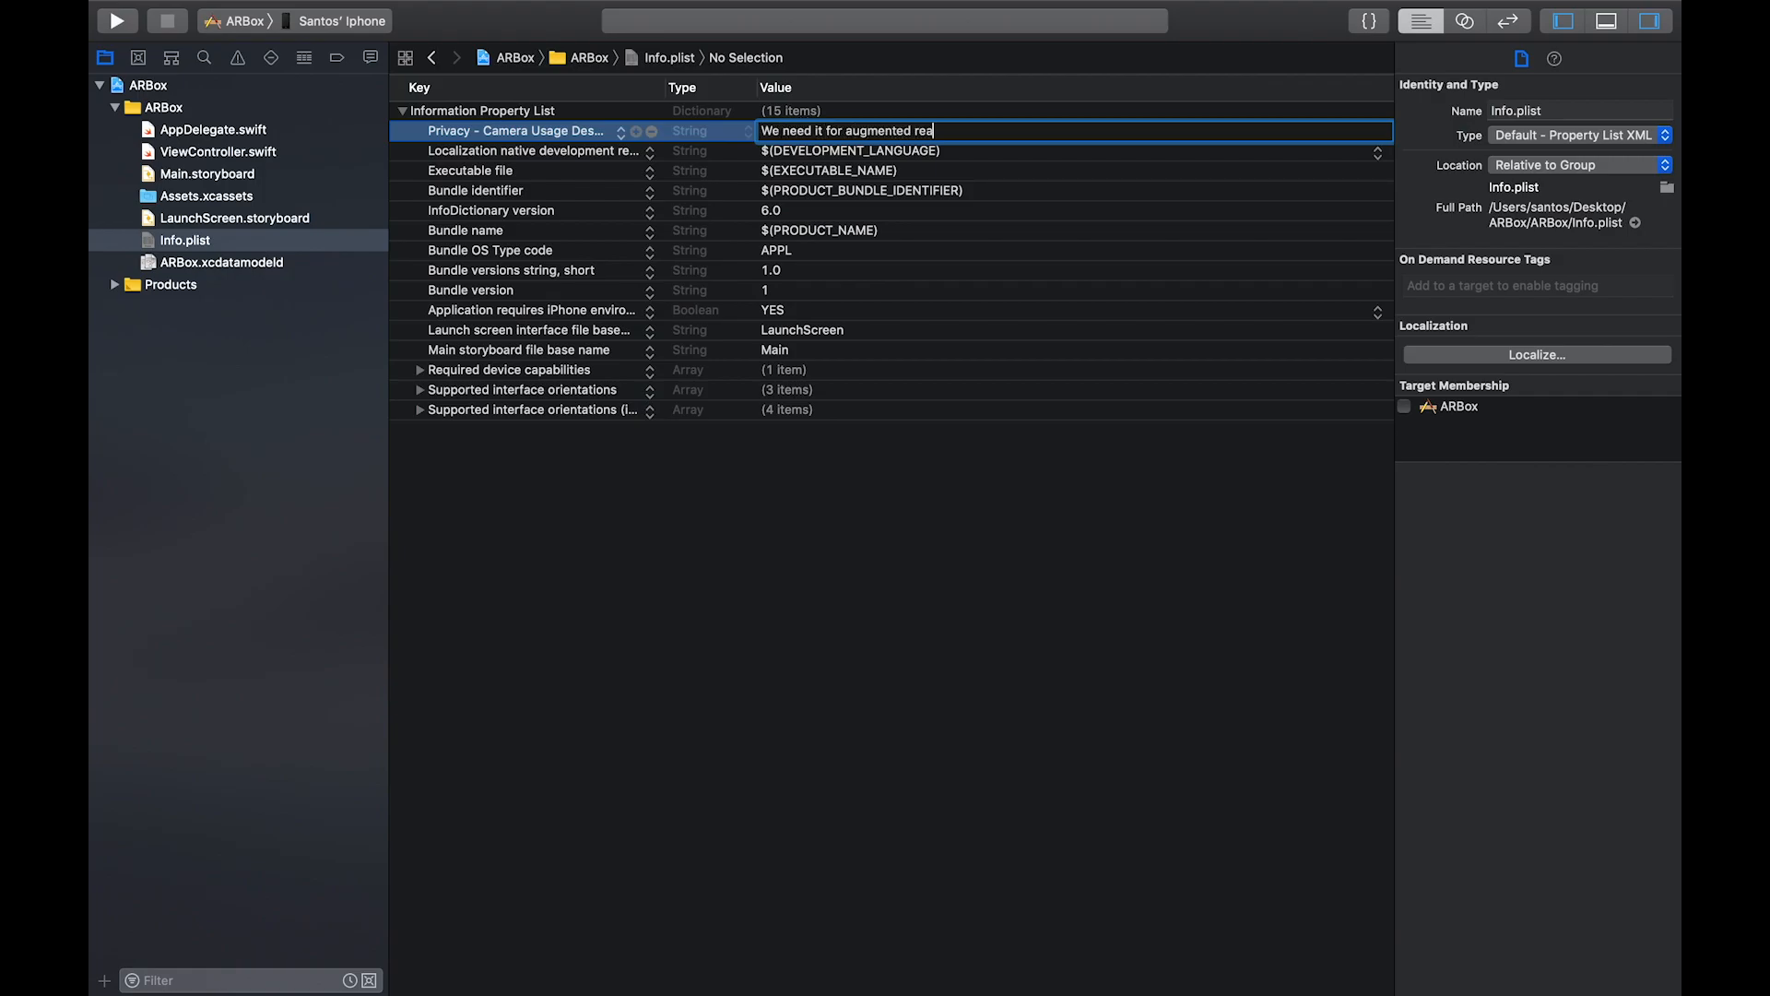
{"action": "type", "text": "lity!"}
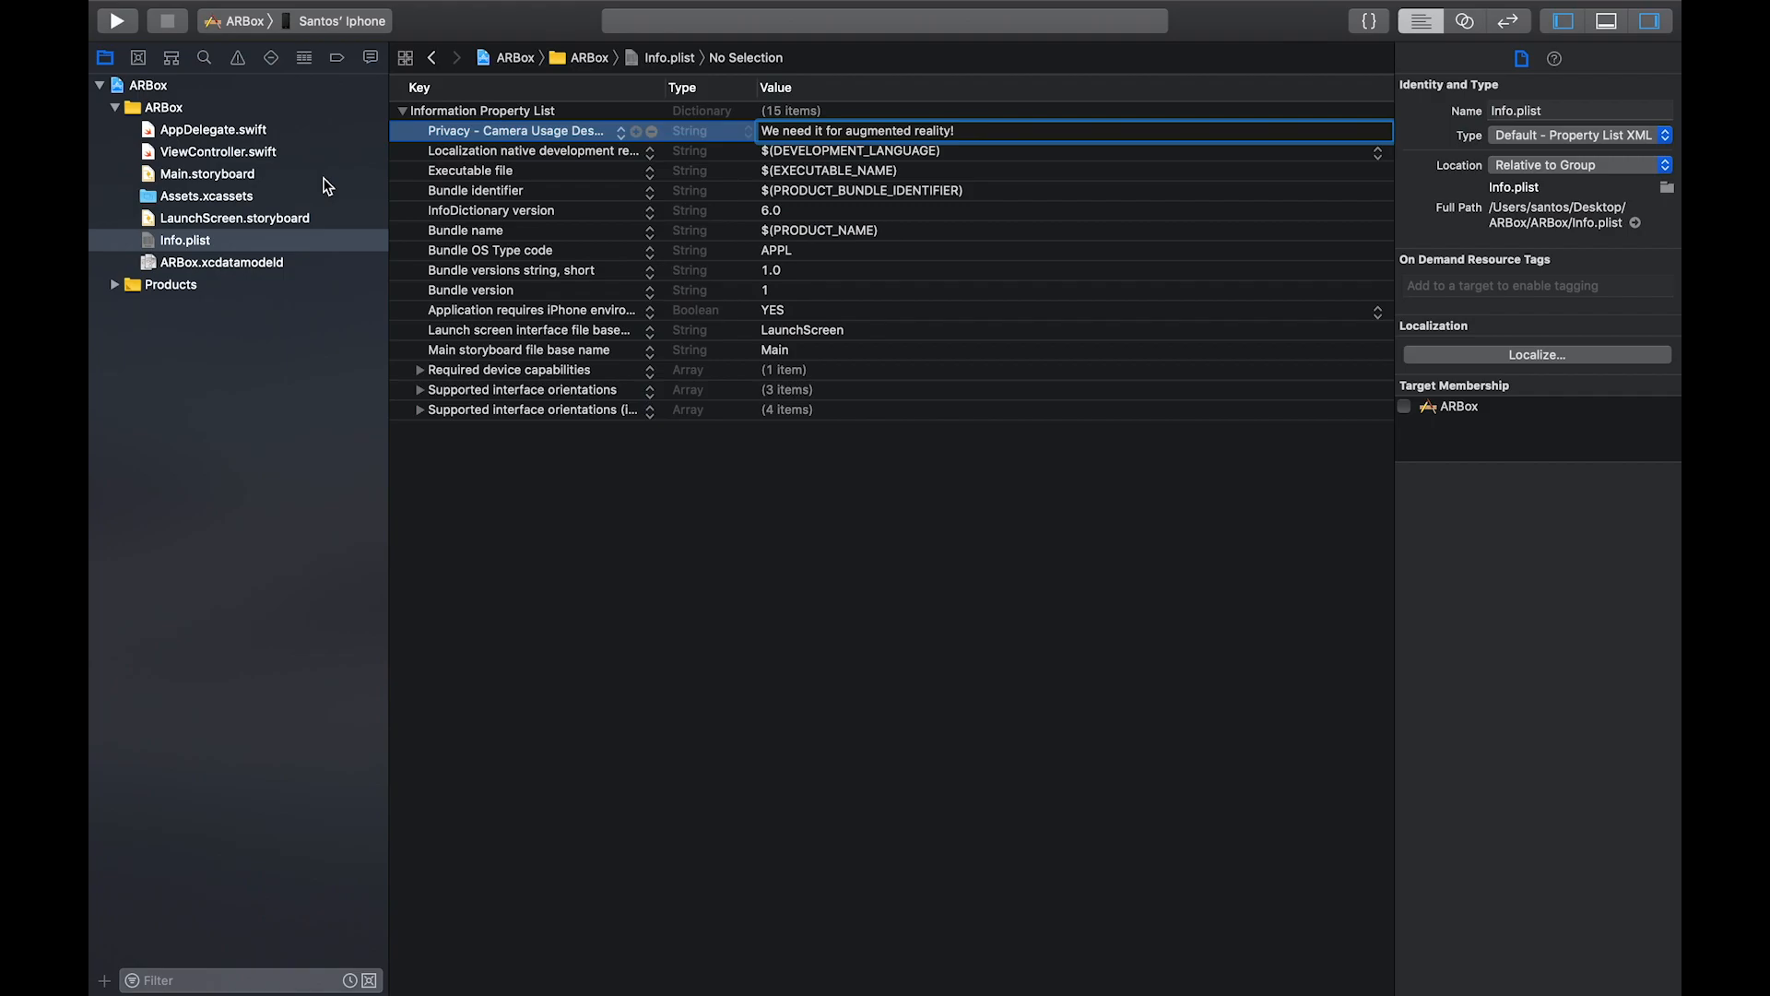
{"action": "left_click", "coordinate": [209, 174]}
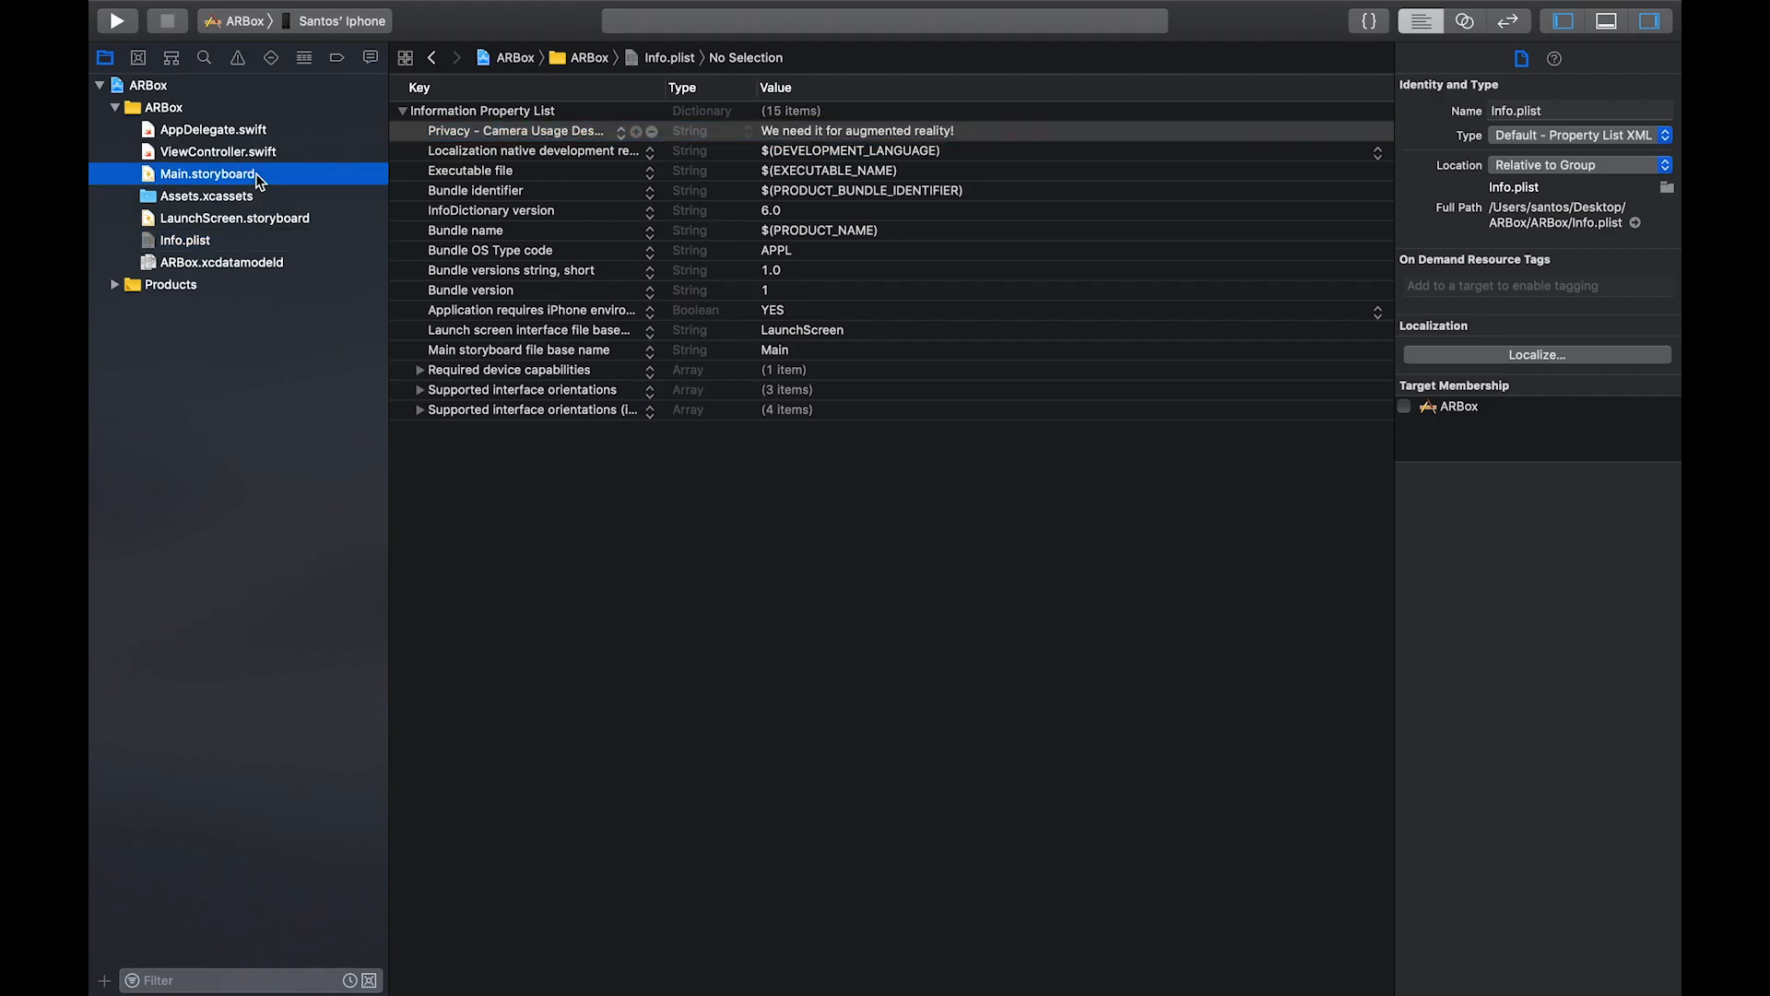
Place a UIView from the Object Library onto the storyboard's view controller
{"action": "left_click", "coordinate": [207, 173]}
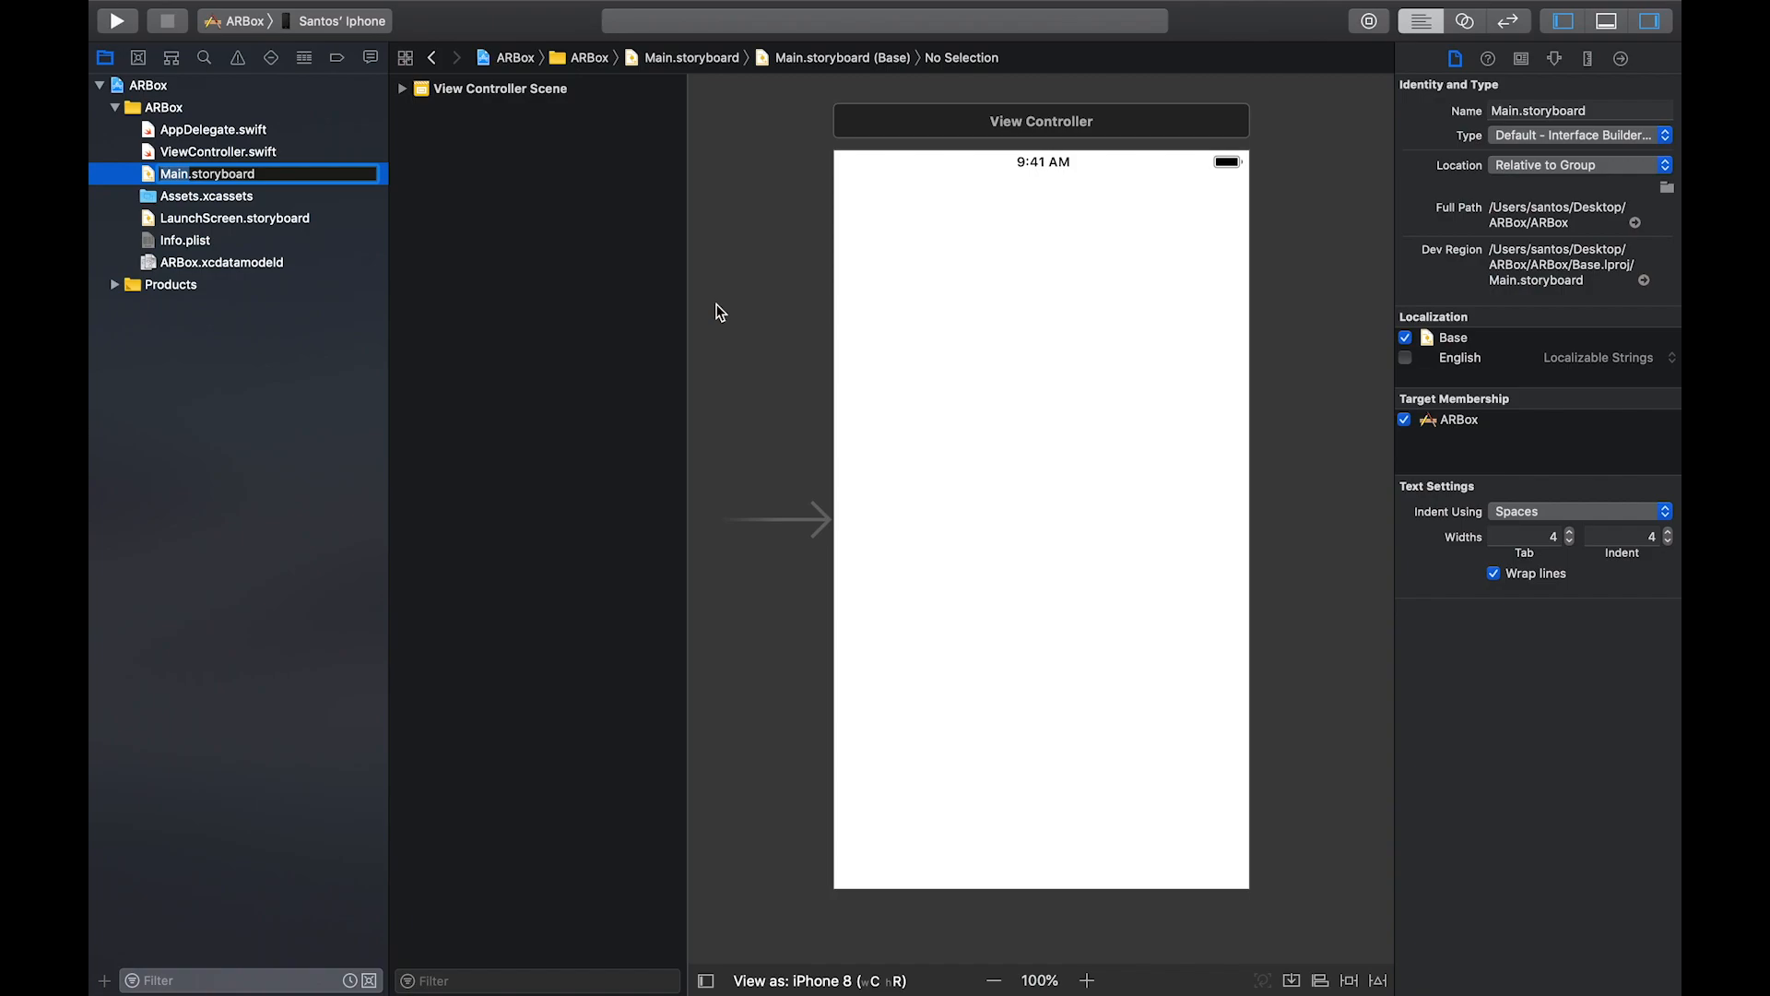
{"action": "mouse_move", "coordinate": [904, 326]}
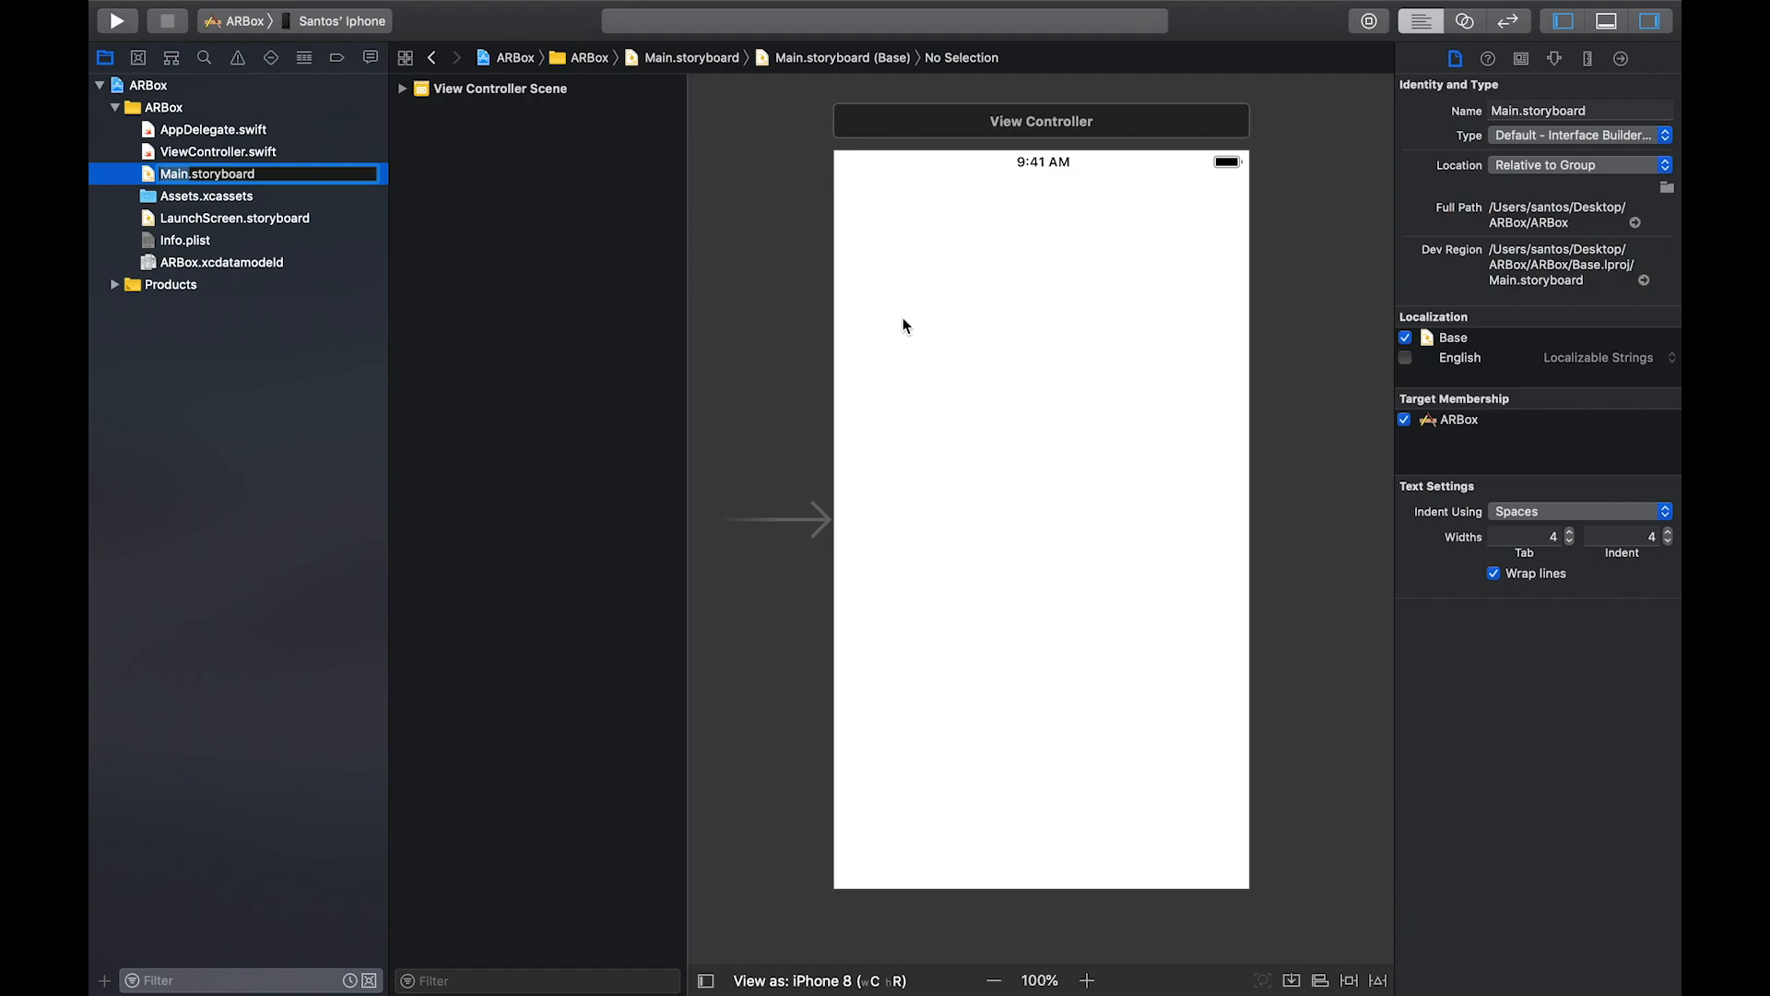
{"action": "mouse_move", "coordinate": [1356, 116]}
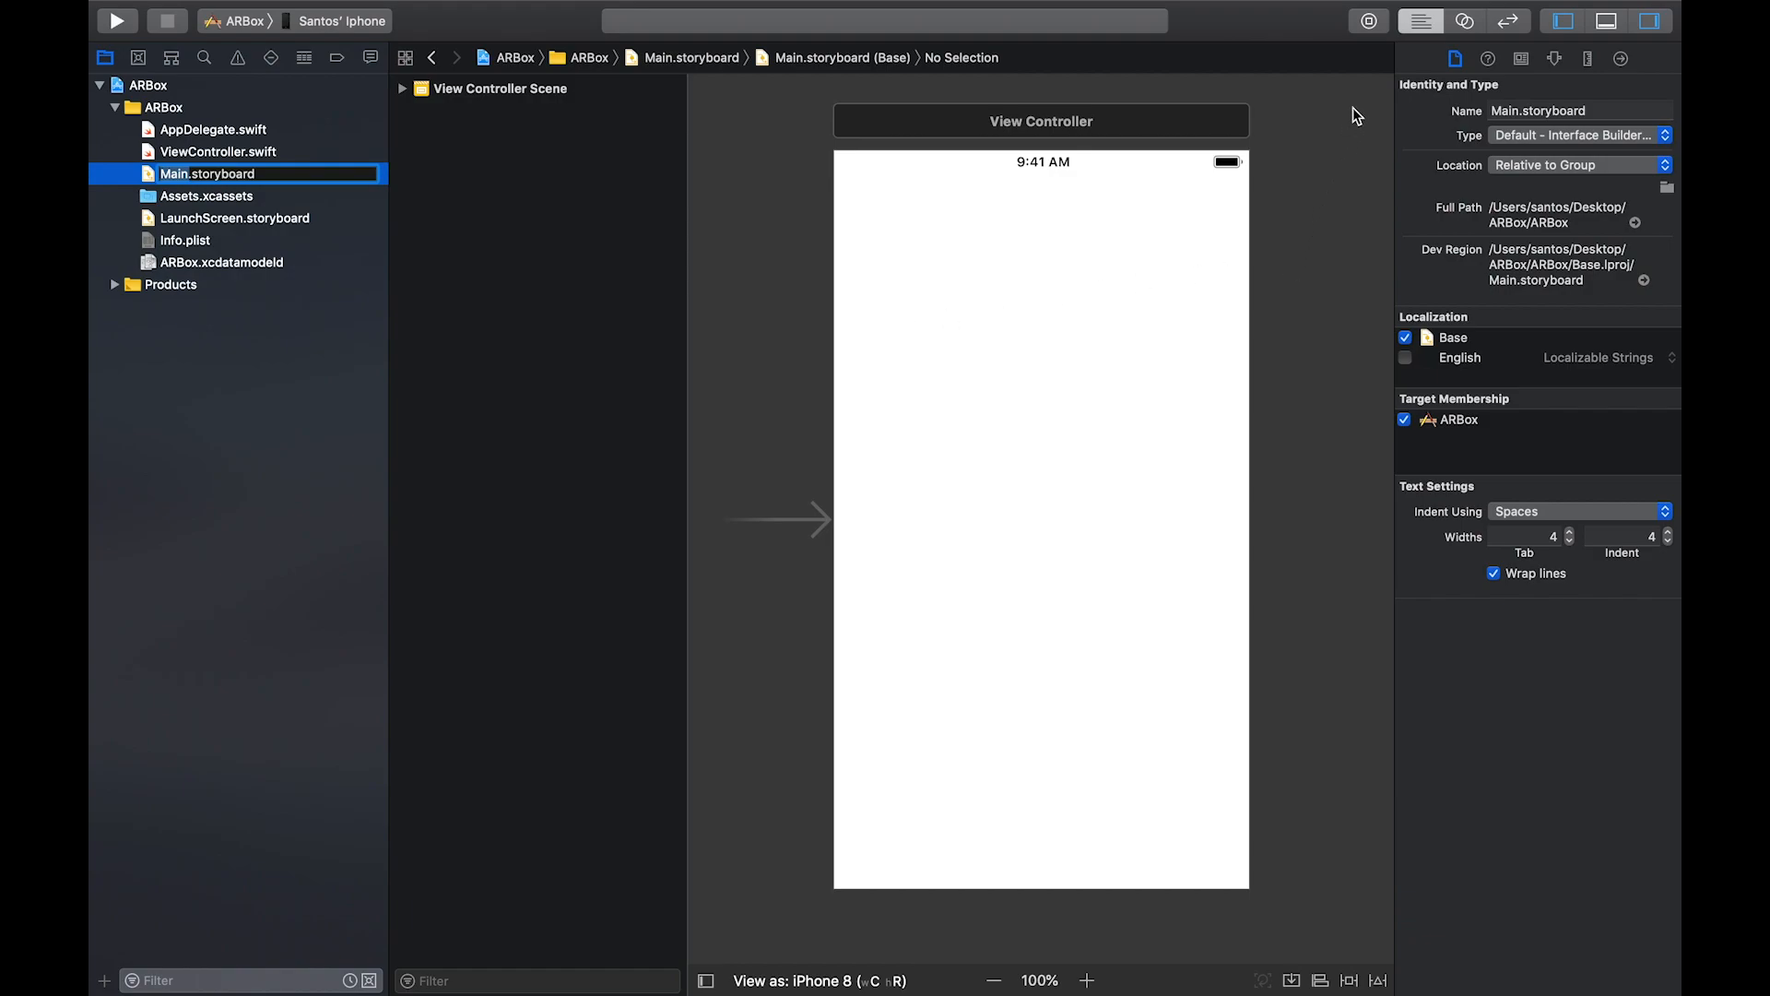
{"action": "left_click", "coordinate": [1366, 20]}
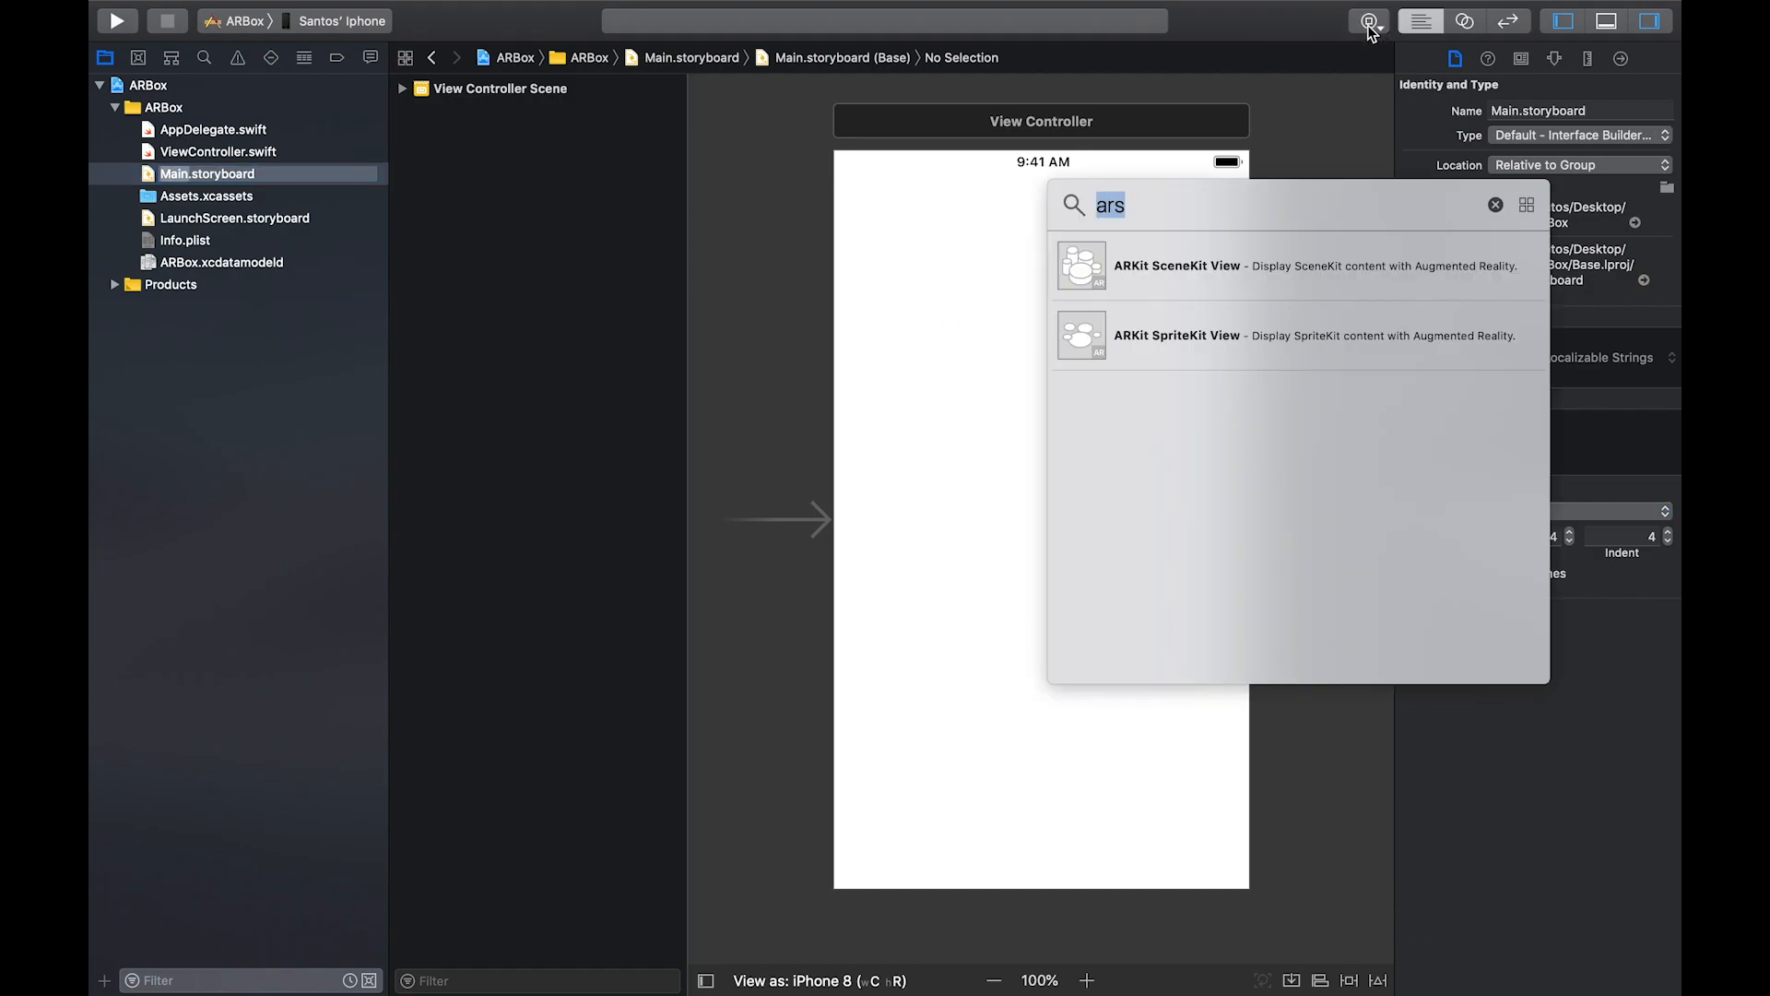
{"action": "type", "text": "uiview"}
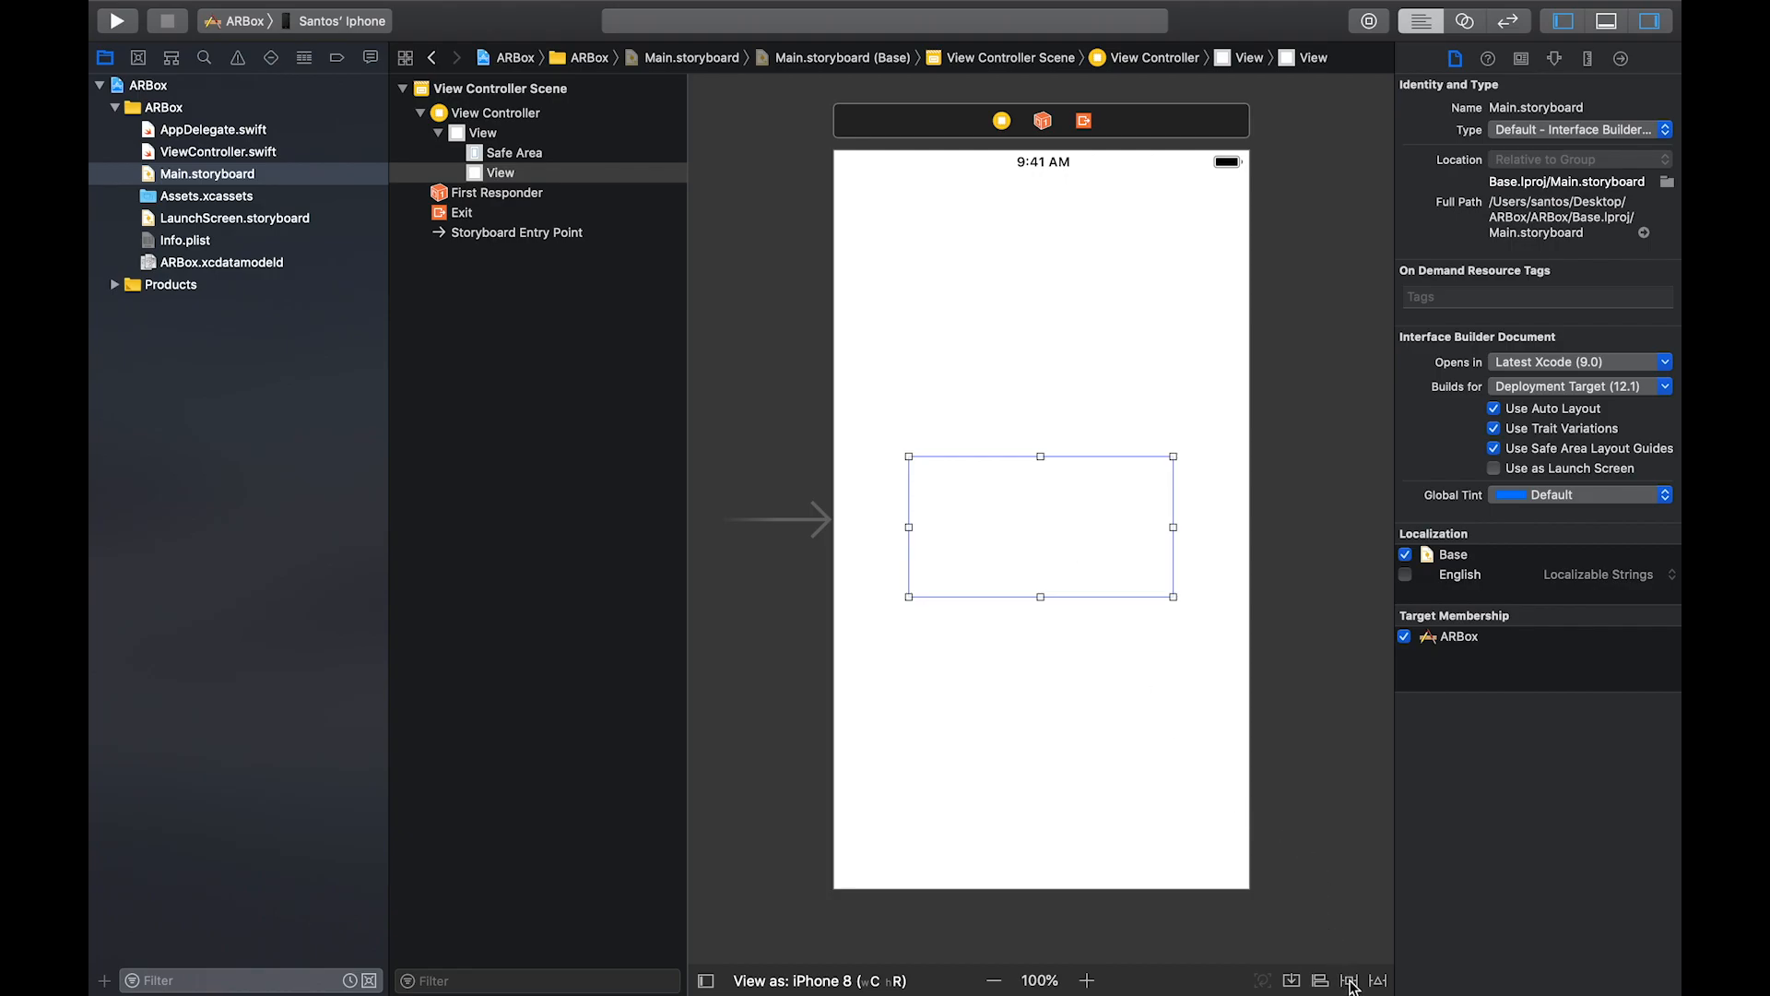
{"action": "left_click", "coordinate": [1348, 979]}
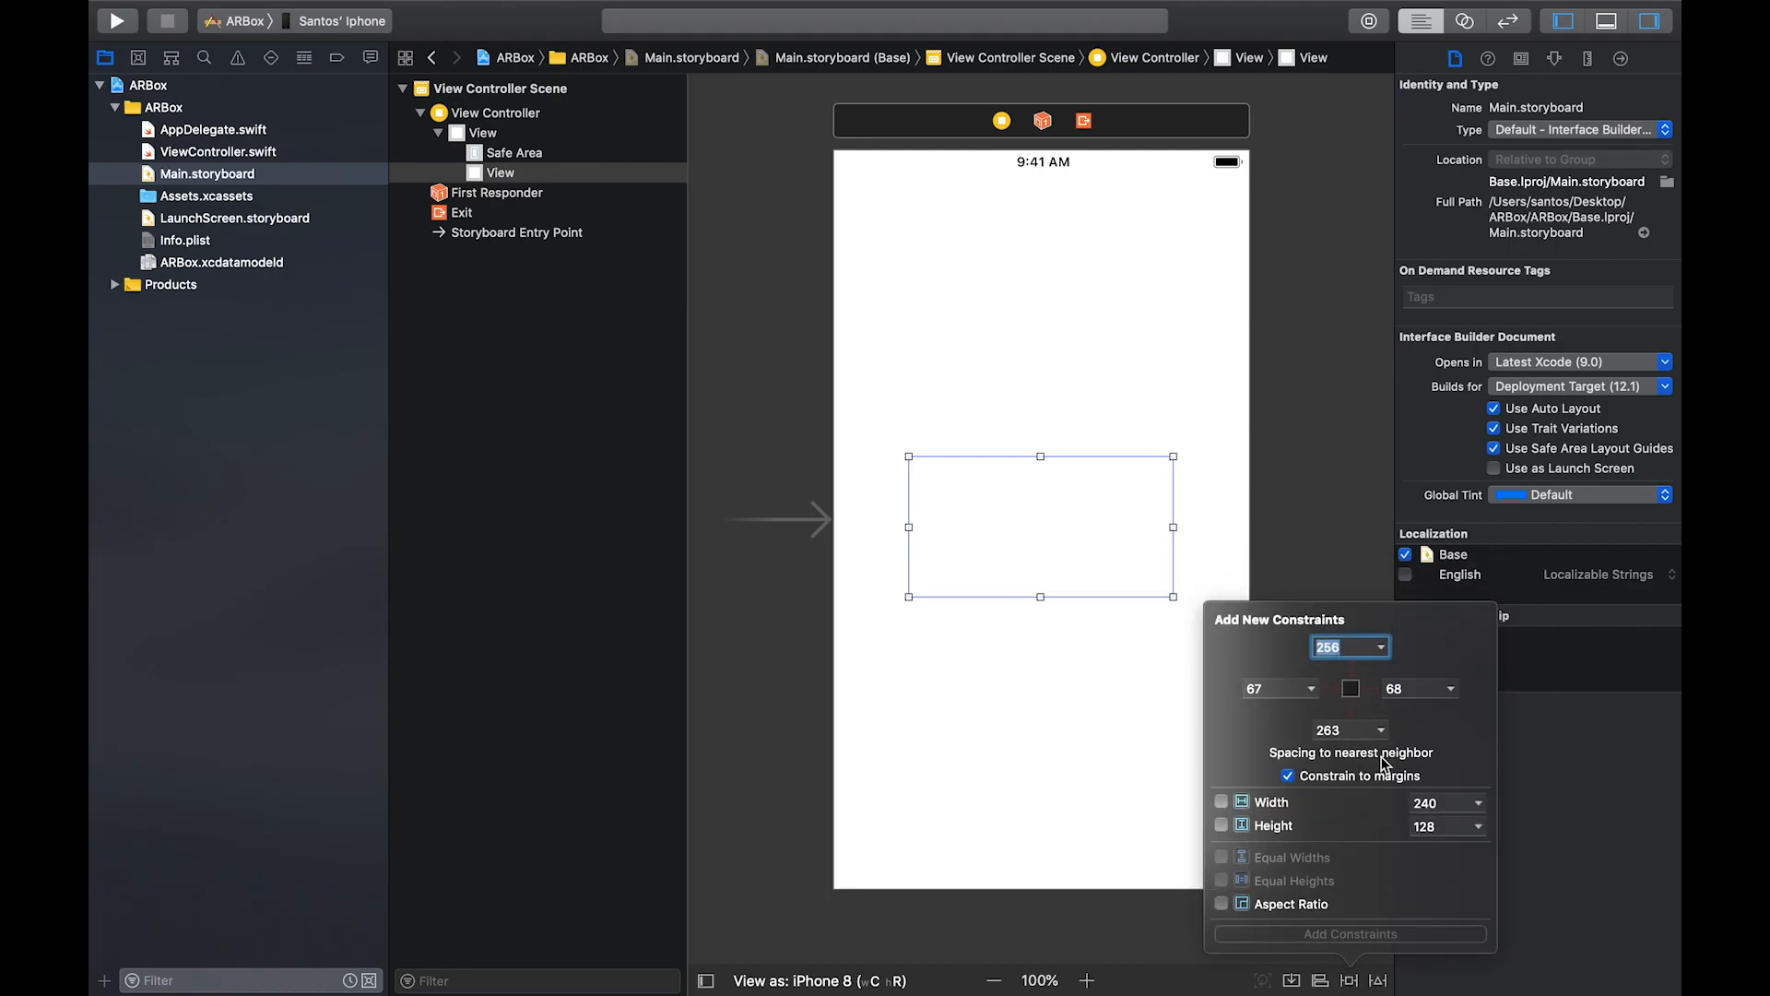
{"action": "mouse_move", "coordinate": [1281, 788]}
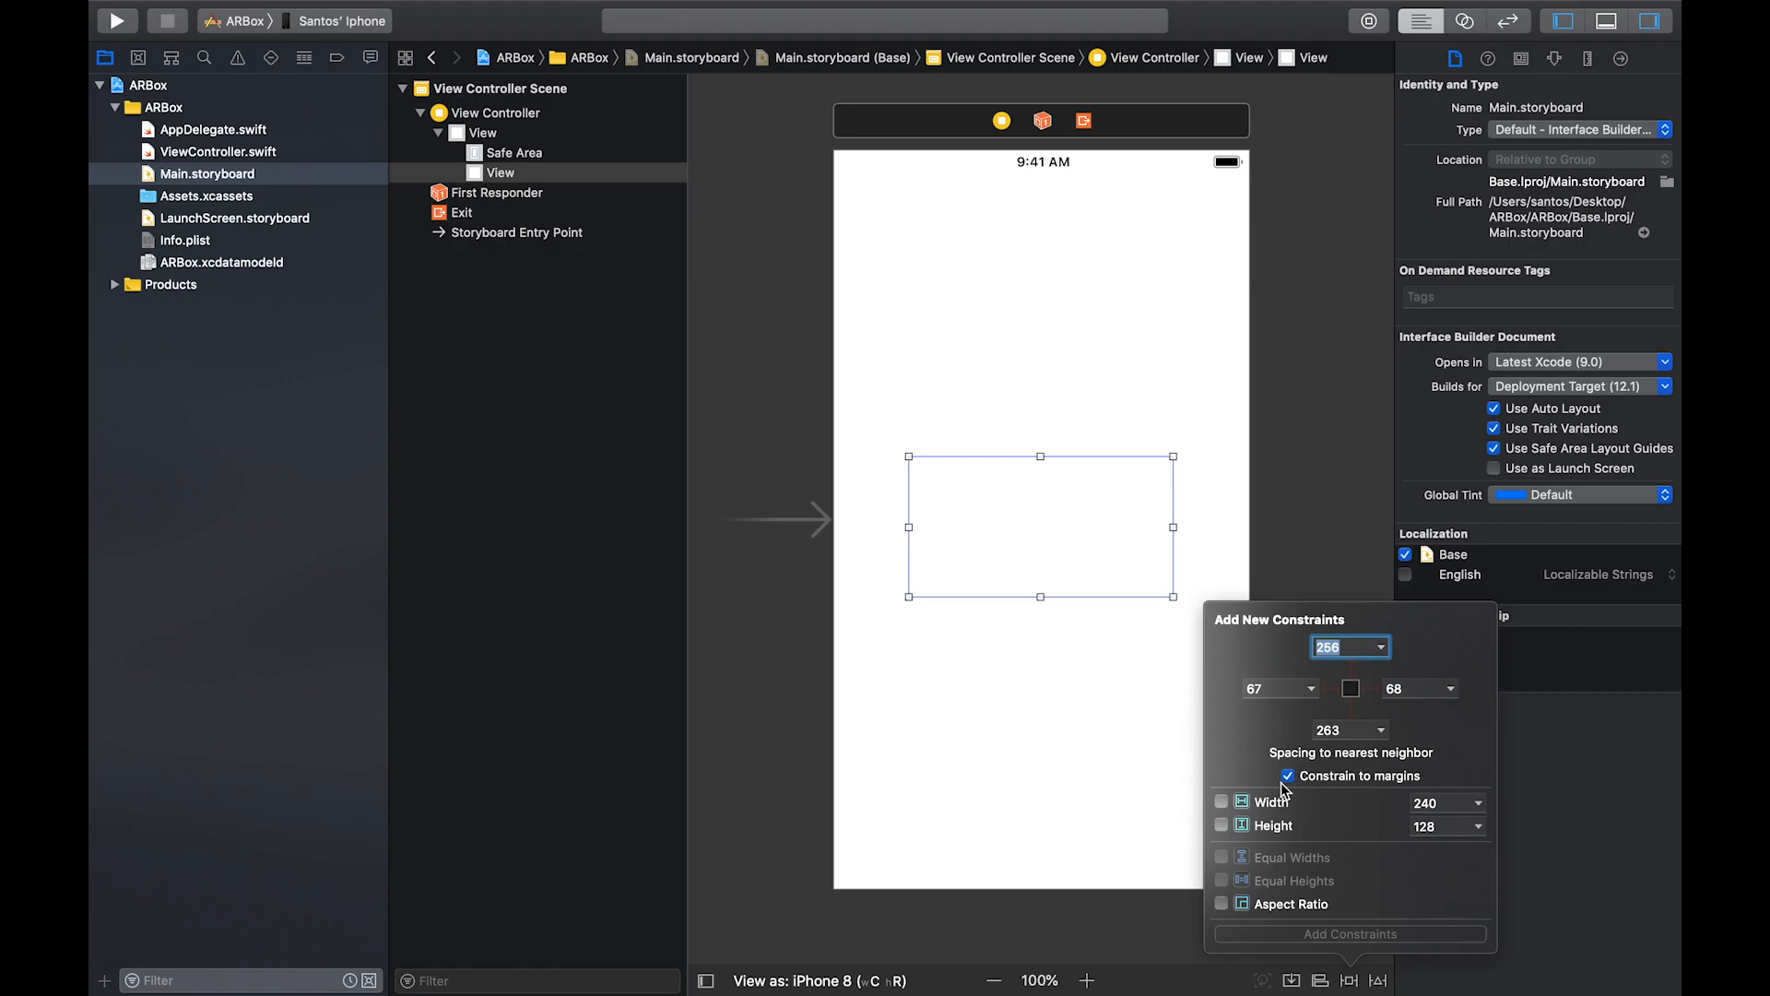
Pin the view to all four edges with 0 spacing, not relative to margins
{"action": "left_click", "coordinate": [1287, 776]}
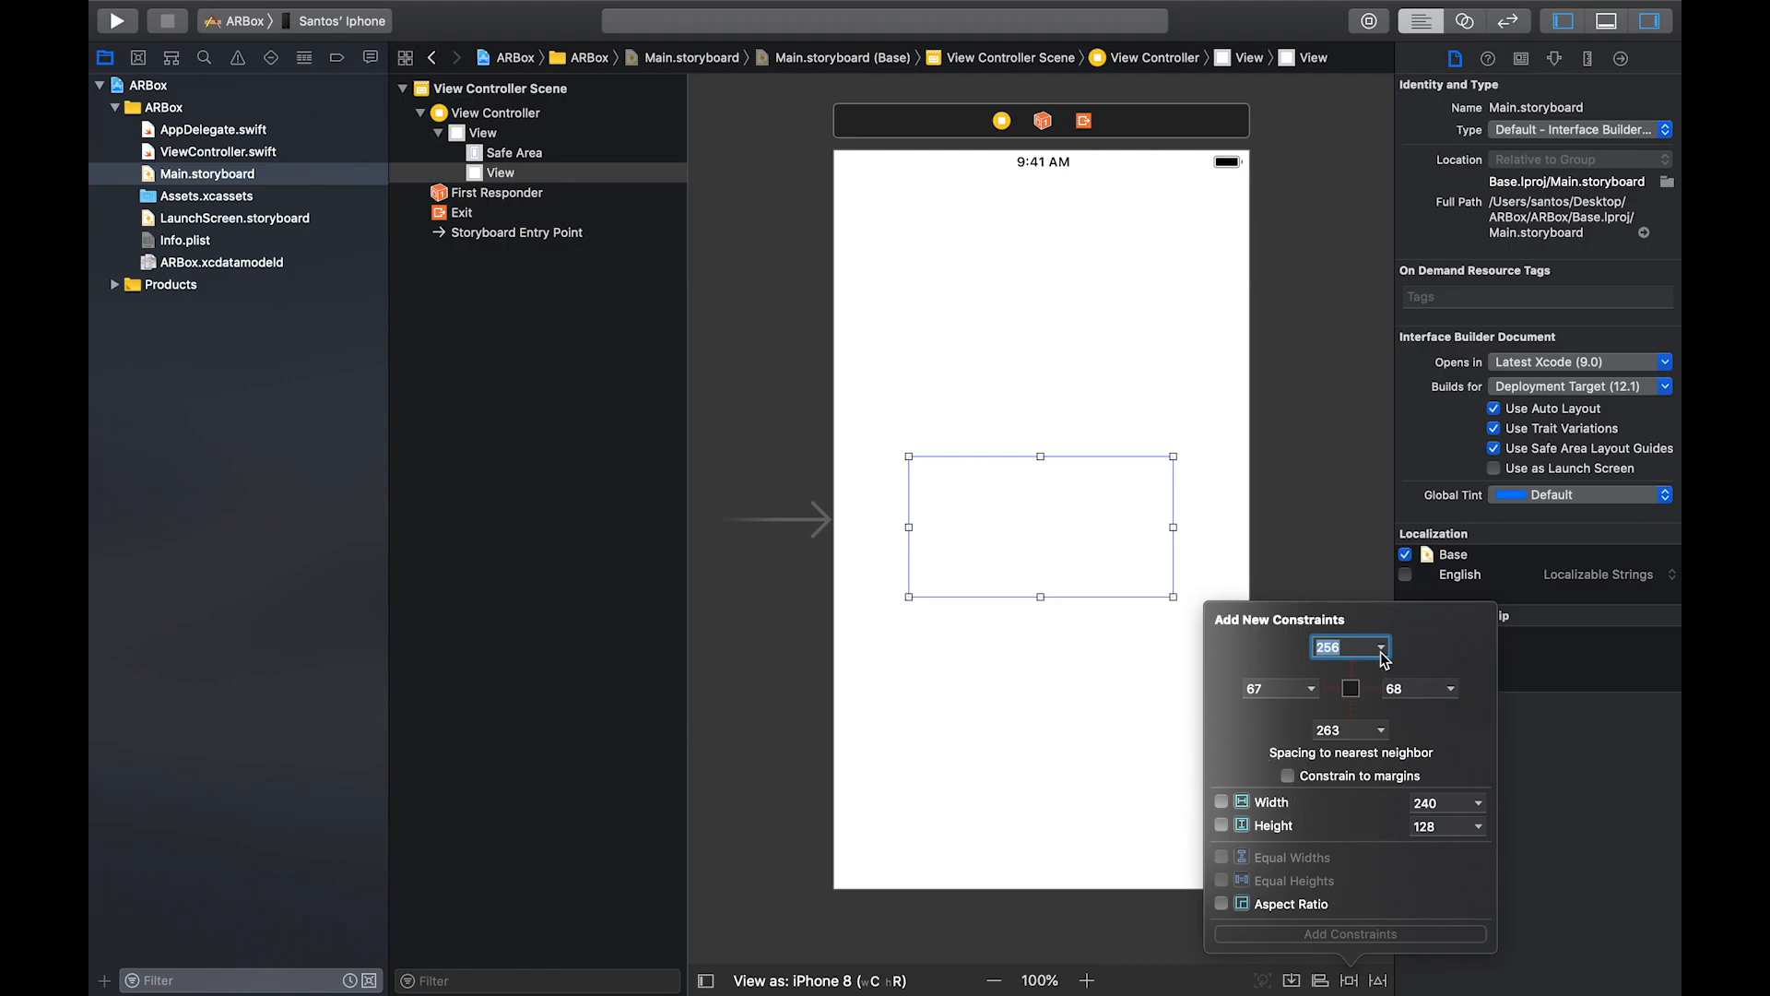
{"action": "left_click", "coordinate": [1379, 647]}
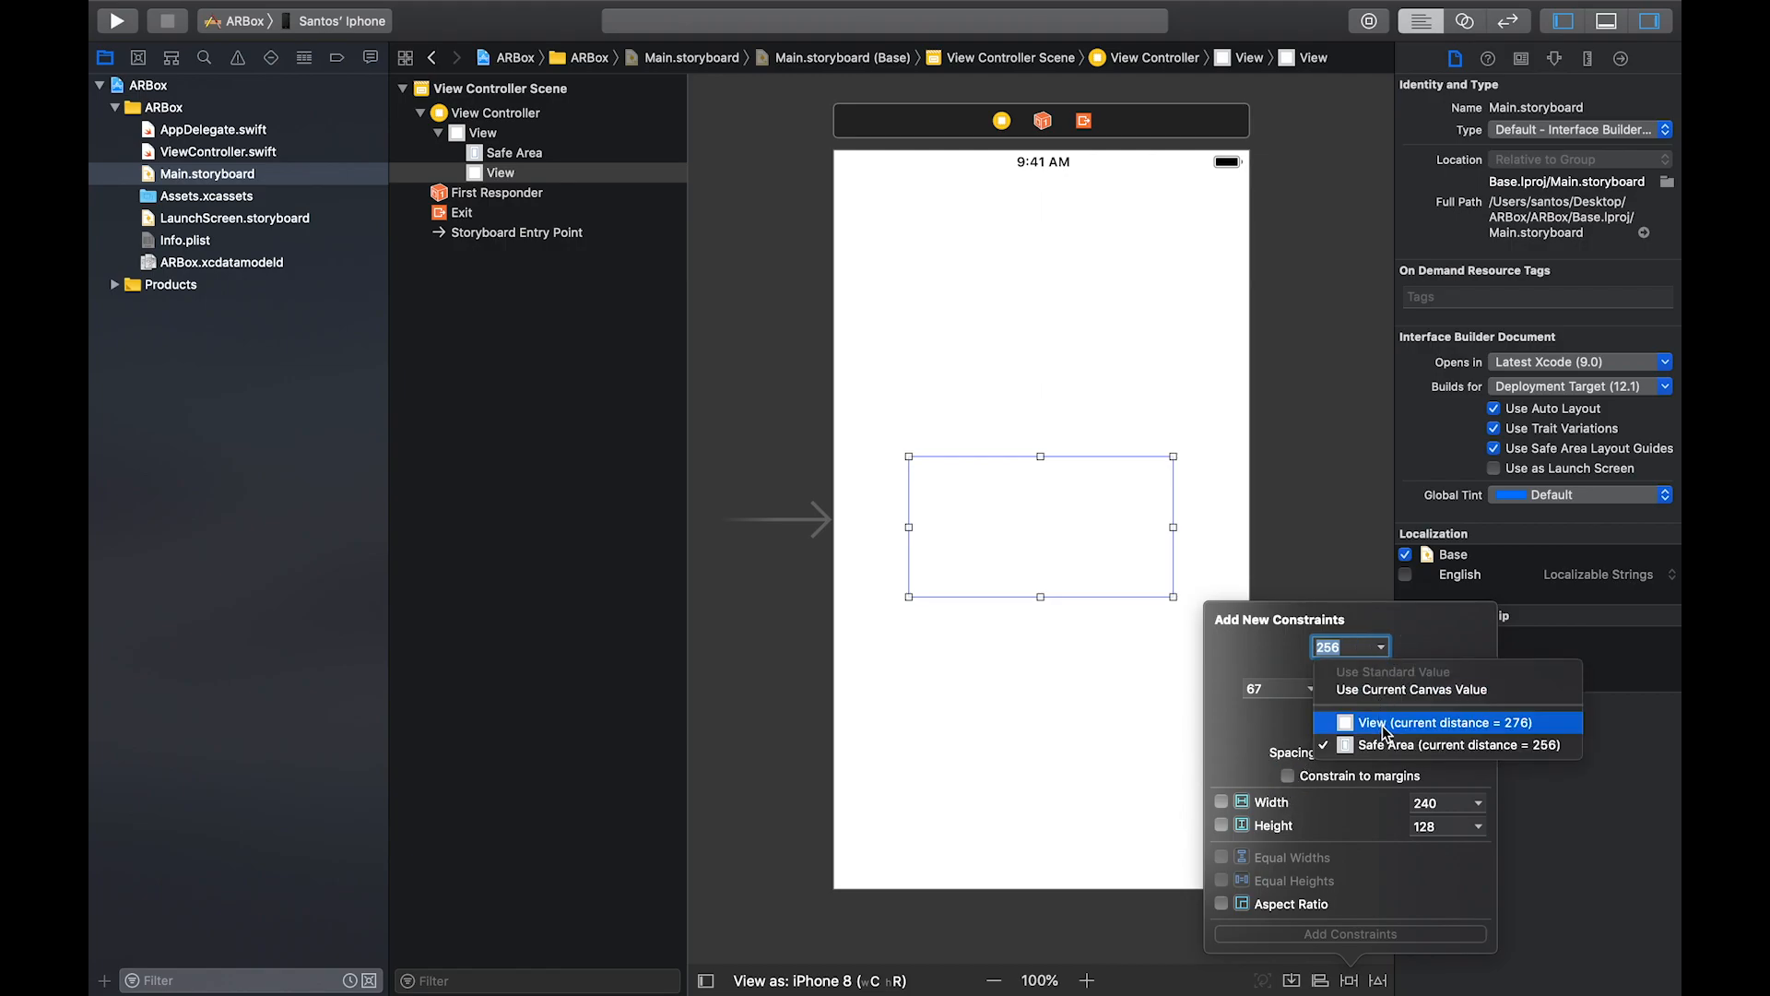
{"action": "left_click", "coordinate": [1440, 721]}
{"action": "type", "text": "0"}
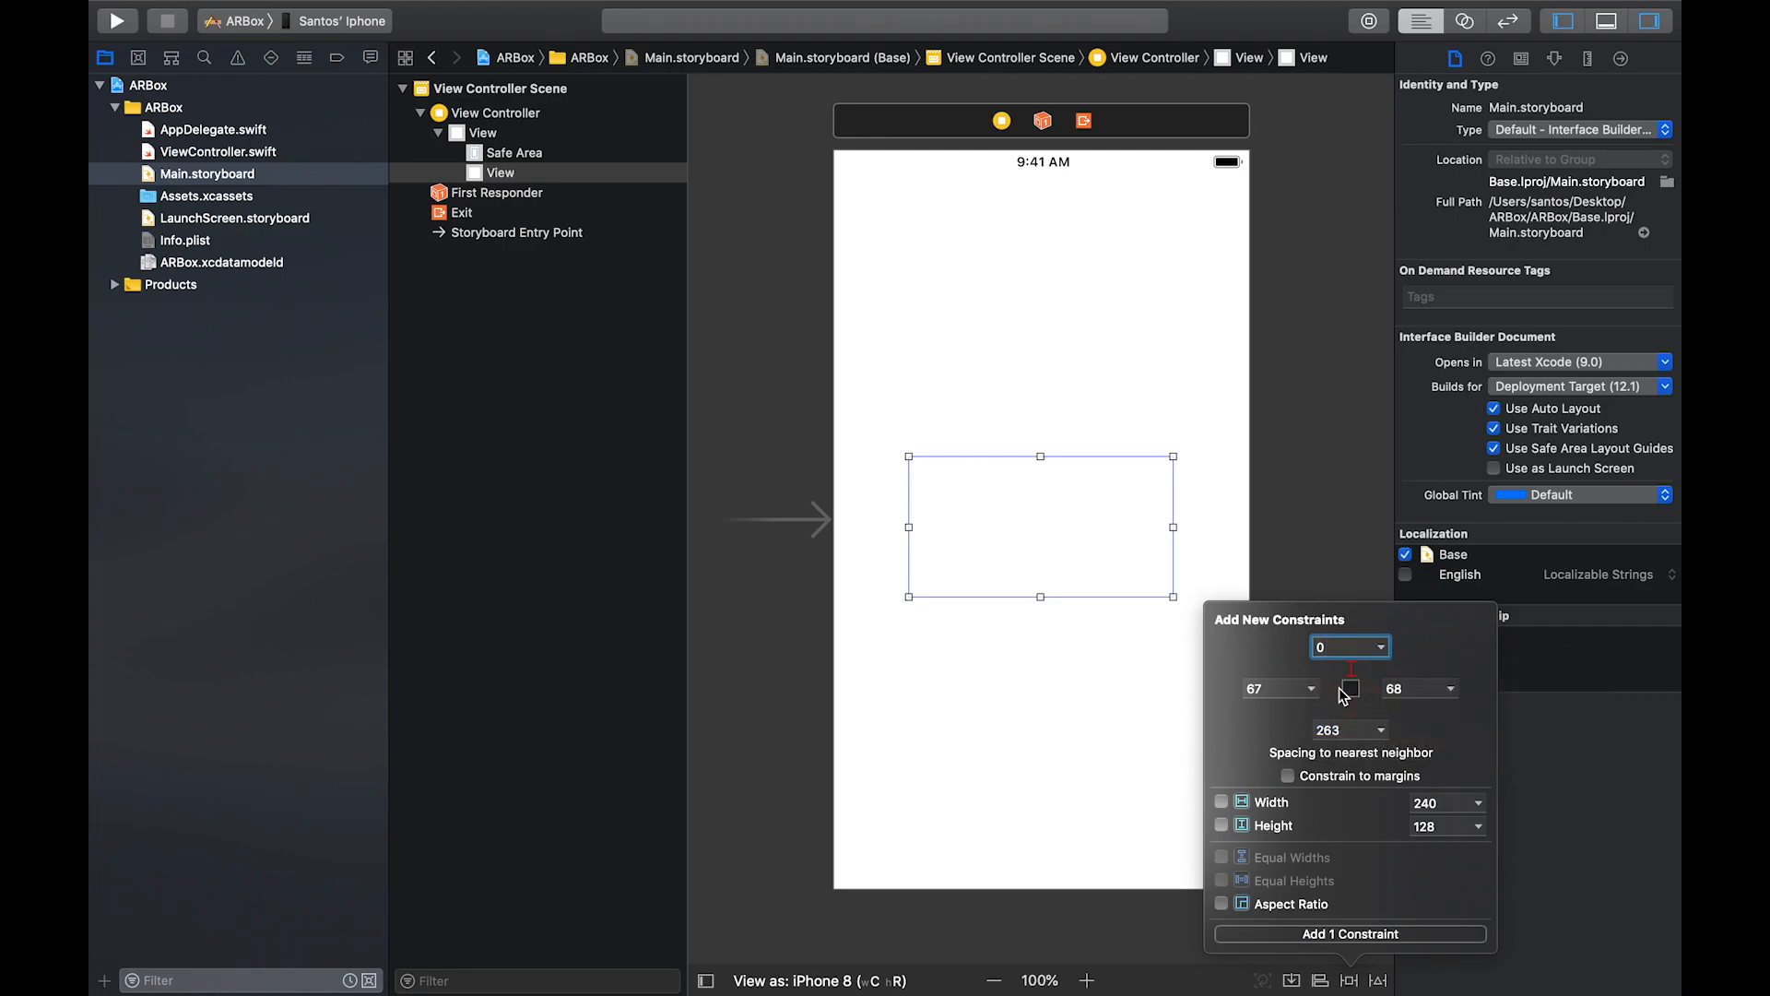
{"action": "left_click", "coordinate": [1276, 688]}
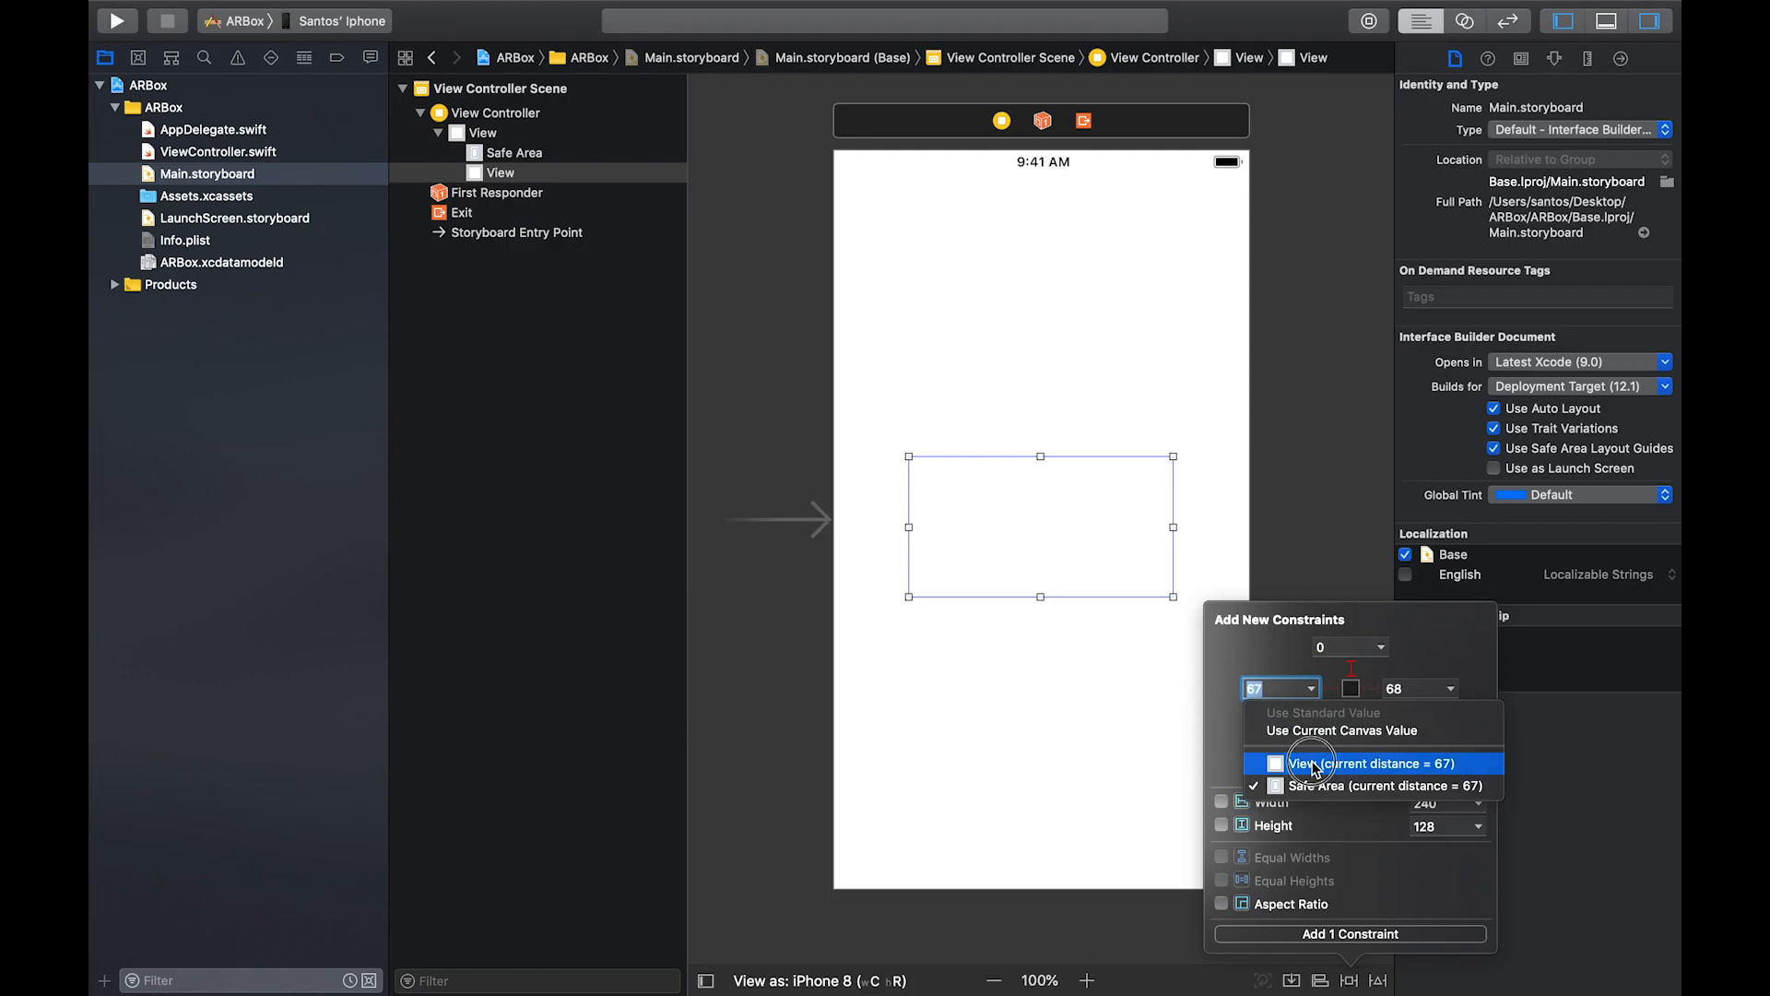
{"action": "left_click", "coordinate": [1367, 764]}
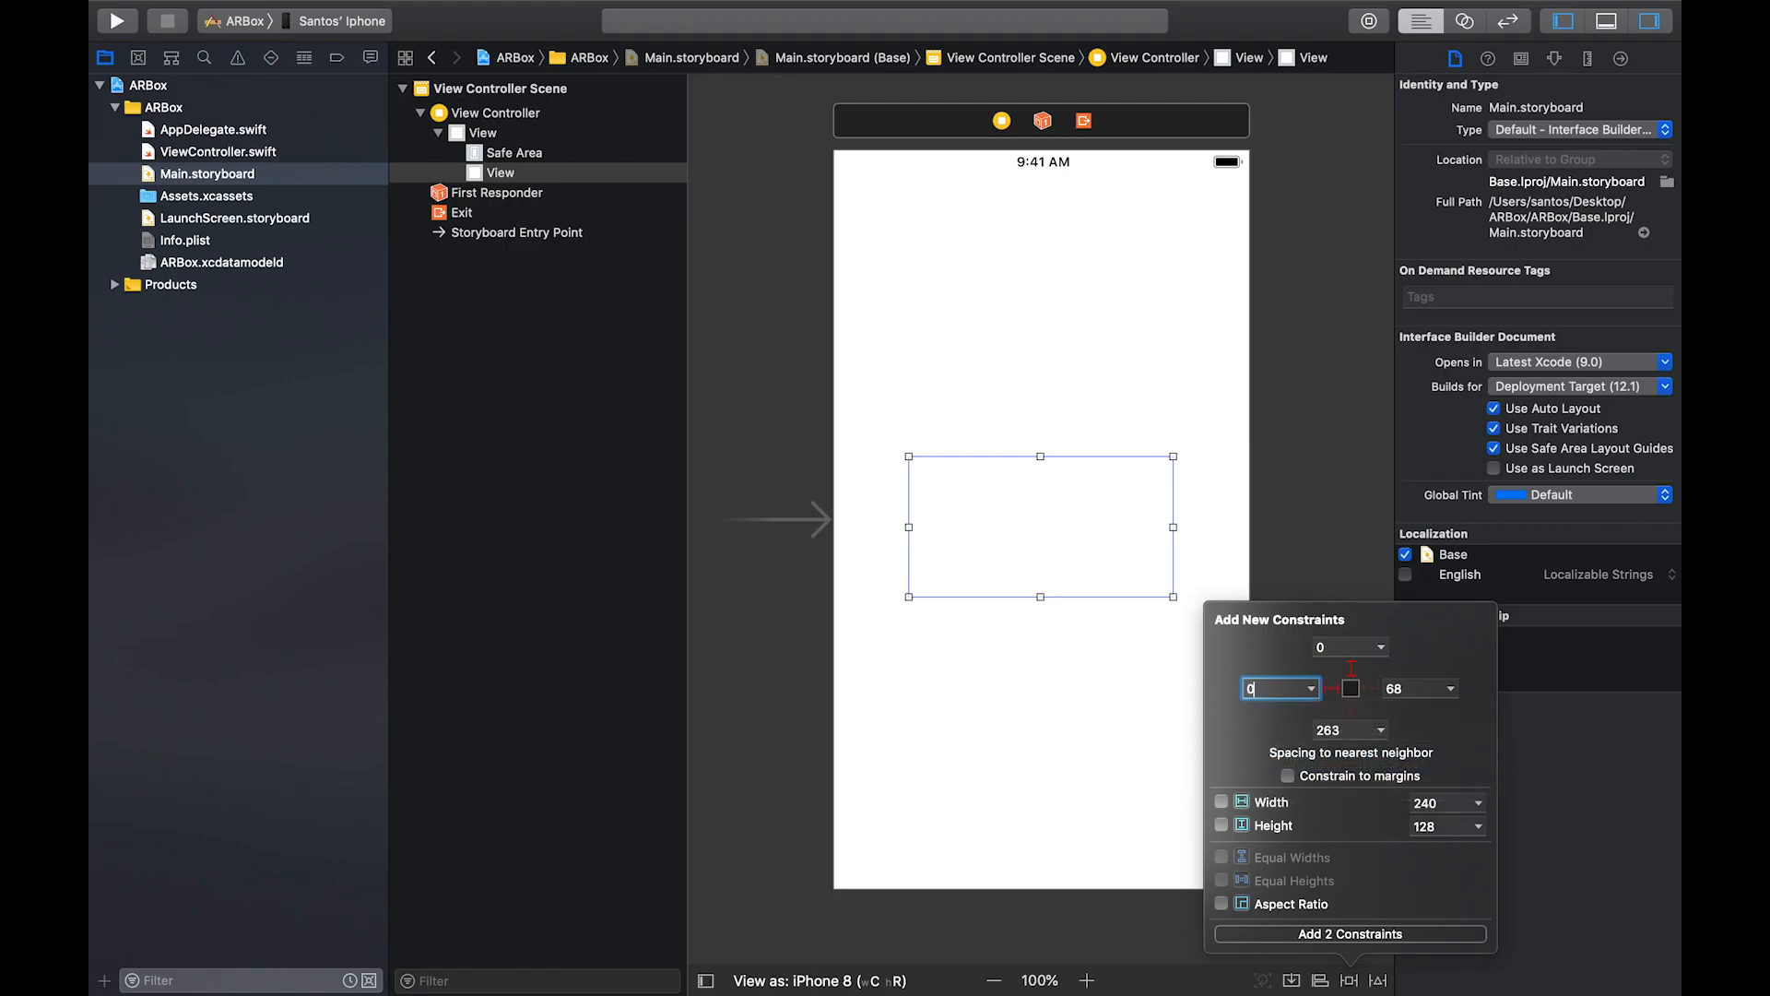
{"action": "left_click", "coordinate": [1380, 731]}
{"action": "type", "text": "0"}
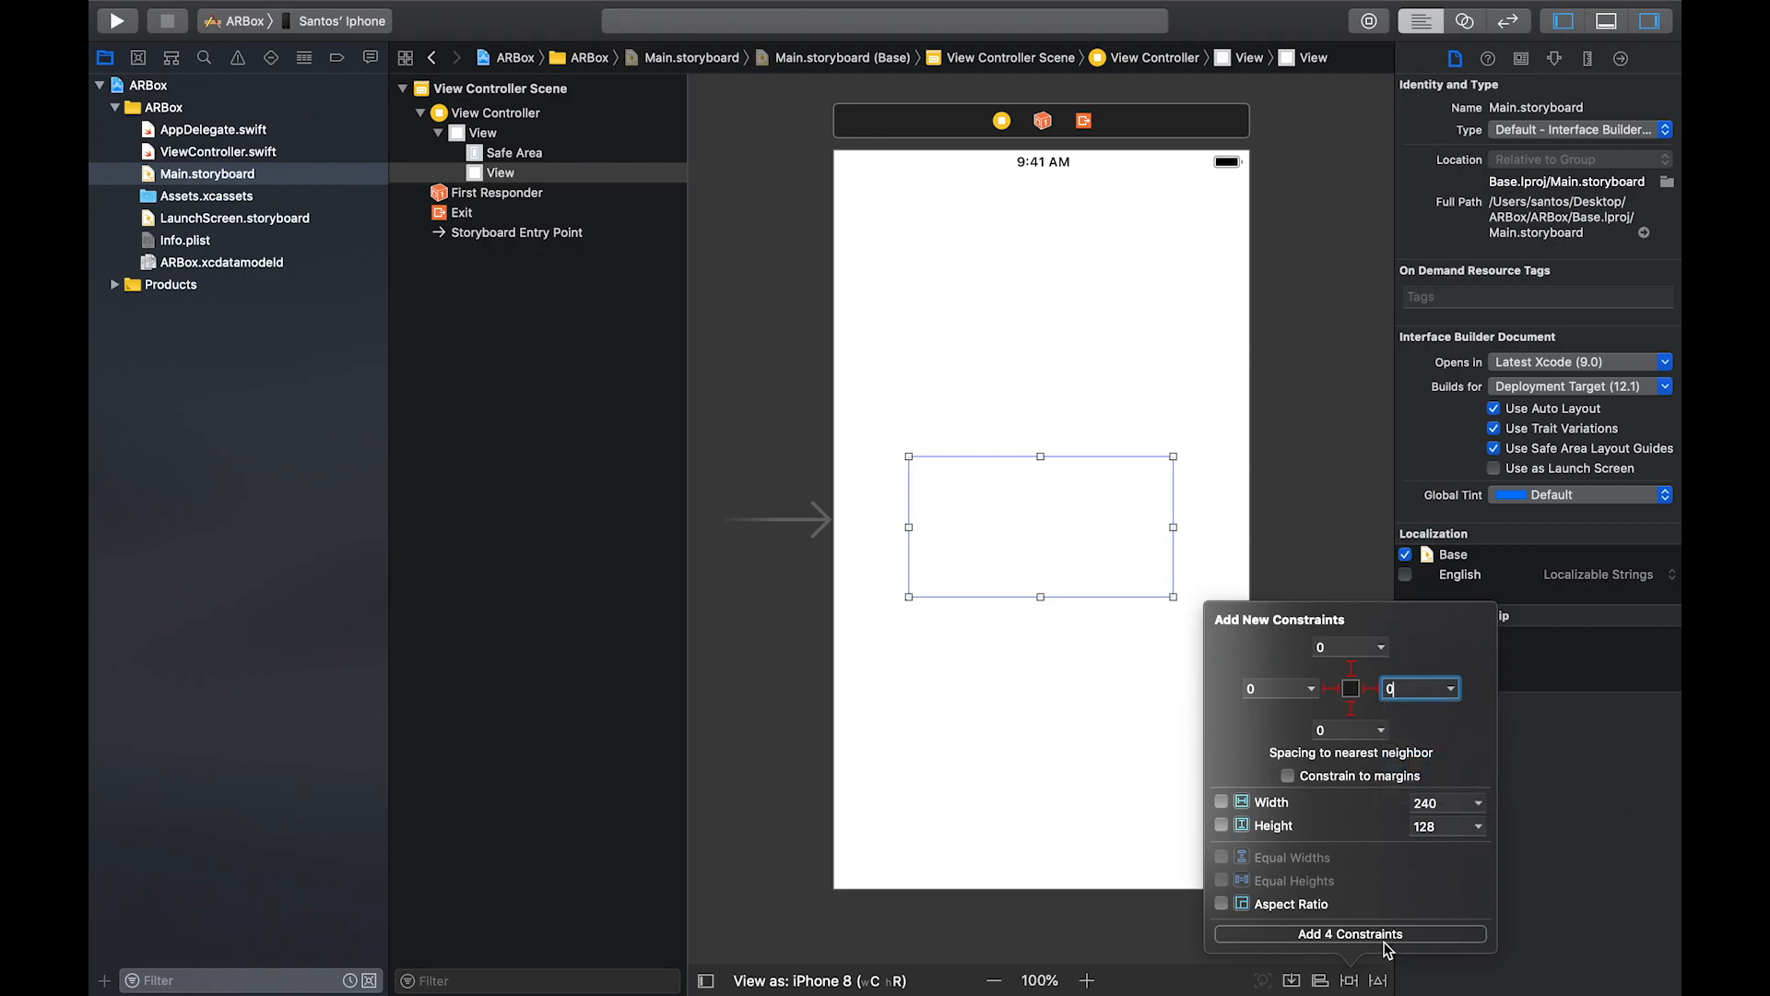
{"action": "left_click", "coordinate": [1350, 933]}
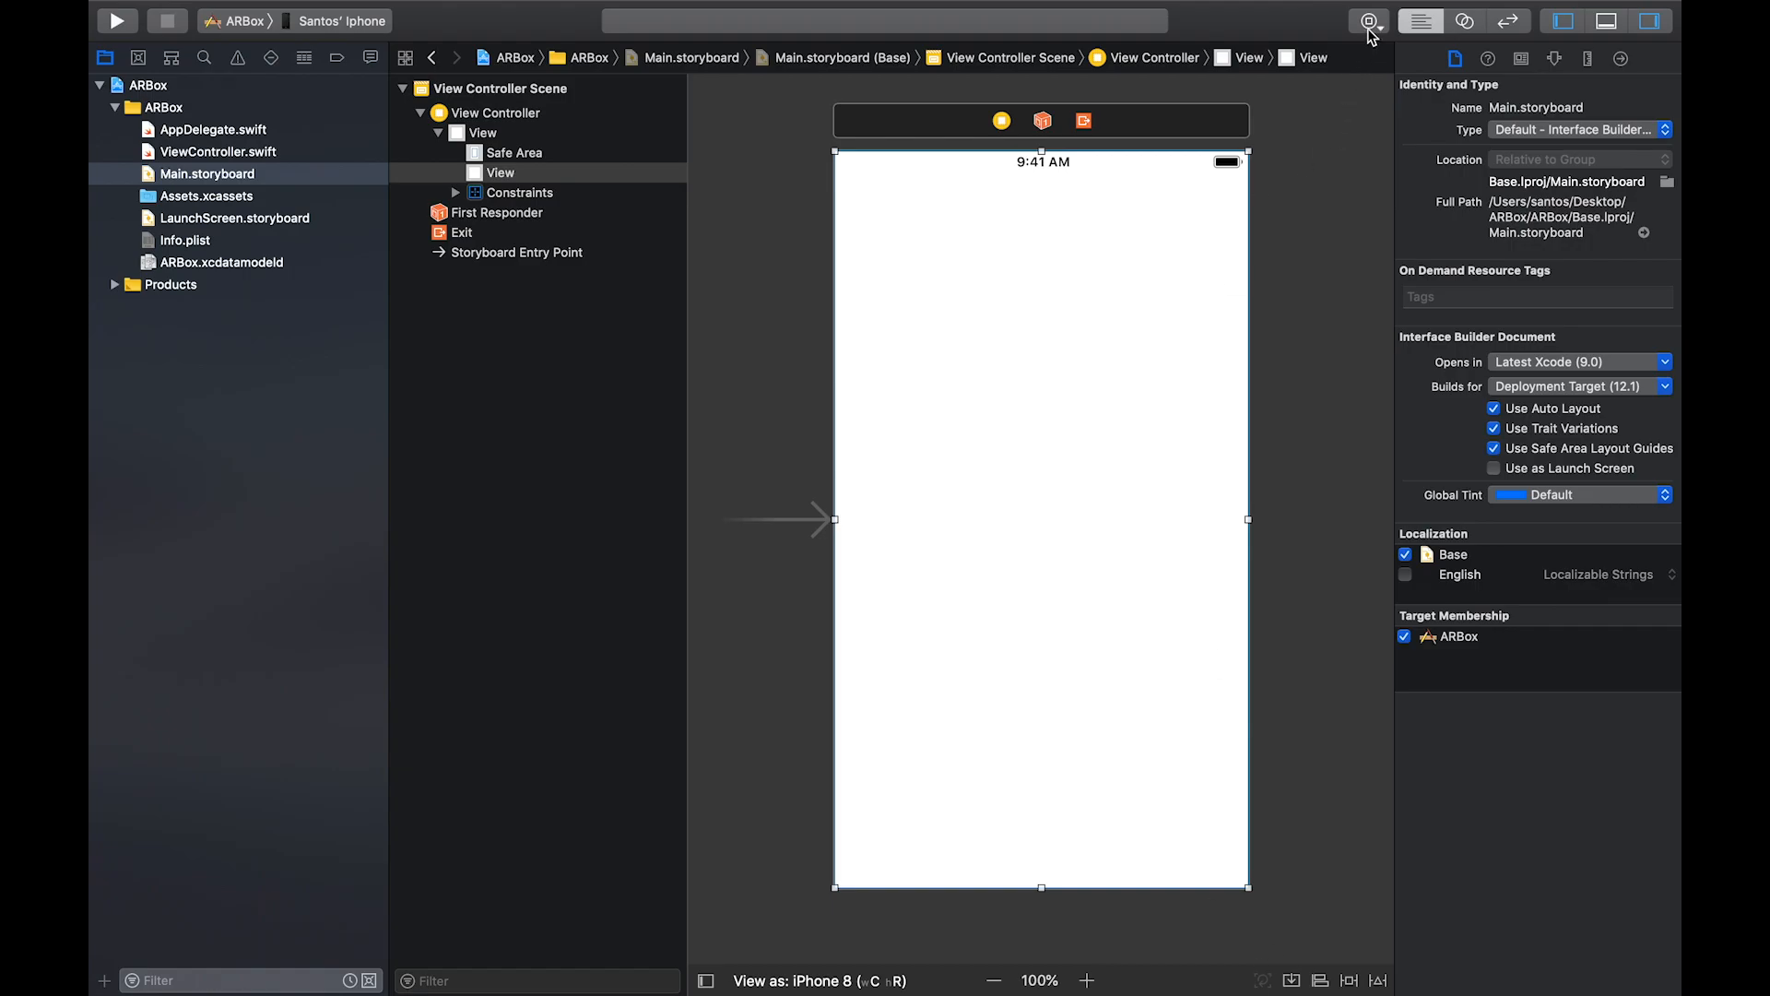
Place an ARKit SceneKit View inside the view and pin it to all four edges with 0 spacing
{"action": "type", "text": "arkit"}
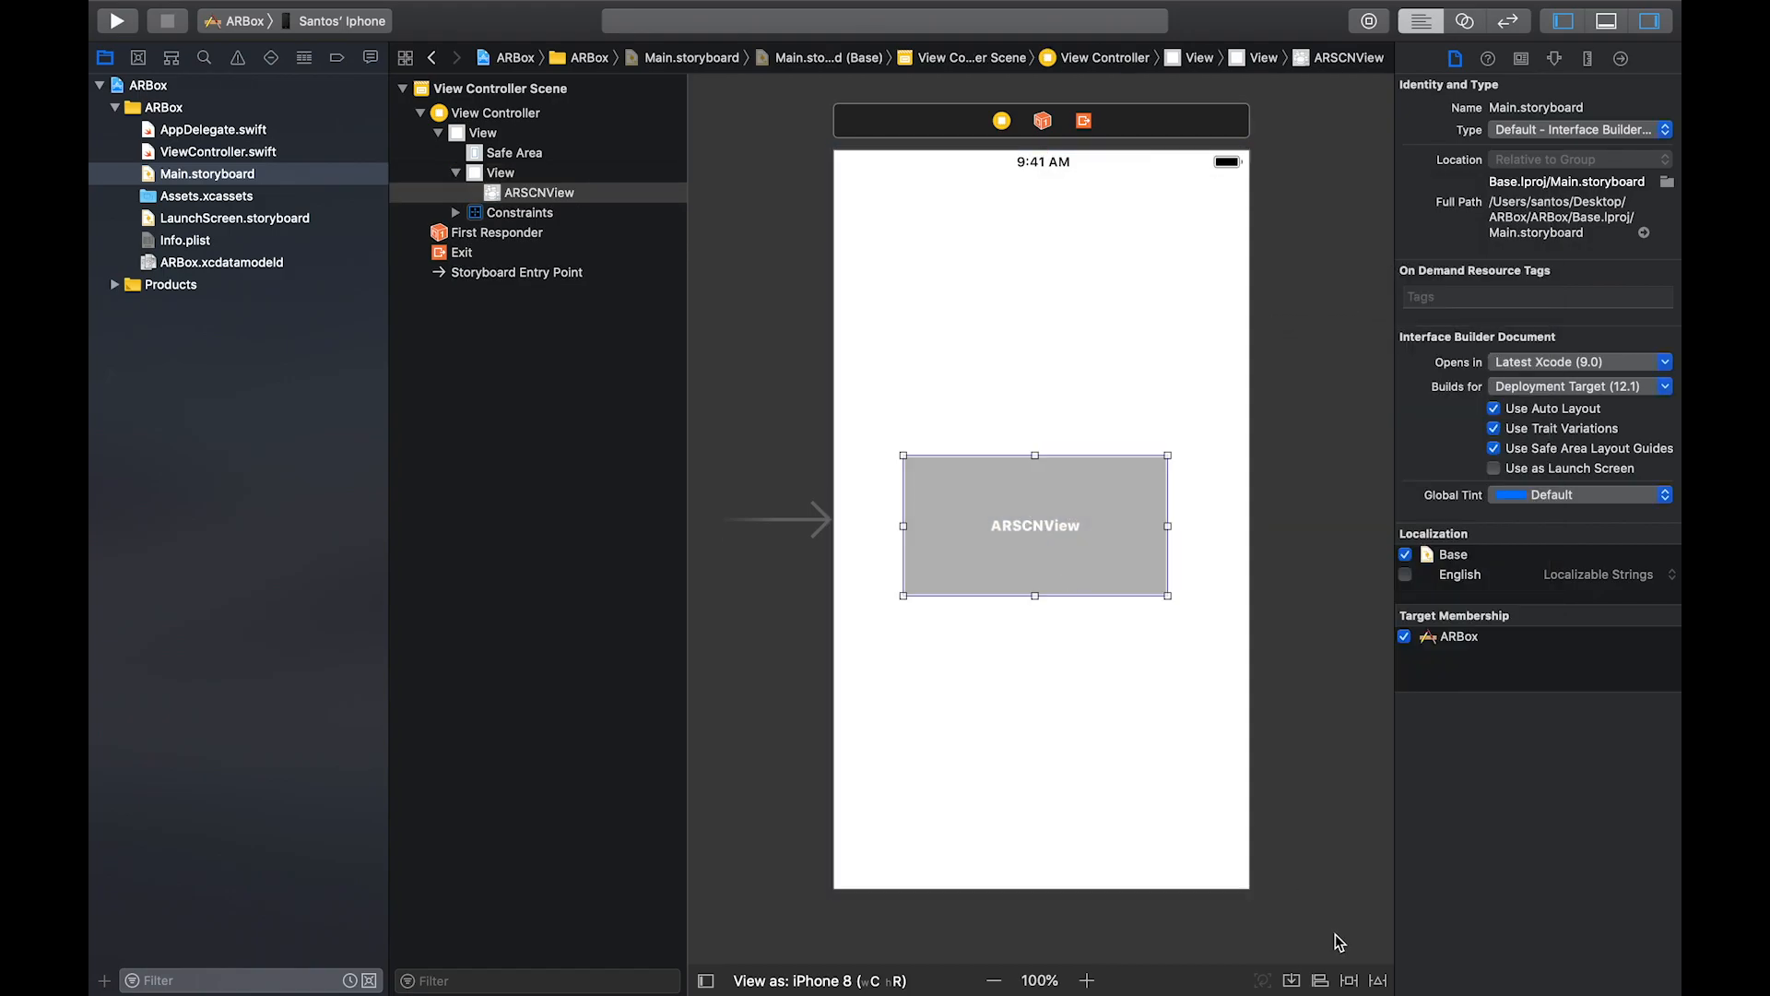
{"action": "left_click", "coordinate": [1346, 979]}
{"action": "type", "text": "0"}
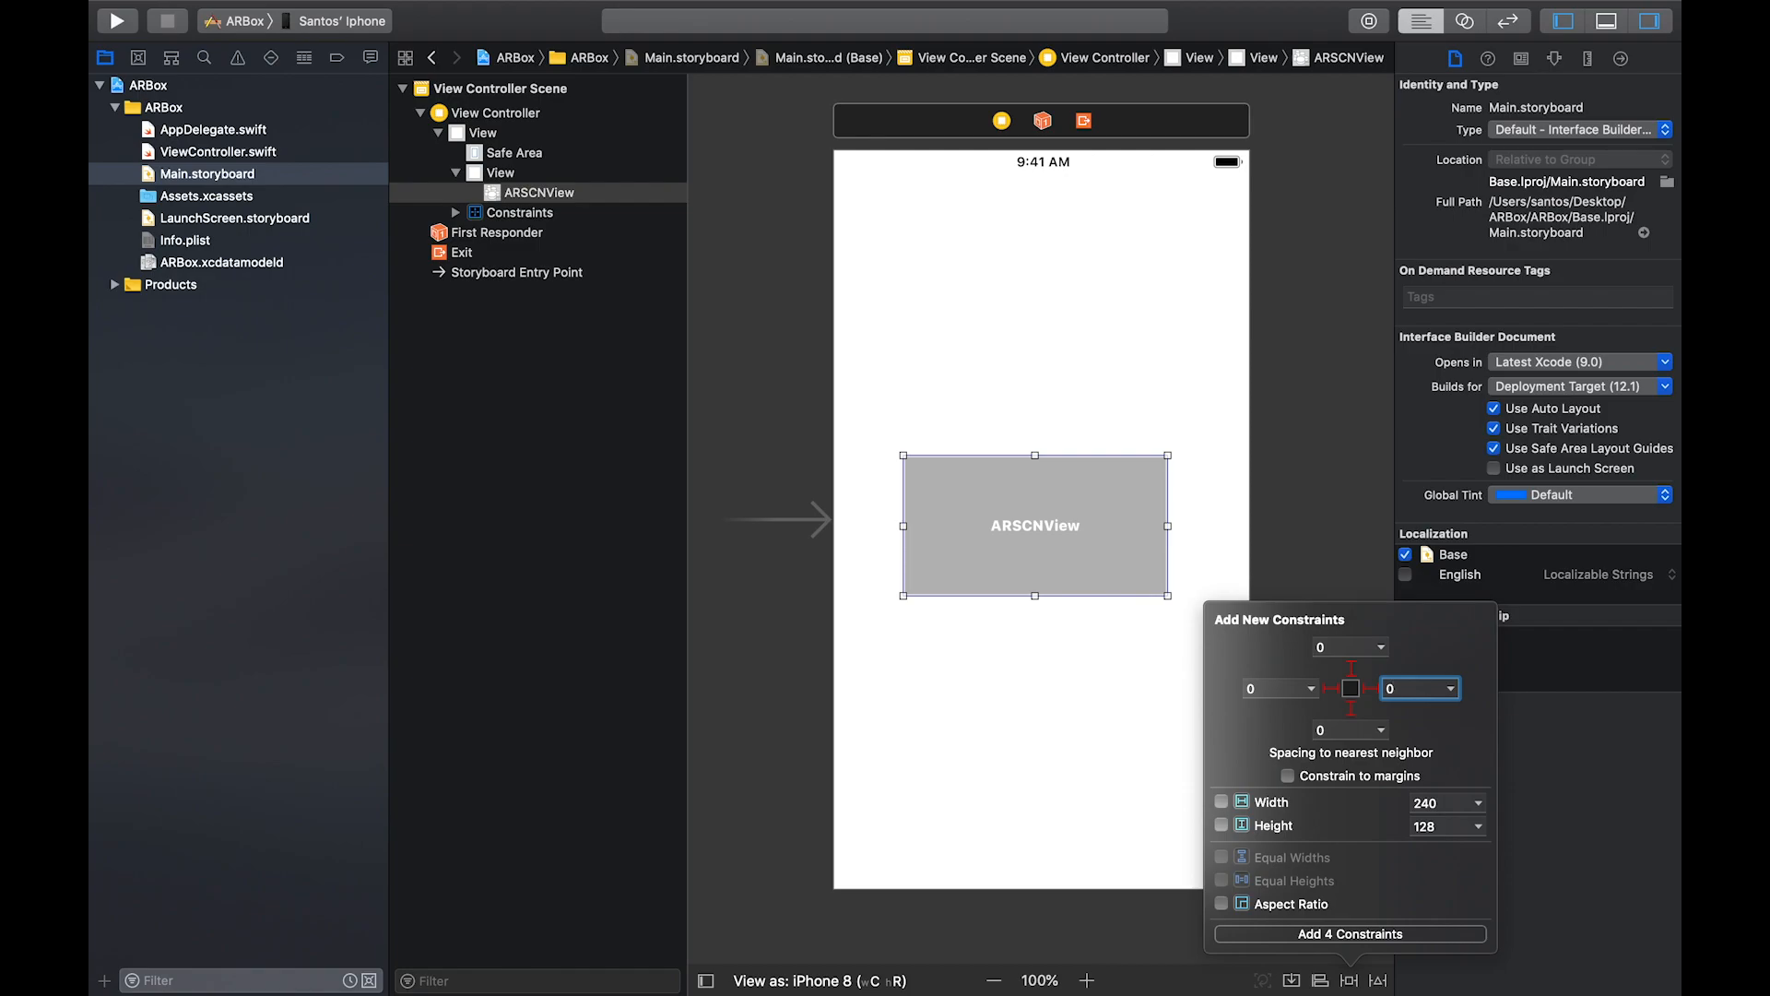
{"action": "left_click", "coordinate": [1350, 933]}
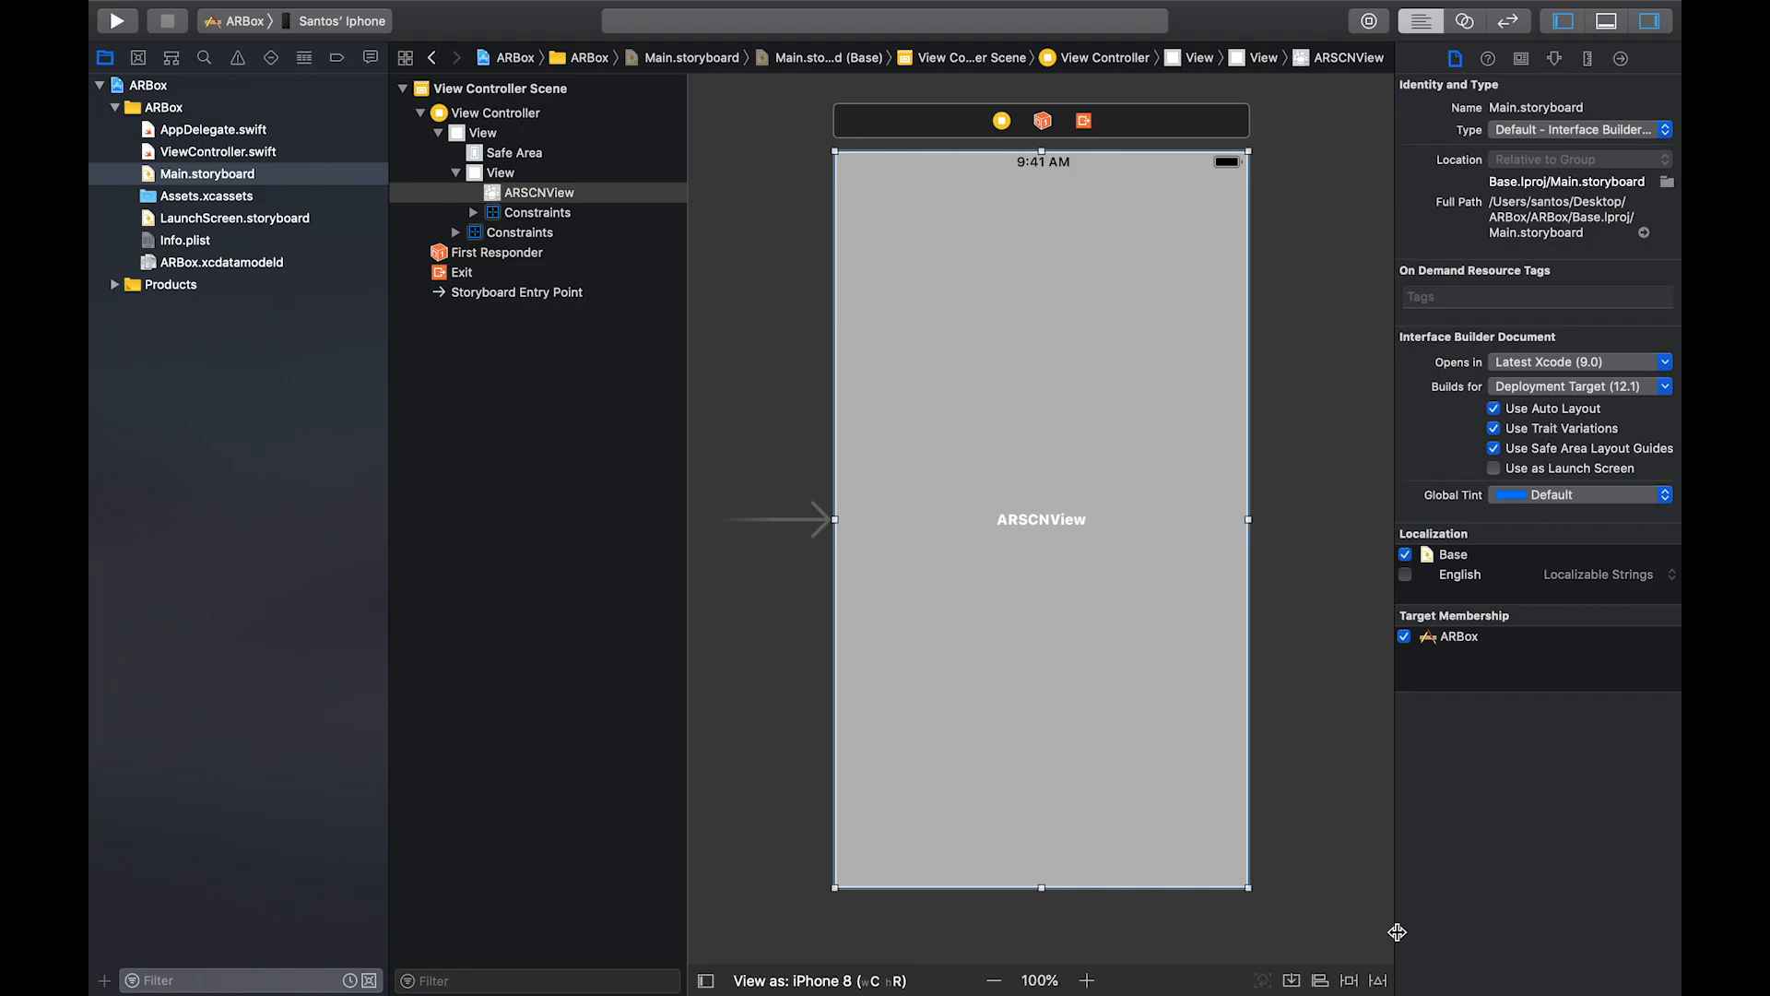
{"action": "left_click", "coordinate": [217, 151]}
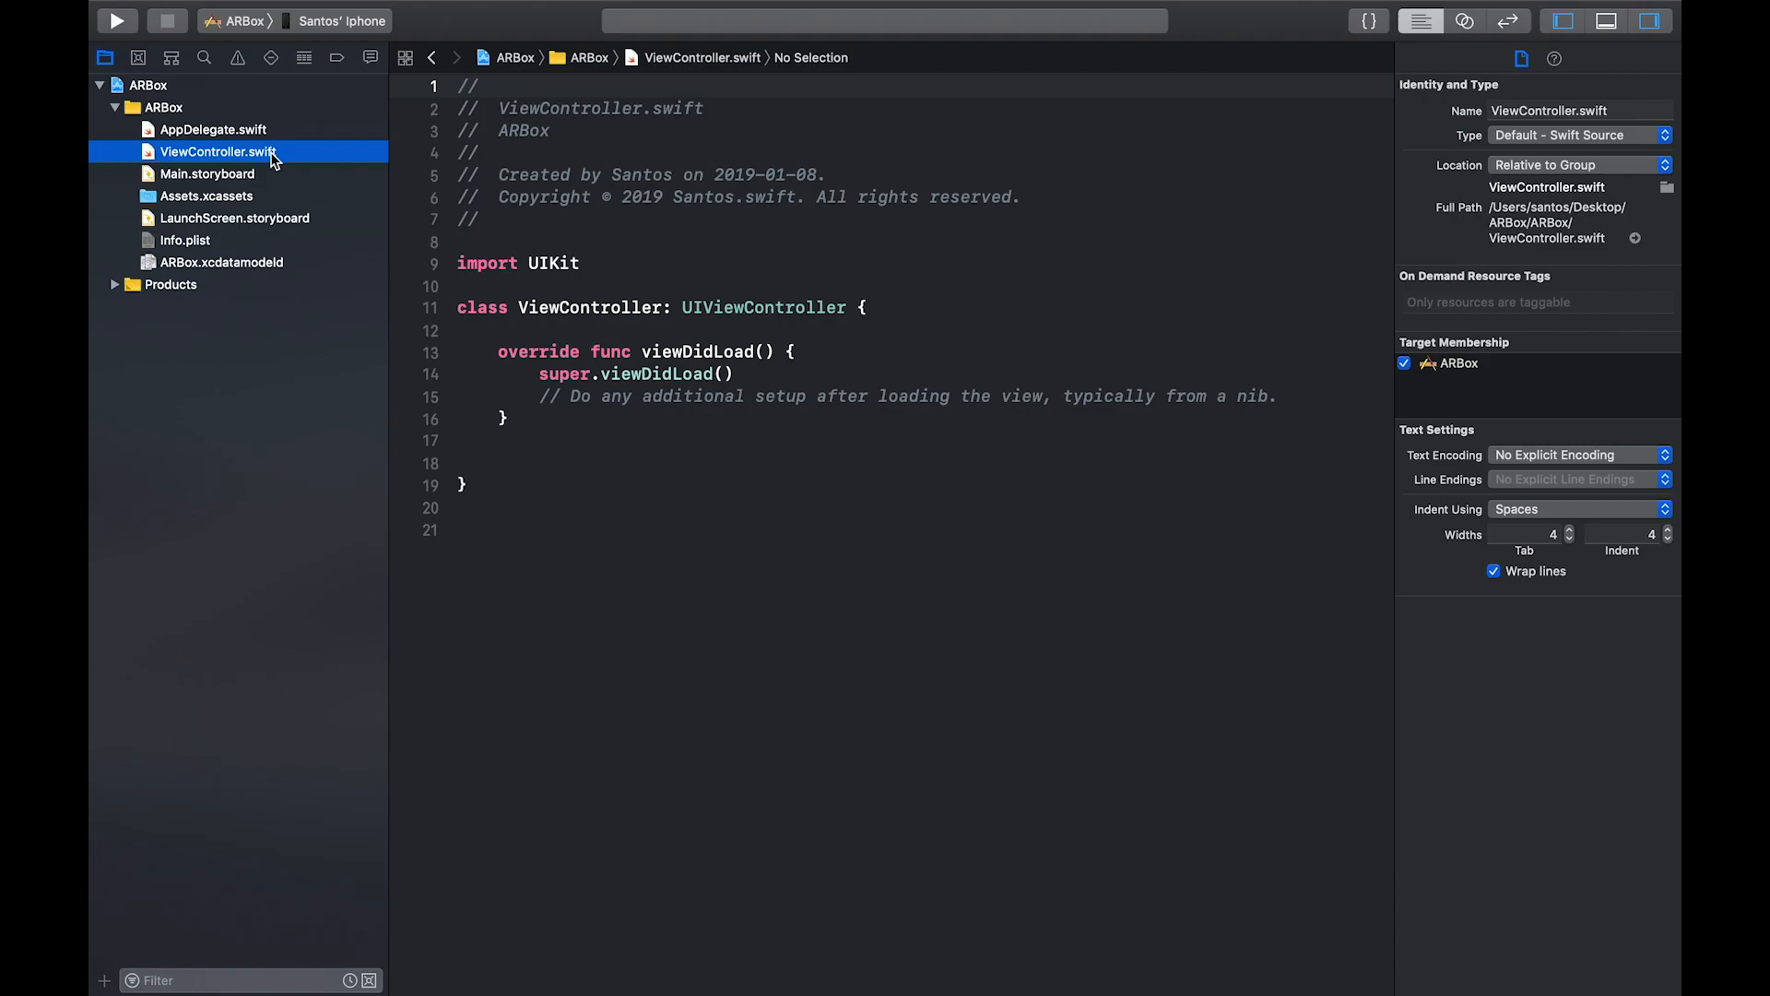
{"action": "mouse_move", "coordinate": [1352, 133]}
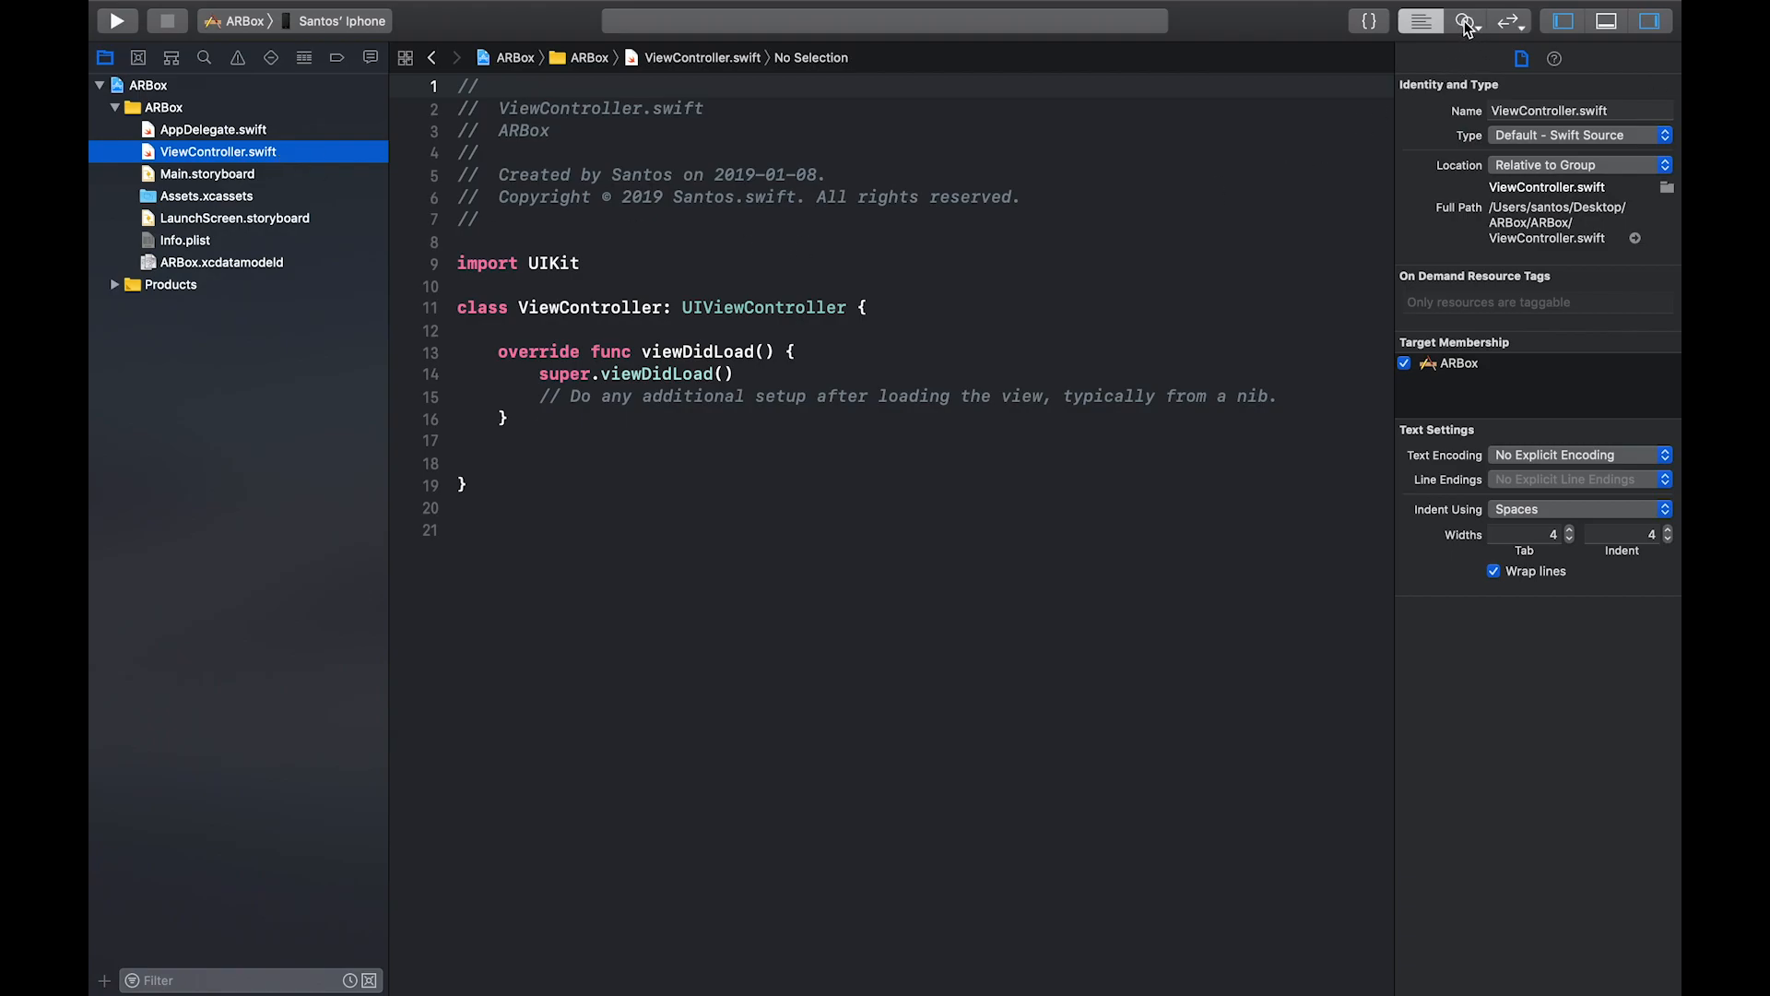
Show Main.storyboard beside ViewController.swift in the Assistant editor with side panels hidden
{"action": "left_click", "coordinate": [1464, 20]}
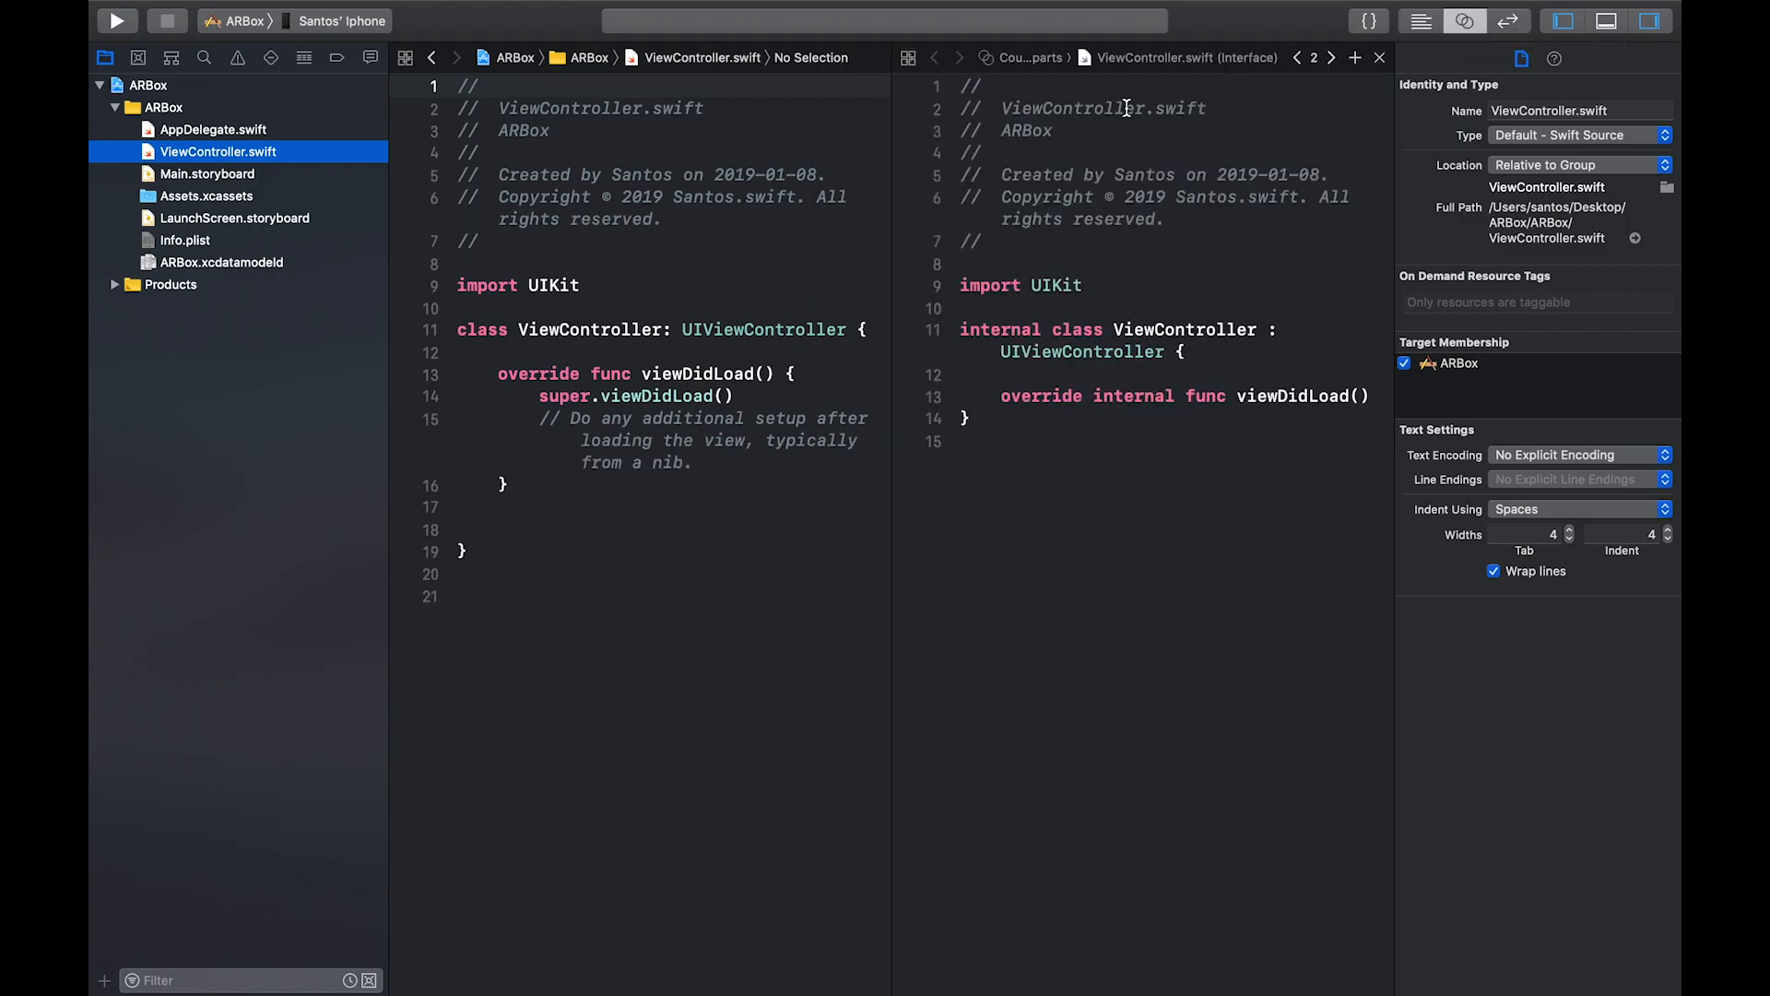
{"action": "mouse_move", "coordinate": [957, 68]}
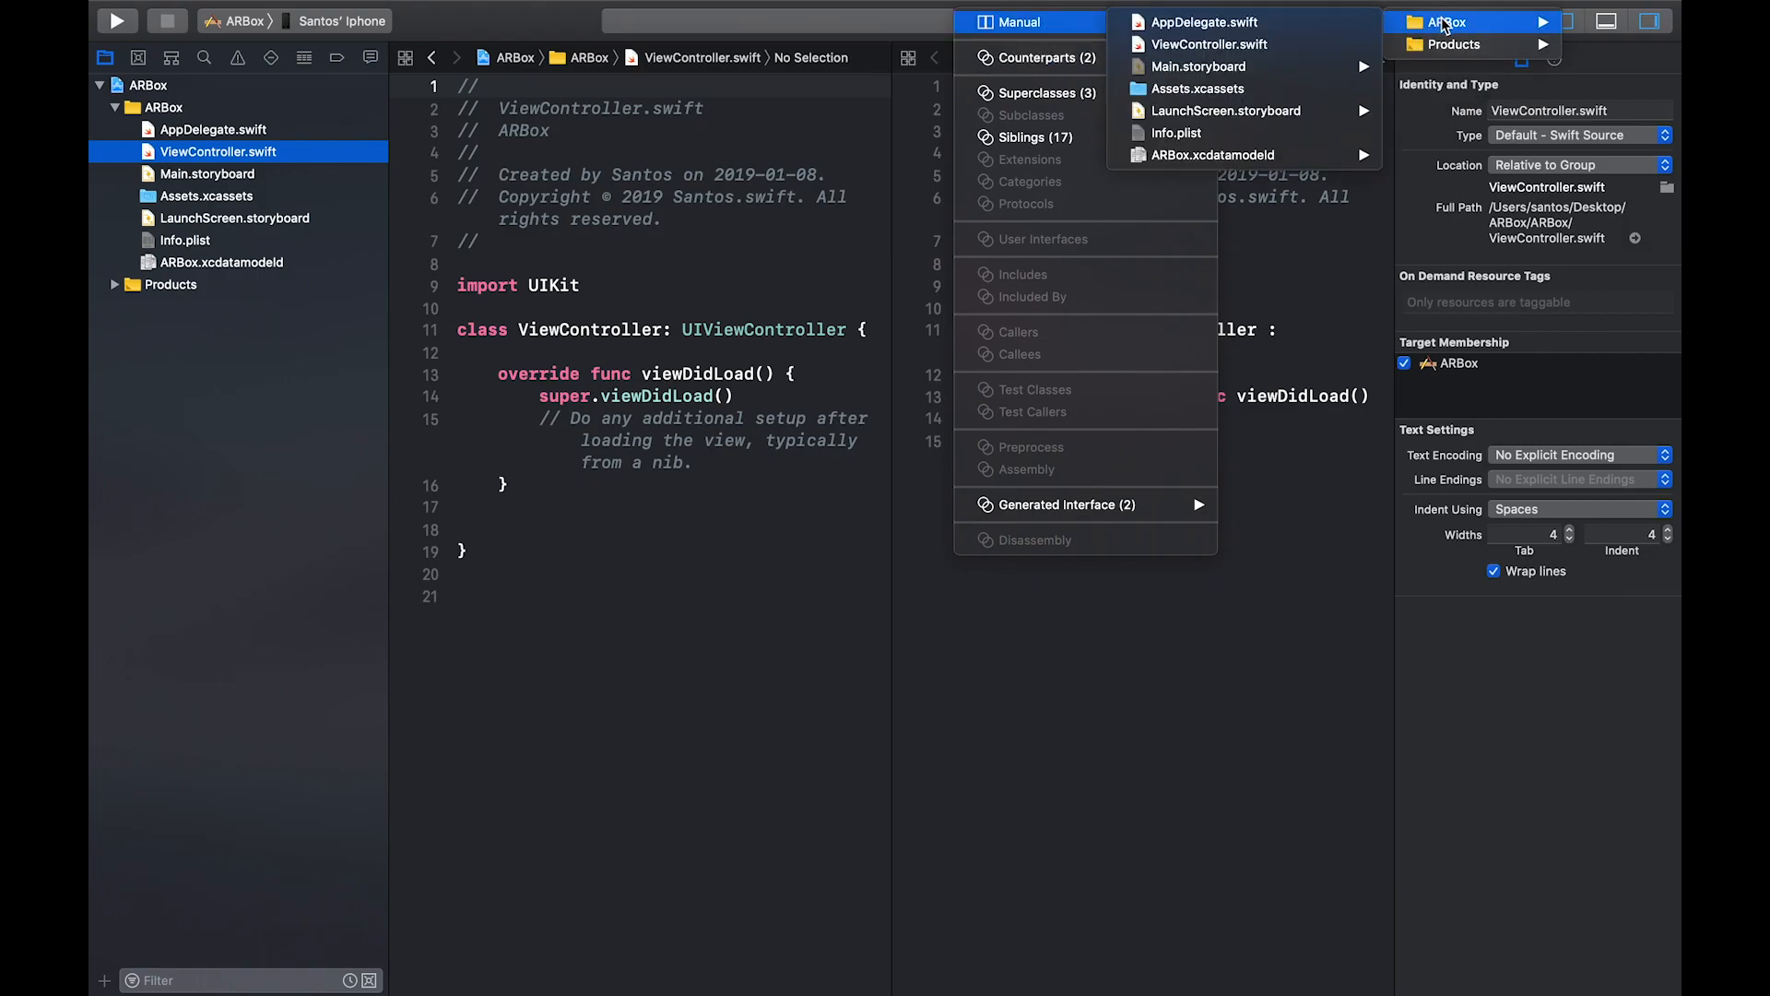
{"action": "mouse_move", "coordinate": [1199, 67]}
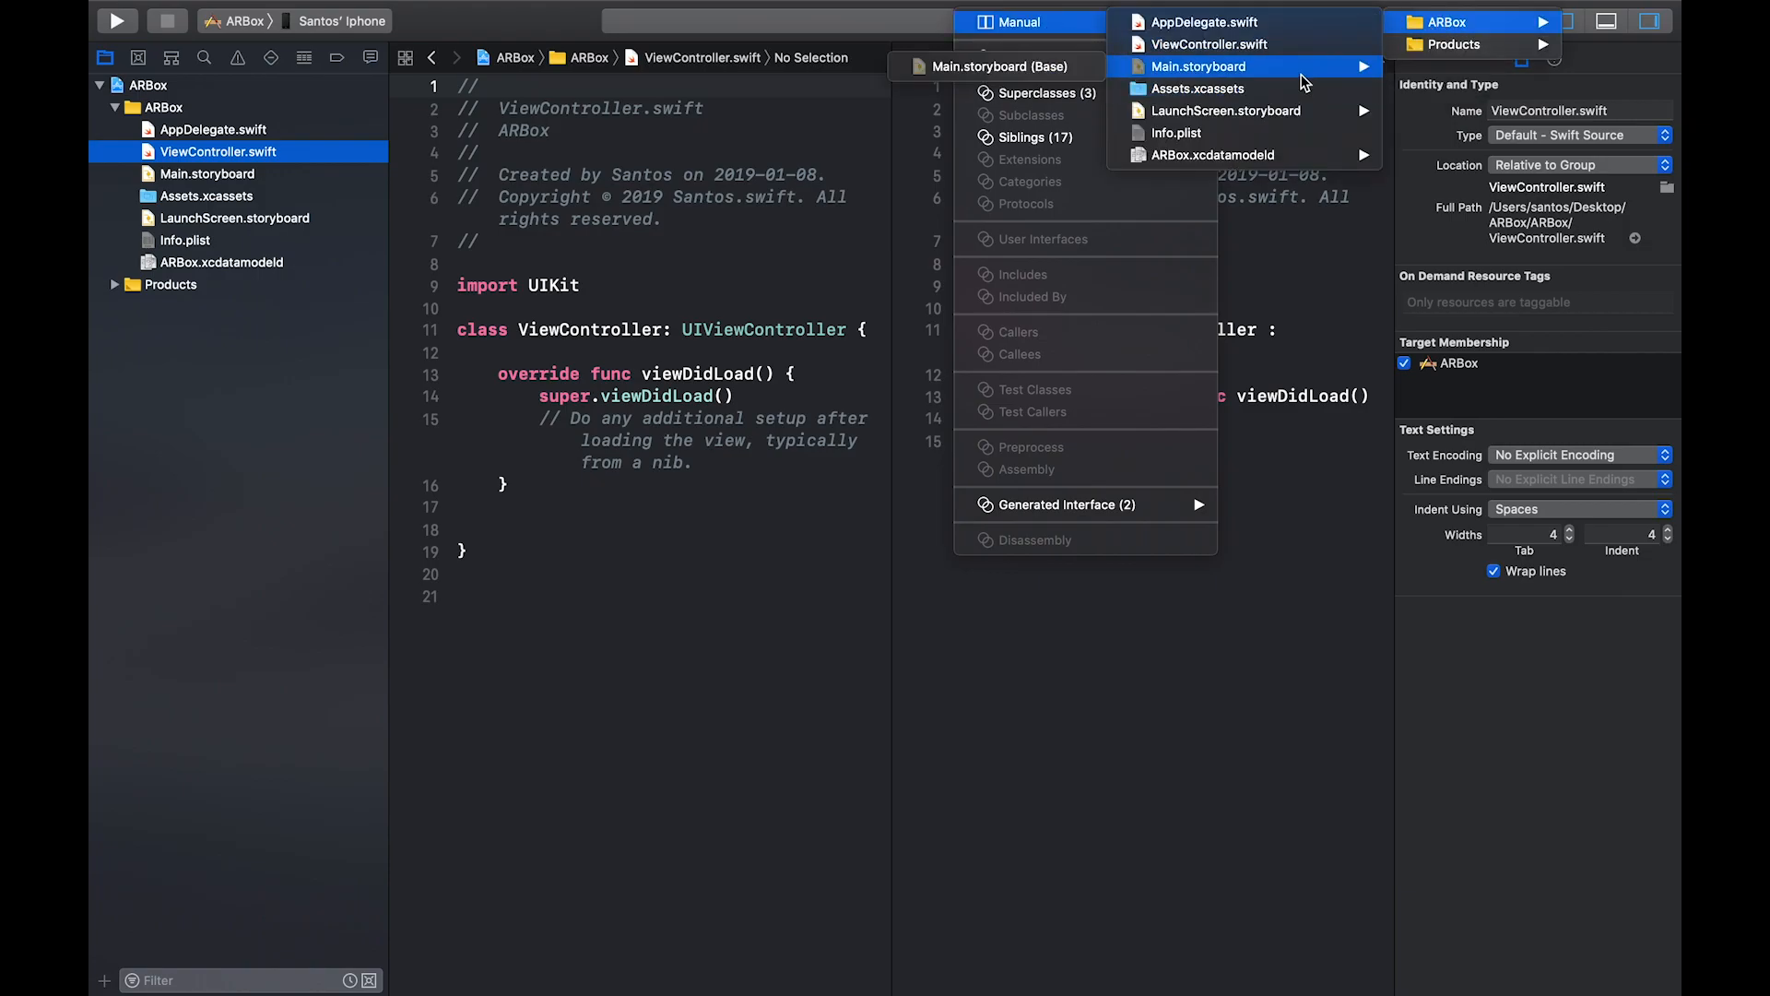
{"action": "left_click", "coordinate": [1198, 66]}
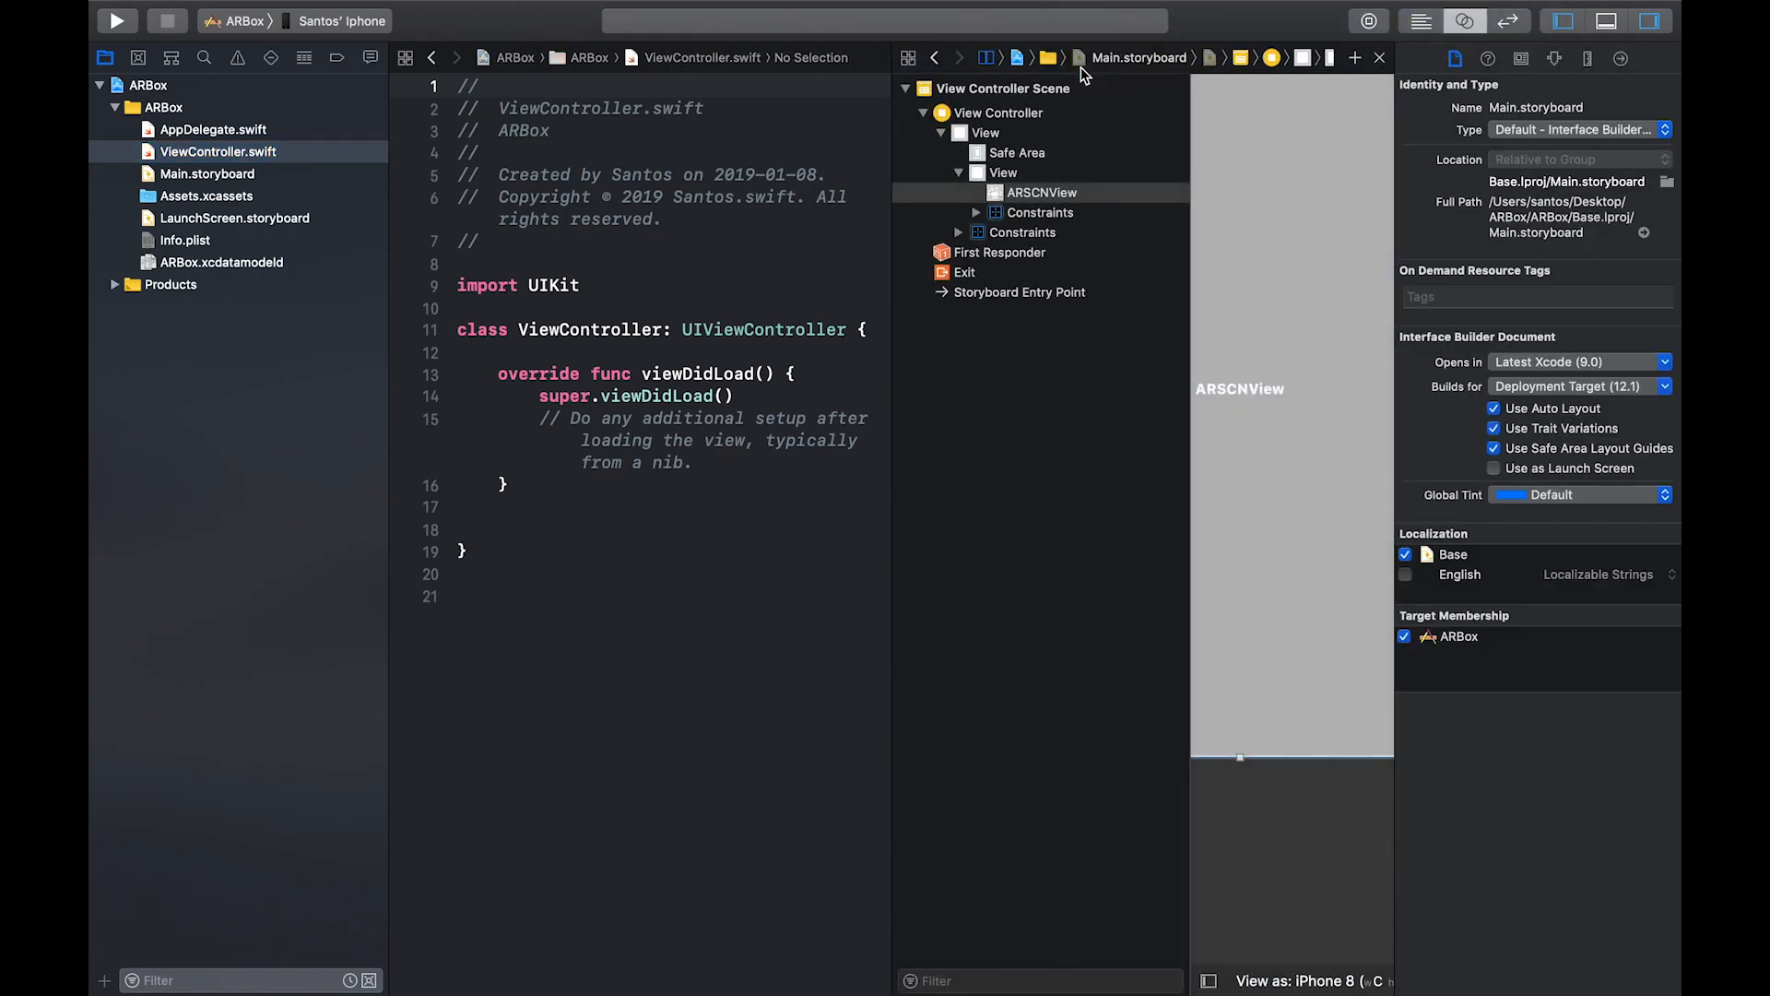
{"action": "left_click", "coordinate": [1561, 20]}
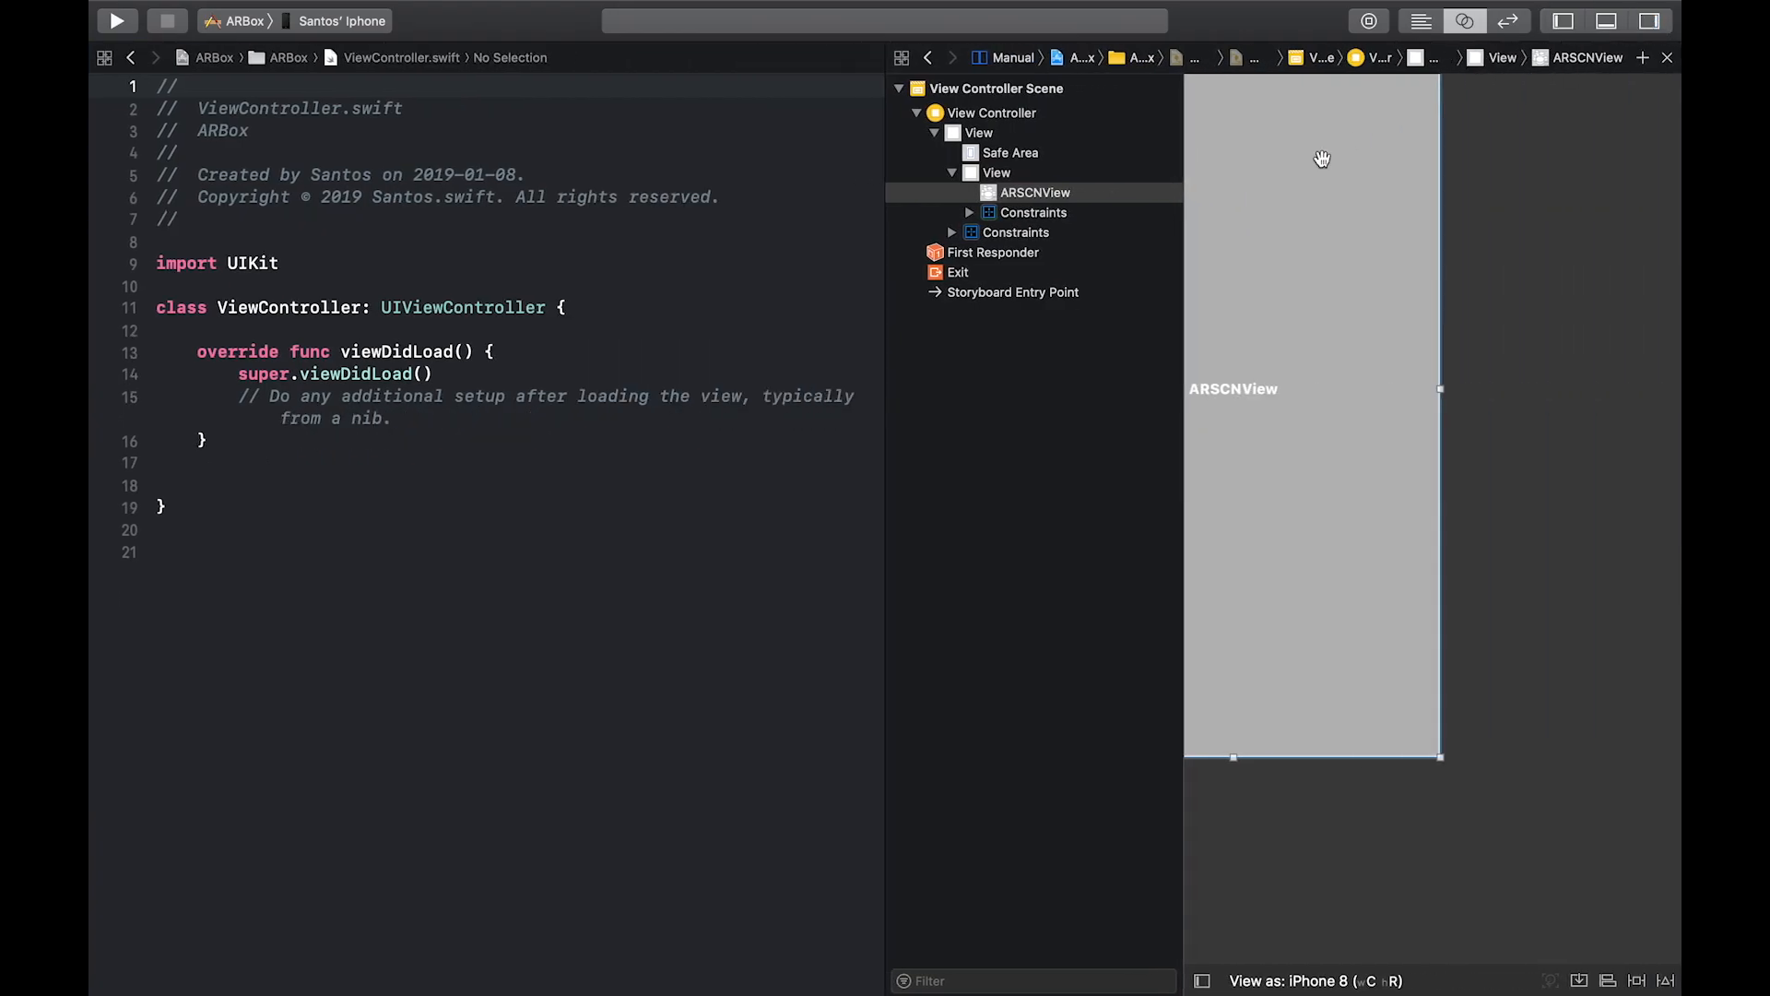
{"action": "mouse_move", "coordinate": [1044, 197]}
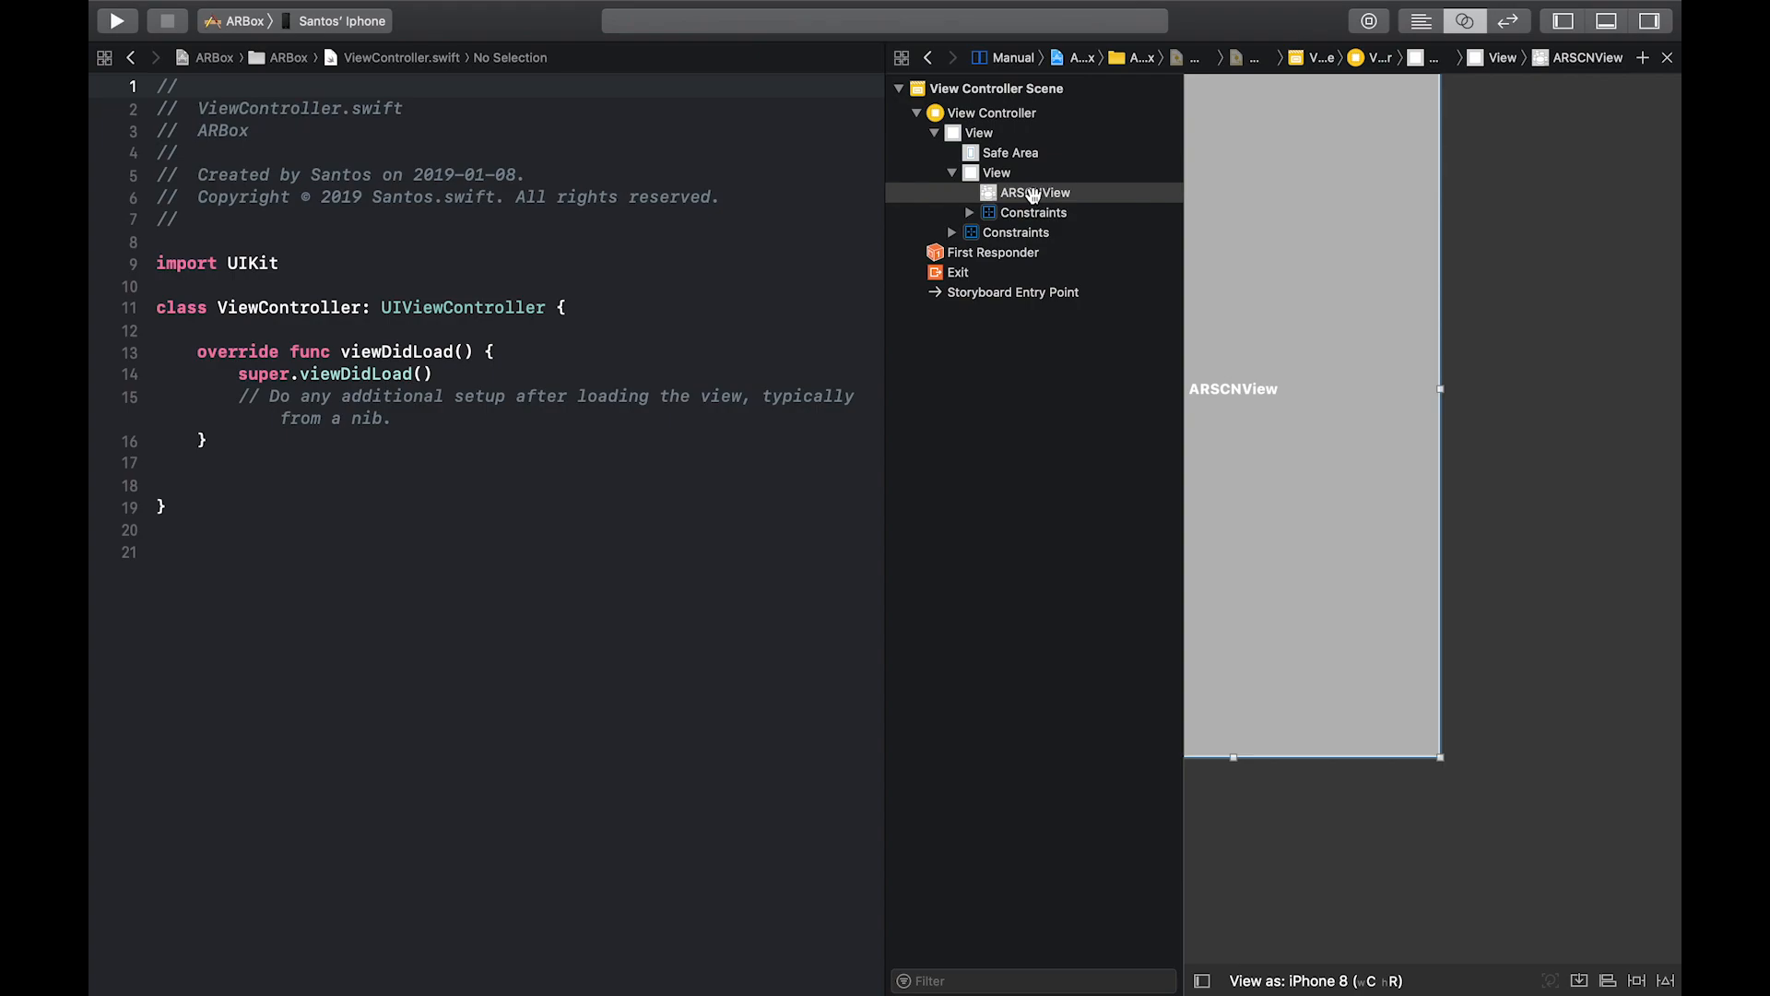
Connect the ARSCNView to ViewController as an outlet named arCanvas
{"action": "left_click", "coordinate": [1033, 191]}
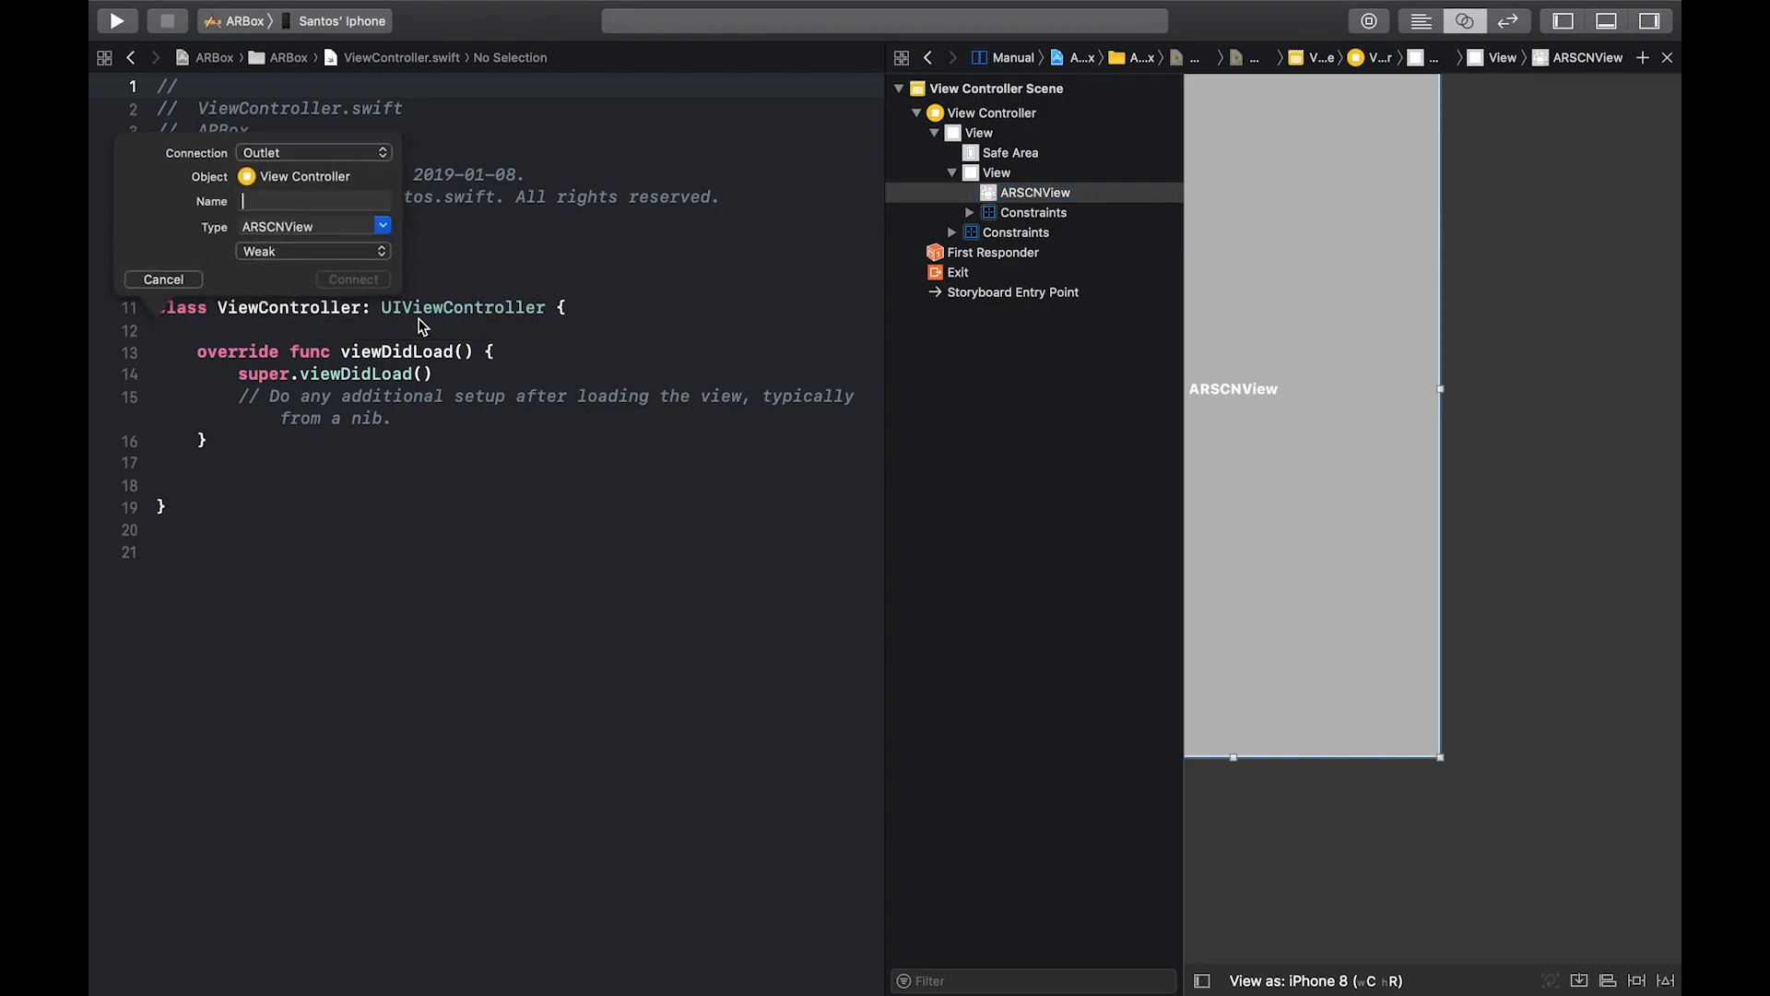
{"action": "type", "text": "arCa"}
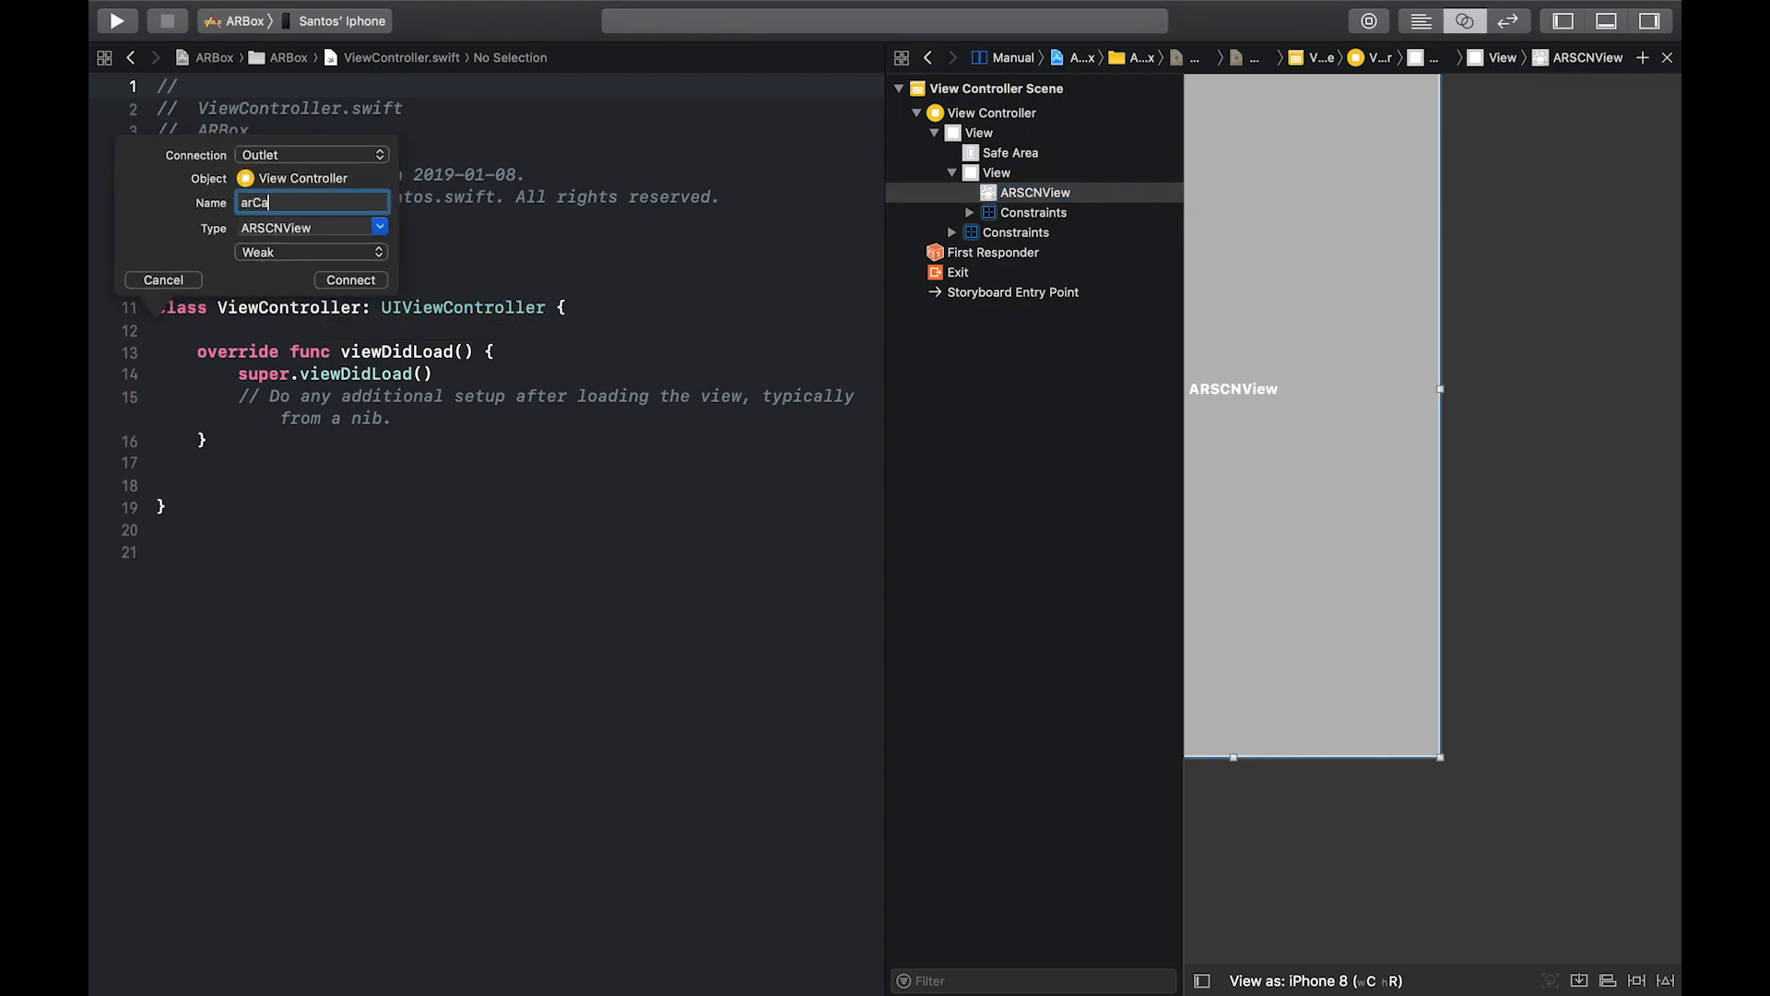
{"action": "left_click", "coordinate": [350, 280]}
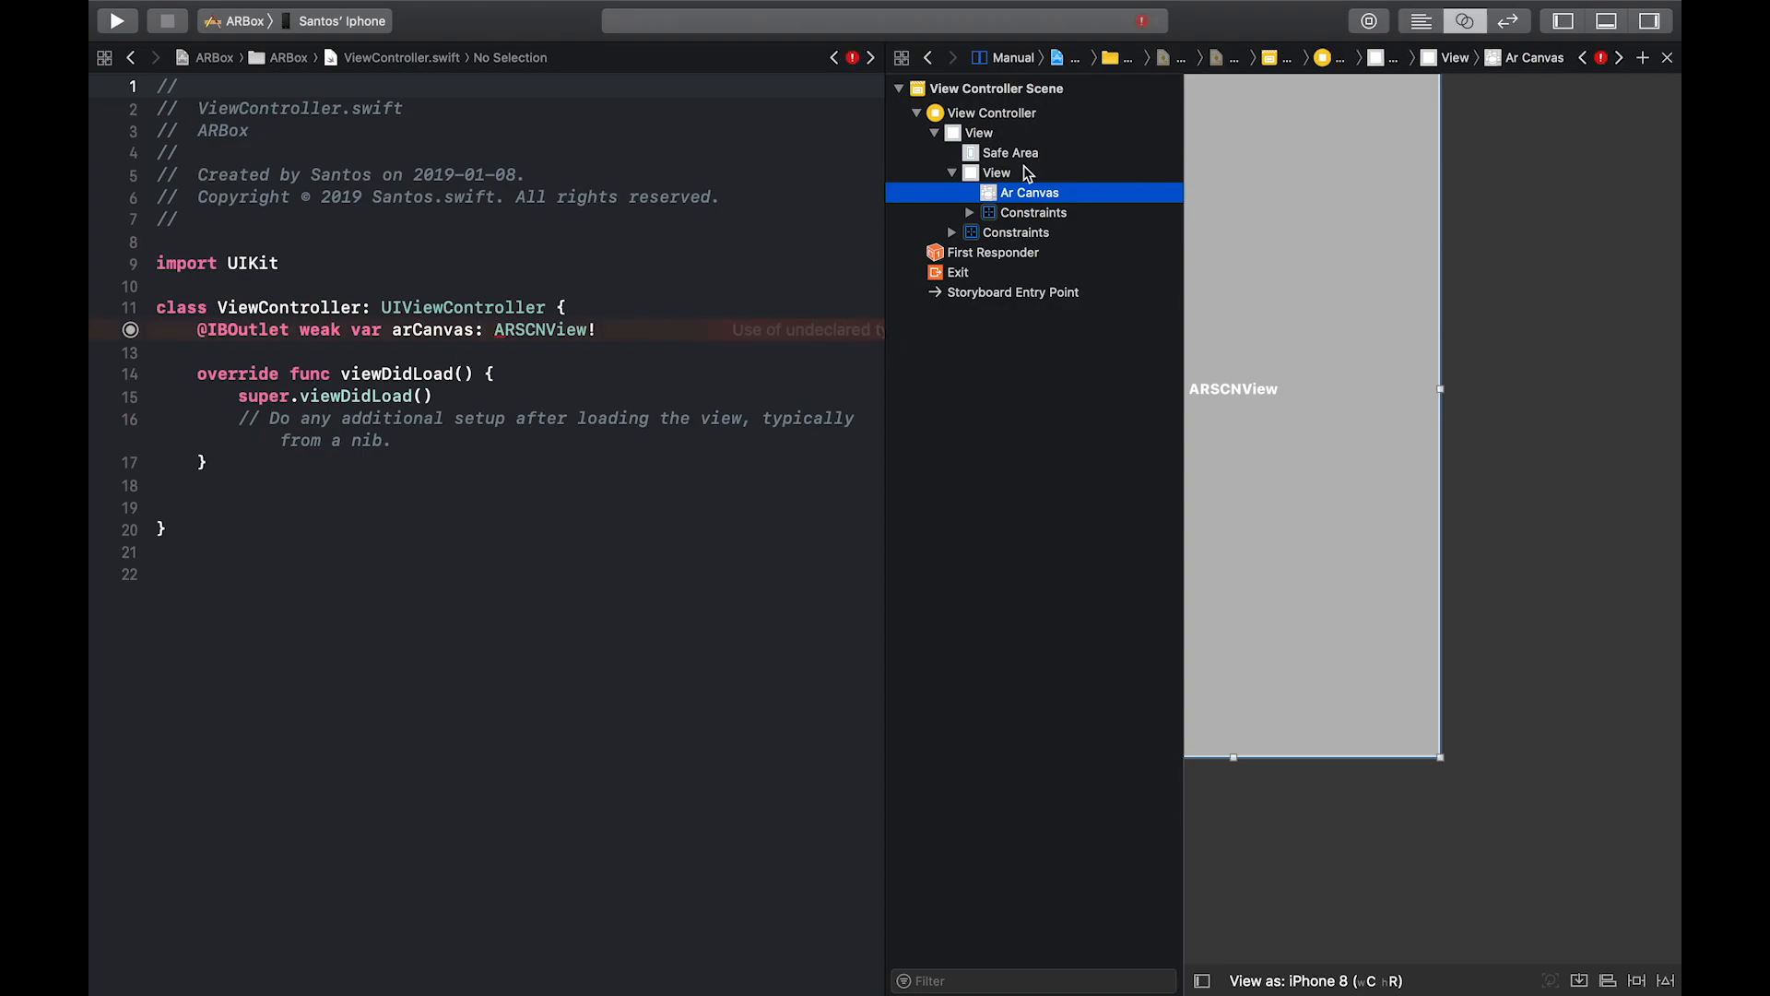
Add 'import ARKit' and 'import SceneKit' below import UIKit and build the project
{"action": "left_click", "coordinate": [1419, 21]}
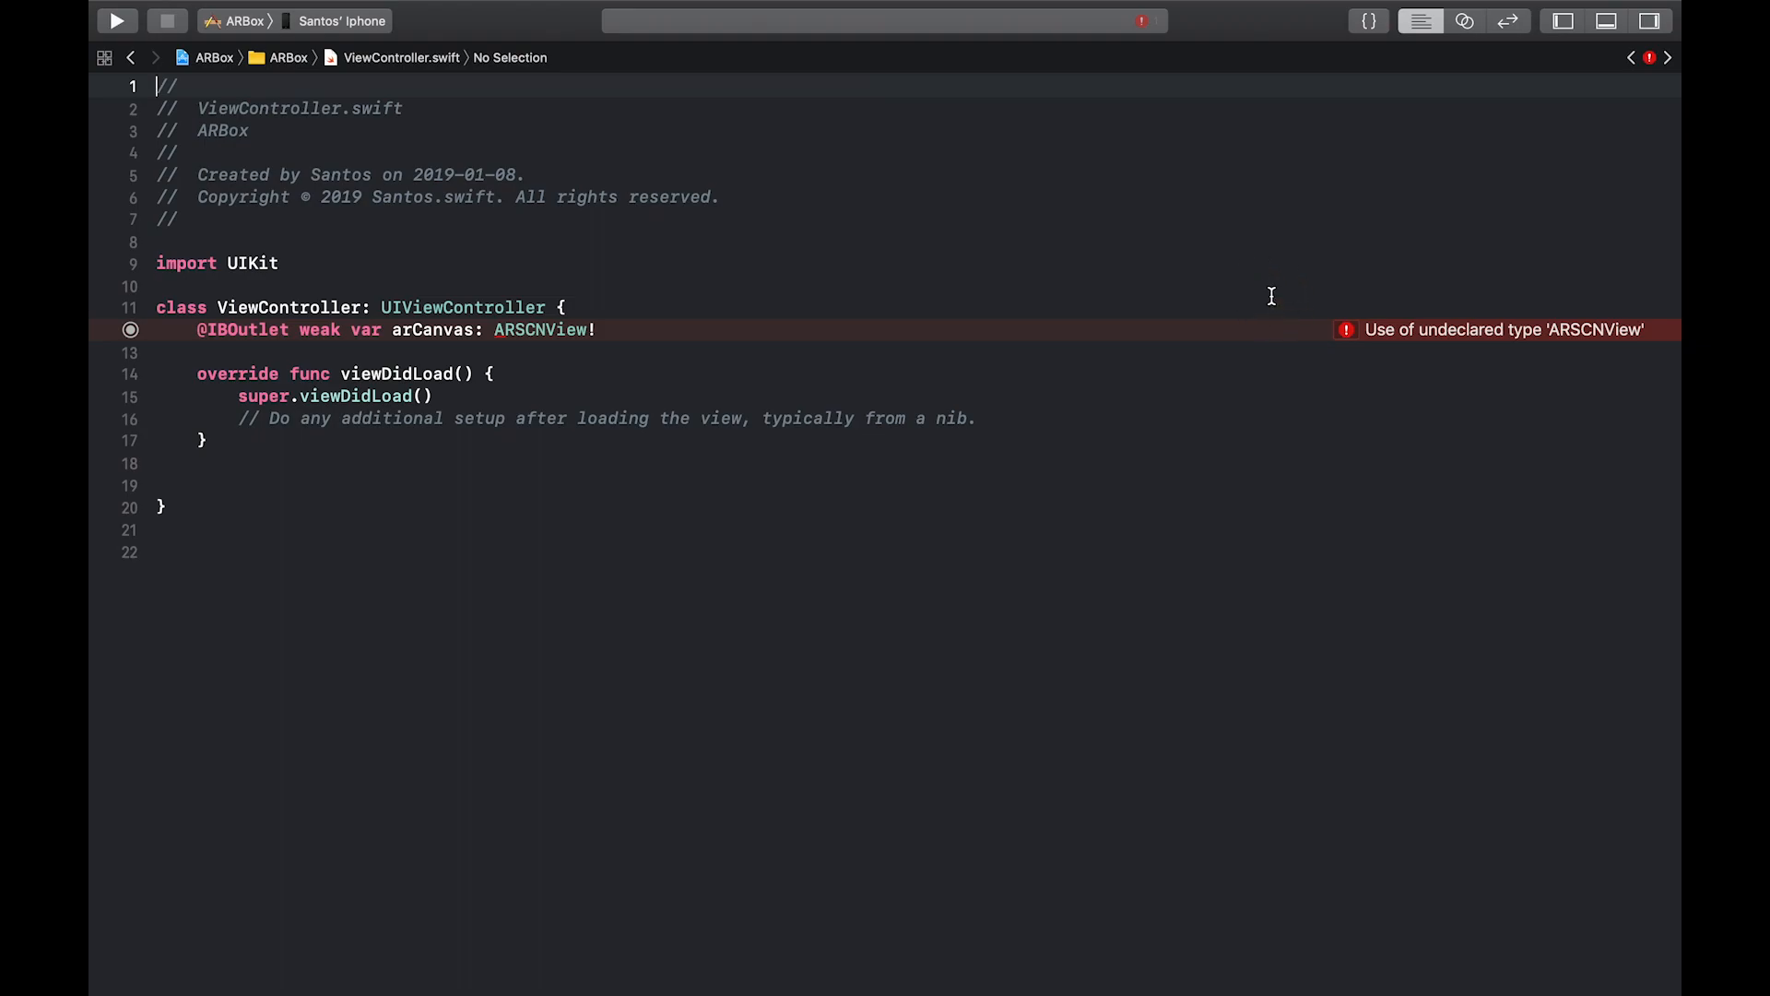
{"action": "mouse_move", "coordinate": [1492, 389]}
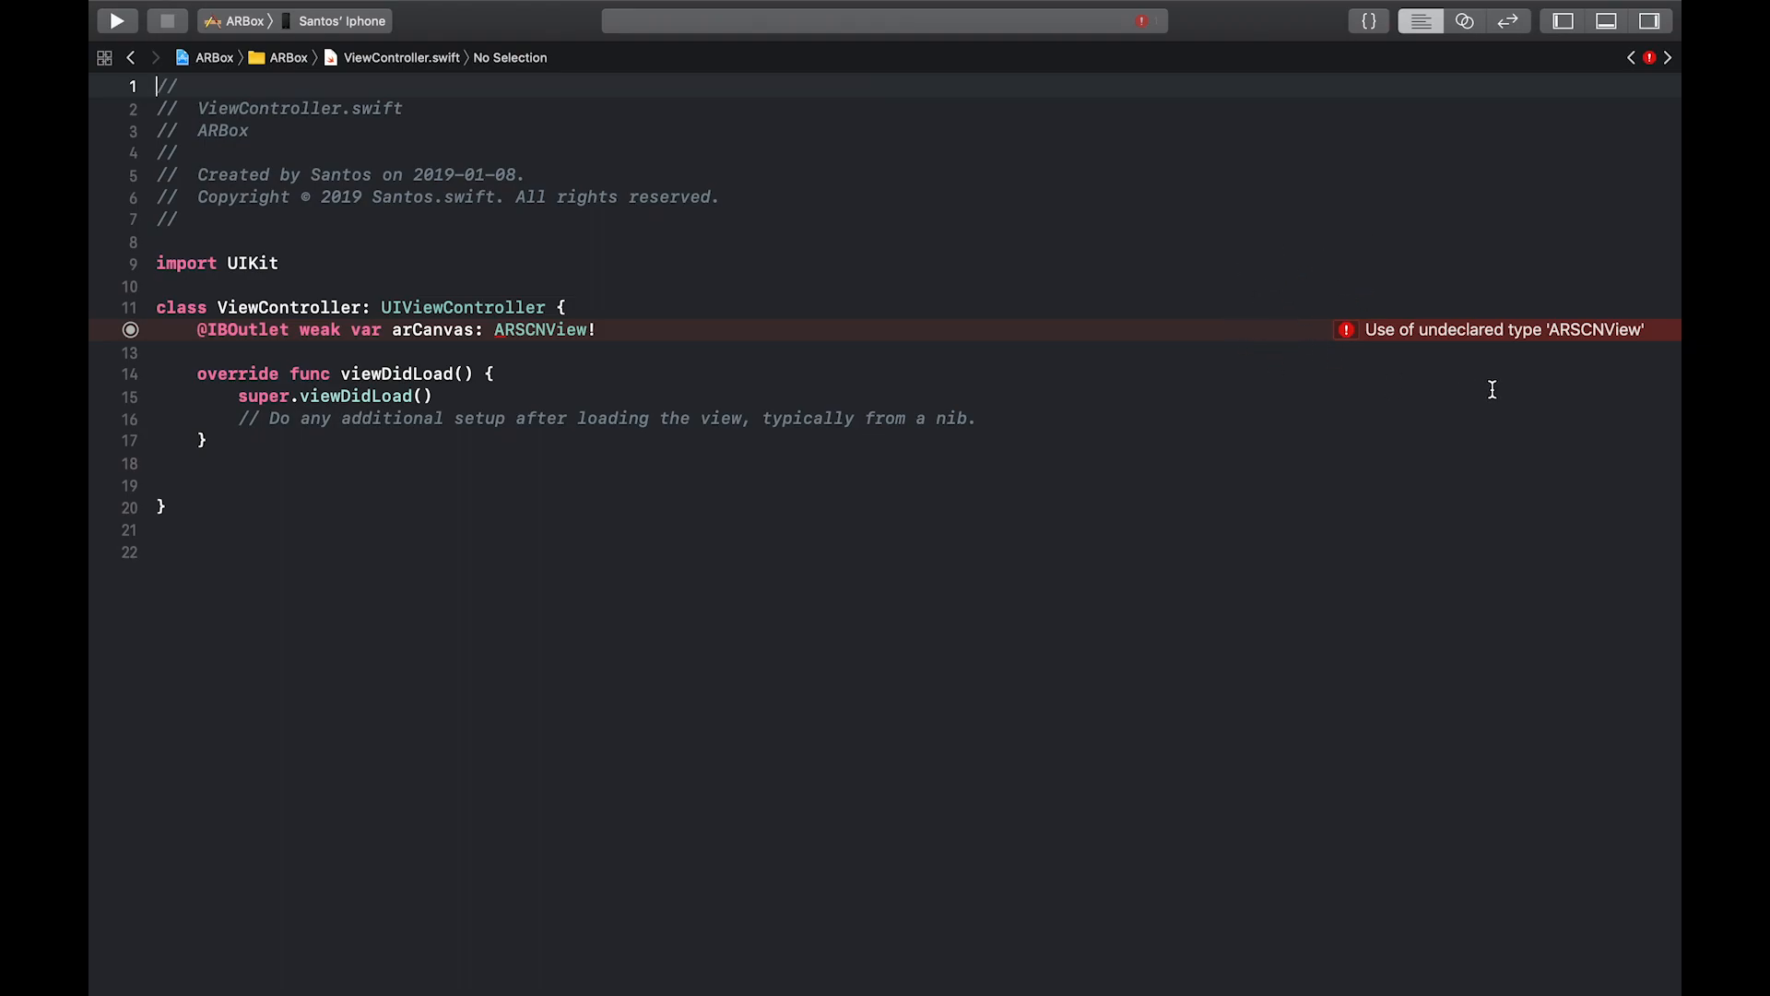
{"action": "mouse_move", "coordinate": [973, 385]}
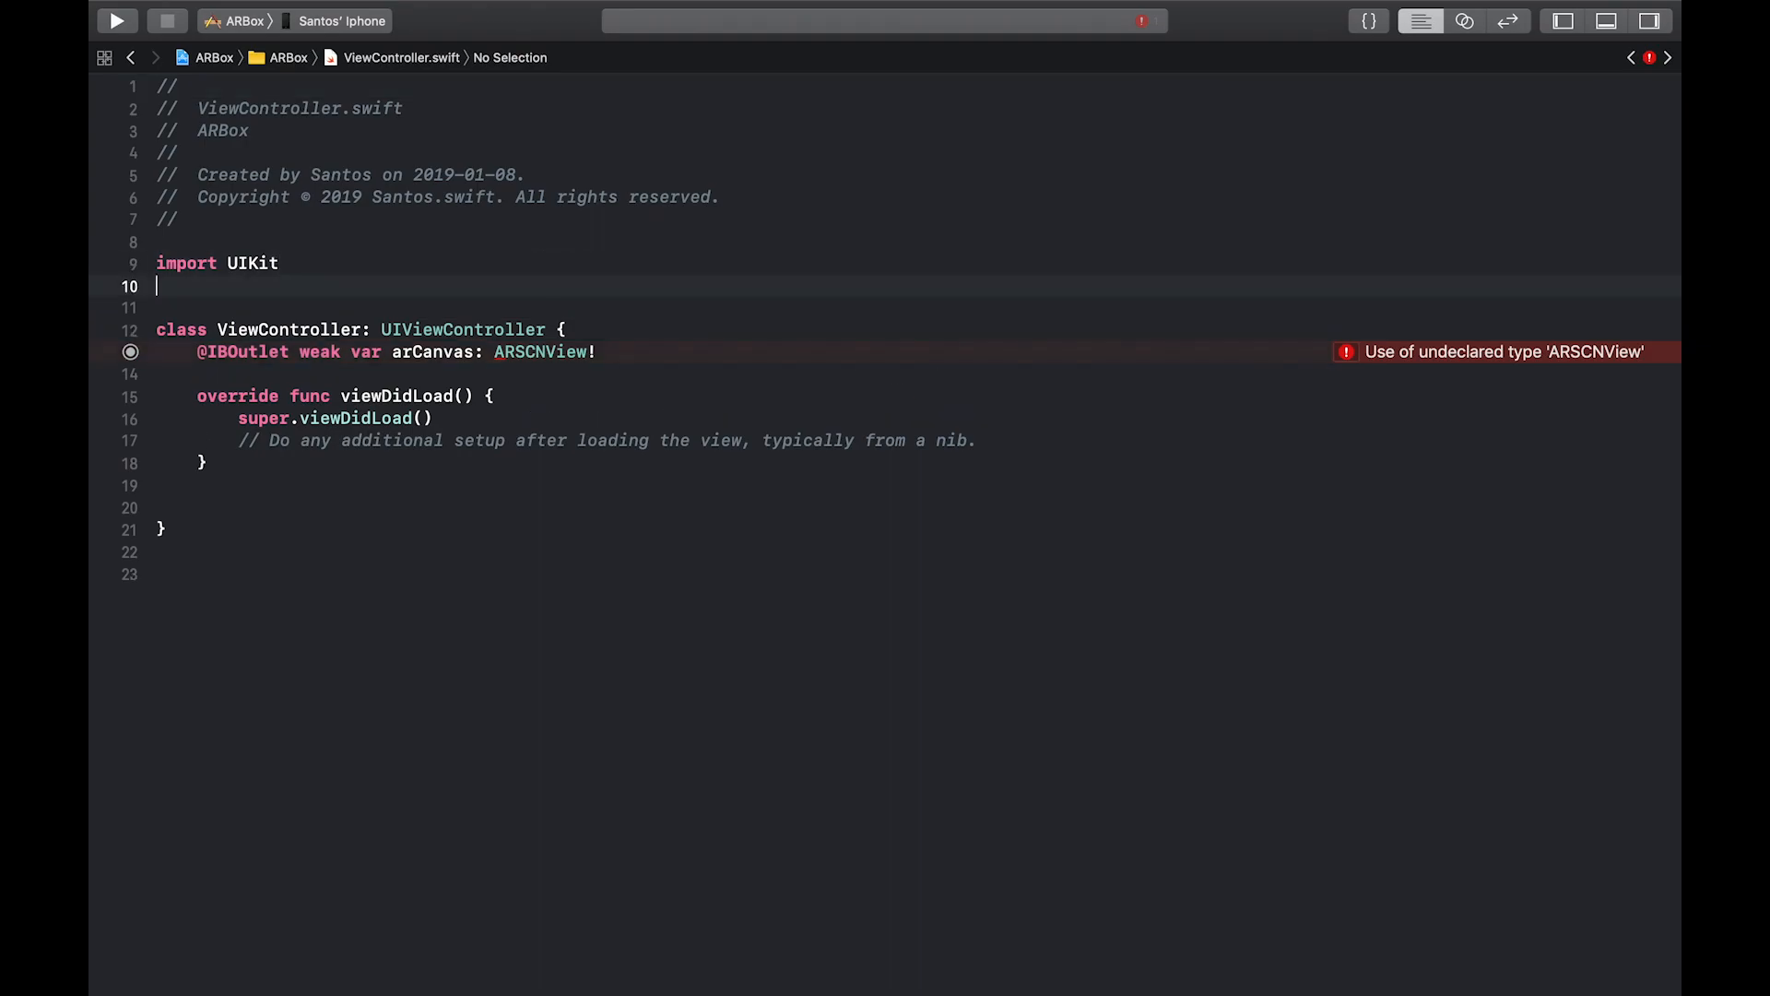
{"action": "type", "text": "import Ark"}
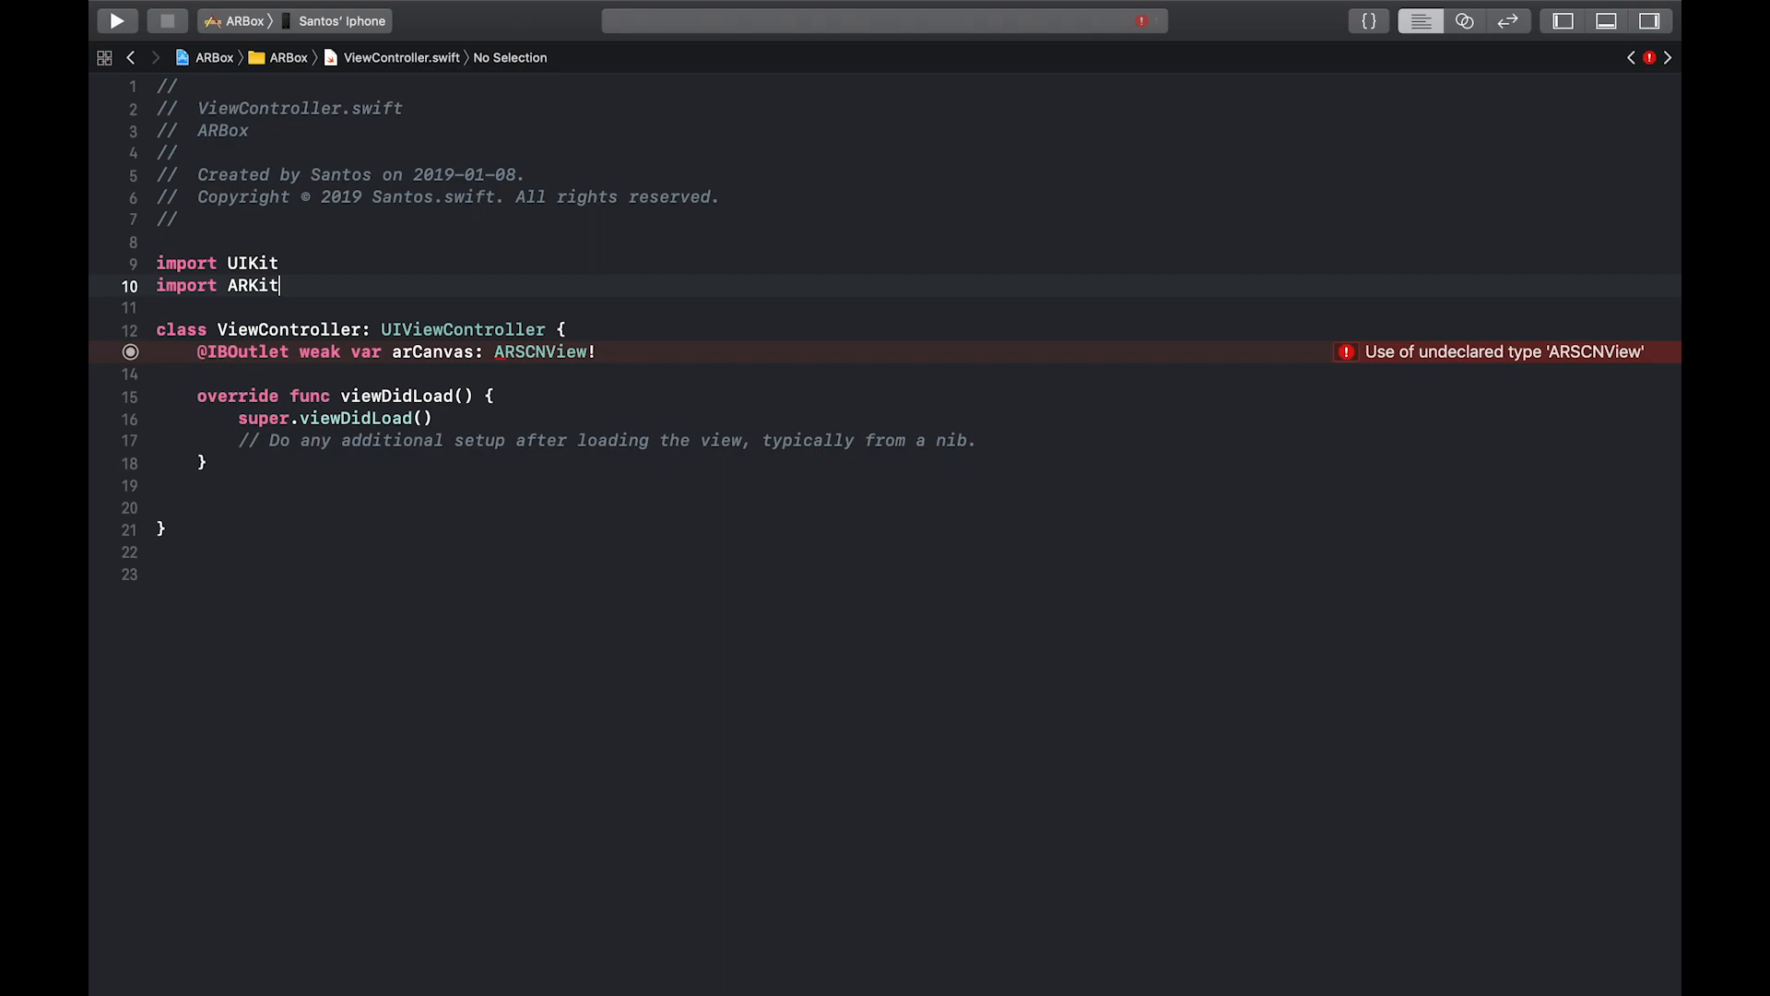
{"action": "type", "text": "import SceneKit"}
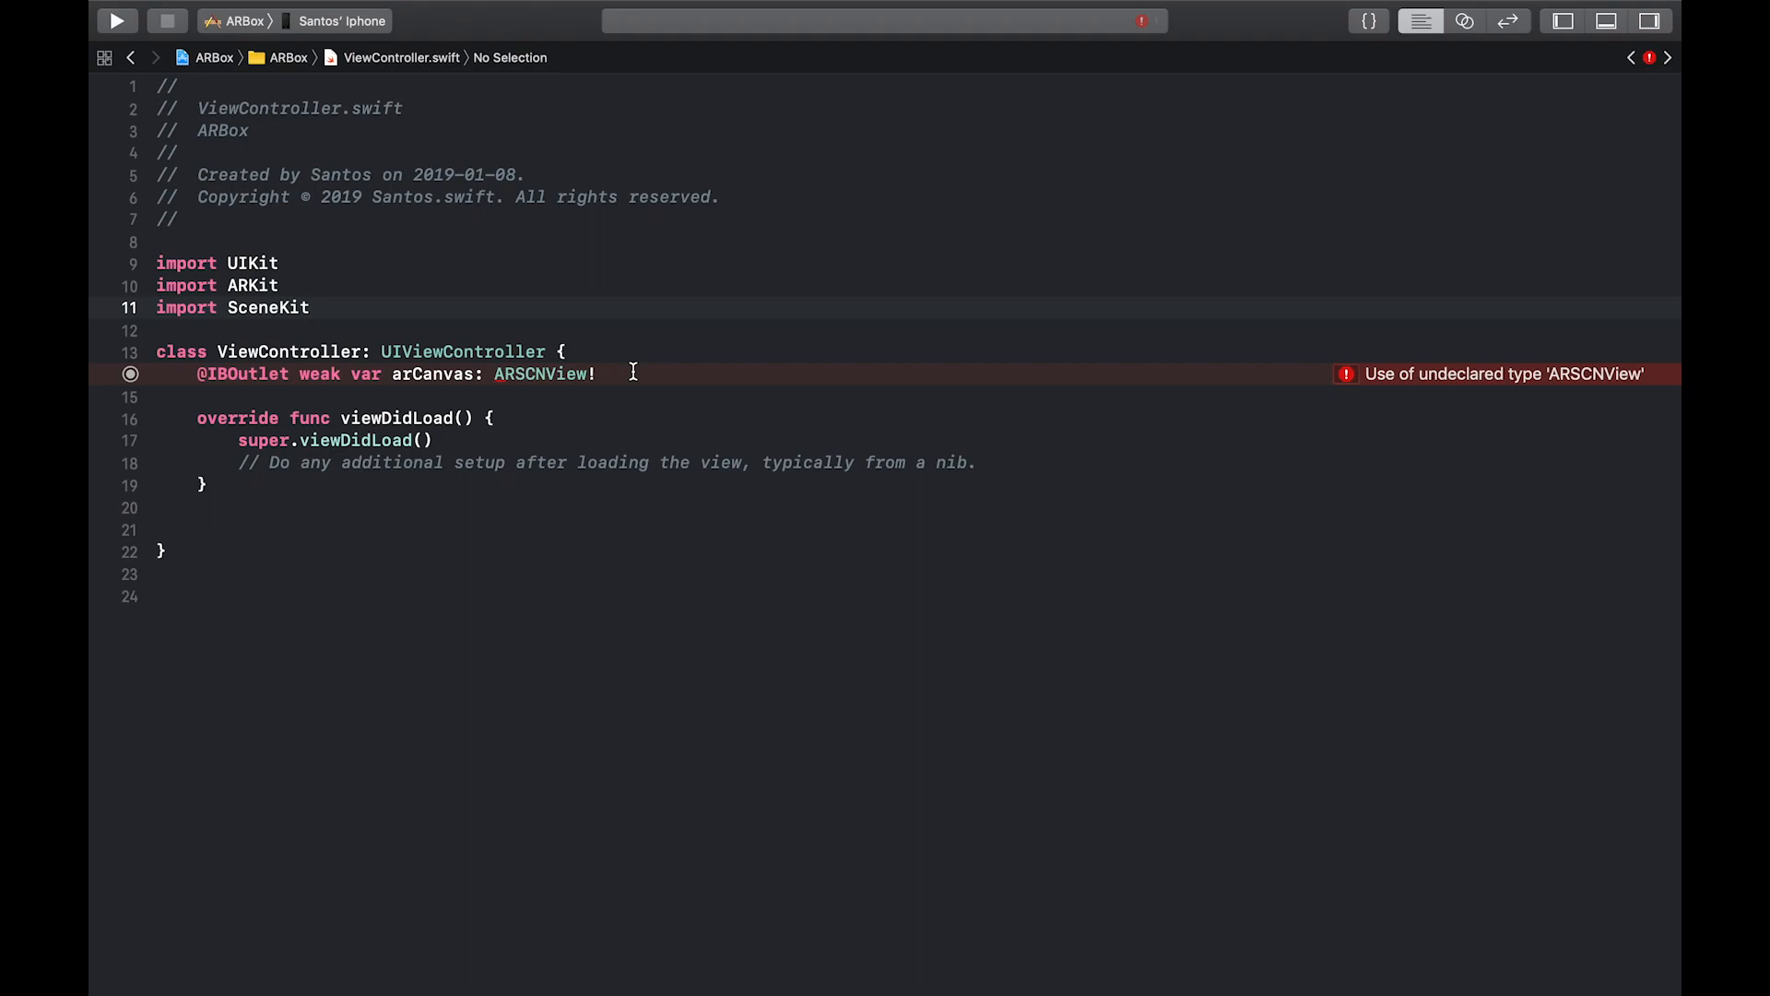
{"action": "left_click", "coordinate": [115, 21]}
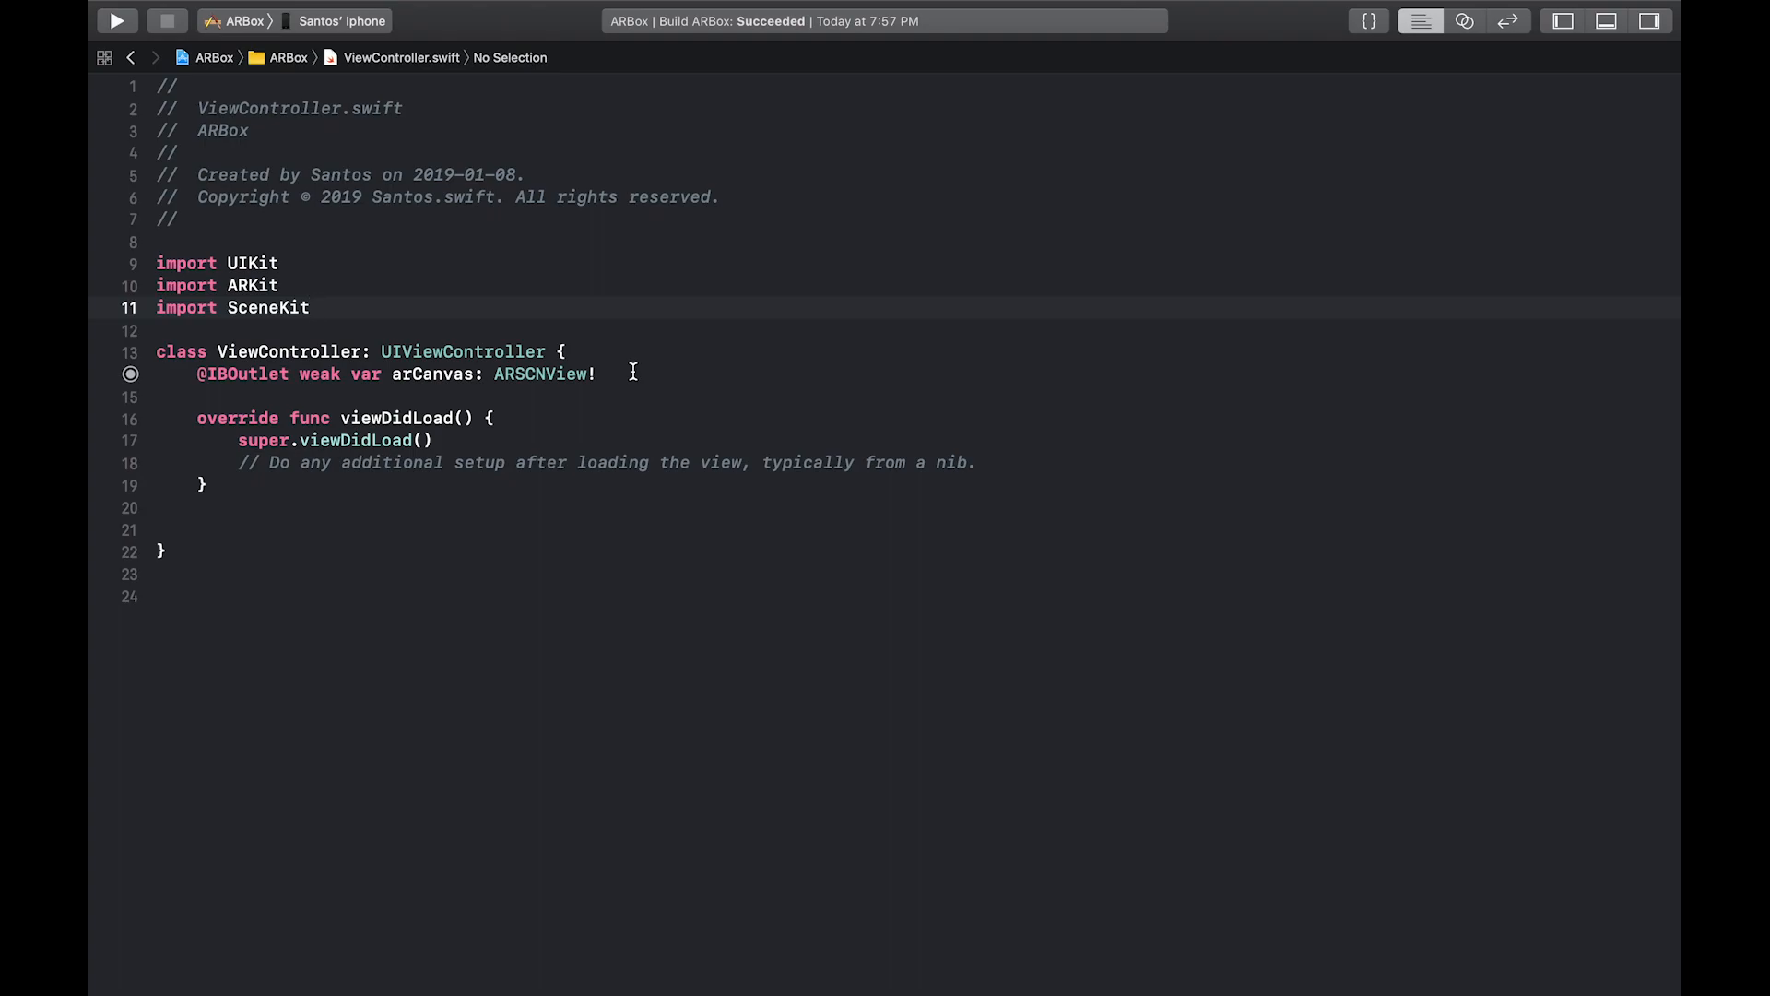
Add an override of viewWillAppear below viewDidLoad that calls super.viewWillAppear(animated)
{"action": "left_click", "coordinate": [365, 507]}
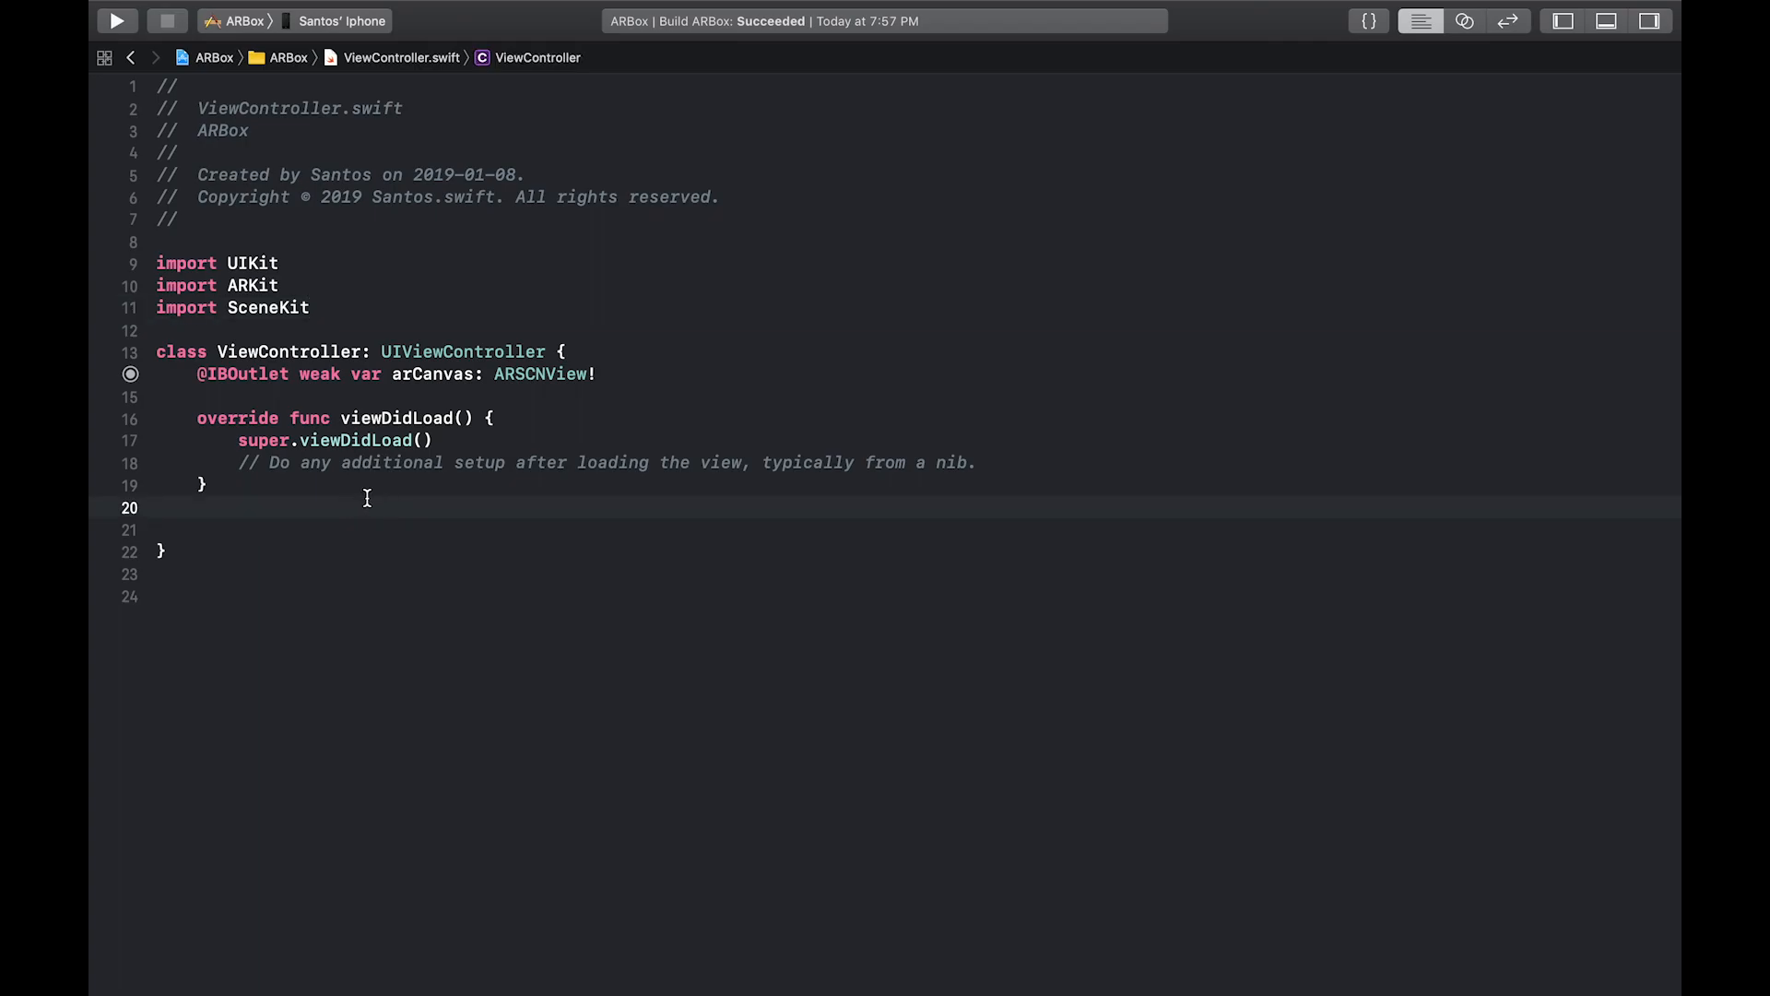
{"action": "type", "text": "viewWillAppear(_ animated: Bool) {"}
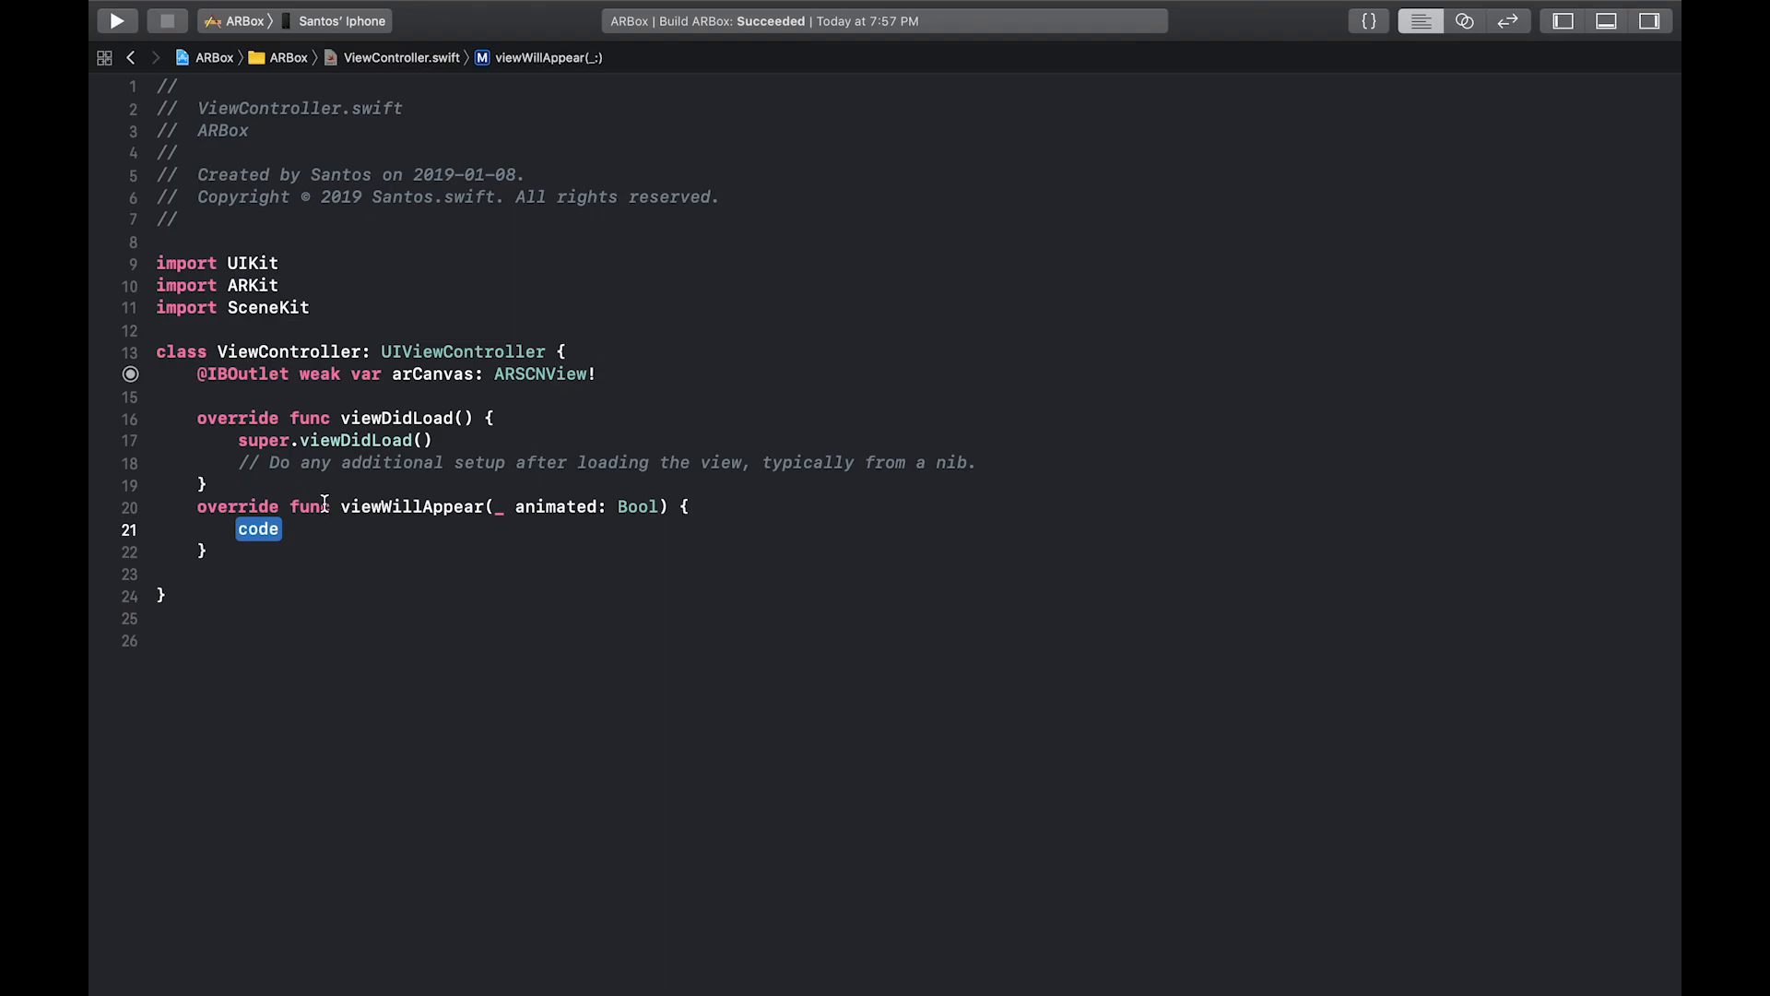
{"action": "type", "text": "super.viewWillAppear(animated: Bool"}
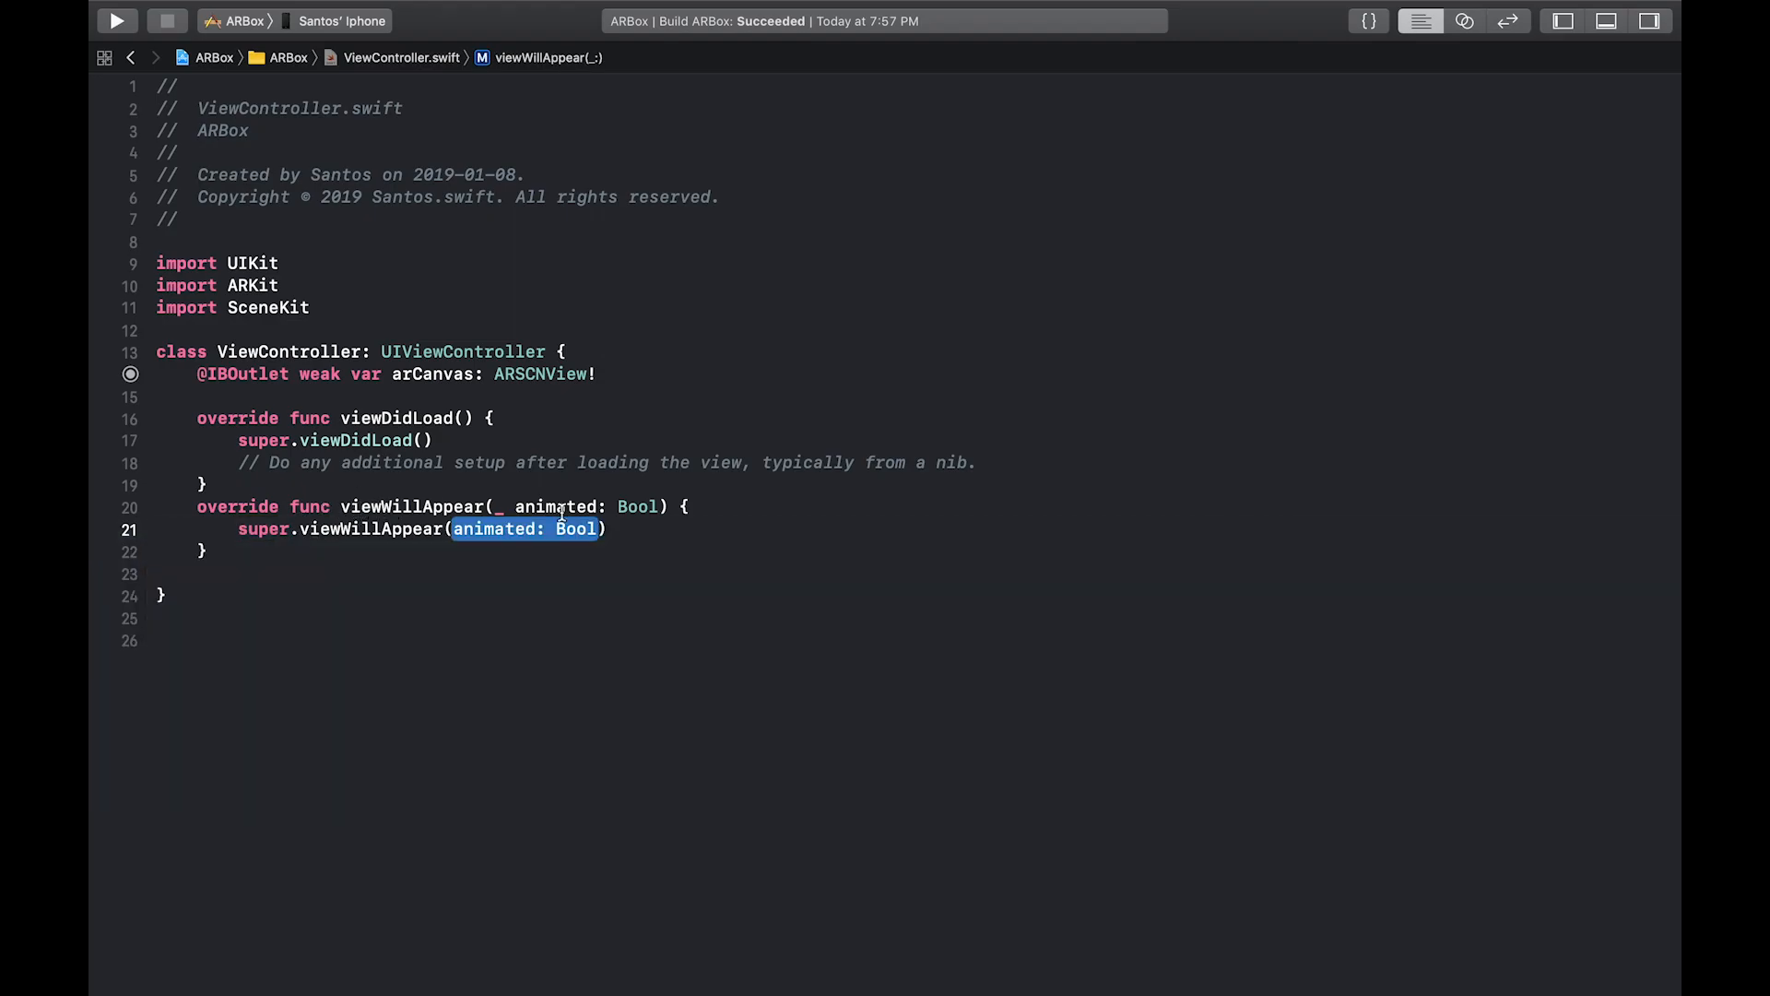
{"action": "type", "text": "ani"}
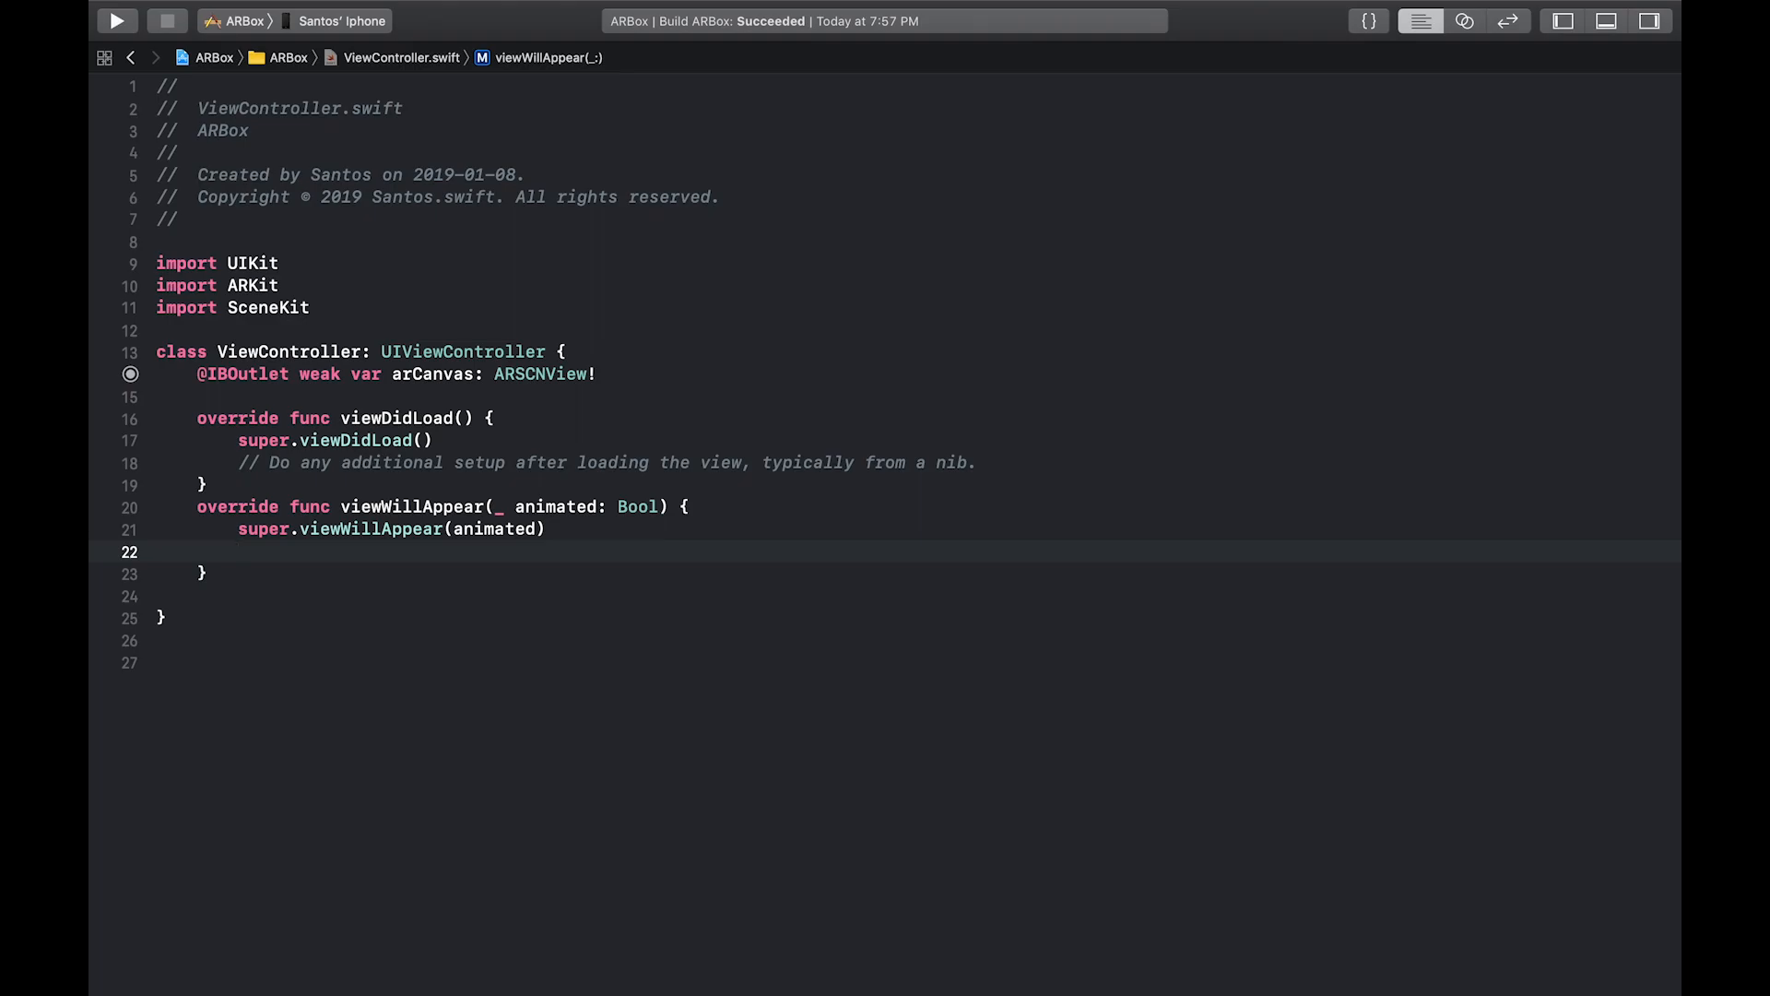
Create an ARWorldTrackingConfiguration and run arCanvas.session with it
{"action": "type", "text": "let con"}
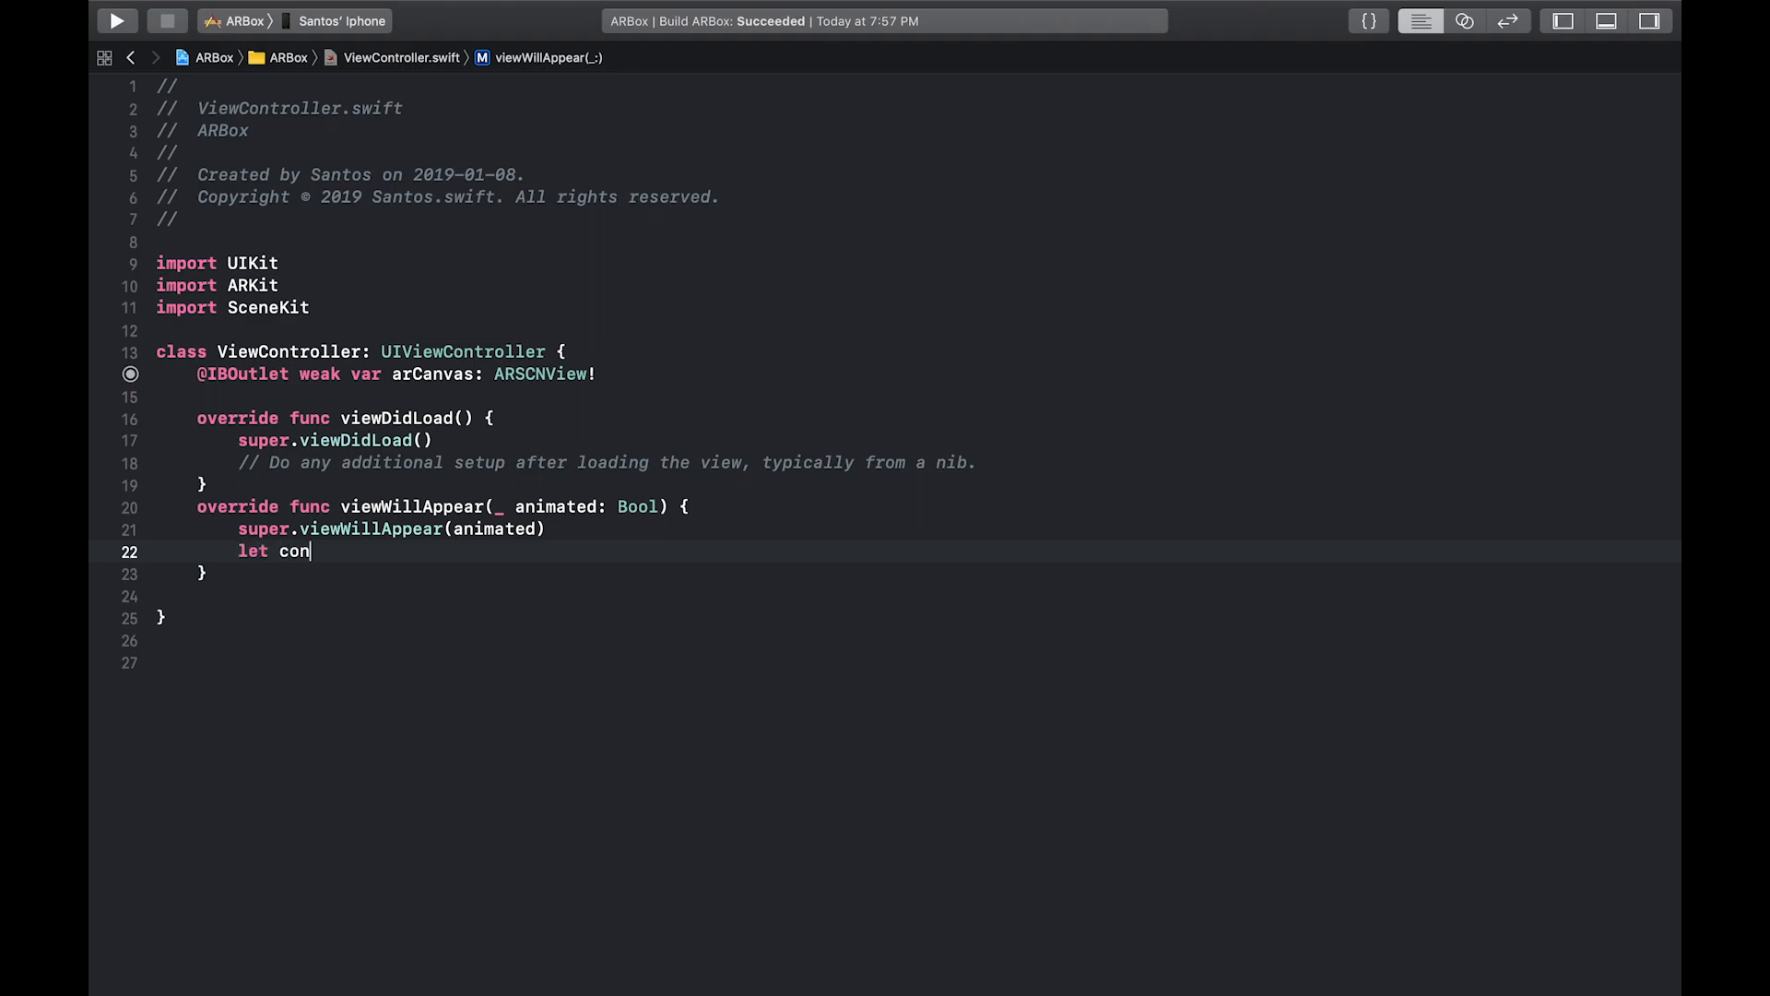
{"action": "type", "text": "fig = ARWorldTrackingConfiguration"}
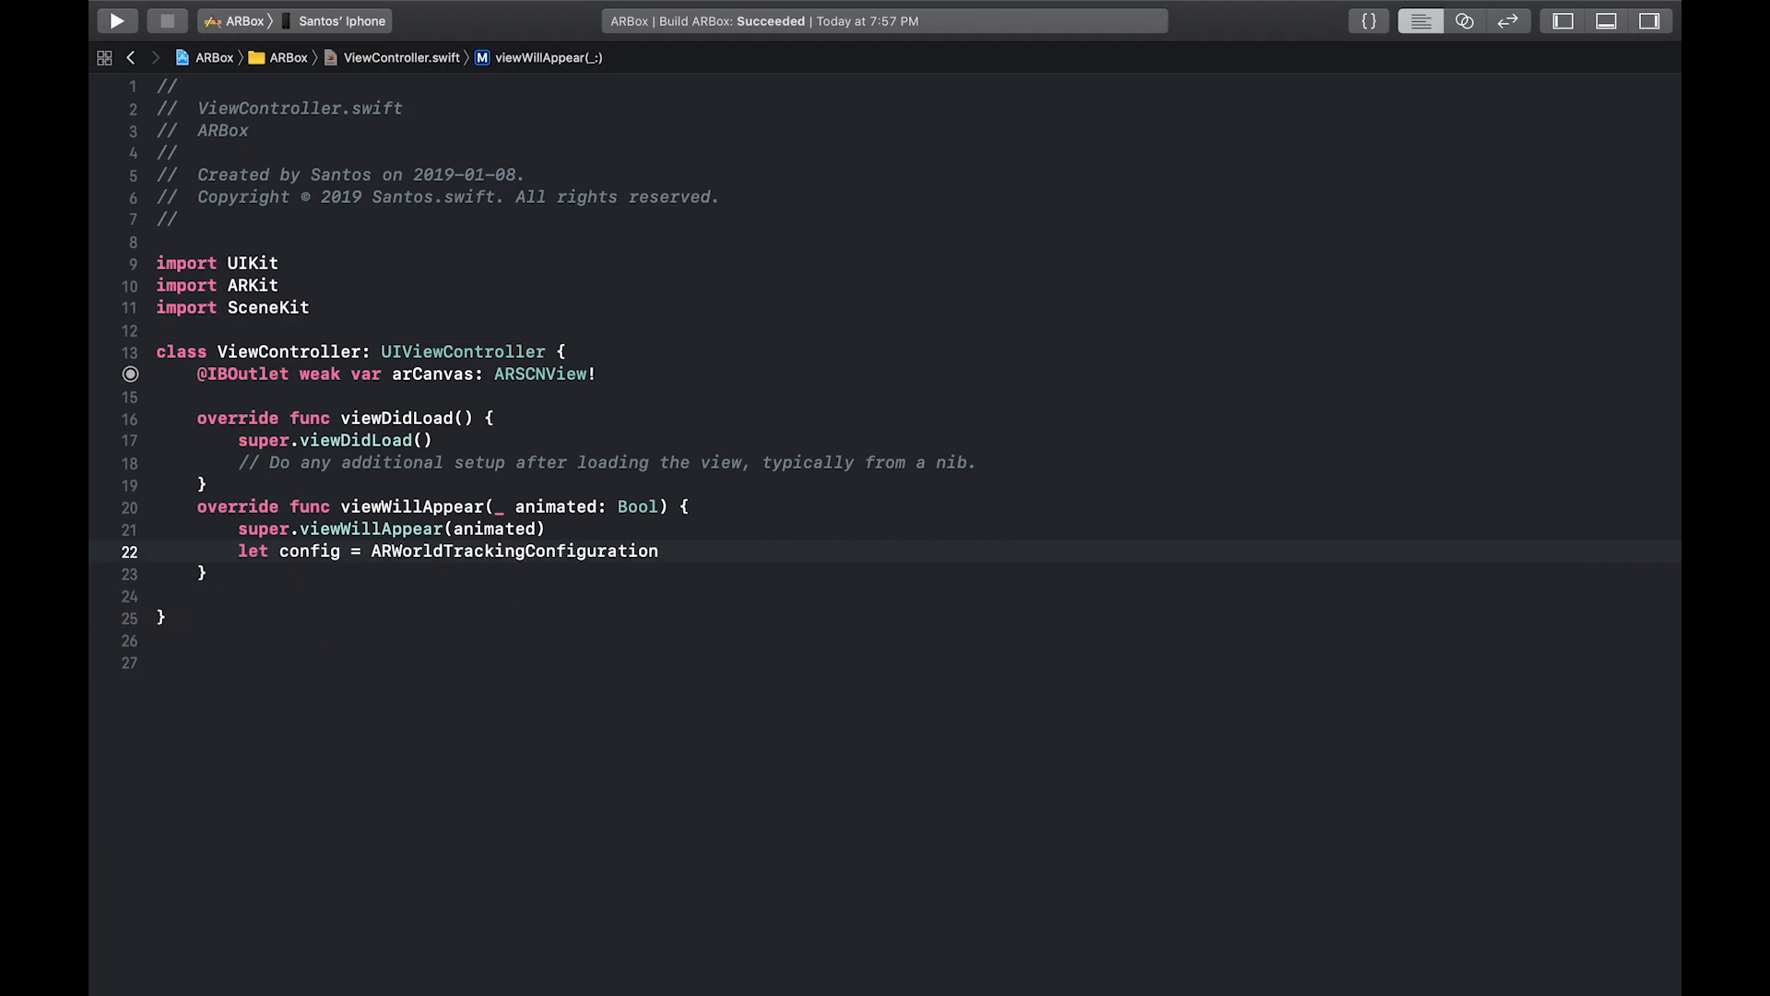
{"action": "type", "text": "()"}
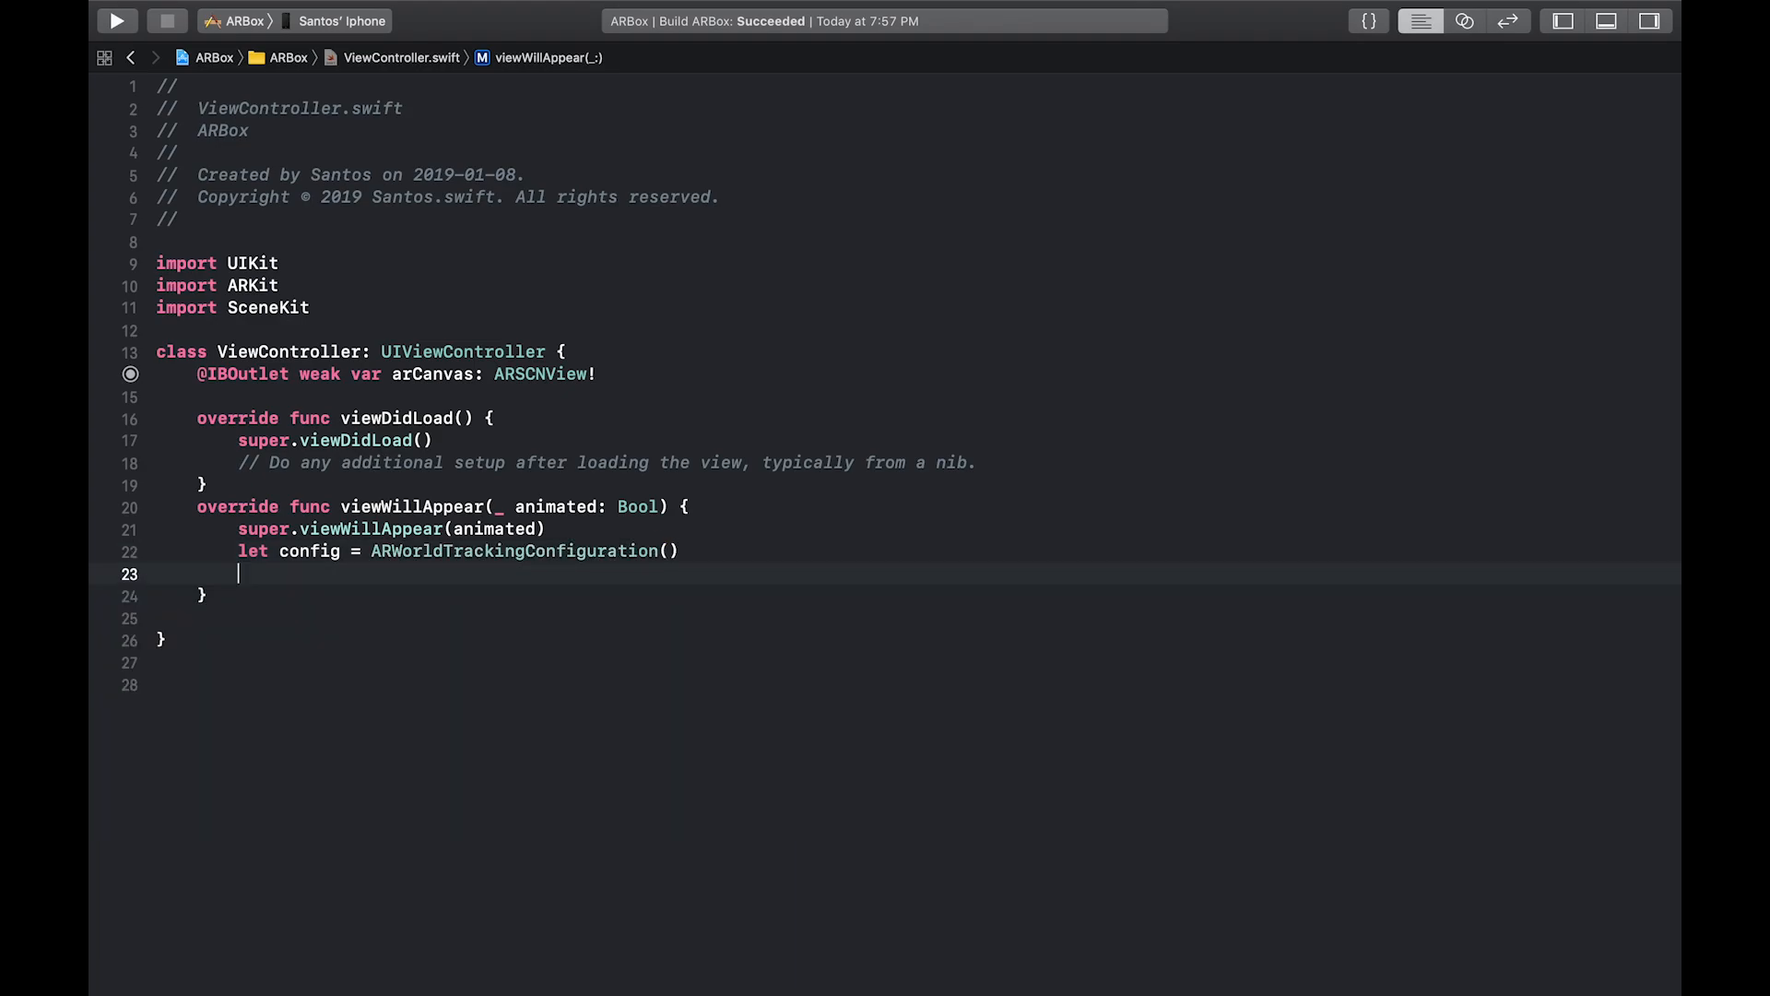
{"action": "type", "text": "arCanvas"}
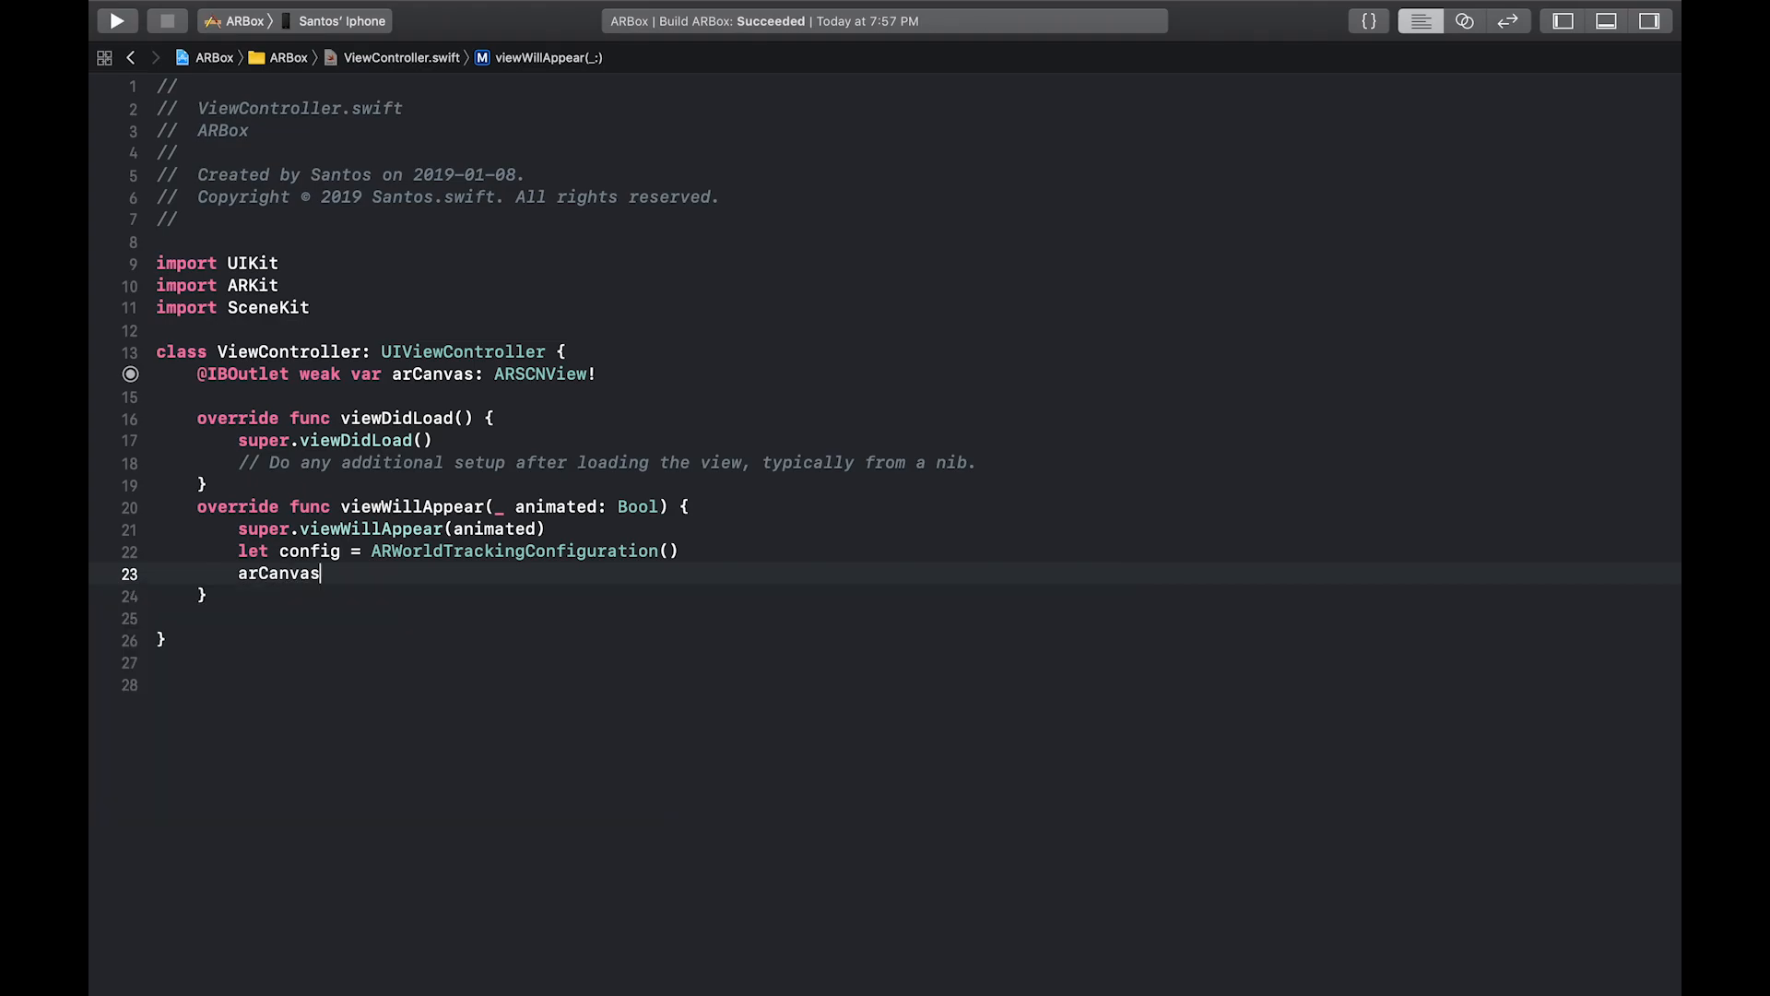
{"action": "type", "text": ".session.run("}
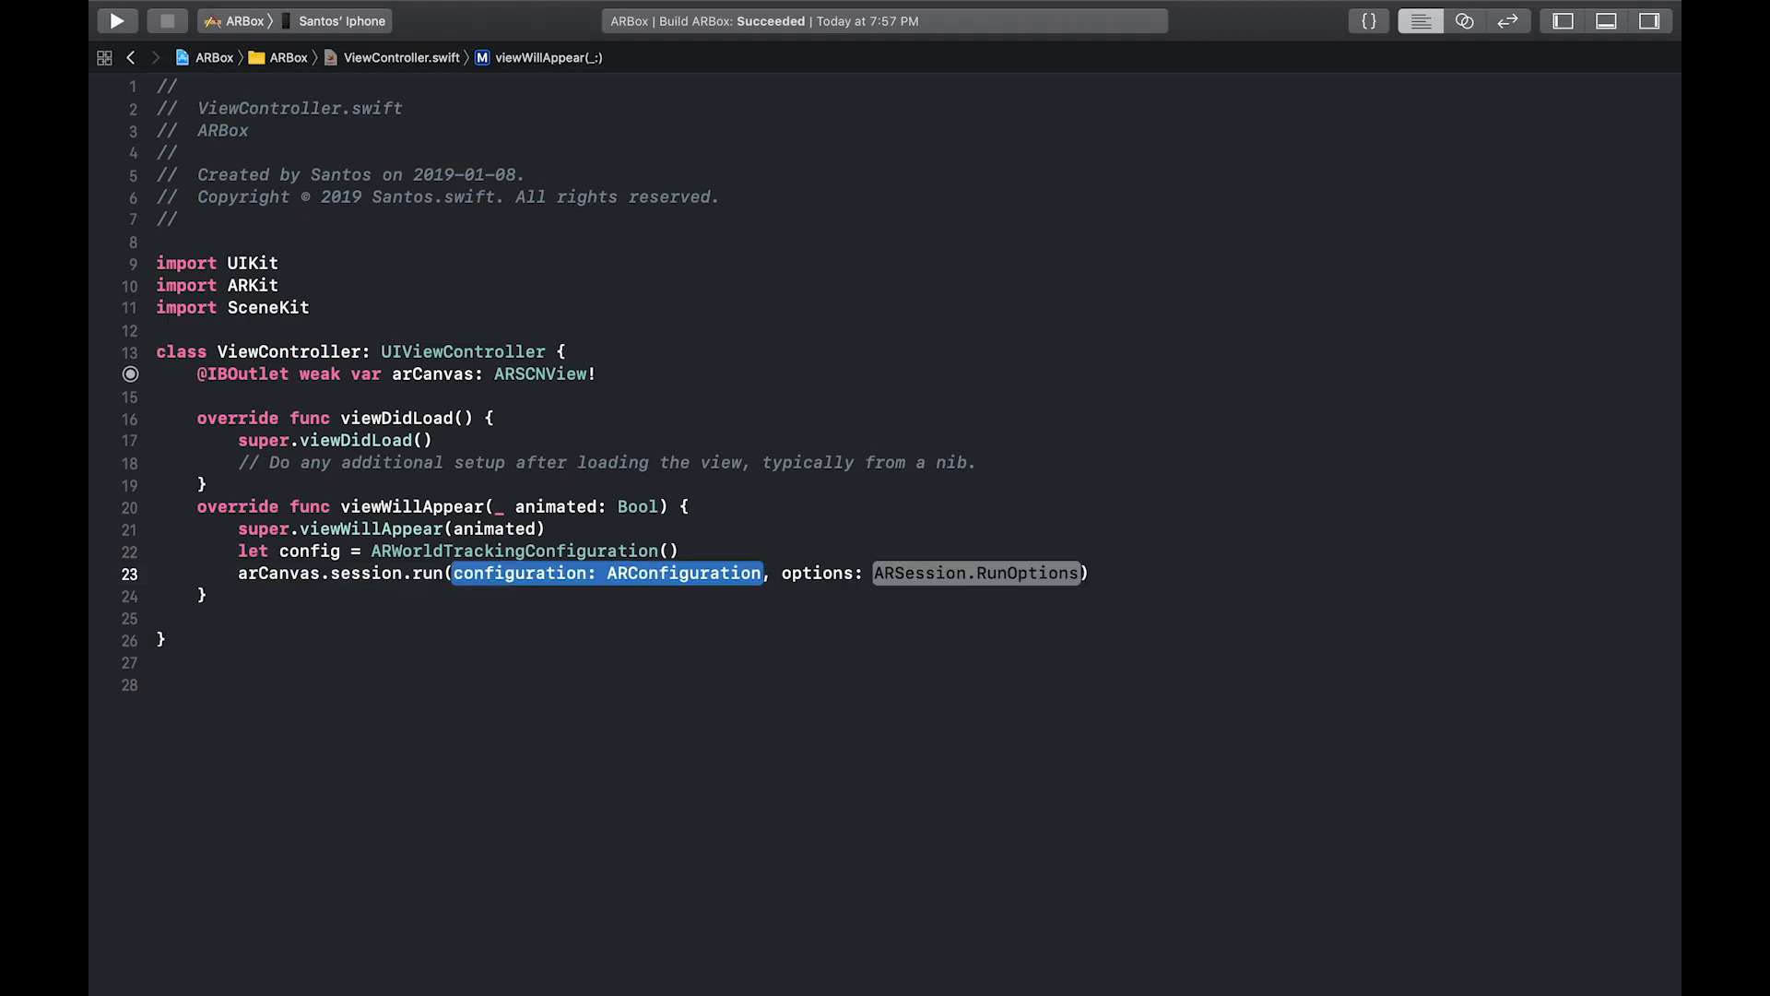
{"action": "type", "text": "config, options)"}
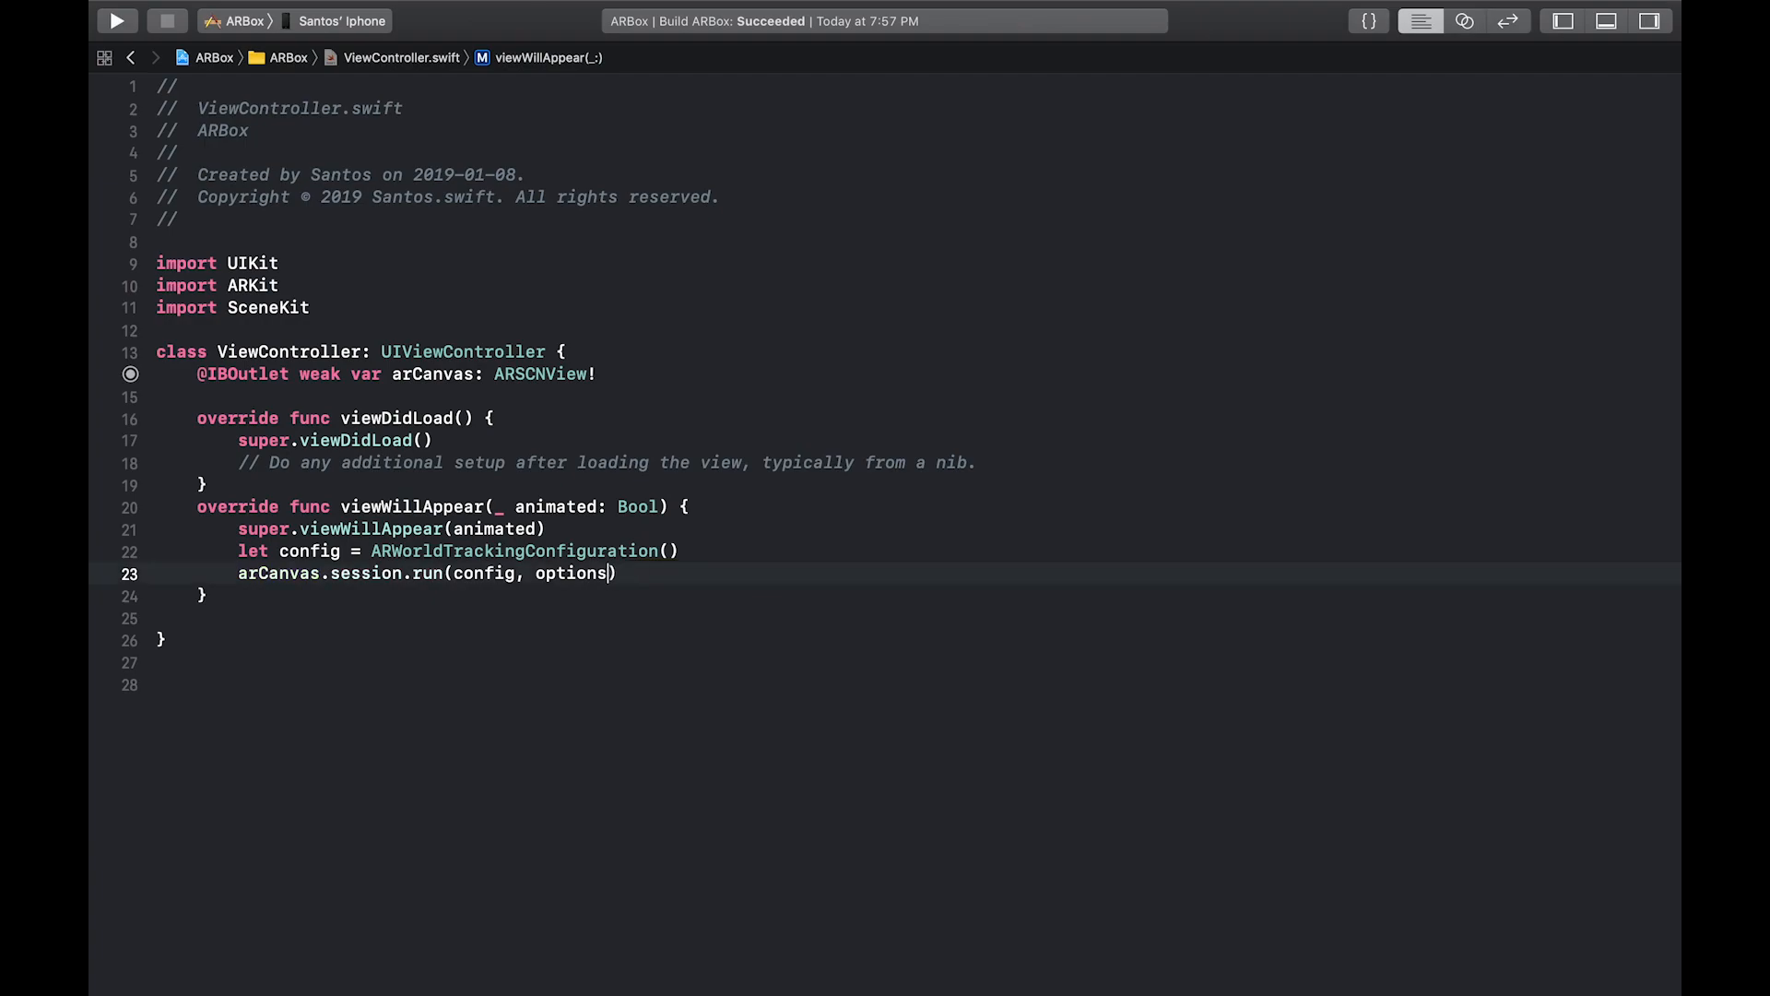
{"action": "key", "text": "Backspace"}
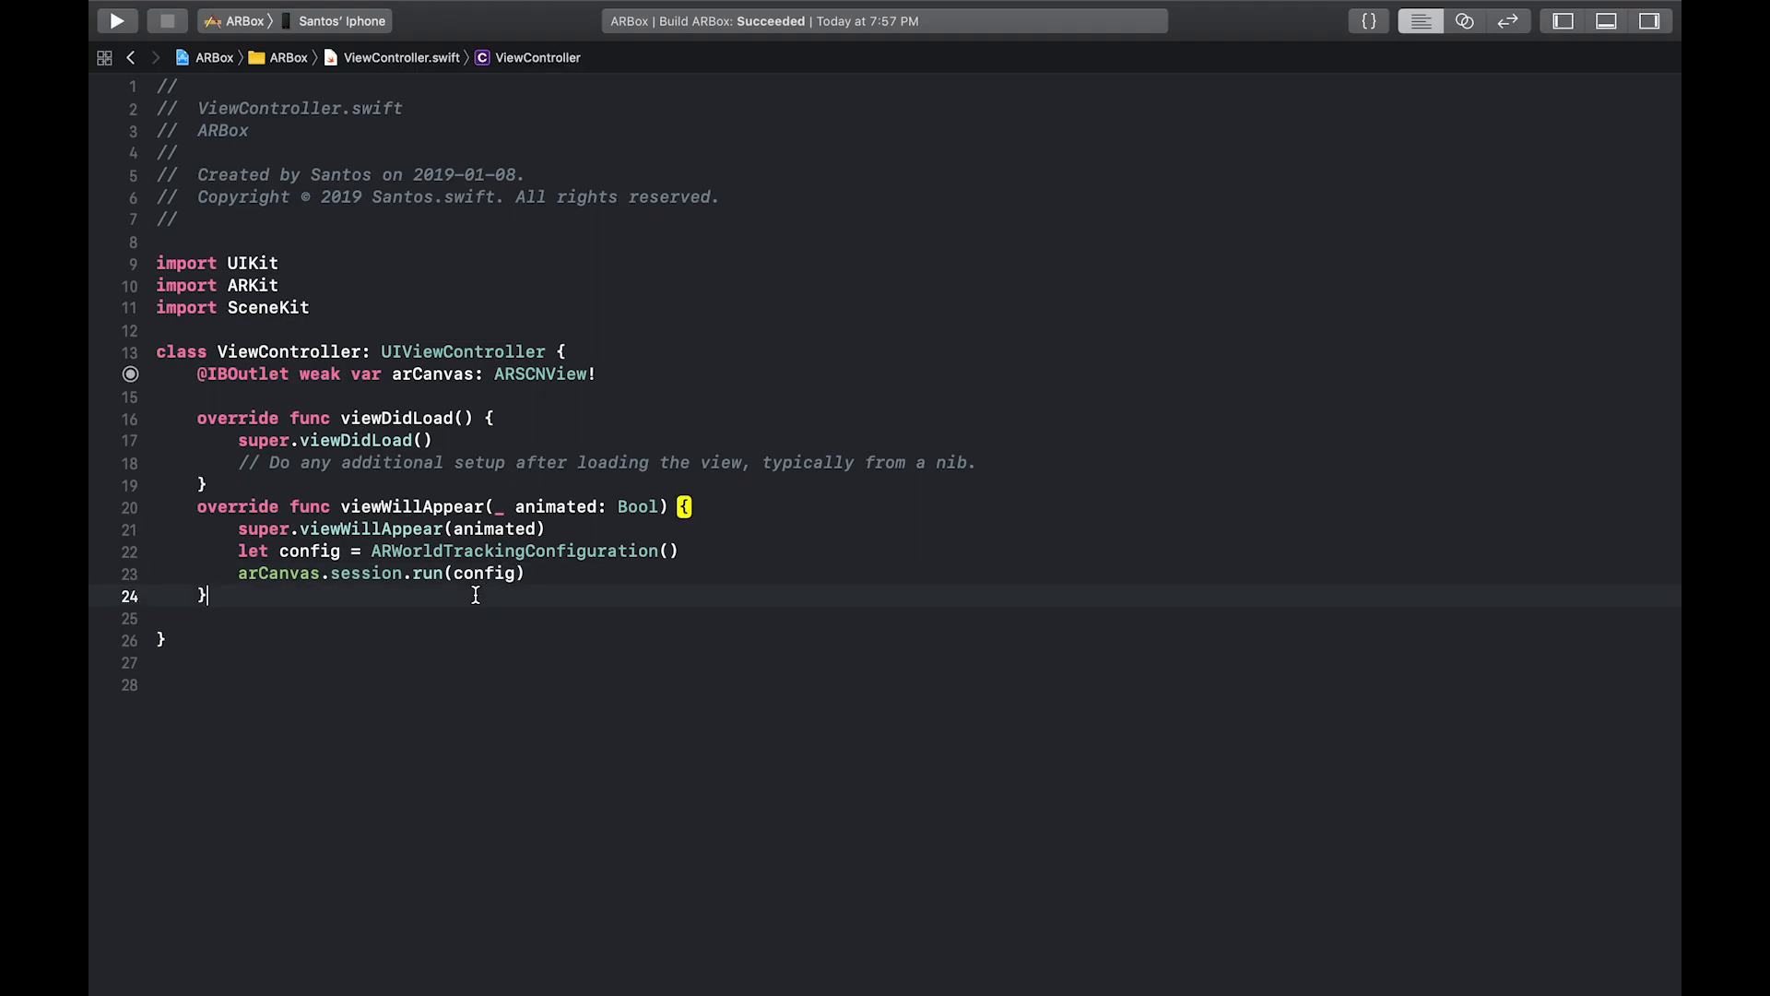
Add a viewWillDisappear override that calls arCanvas.session.pause()
{"action": "type", "text": "viewWillDisappear(_ animated: Bool) {"}
{"action": "type", "text": "super"}
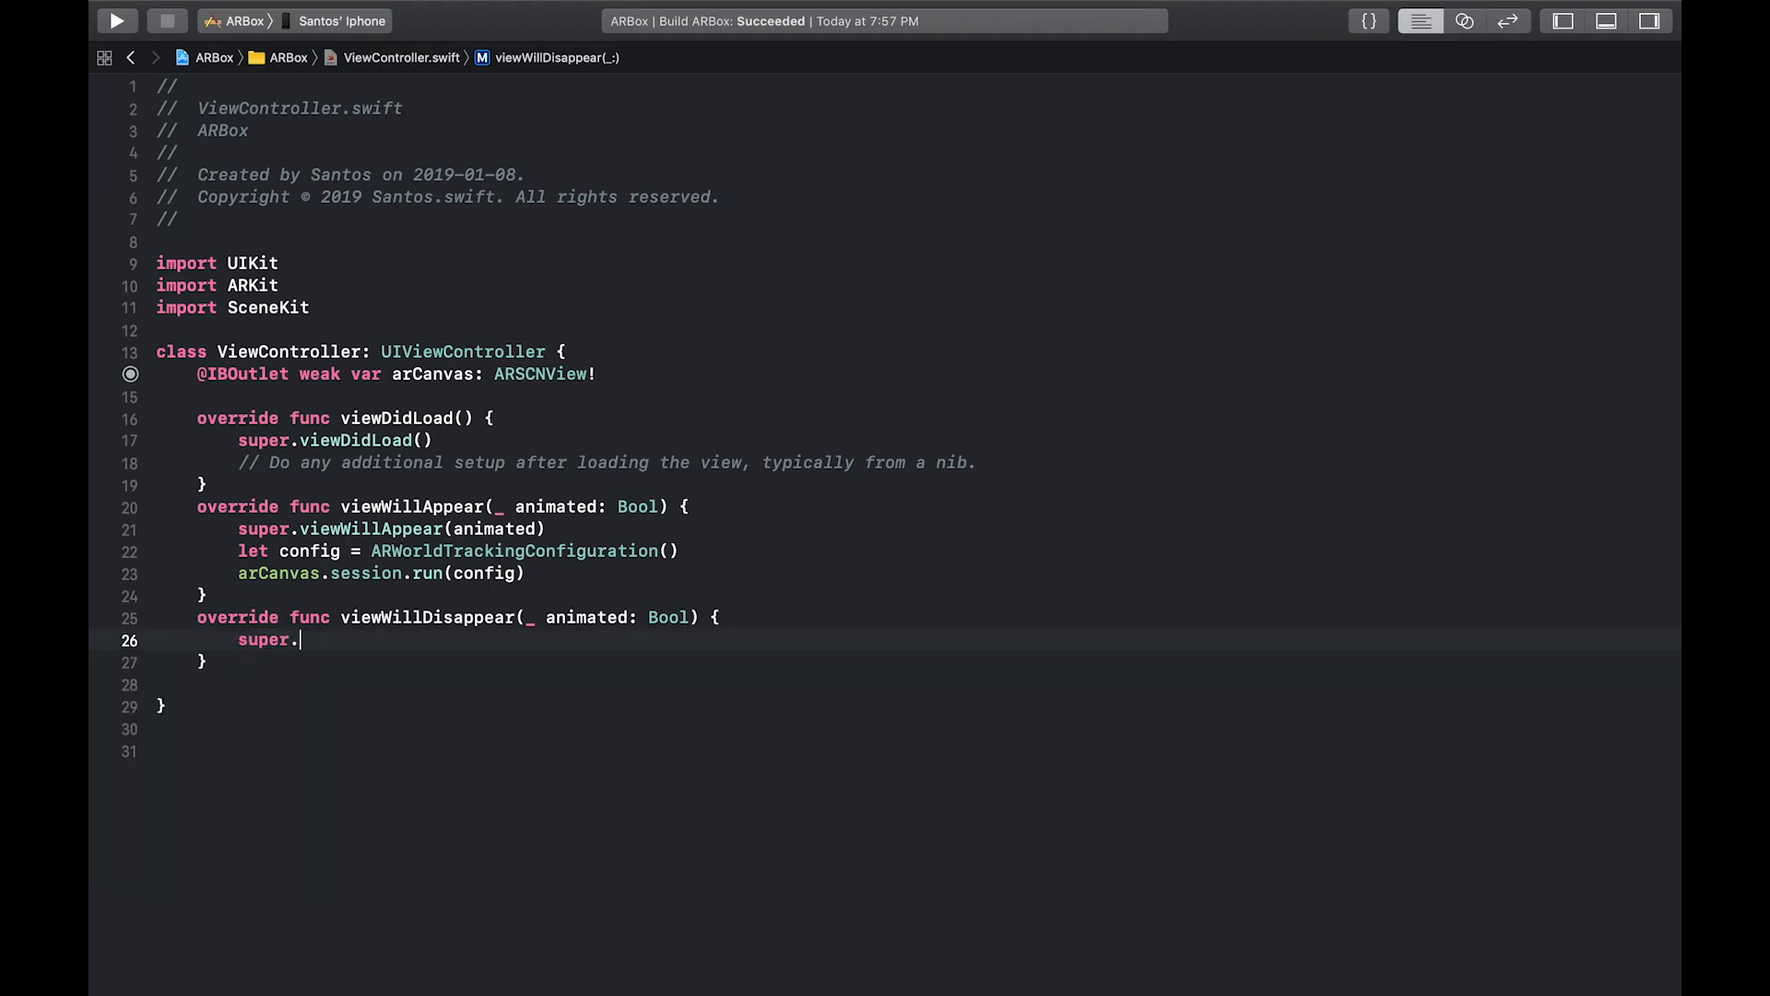
{"action": "type", "text": "."}
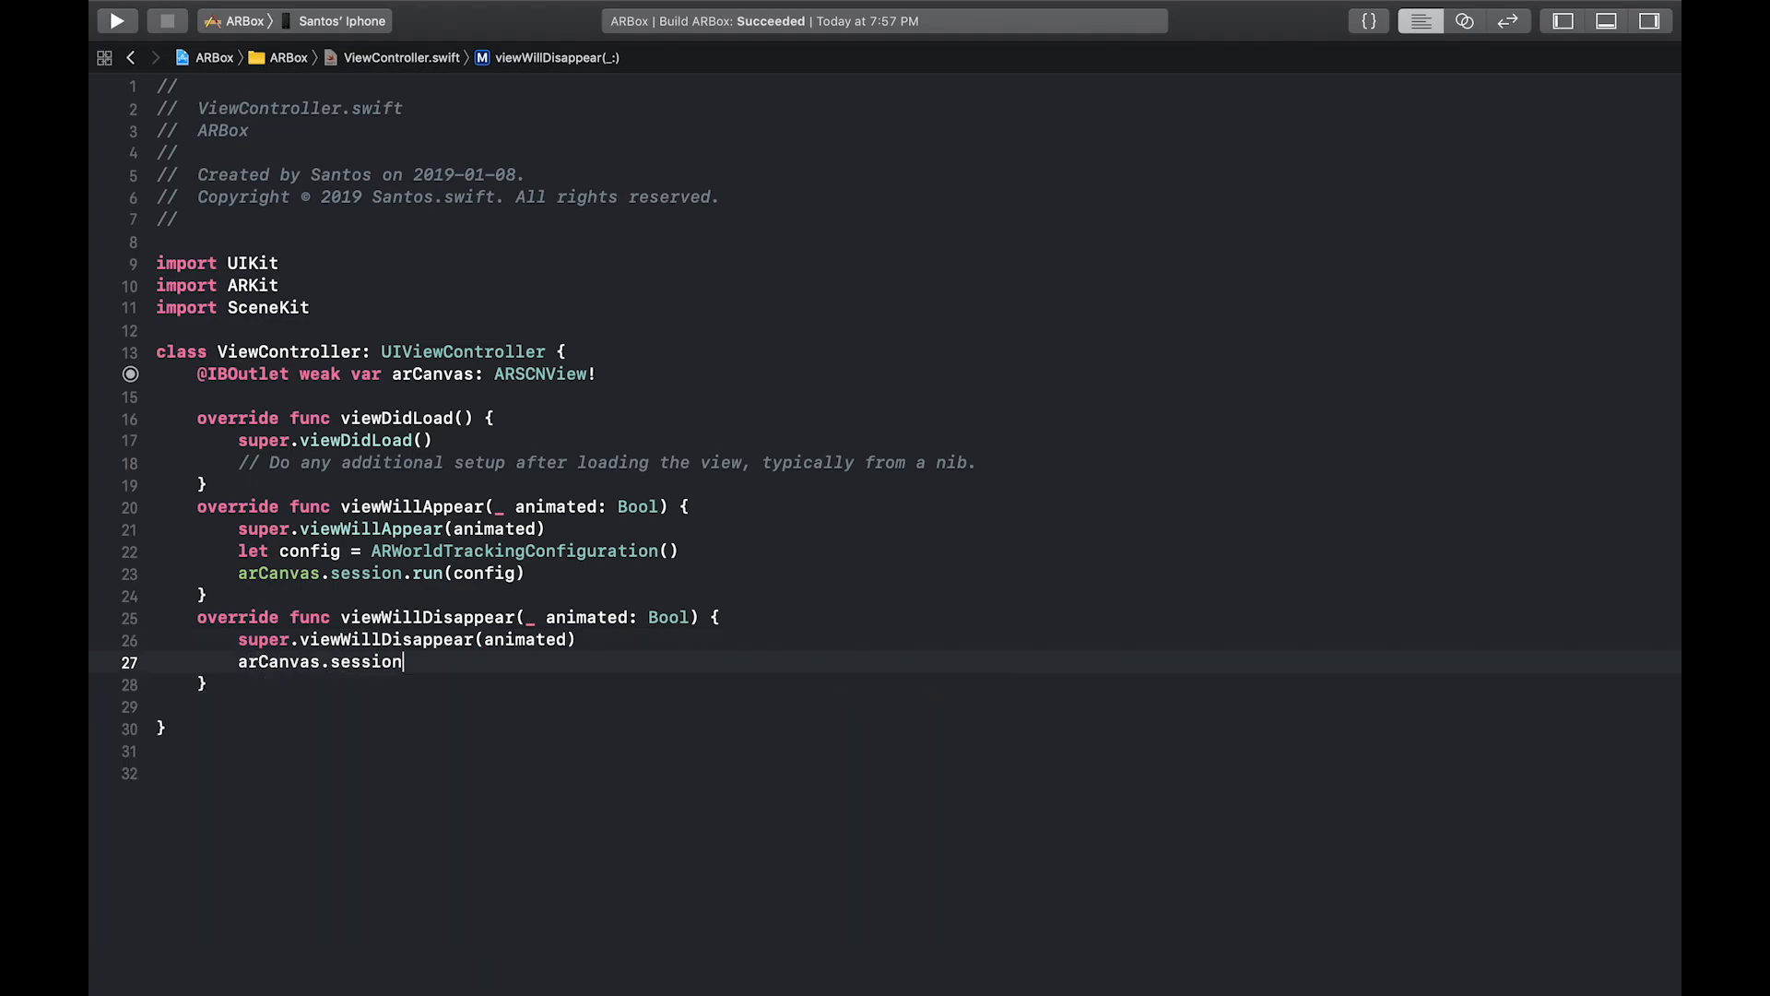
{"action": "type", "text": ".pause()"}
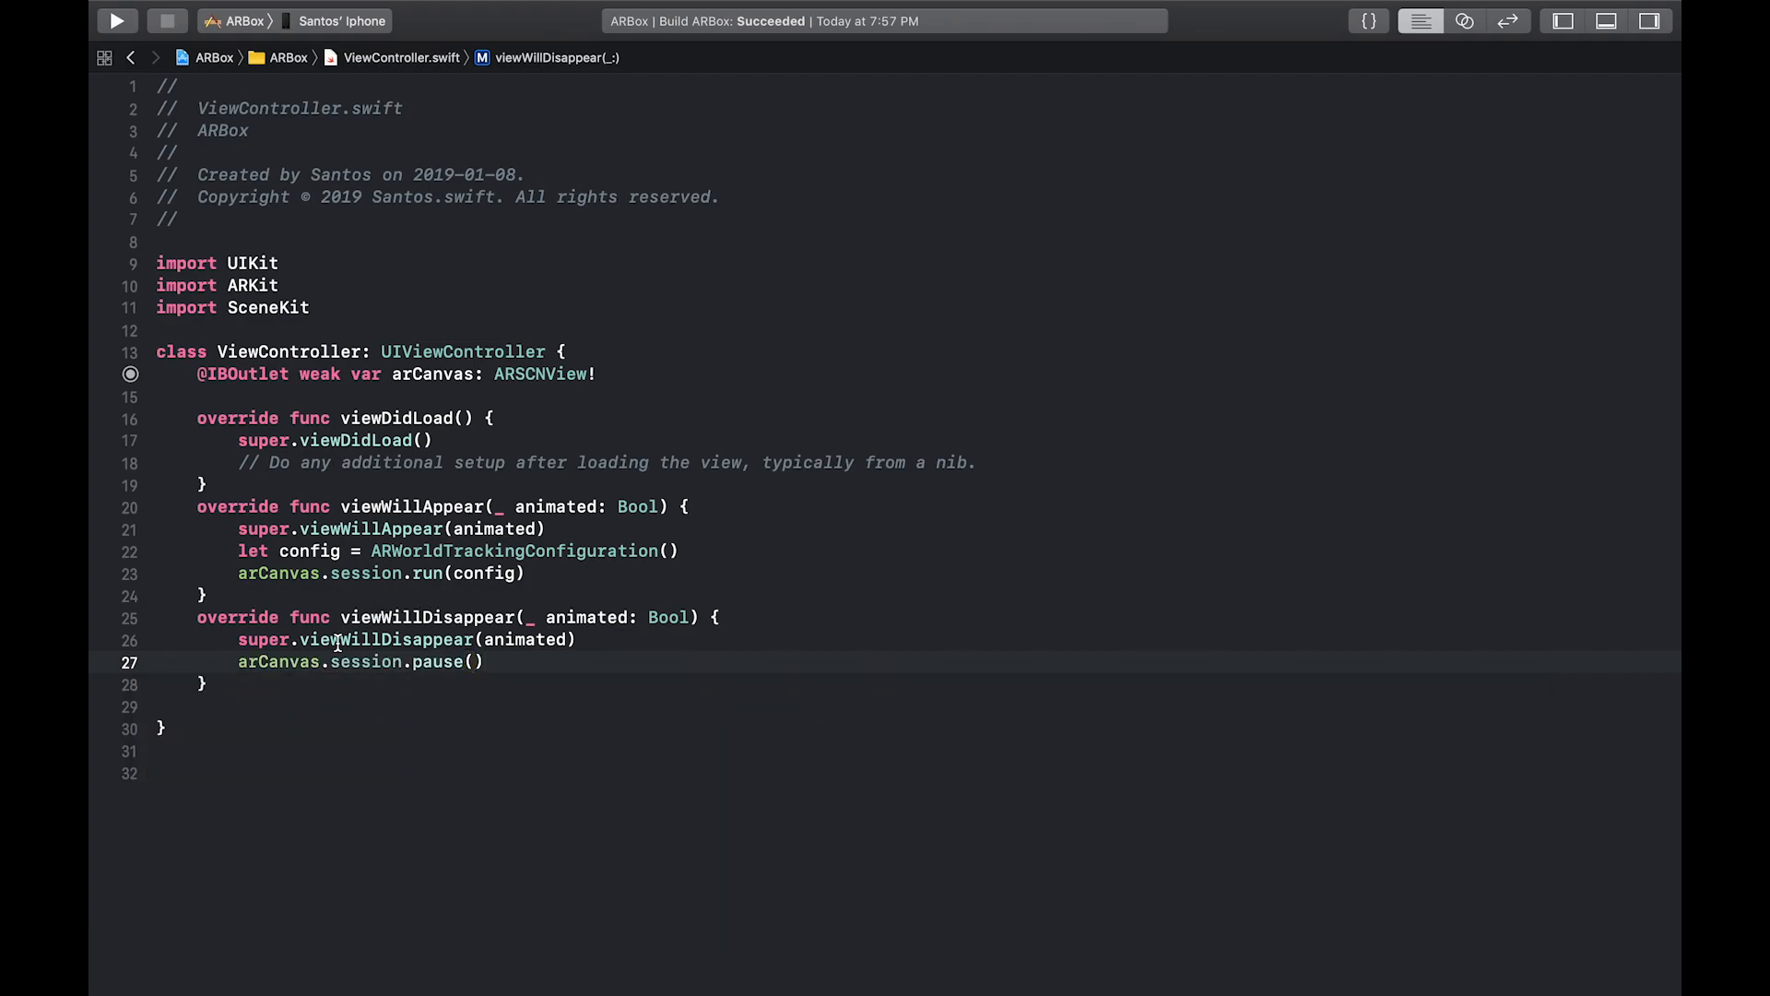
{"action": "left_click", "coordinate": [485, 662]}
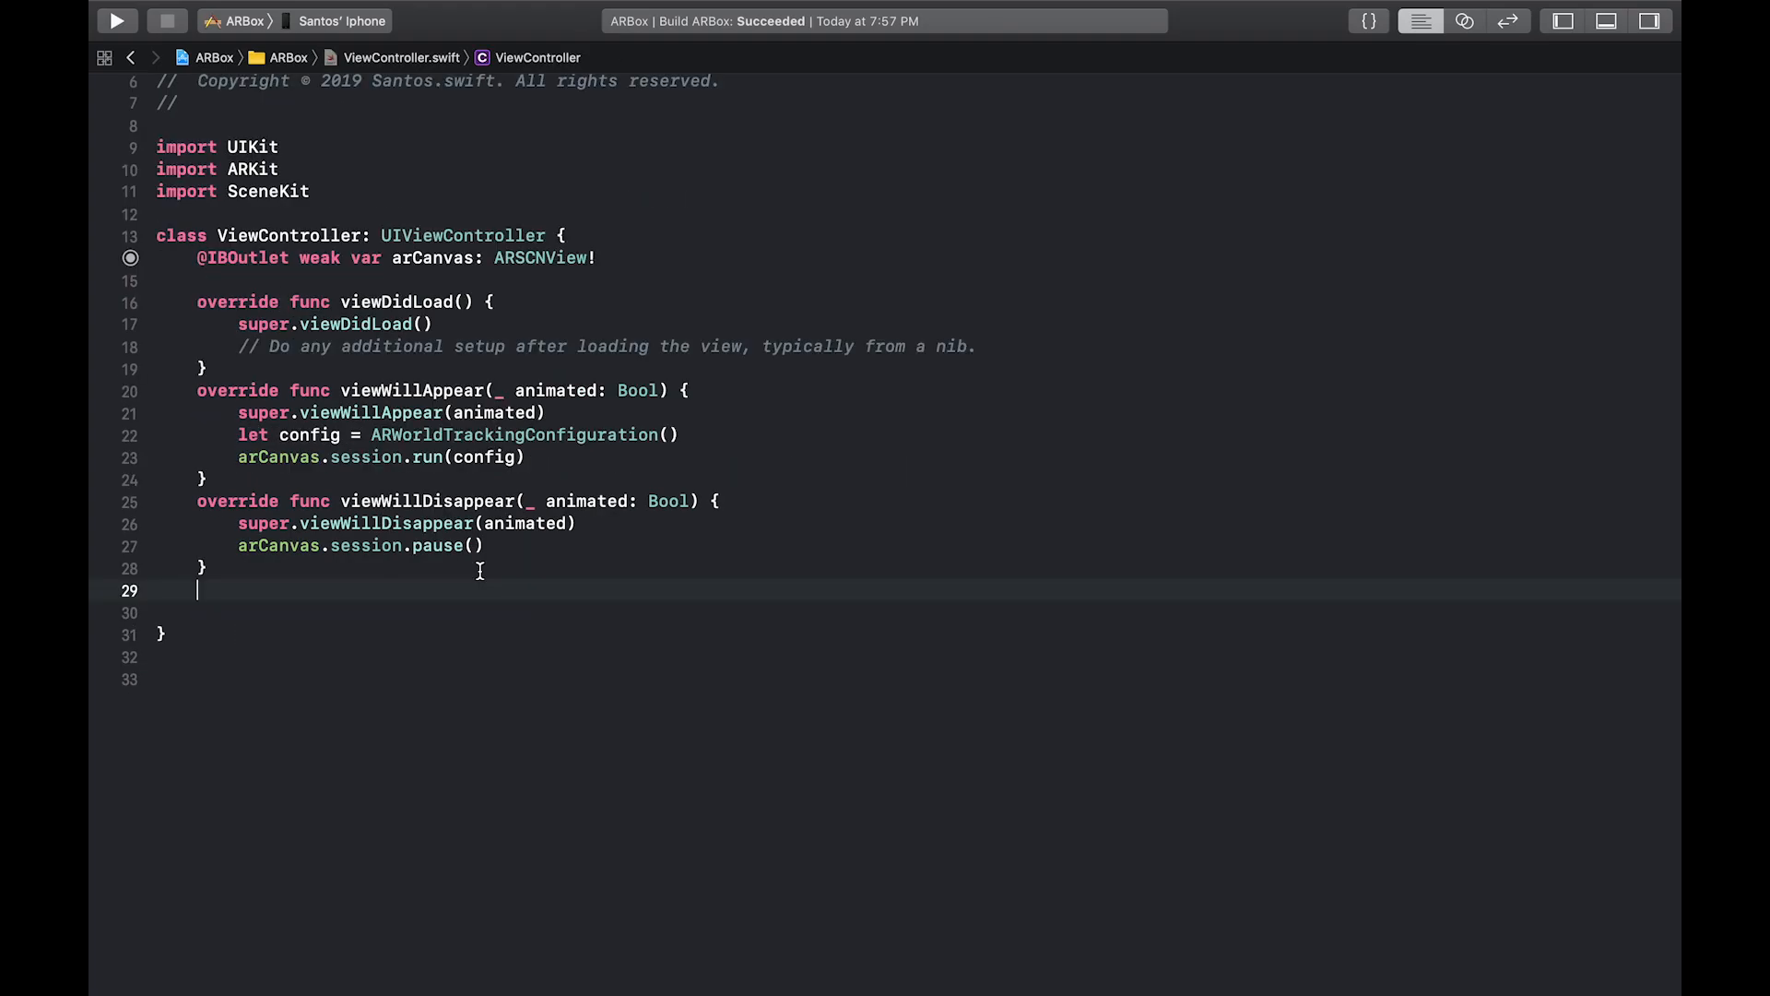
Declare func setUpBox() and call setUpBox() from viewDidLoad
{"action": "type", "text": "func"}
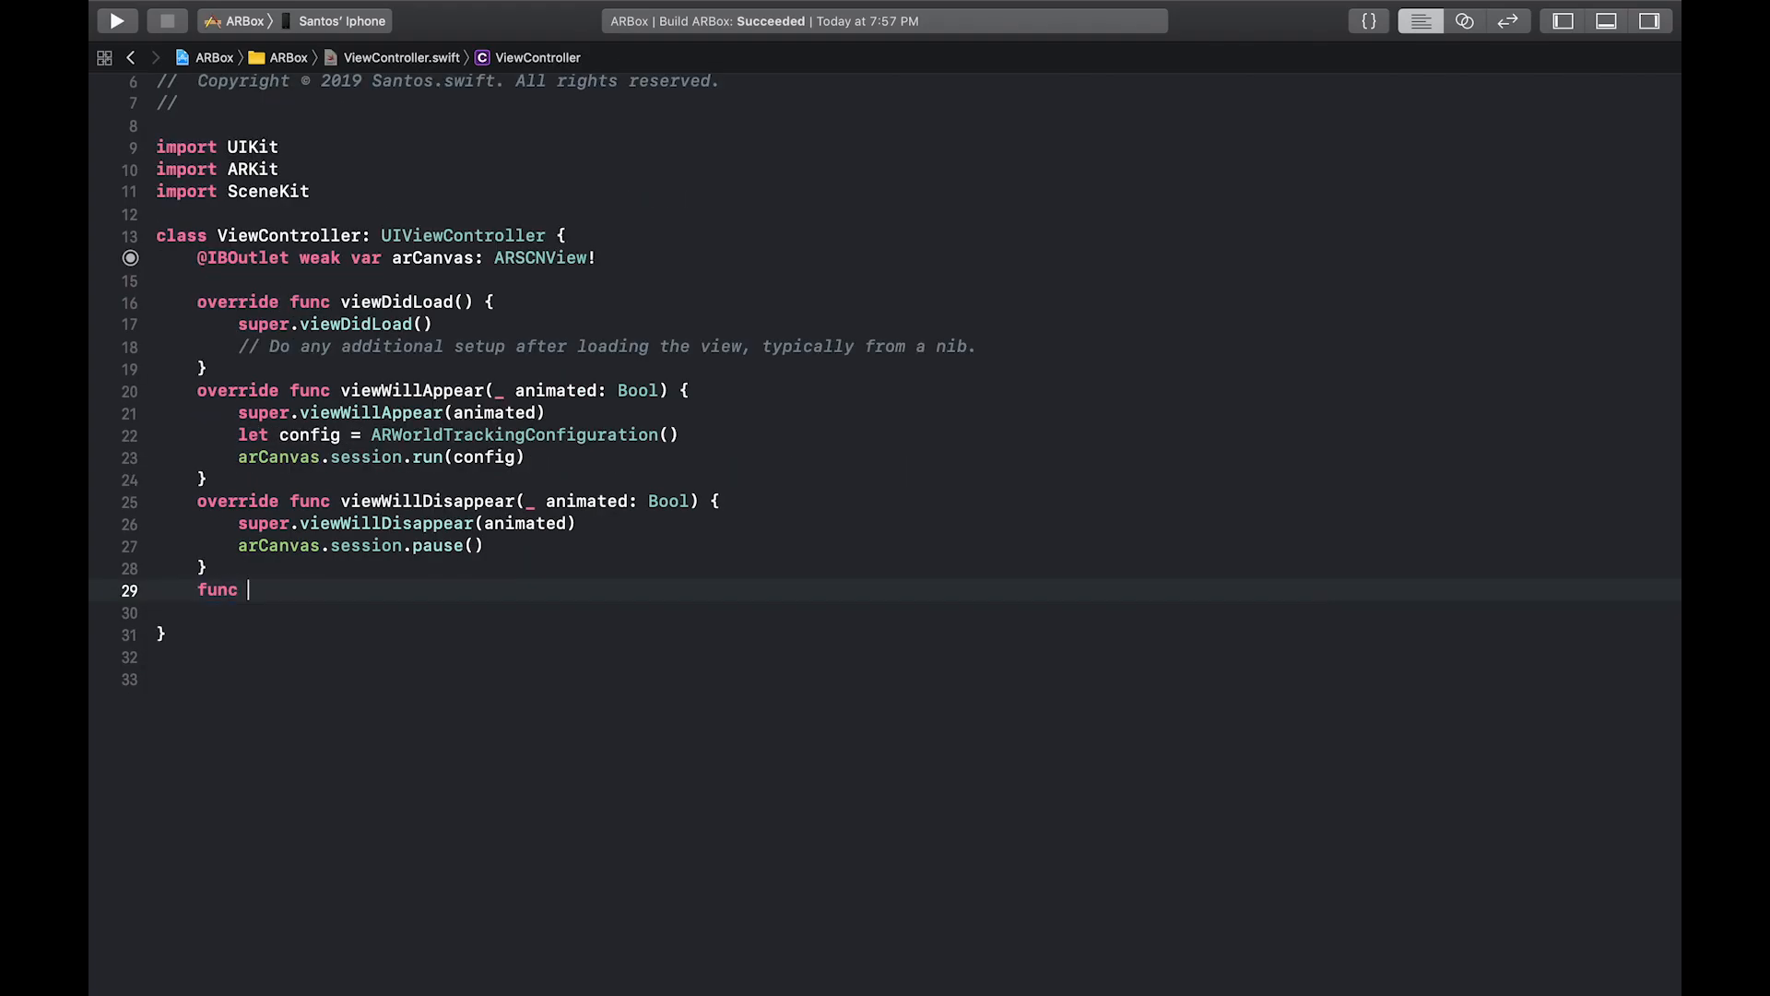
{"action": "type", "text": "setUpBox(){"}
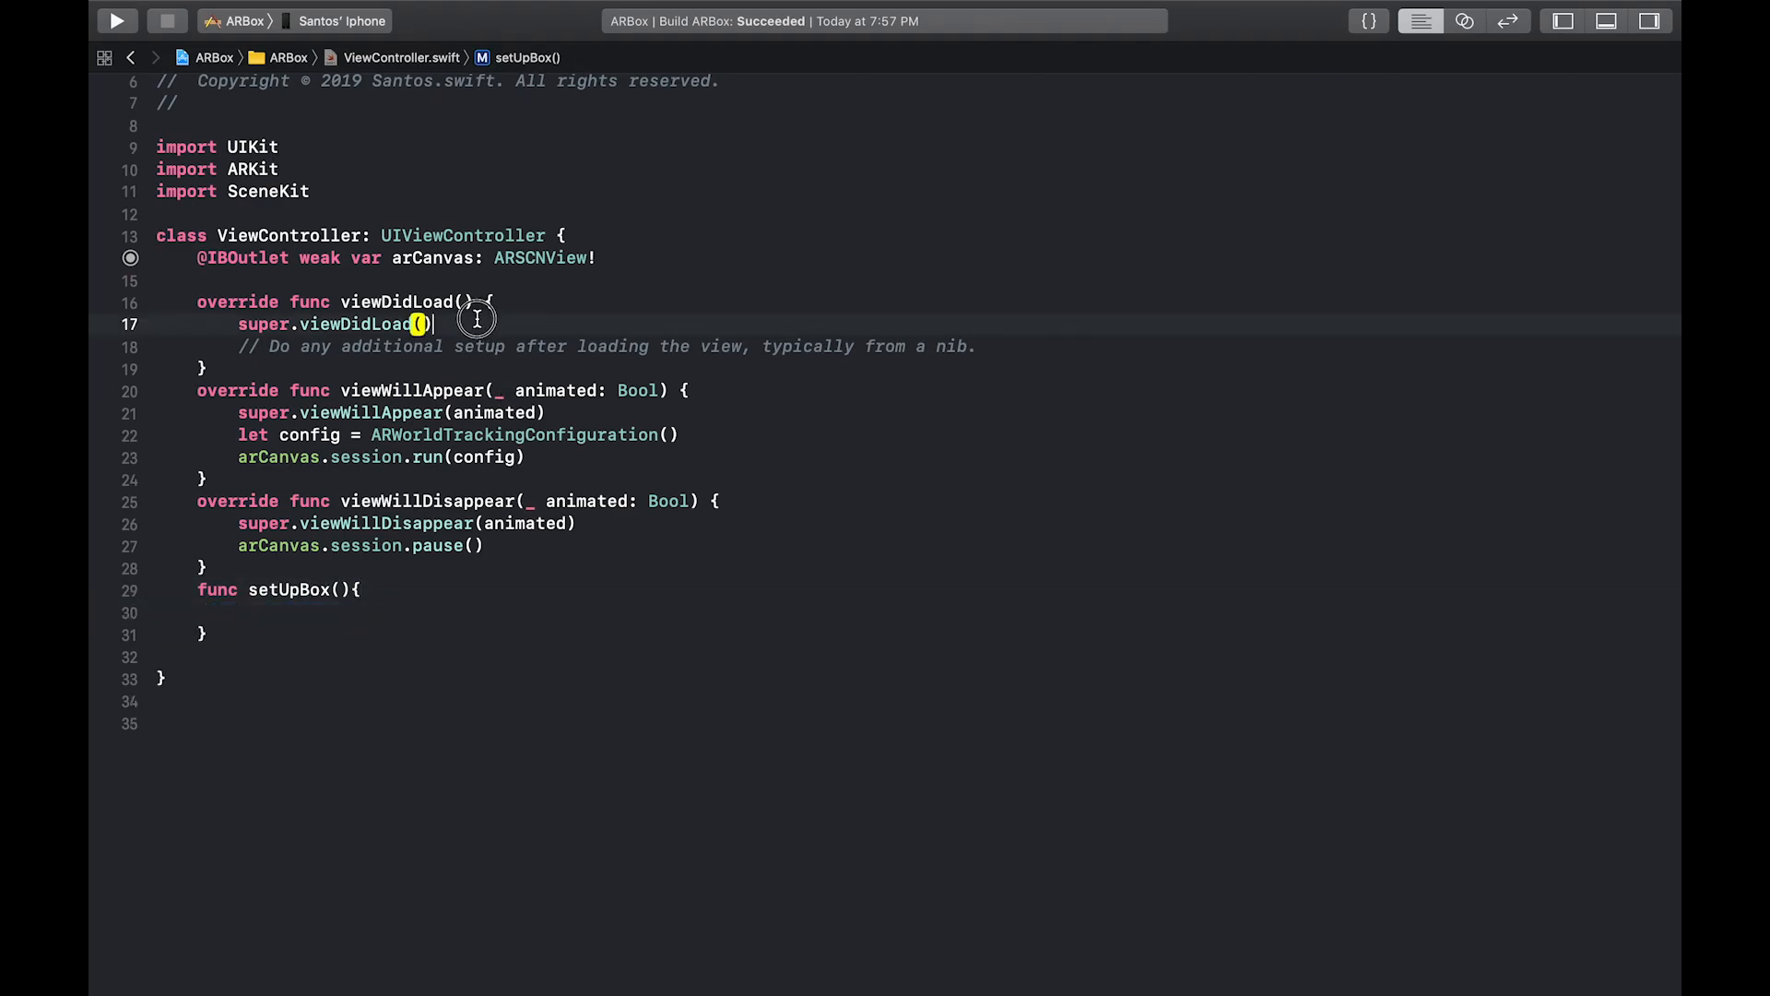
{"action": "type", "text": "setUpBox()"}
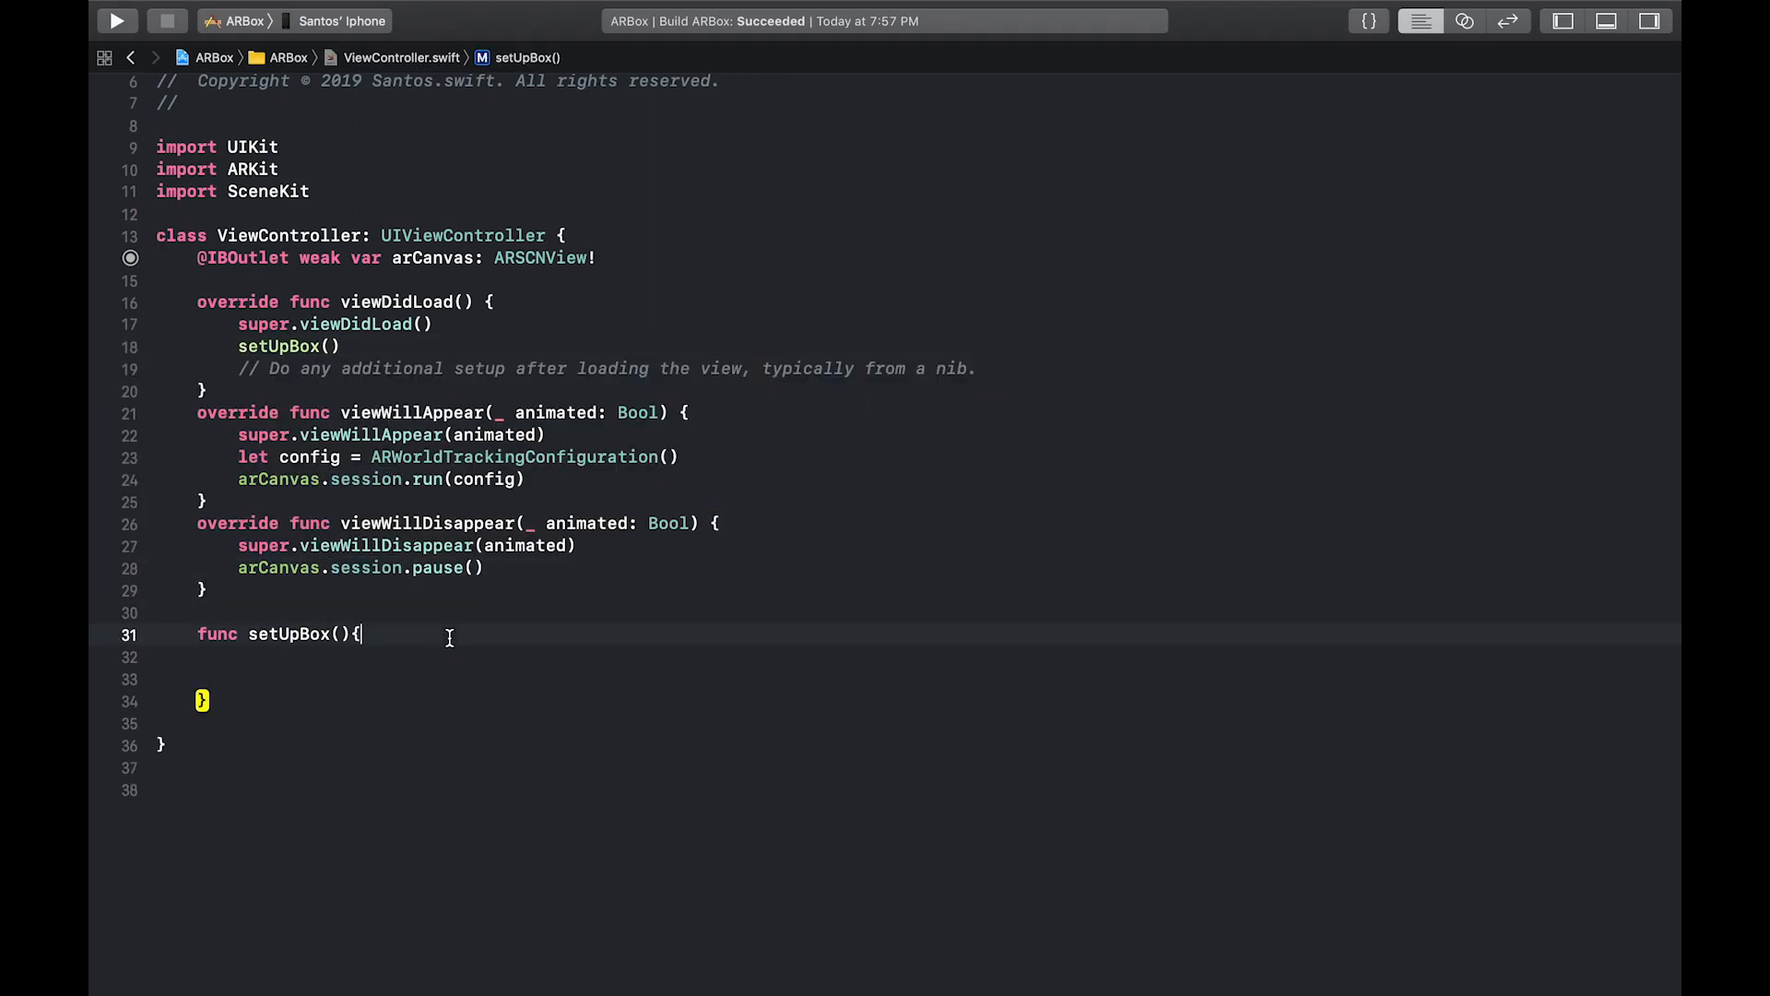
{"action": "key", "text": "Return"}
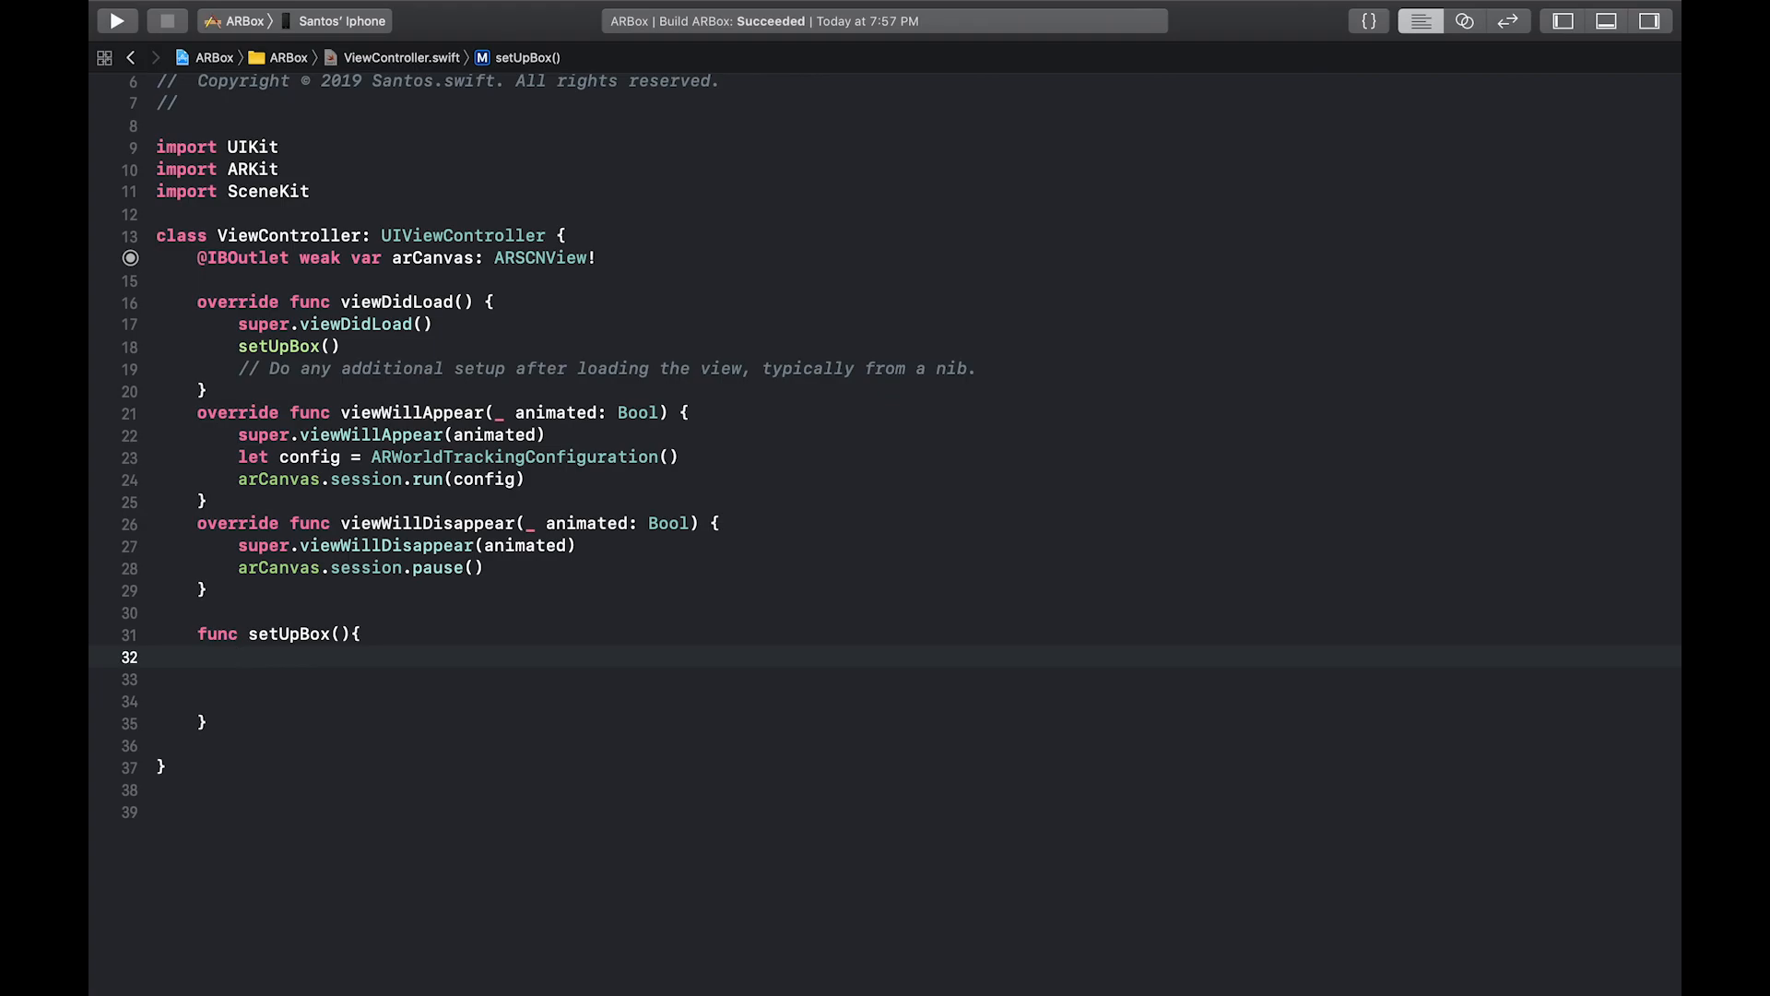
Create let box = SCNBox(width: 0.10, height: 0.10, length: 0.10, chamferRadius: 0)
{"action": "type", "text": "let box = SCNBox"}
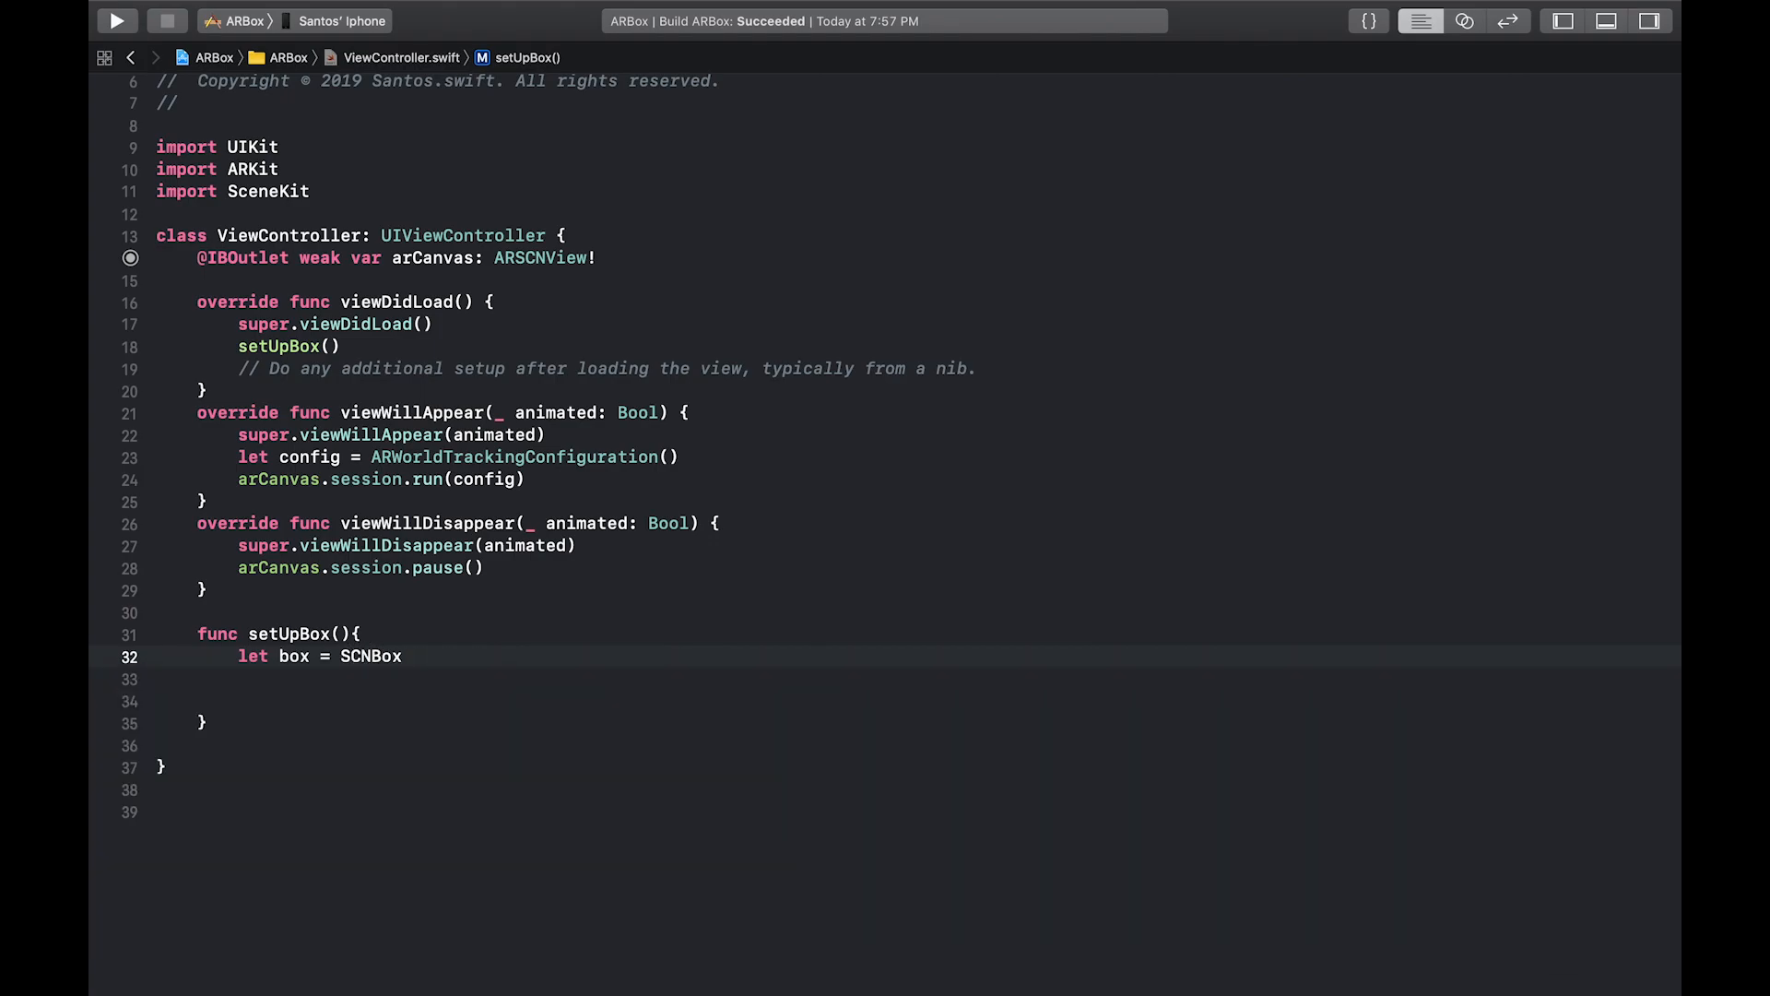
{"action": "type", "text": "("}
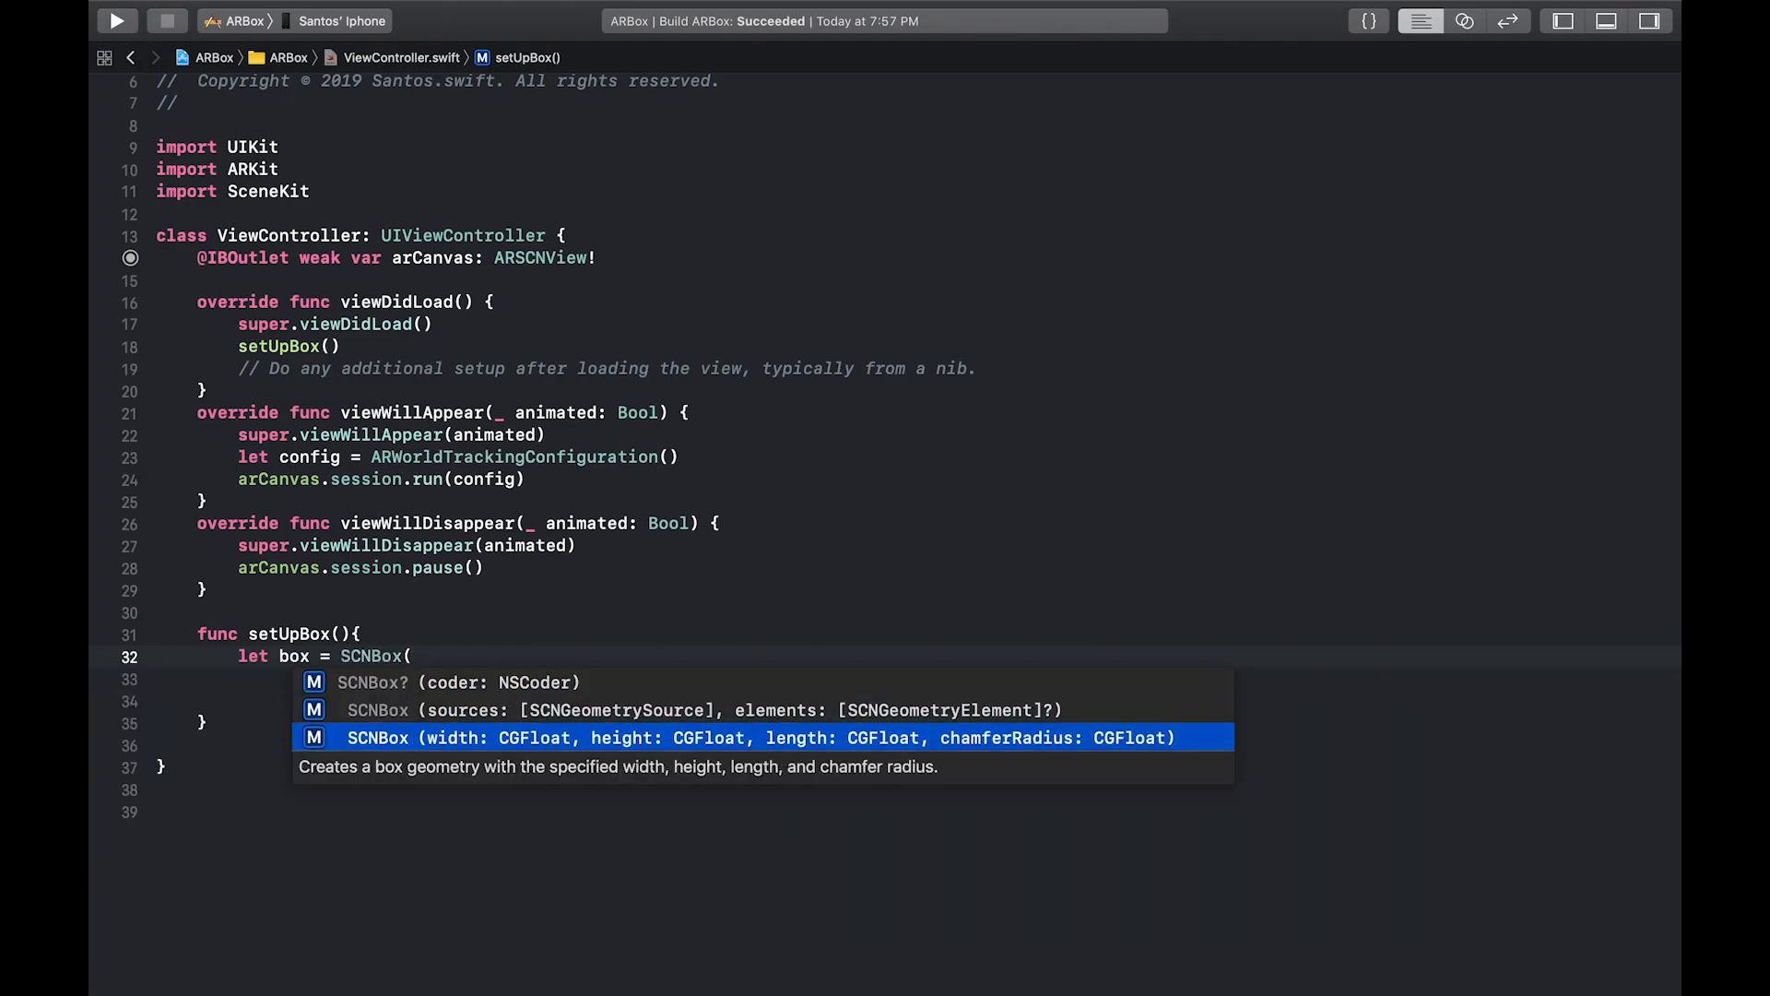
{"action": "left_click", "coordinate": [762, 737]}
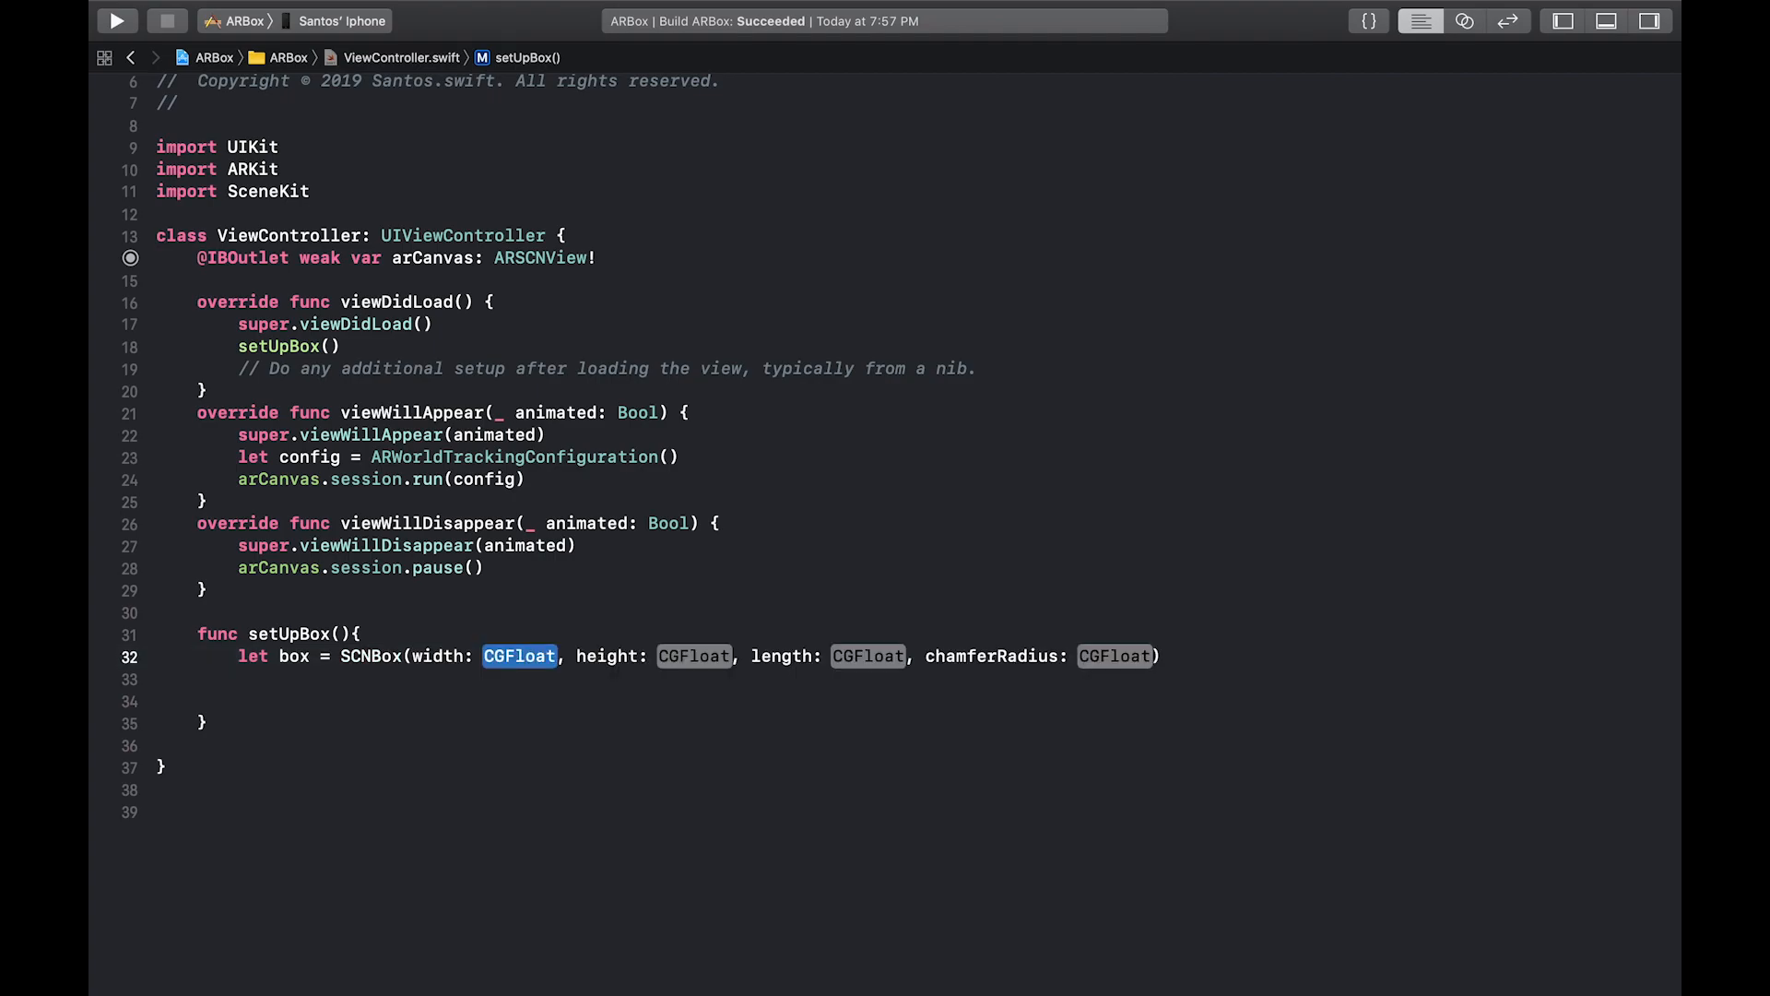
{"action": "type", "text": "0."}
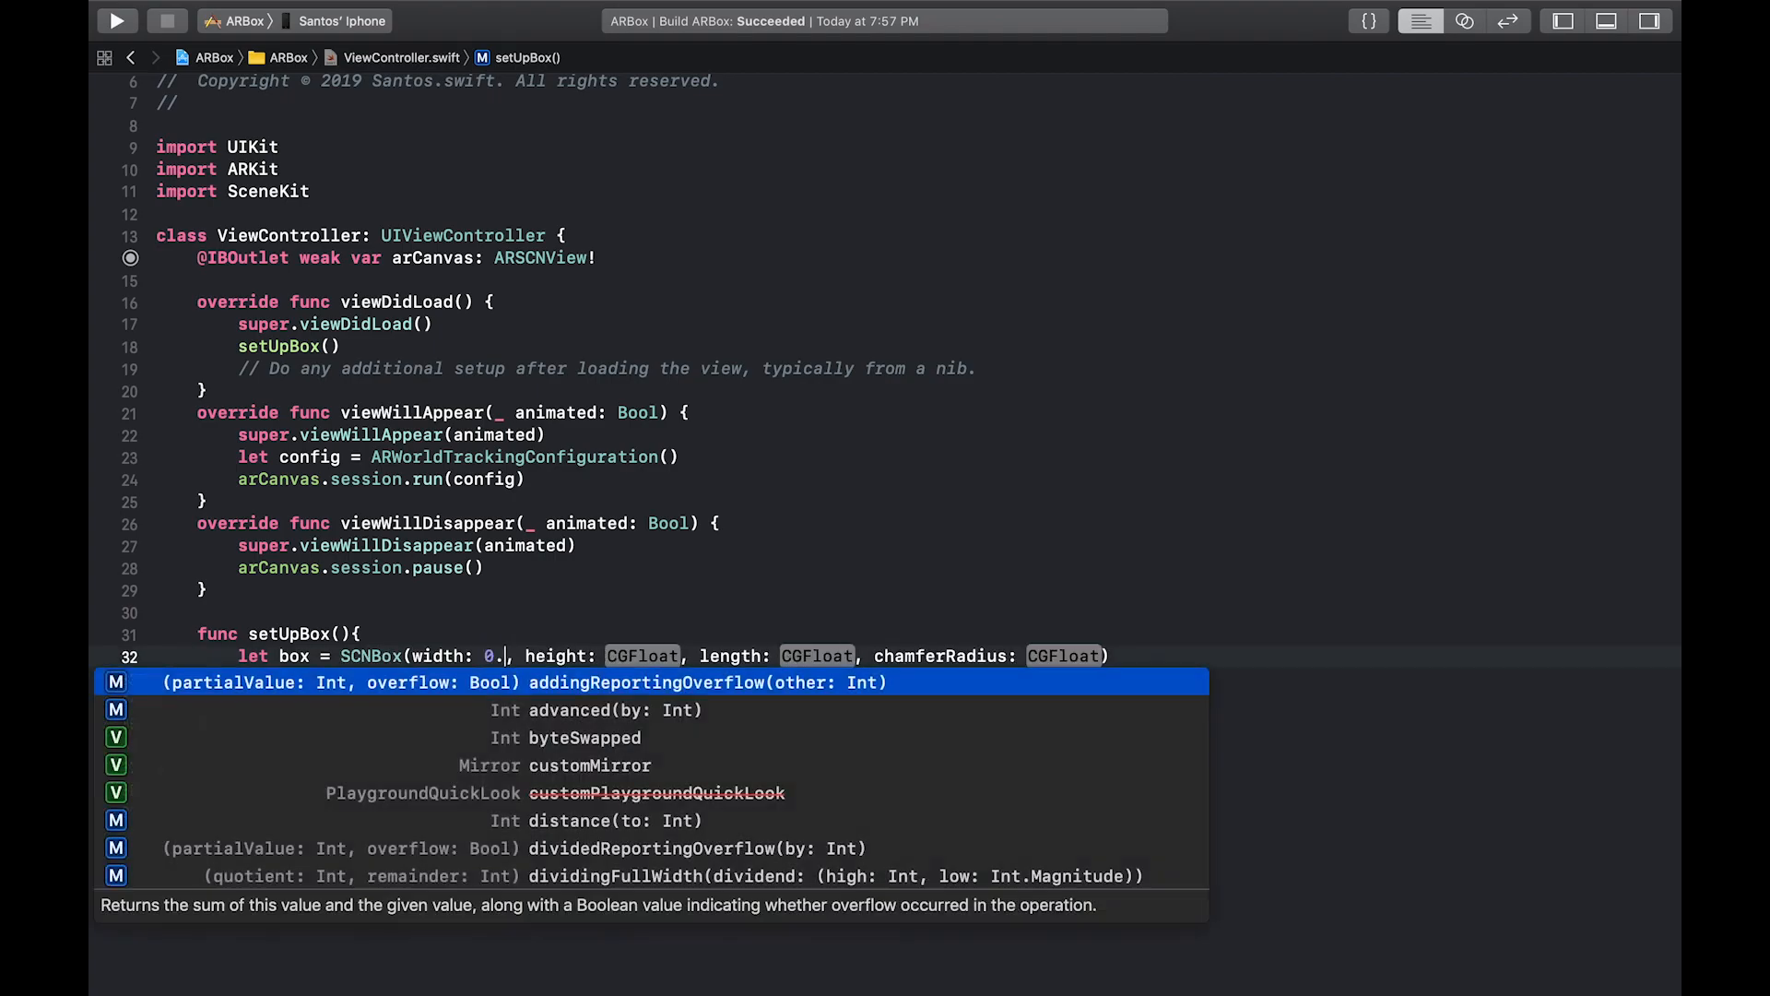
{"action": "type", "text": "10"}
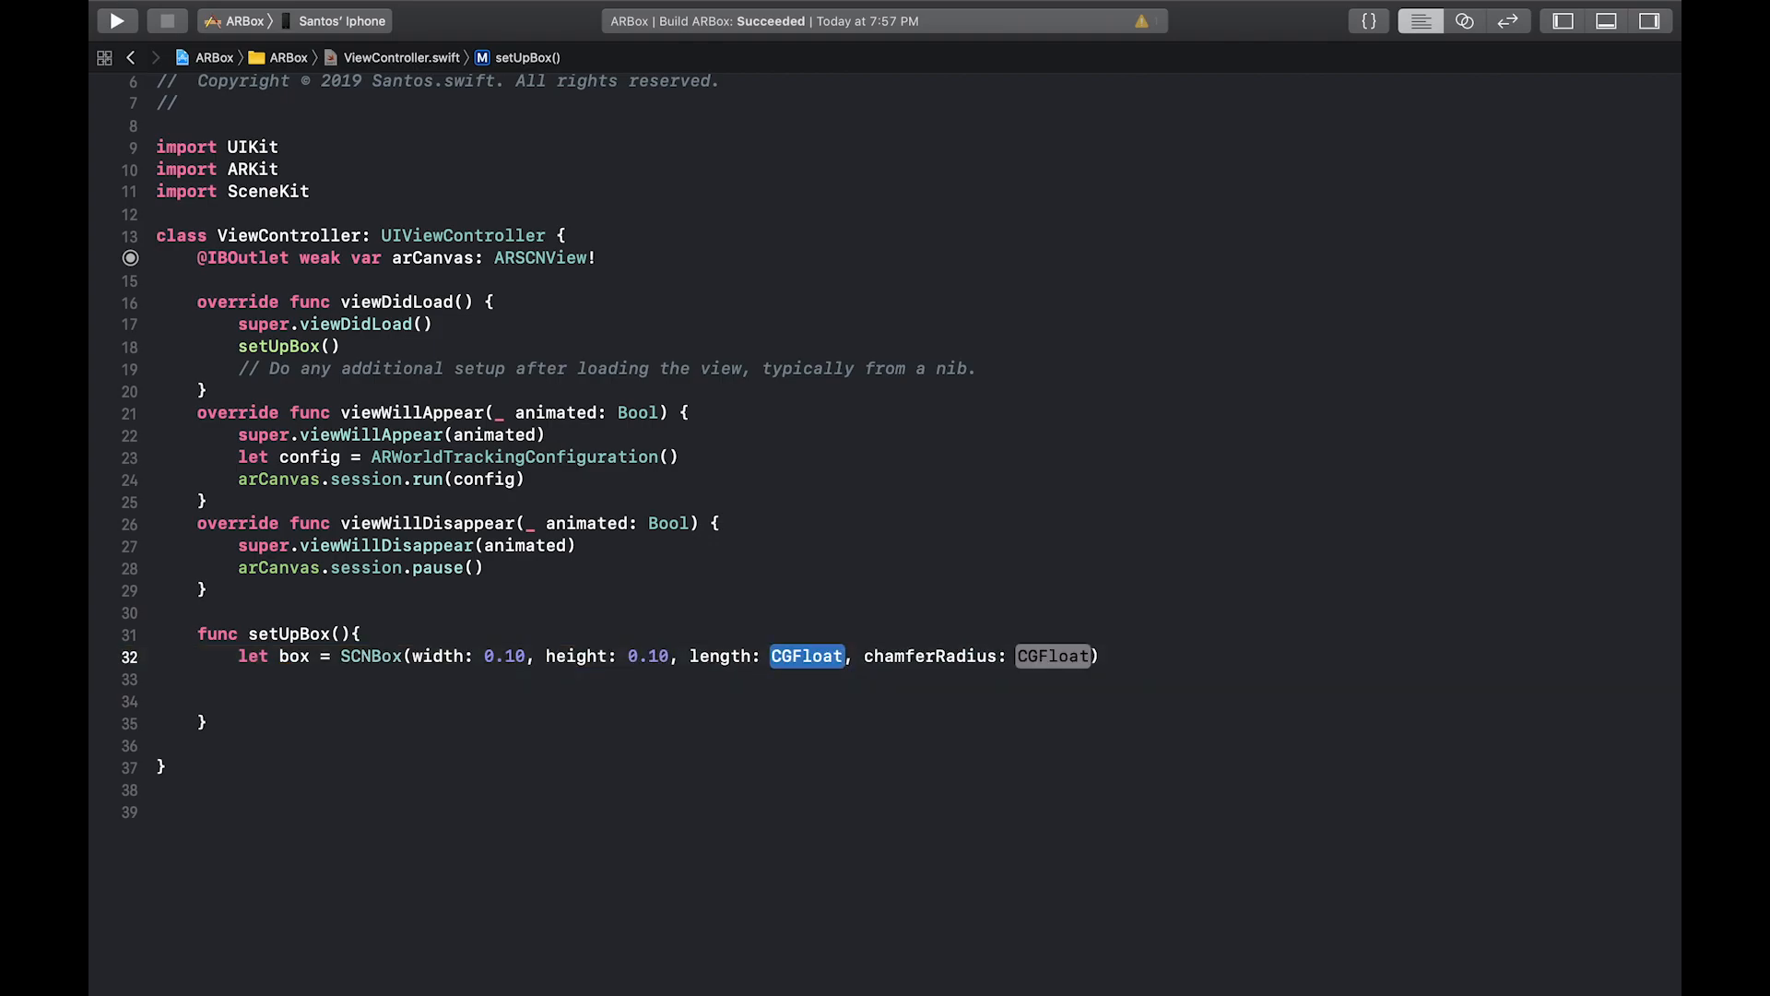
{"action": "type", "text": "0.10"}
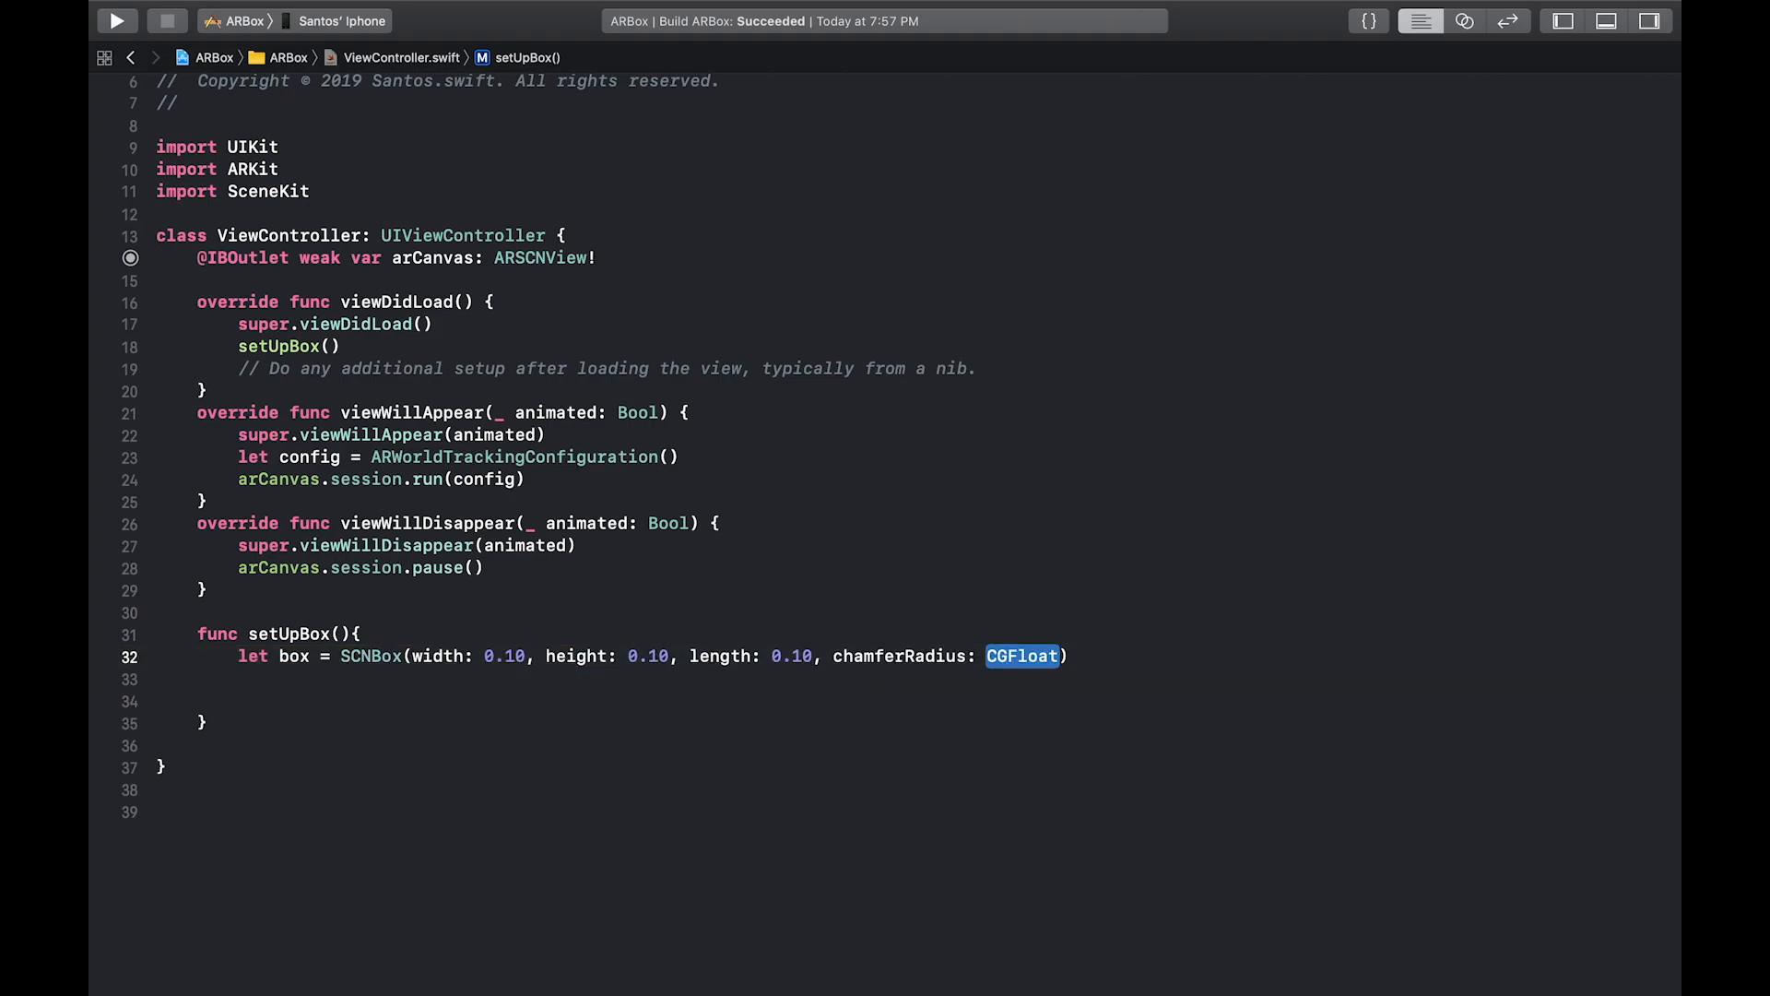
{"action": "type", "text": "0"}
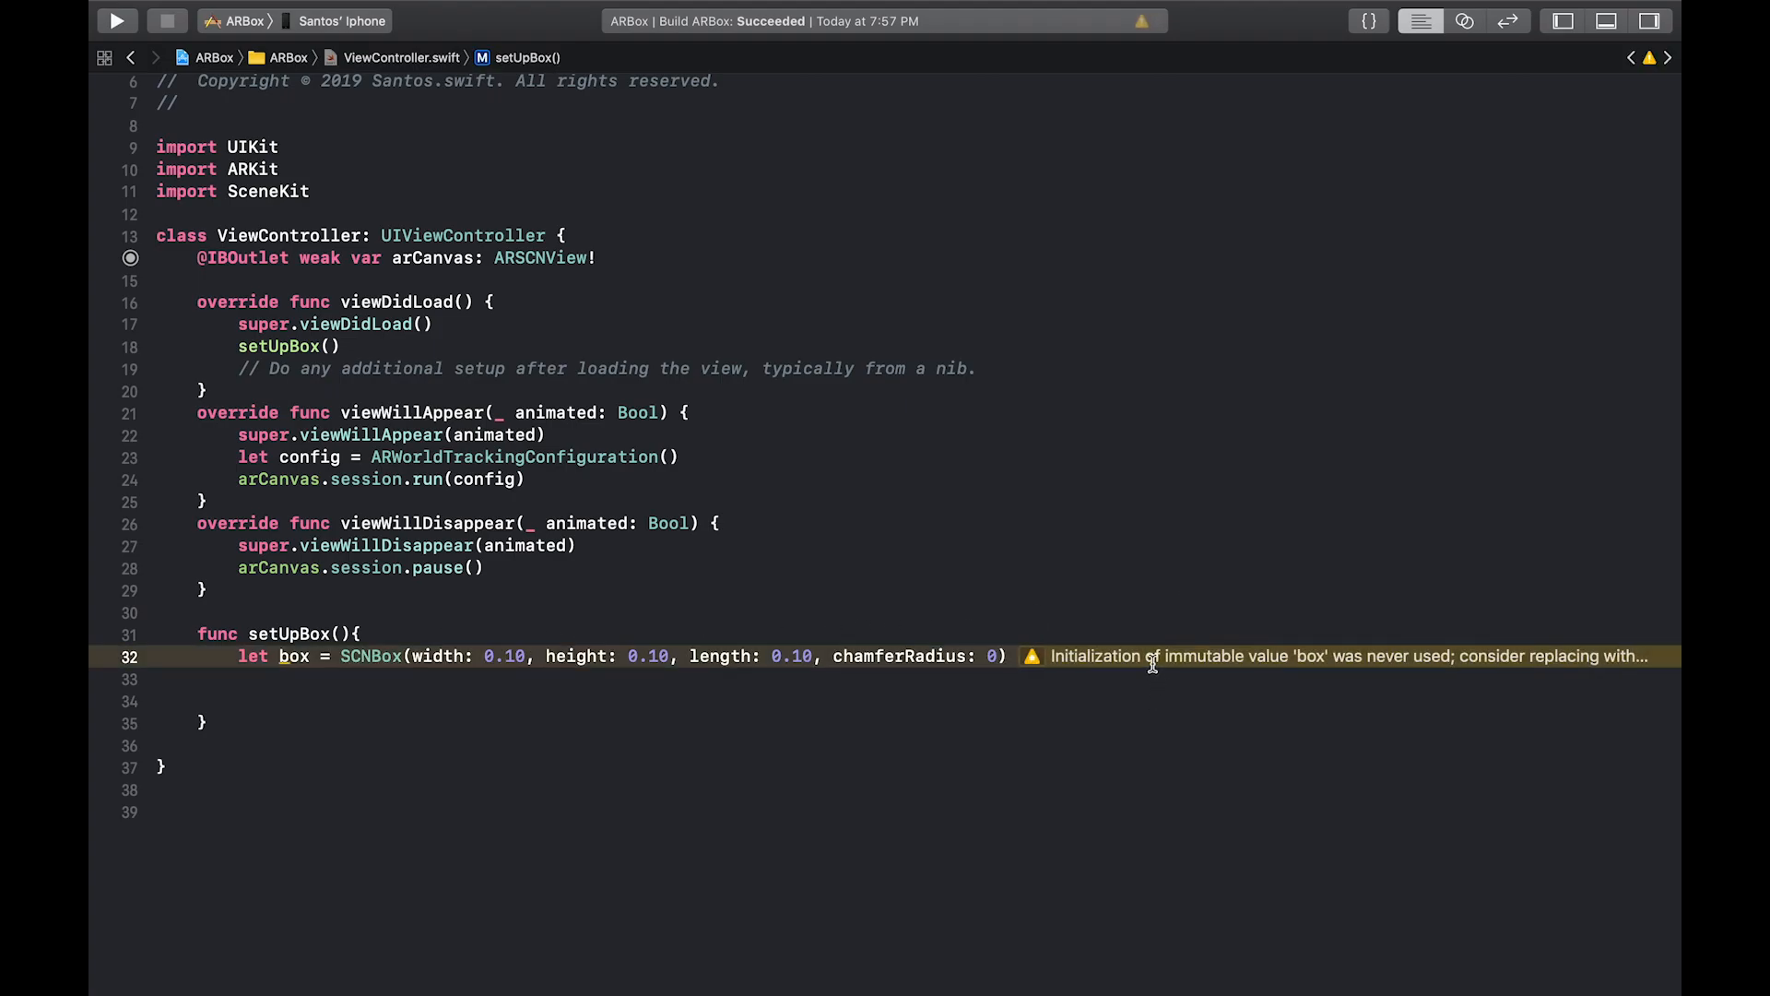
{"action": "key", "text": "Return"}
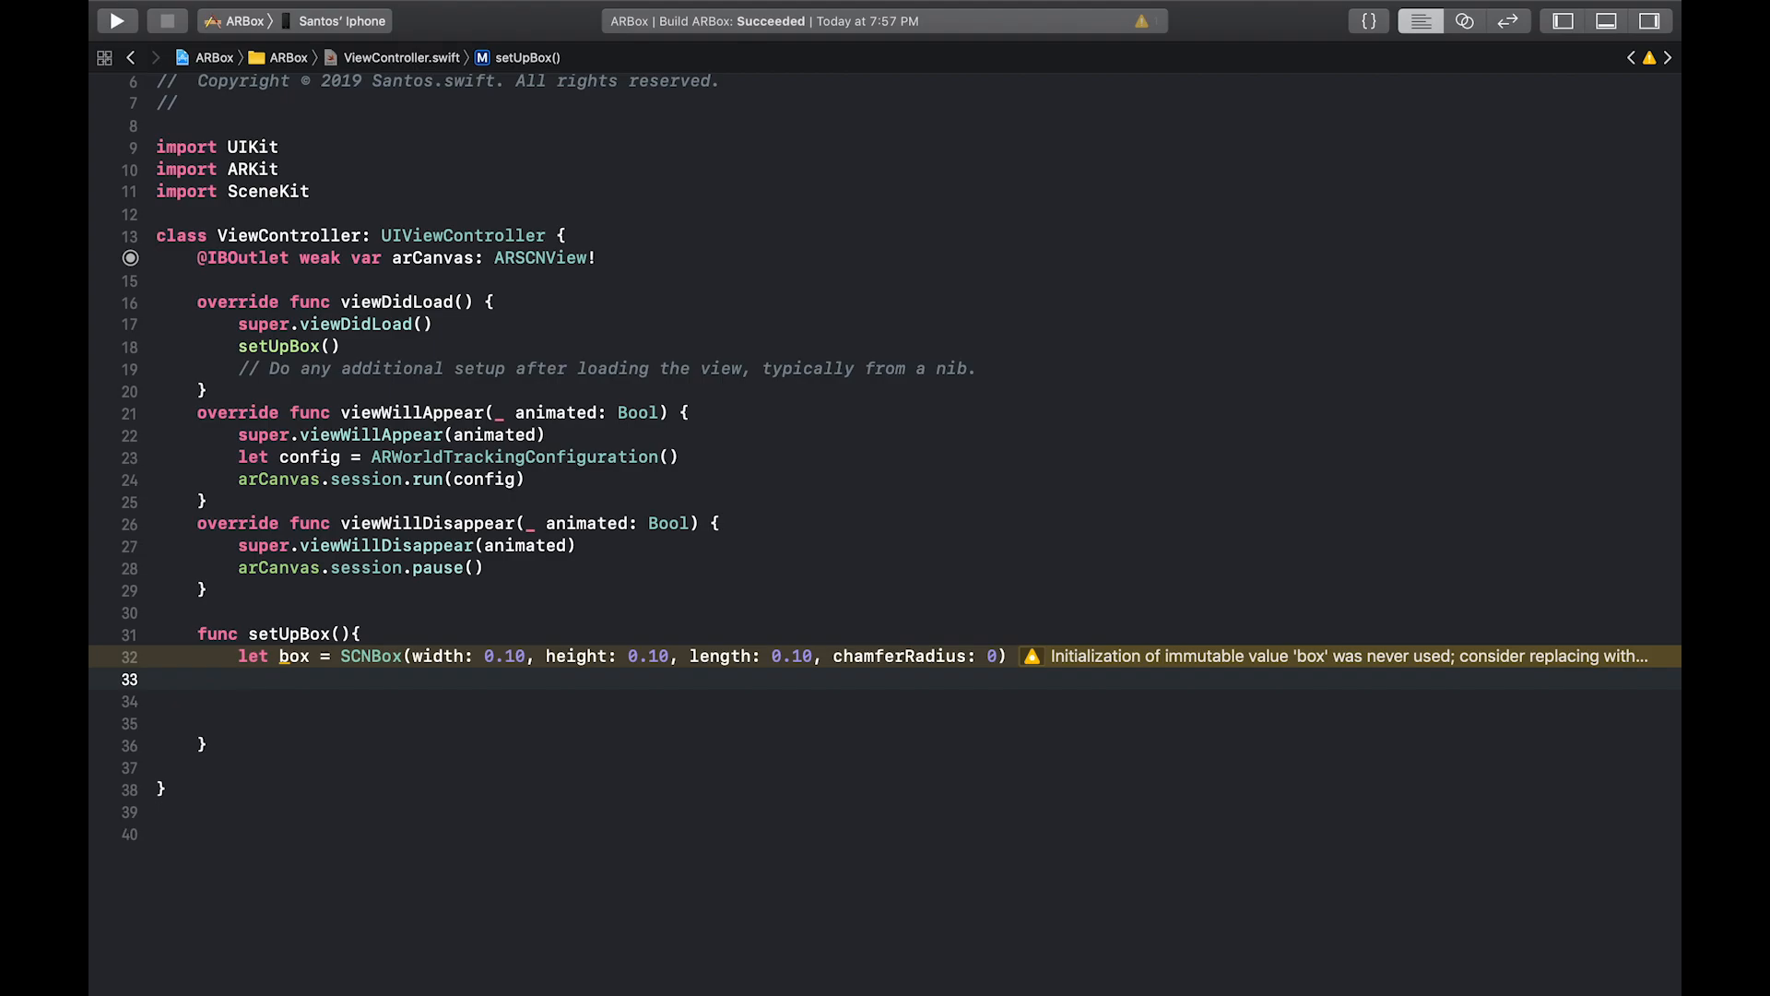
Create let boxNode = SCNNode(geometry: box) inside setUpBox
{"action": "type", "text": "let"}
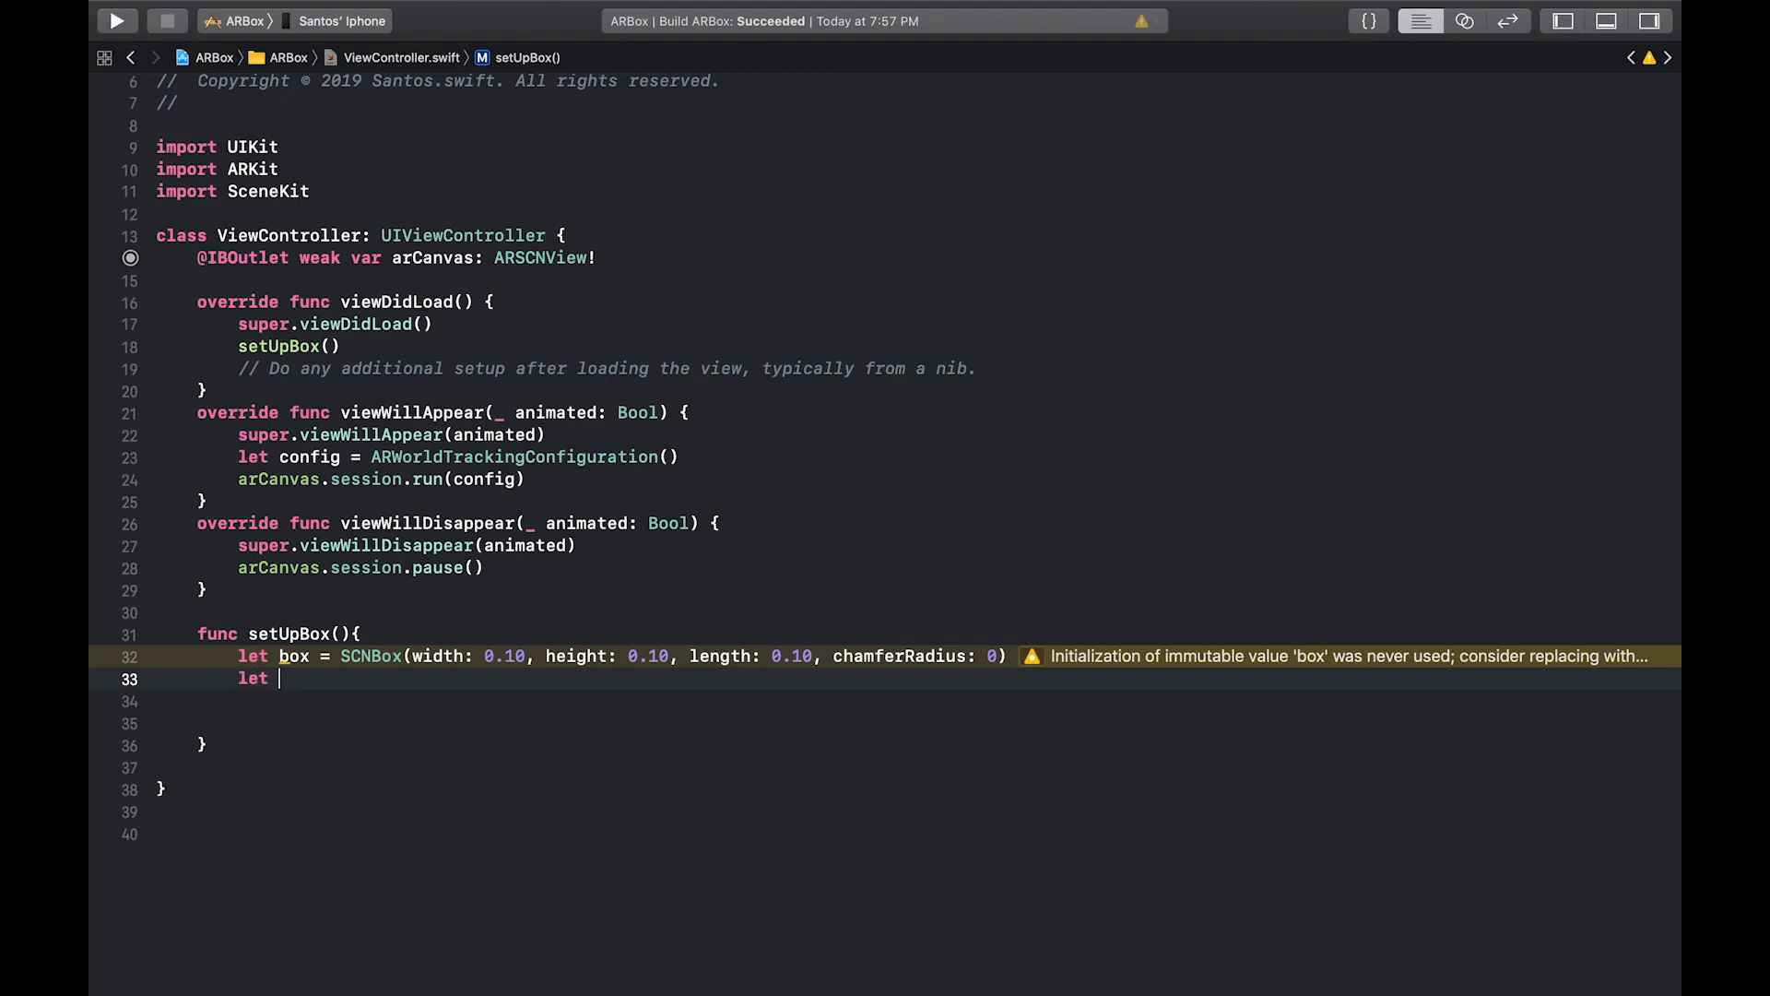
{"action": "type", "text": "boxNode ="}
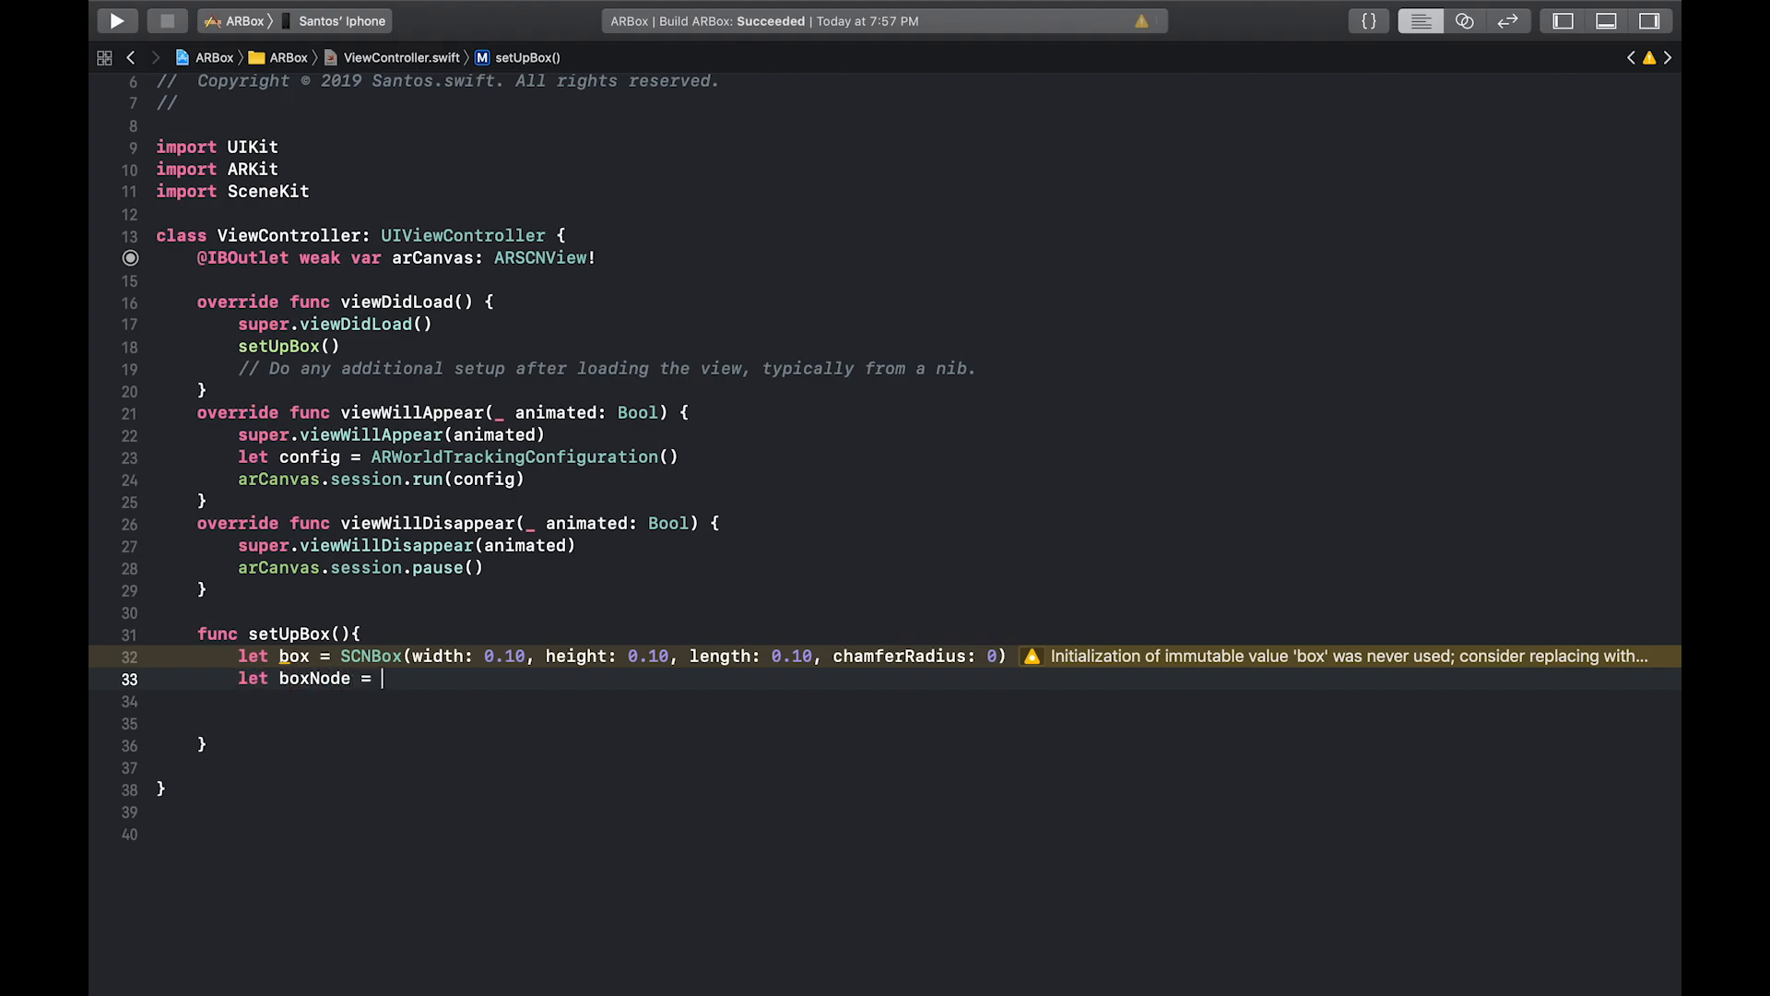
{"action": "type", "text": "SCNNode(geometry: SCNGeometry?"}
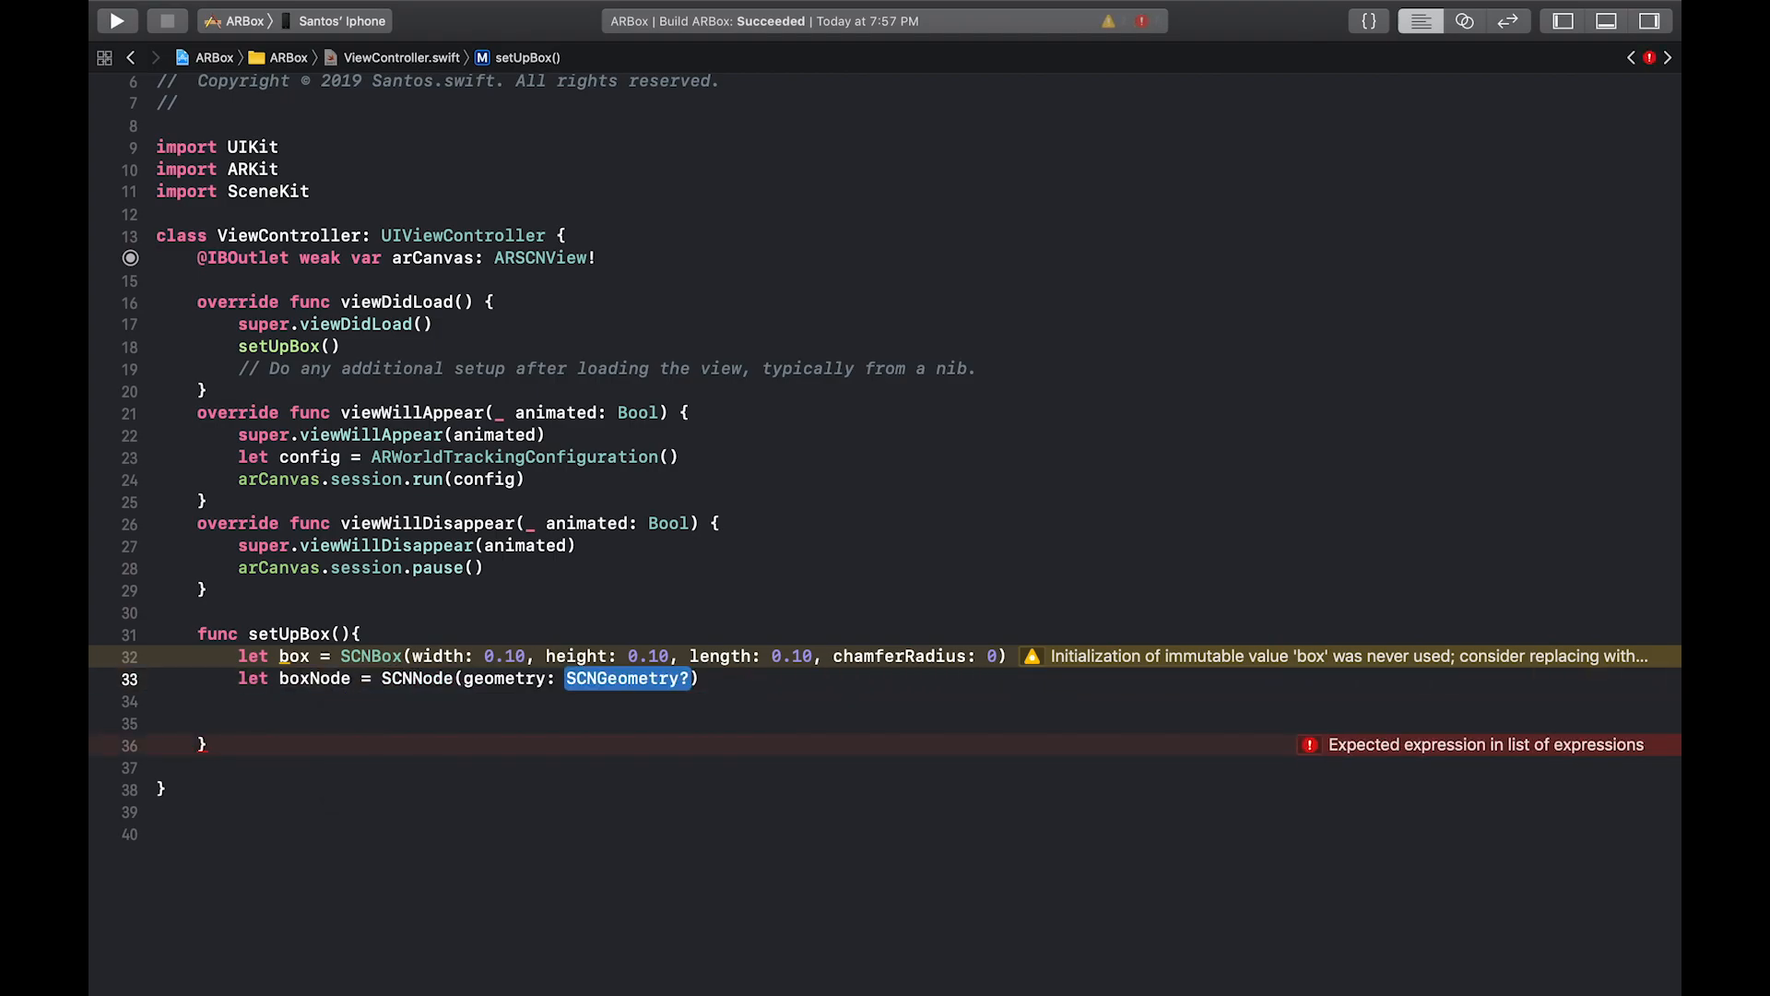
{"action": "type", "text": "box"}
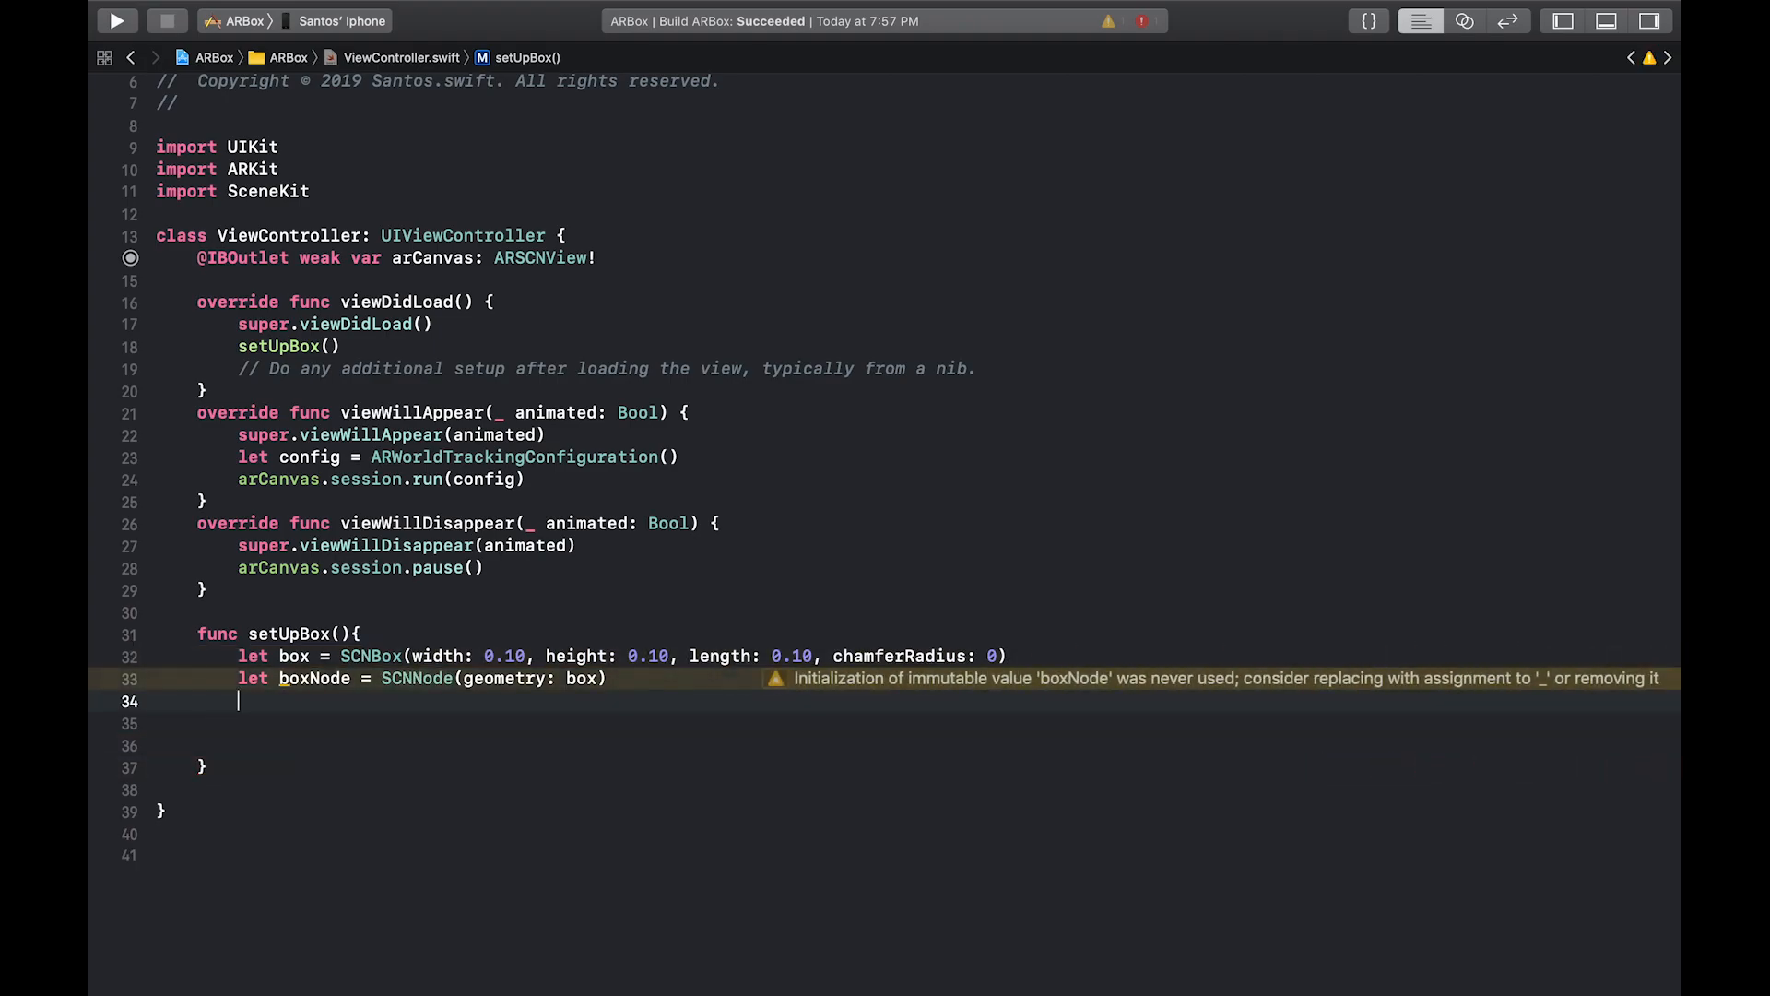
Set boxNode.position to SCNVector3(0, 0, -0.5)
{"action": "type", "text": "boxNode.position"}
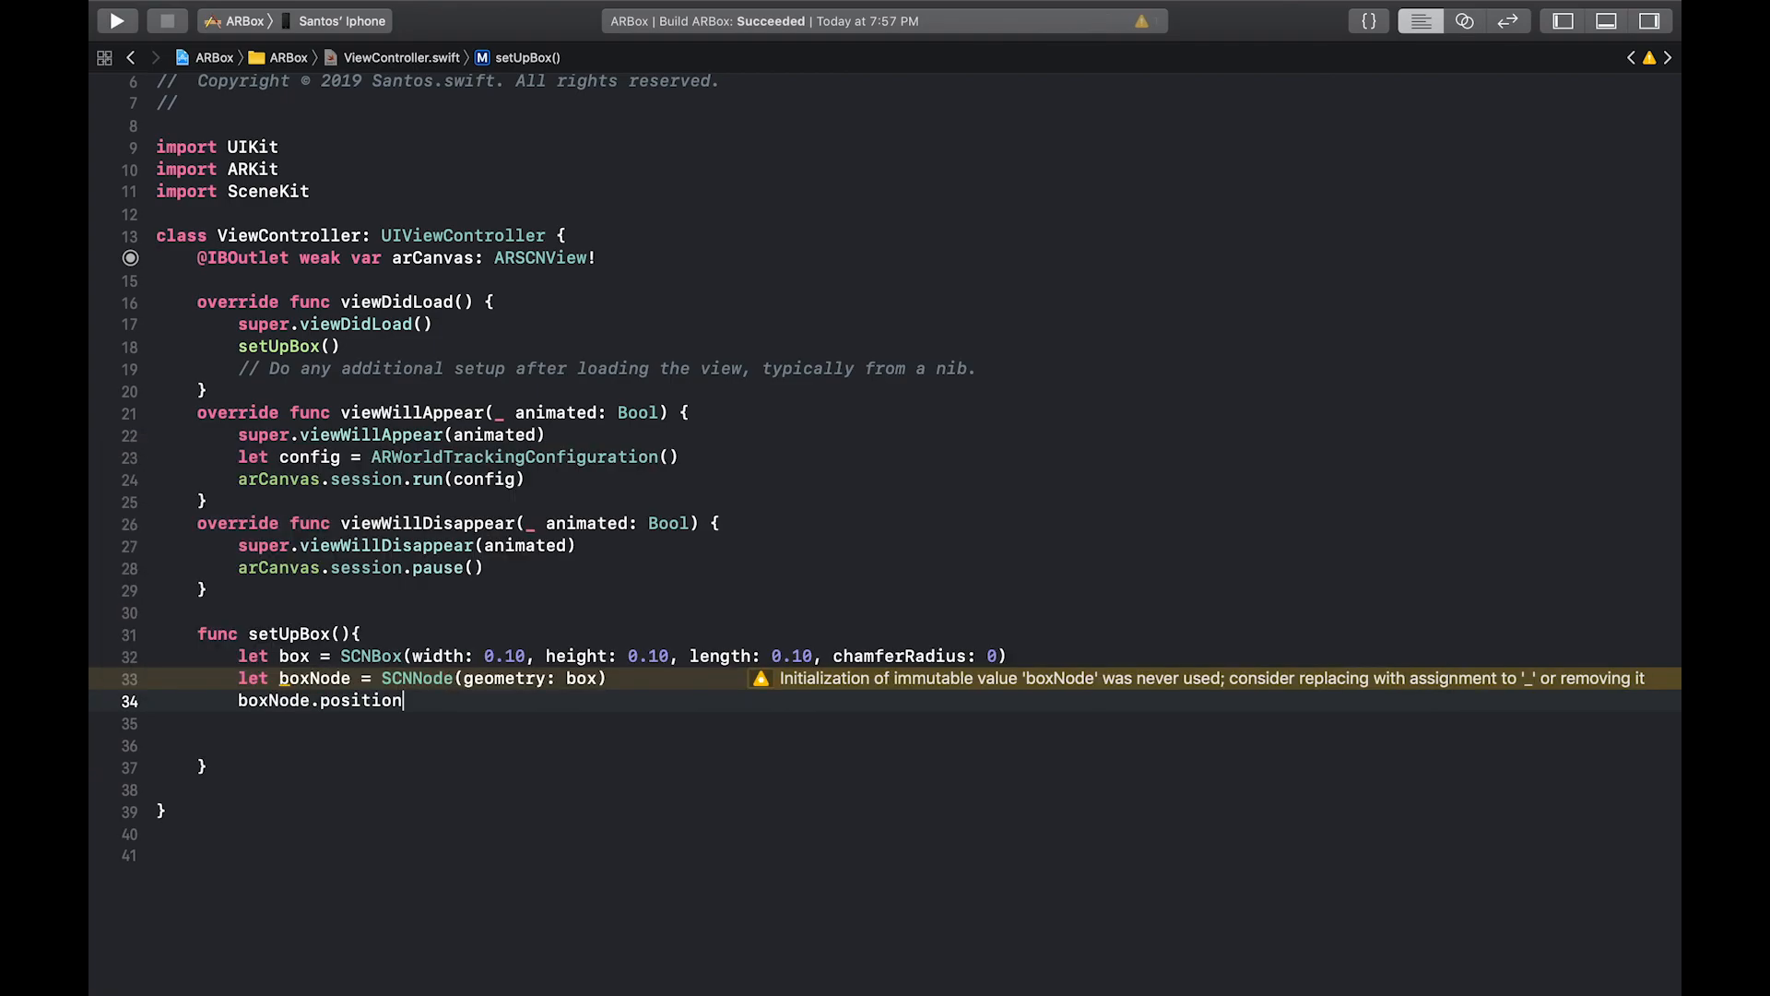
{"action": "type", "text": "= SCN"}
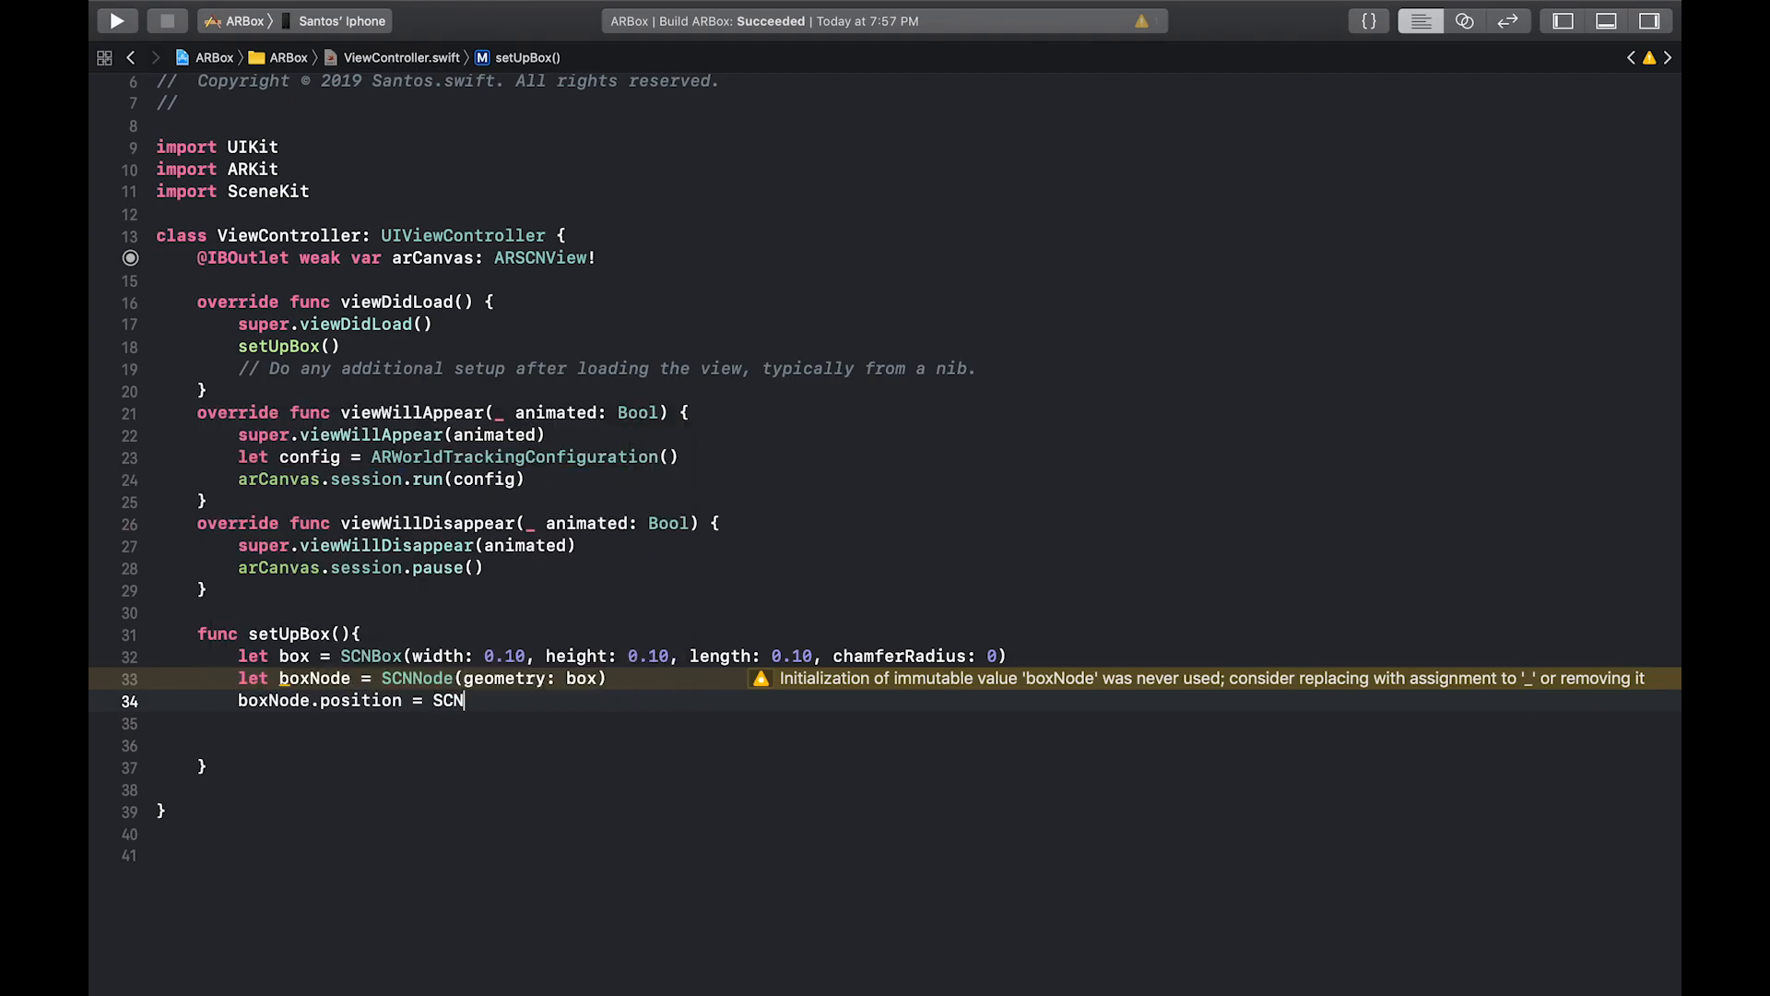
{"action": "type", "text": "Vector3(x: CGFloat, y: CGFloat, z: CGFloat"}
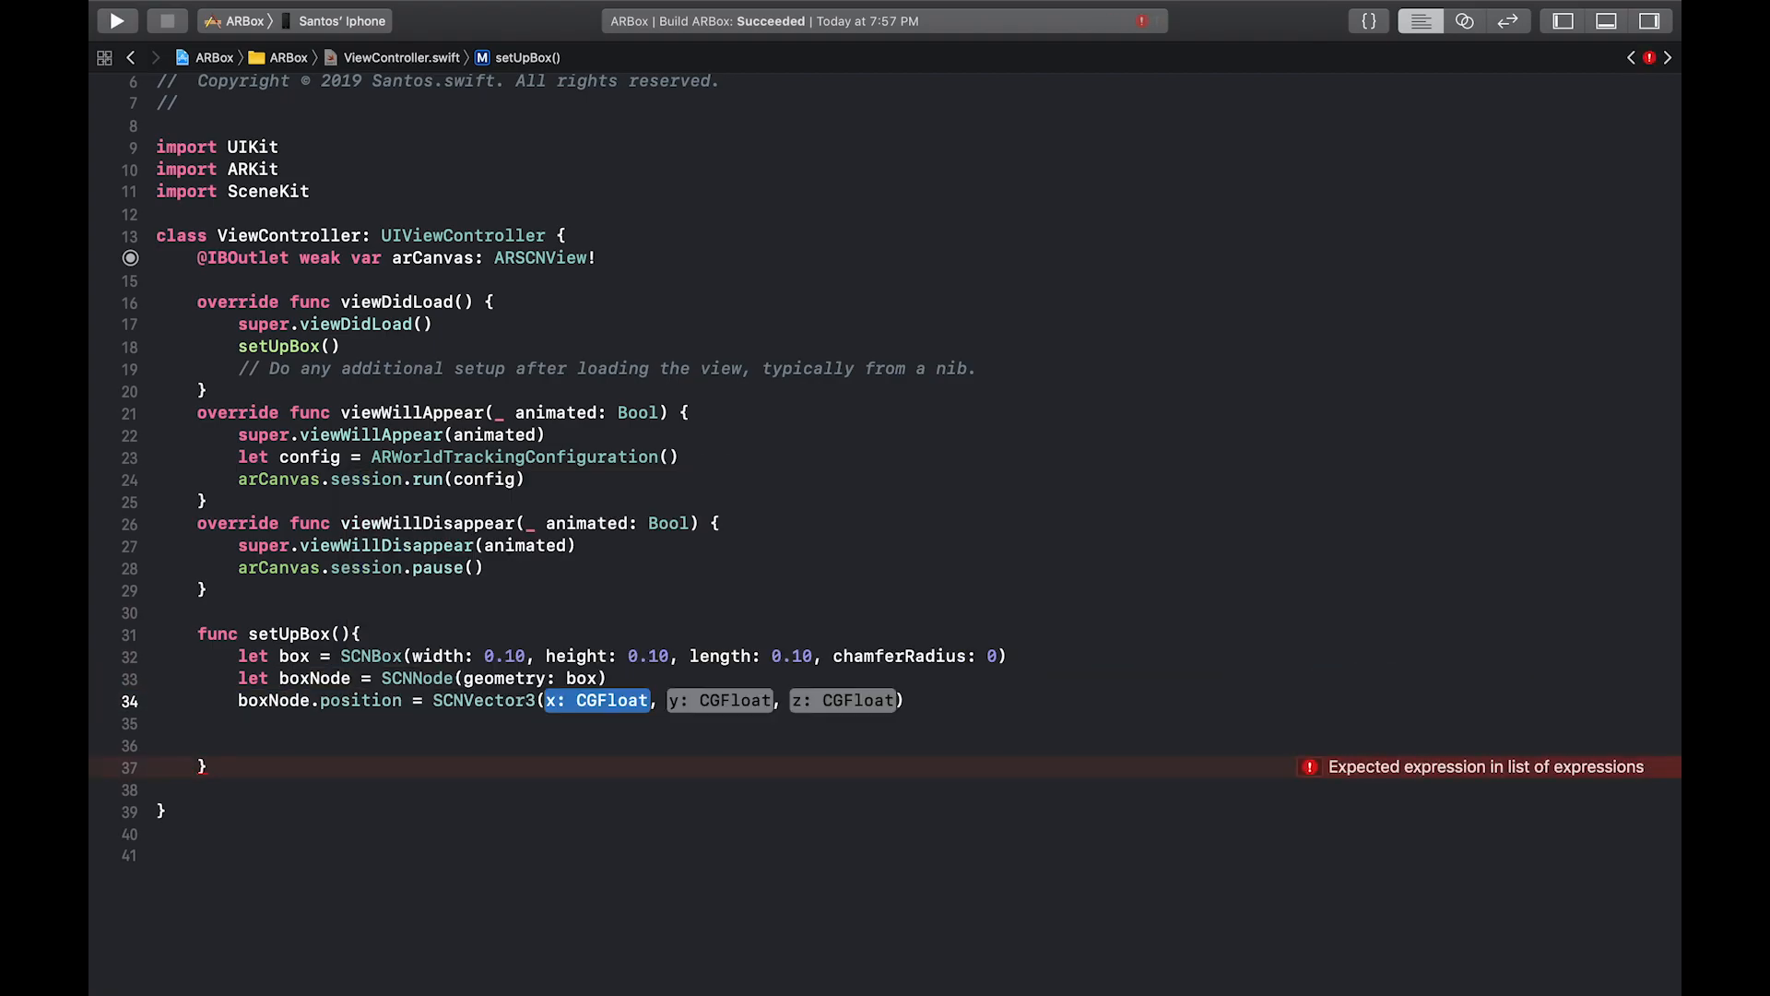
{"action": "type", "text": "0"}
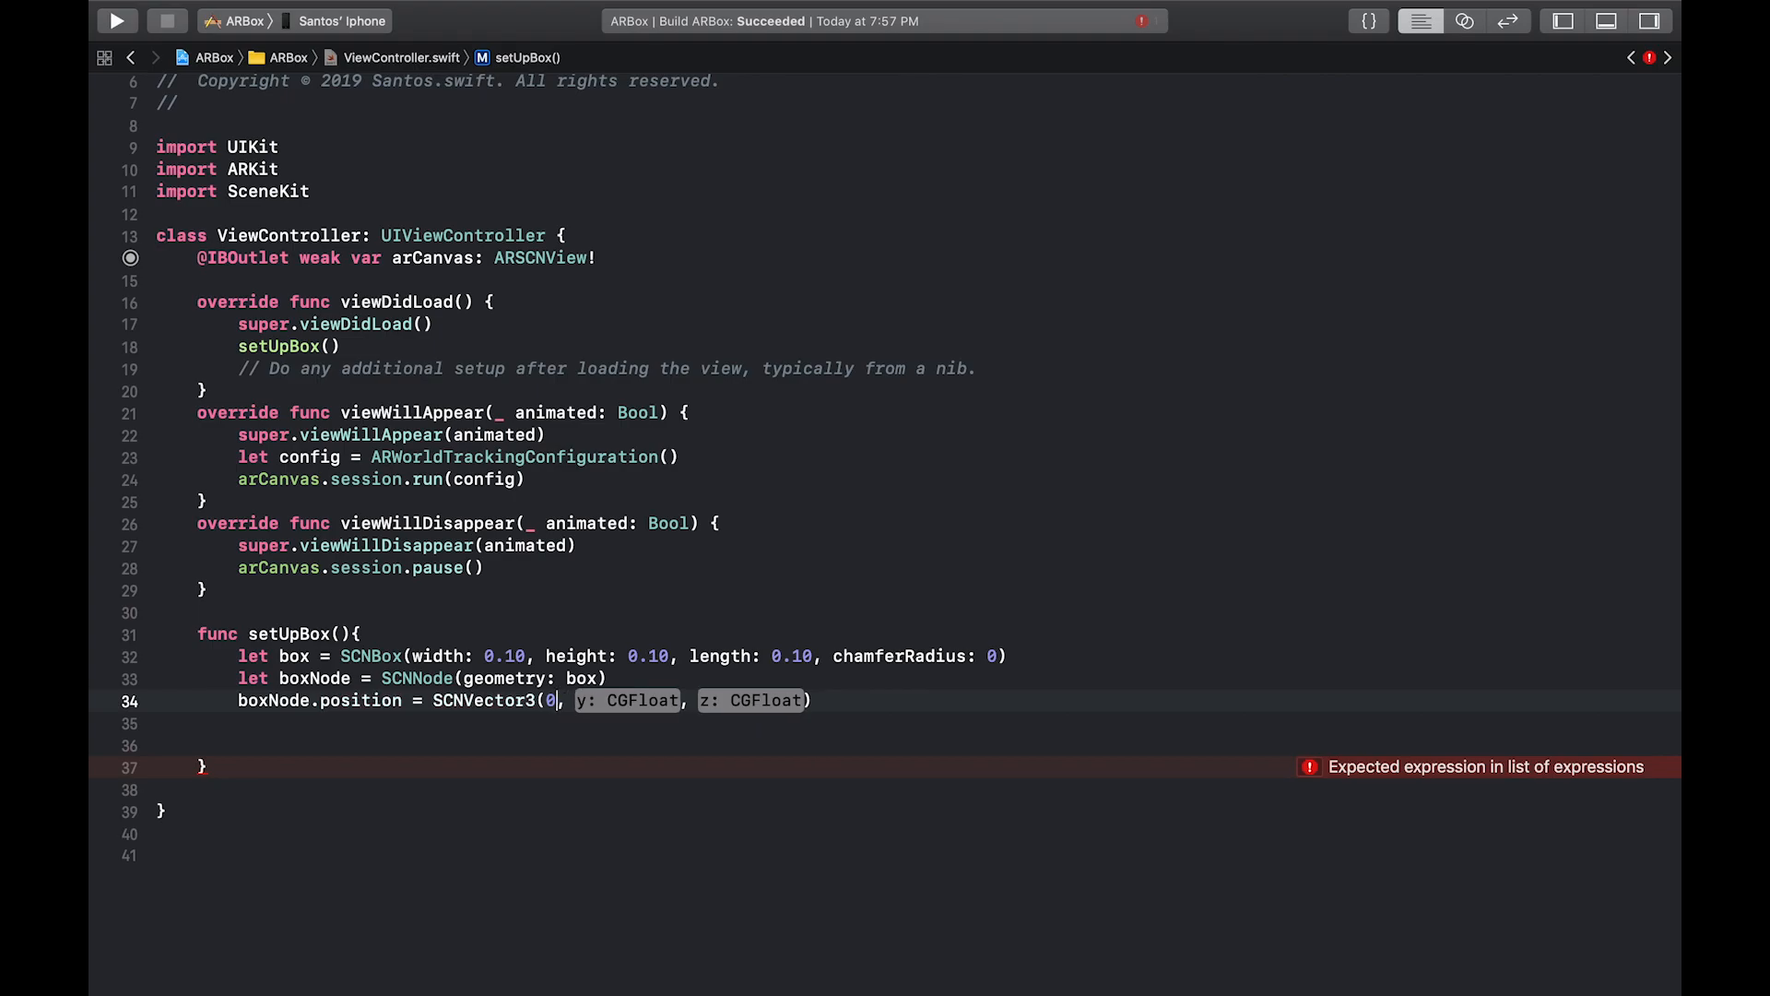
{"action": "type", "text": "0"}
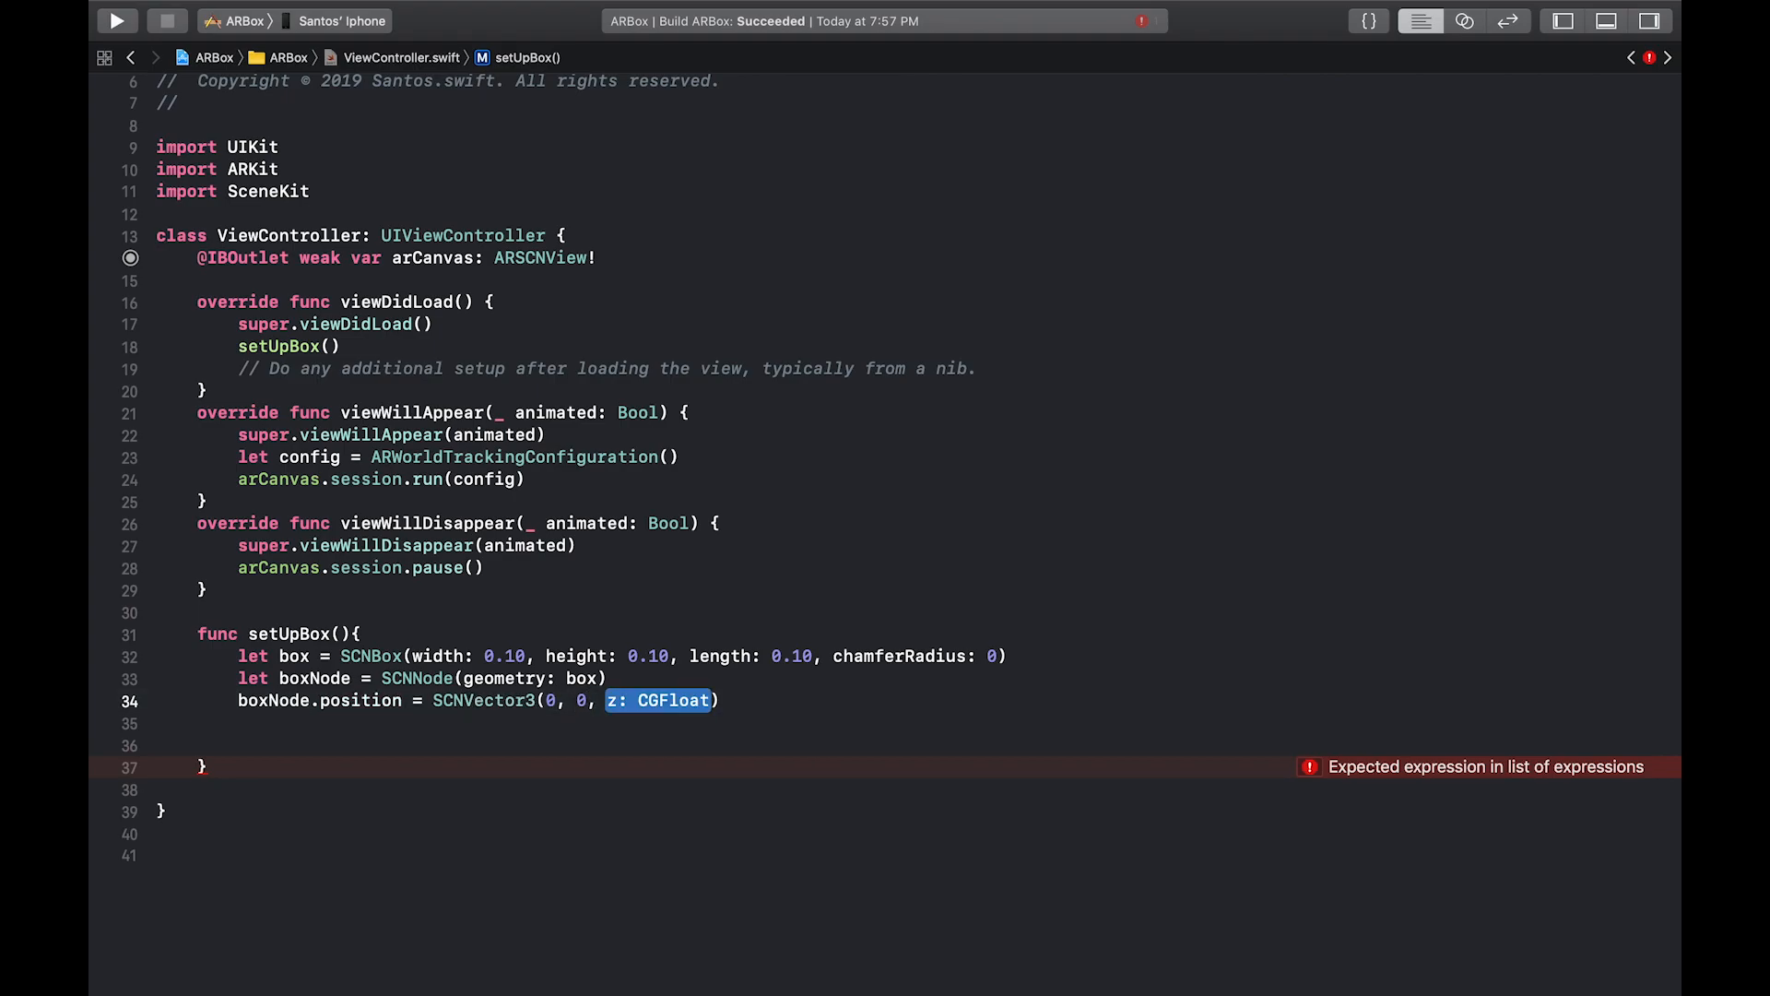
{"action": "type", "text": "-0.5"}
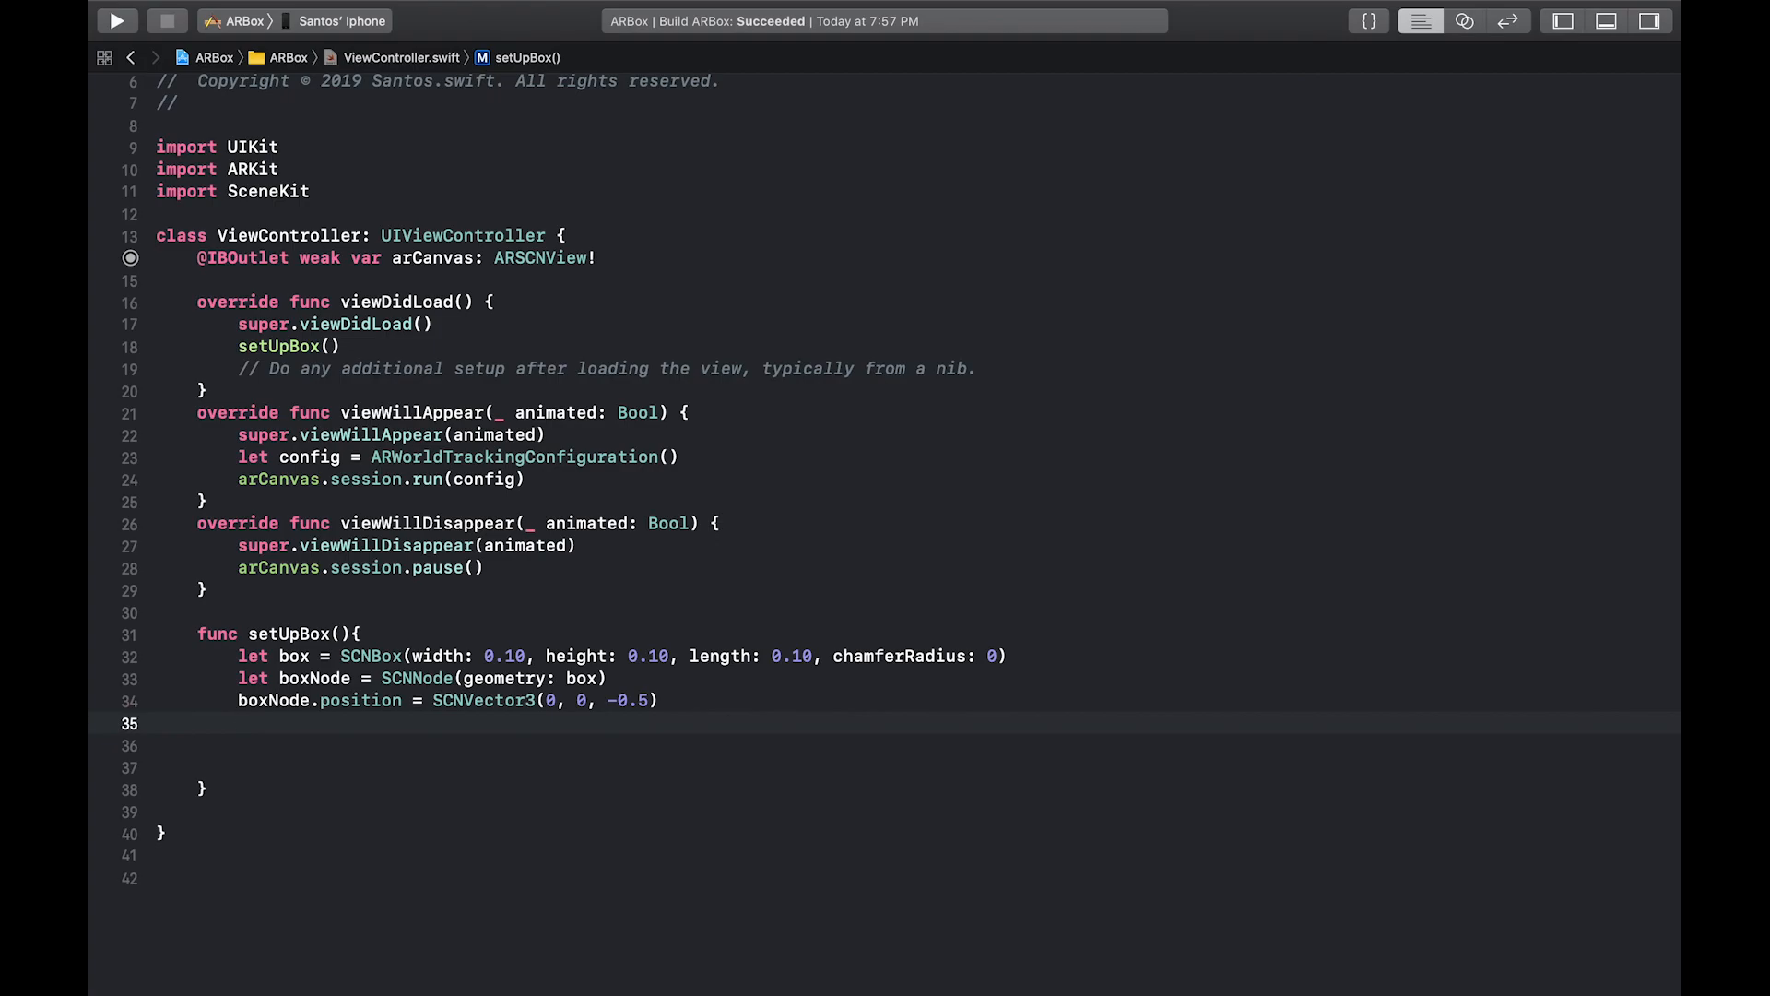
Add boxNode as a child of arCanvas.scene.rootNode inside setUpBox
{"action": "type", "text": "arCanvas."}
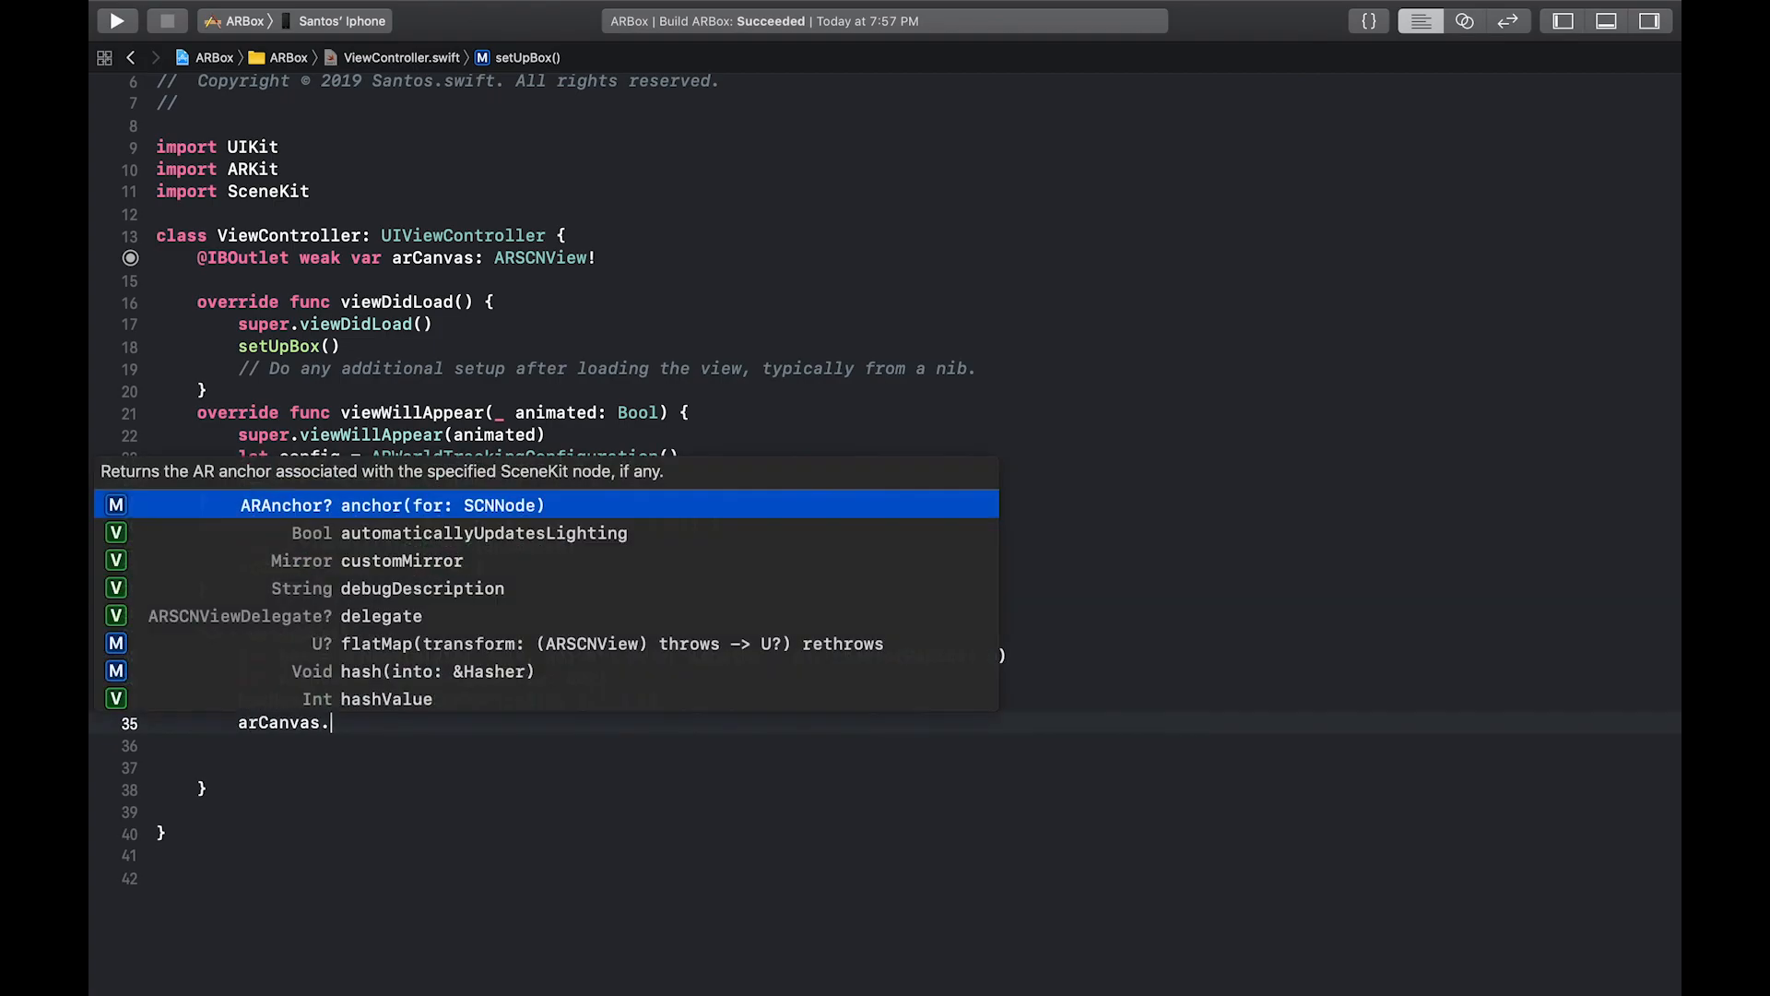
{"action": "type", "text": "scene"}
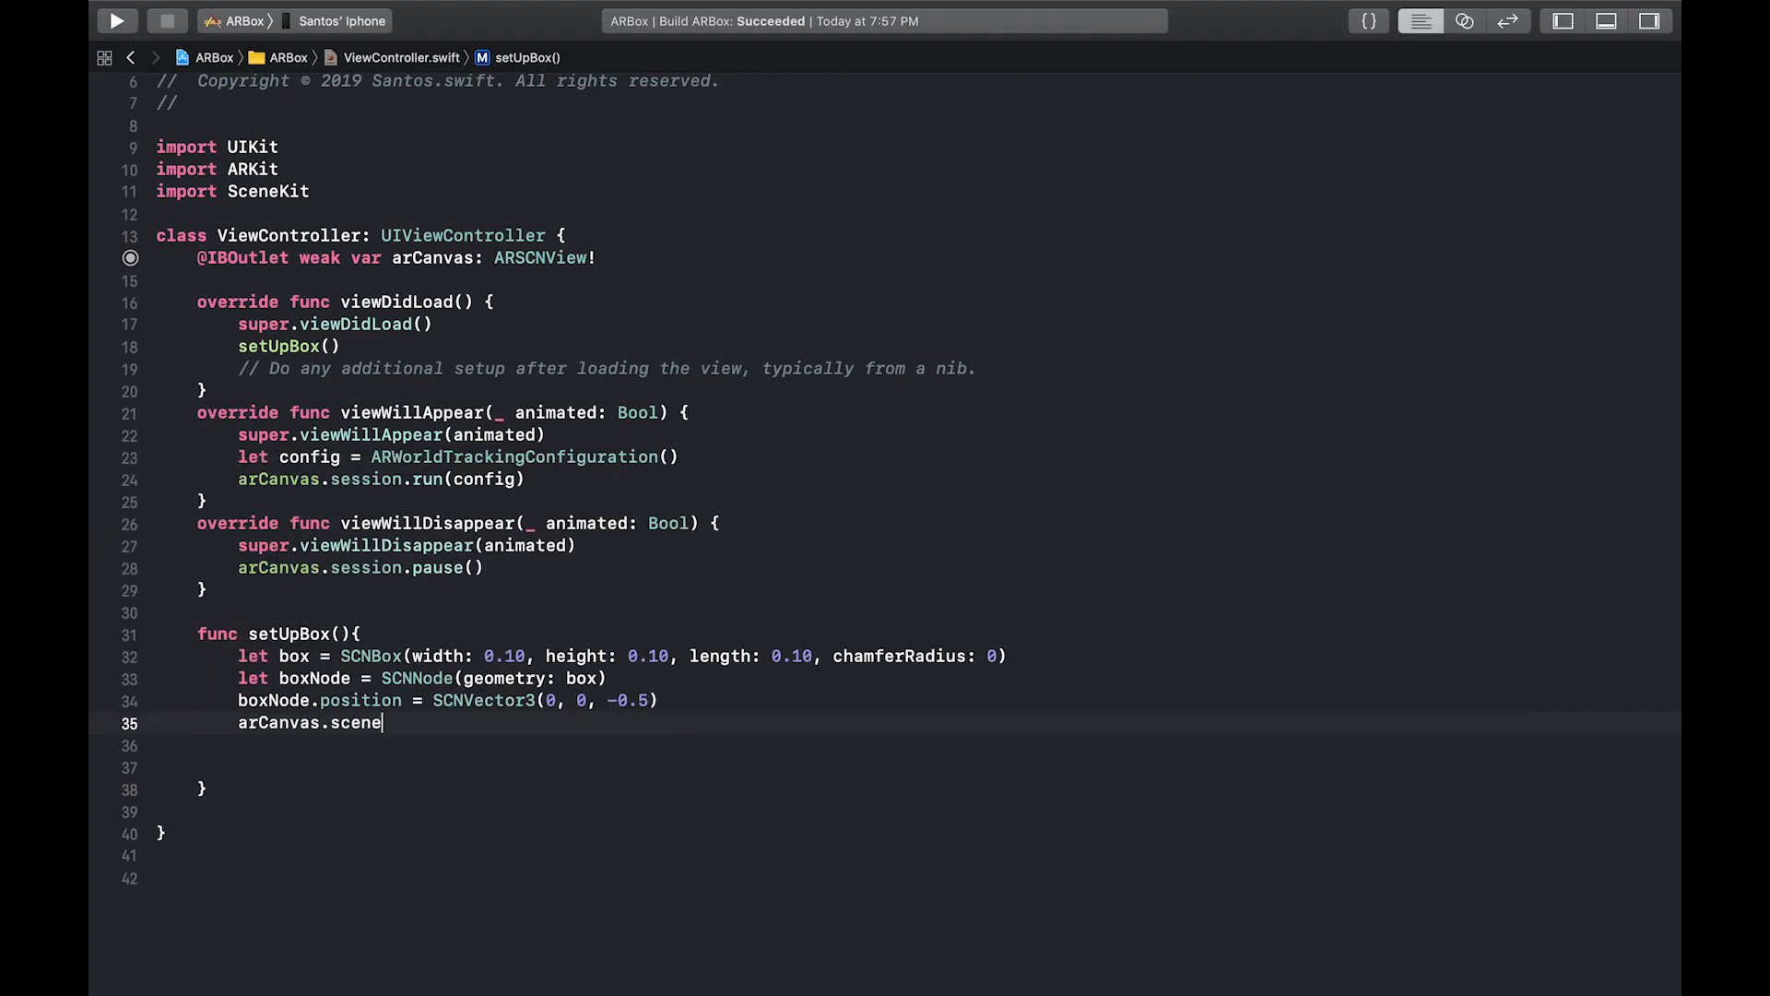
{"action": "type", "text": ".rootNode"}
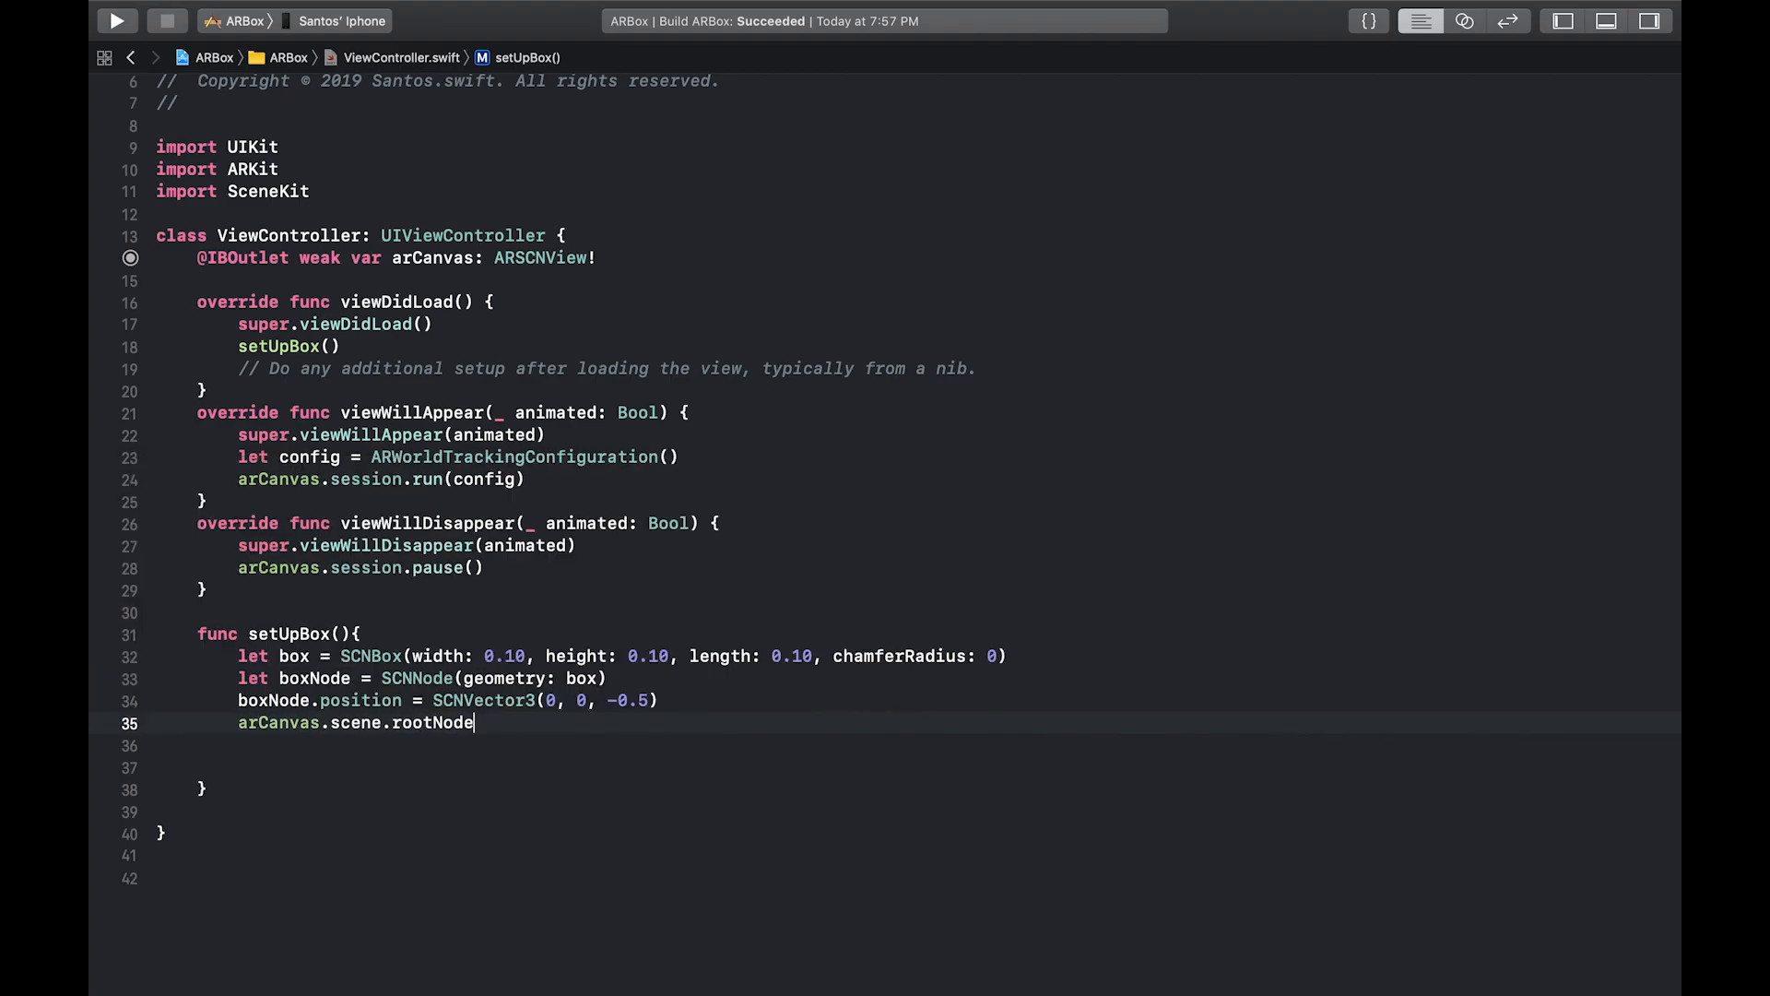
{"action": "type", "text": ".addChildn"}
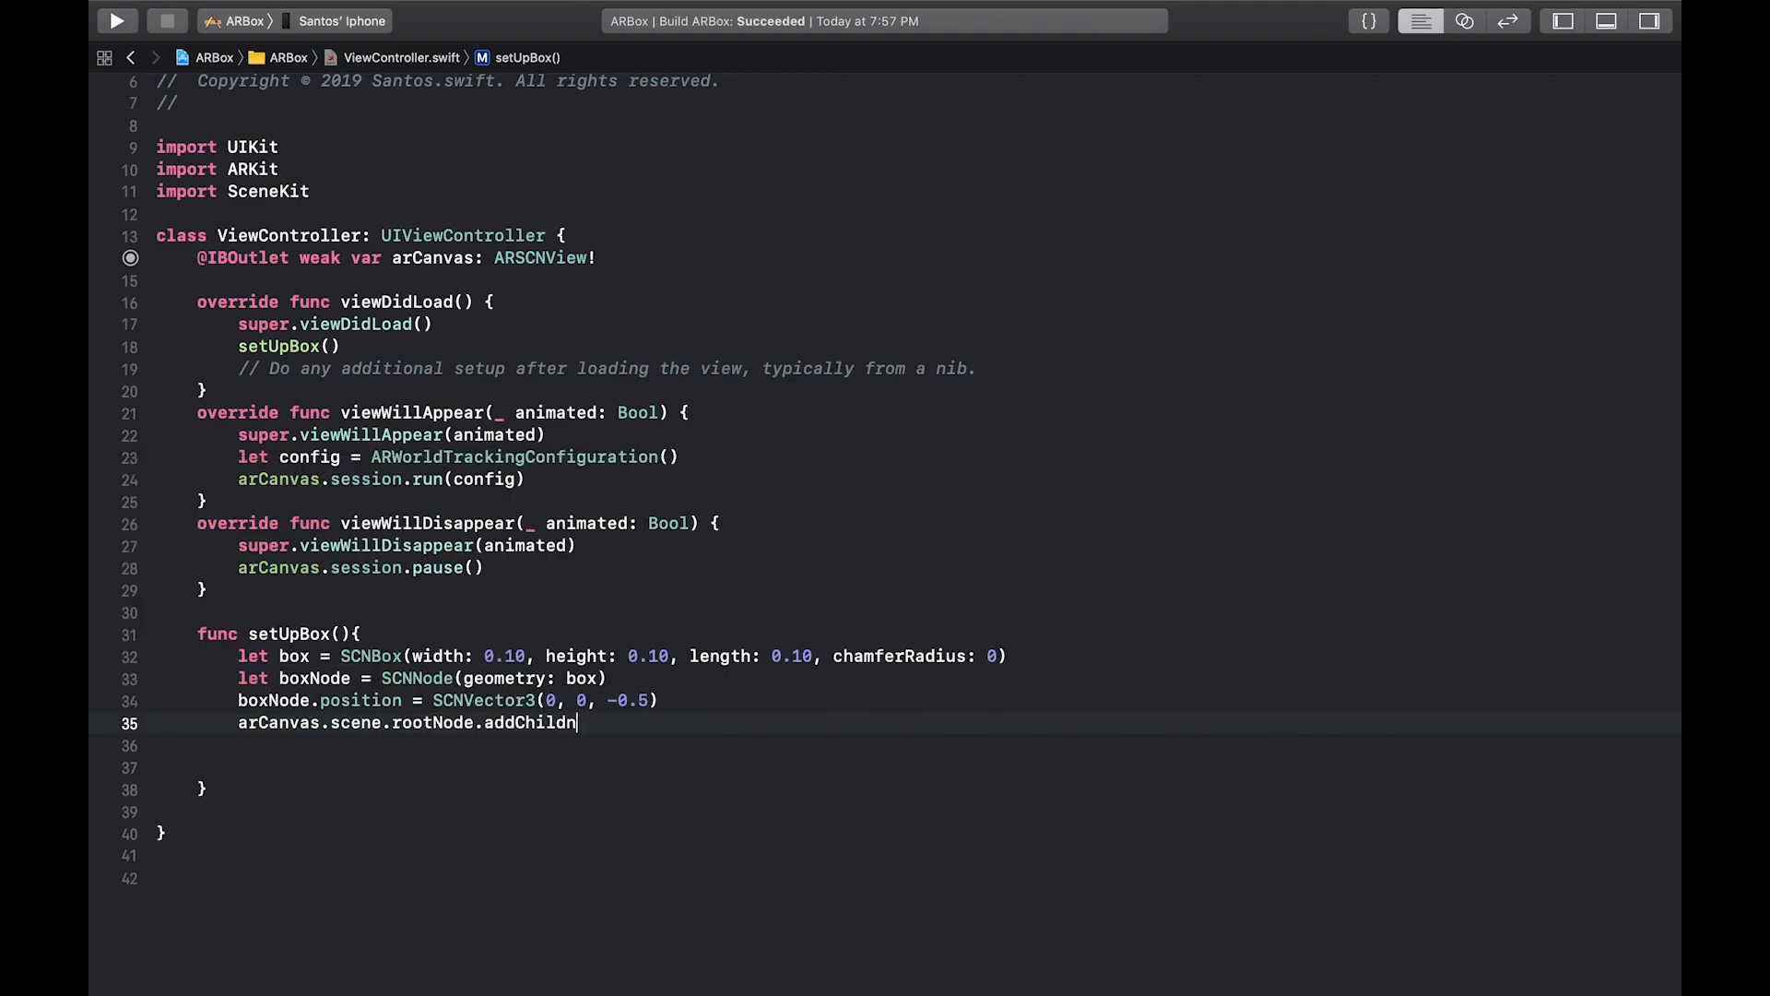
{"action": "key", "text": "Backspace"}
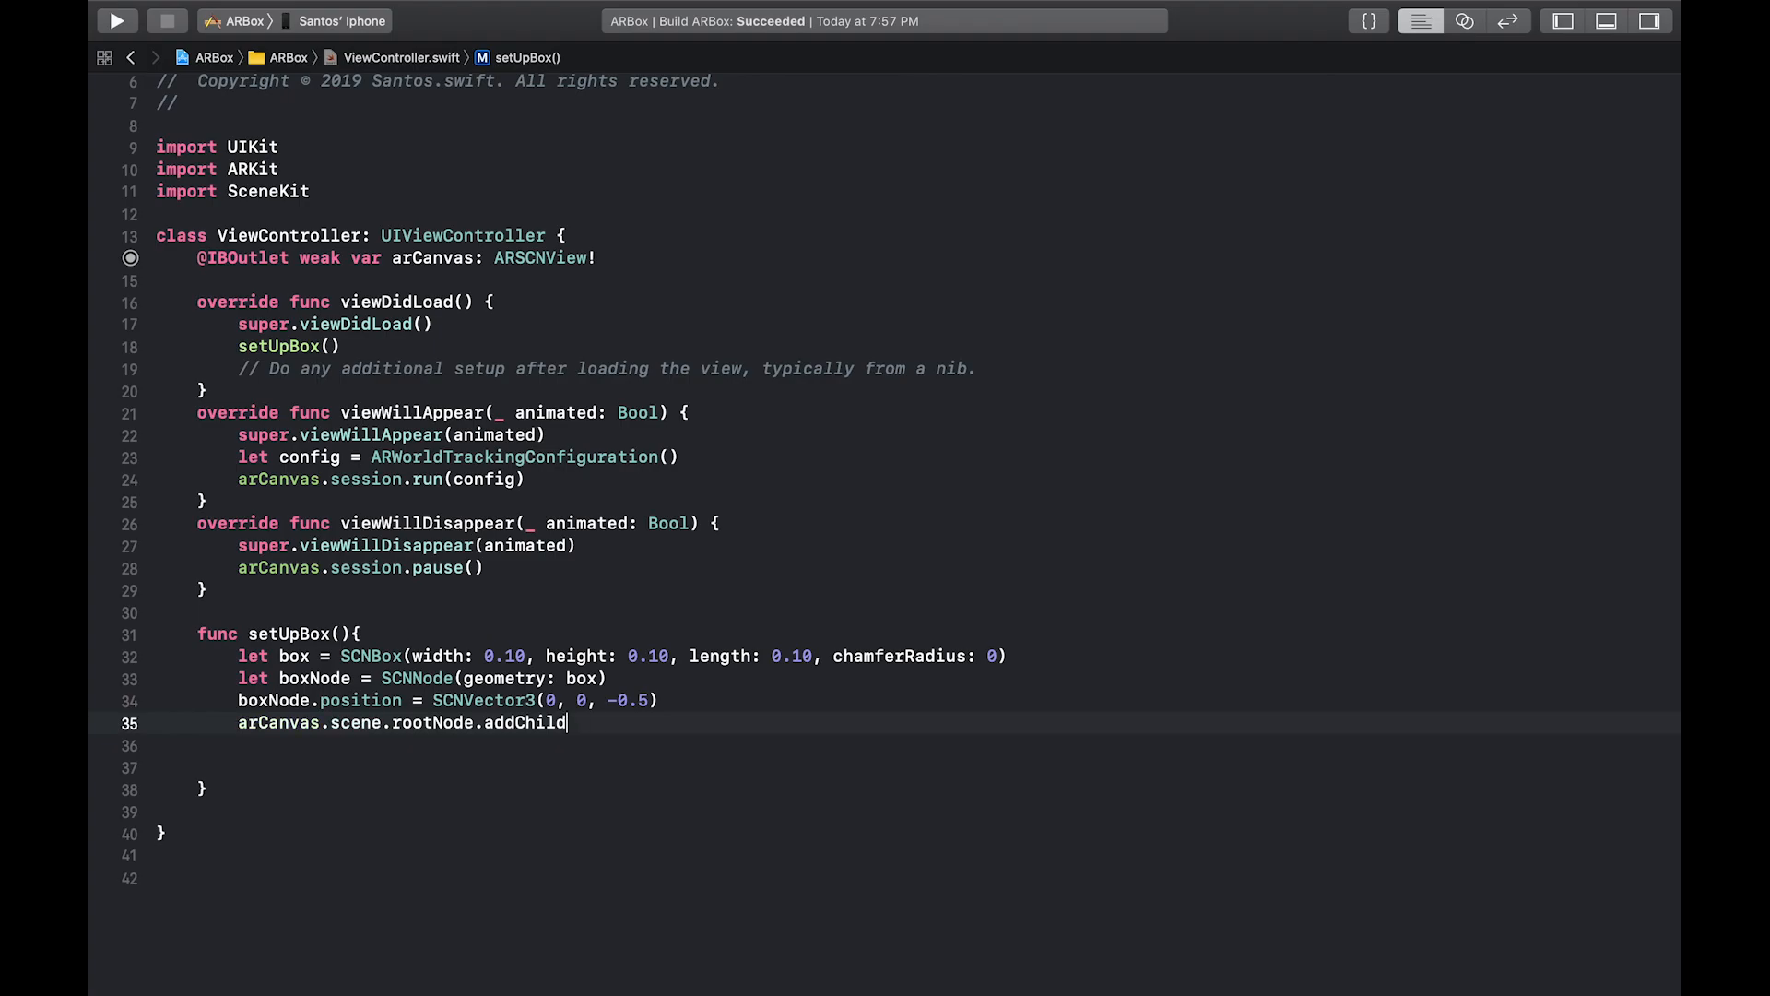
{"action": "type", "text": "Node(boxNode"}
{"action": "type", "text": "l"}
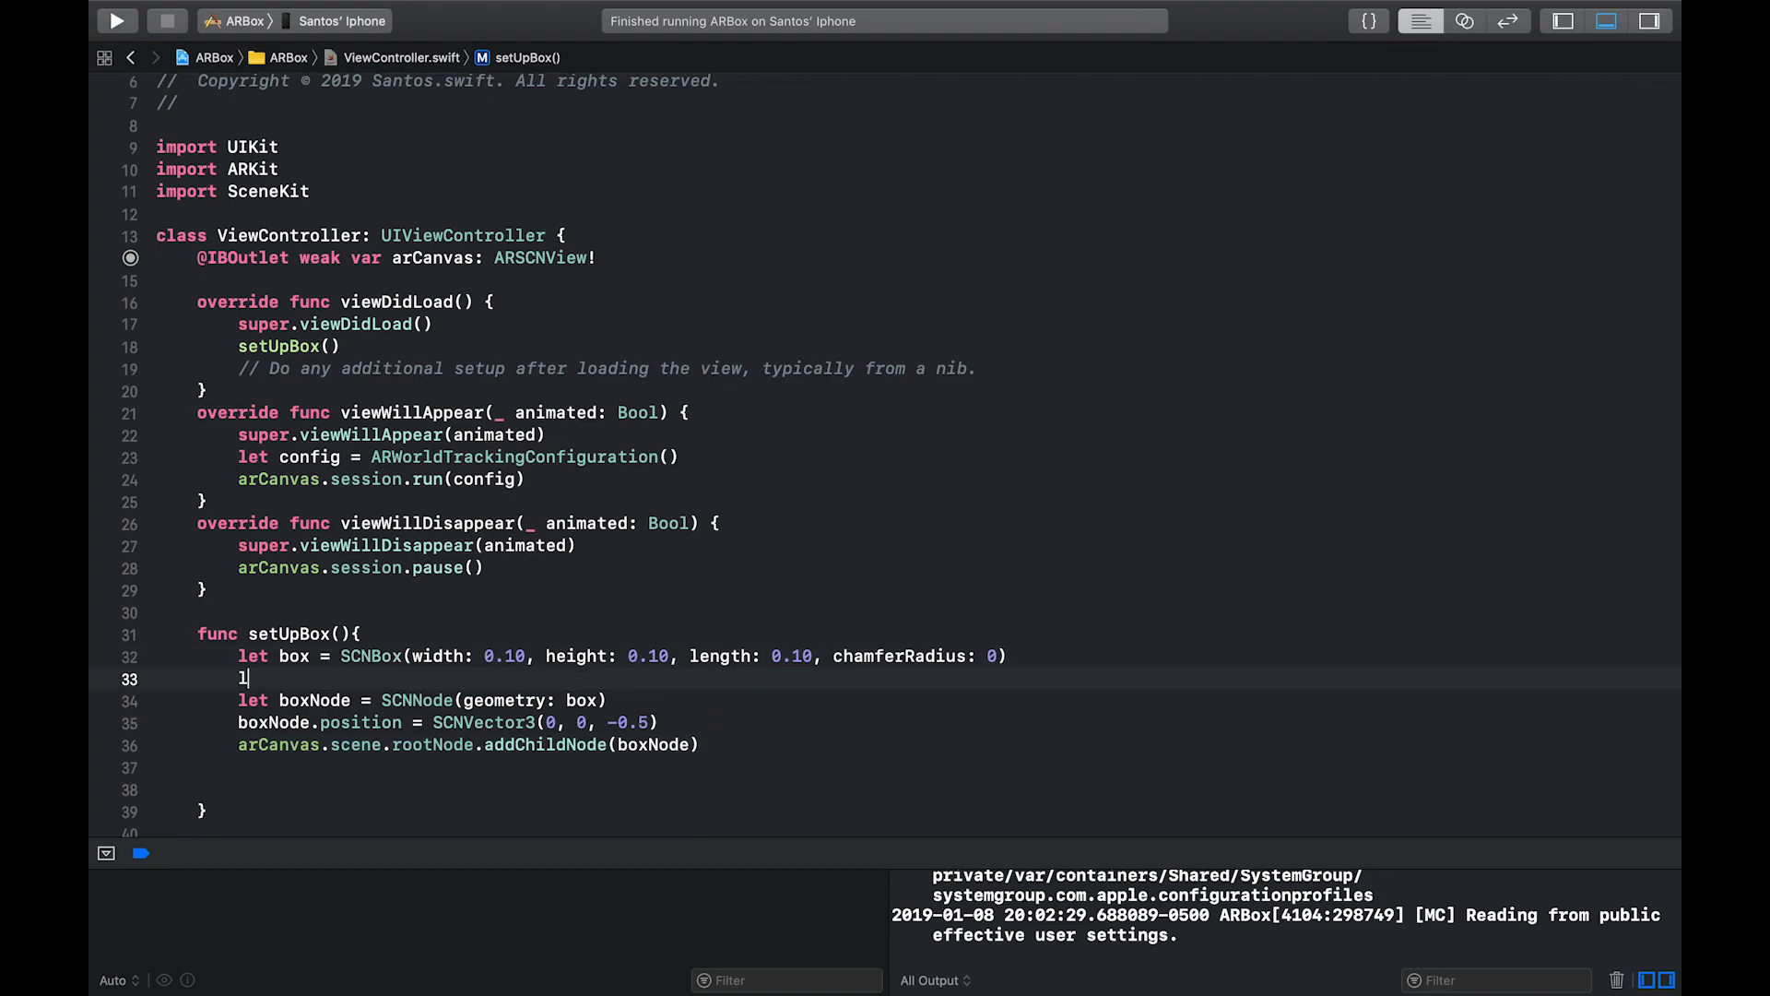
Declare let colours = [UIColor.purple, .blue, .red, .black, .orange, .yellow], then begin a box.materials line
{"action": "type", "text": "et colours ="}
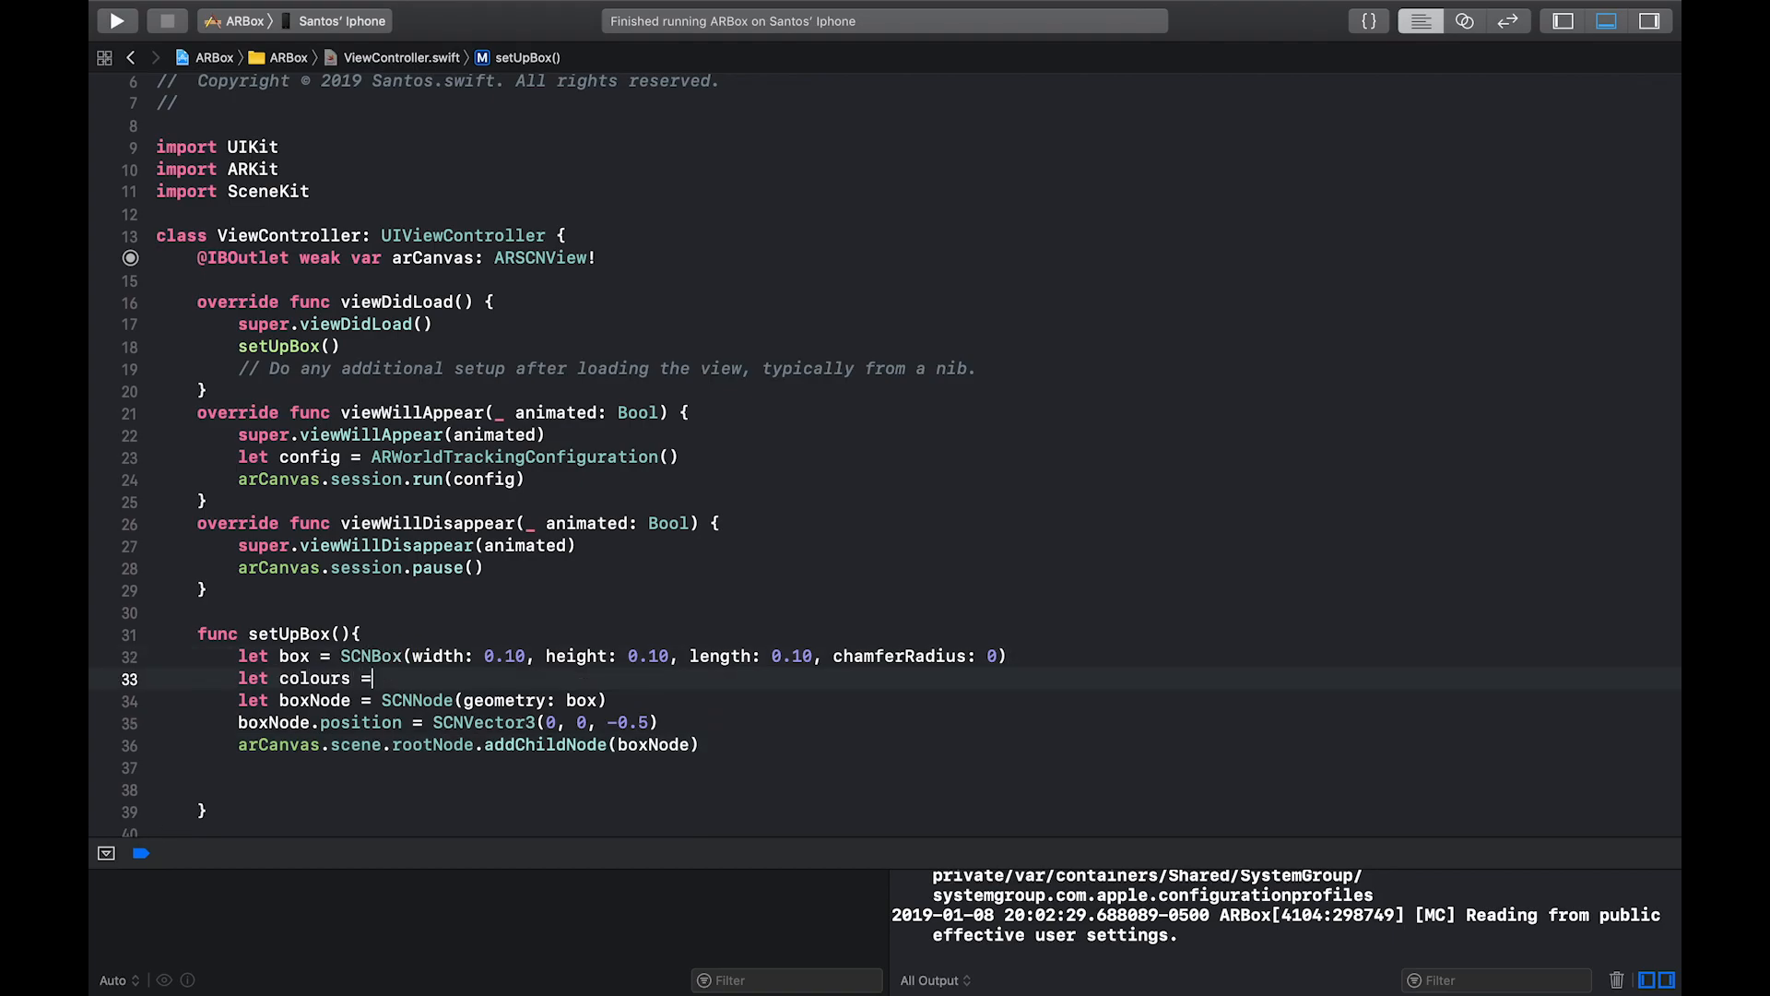
{"action": "type", "text": "["}
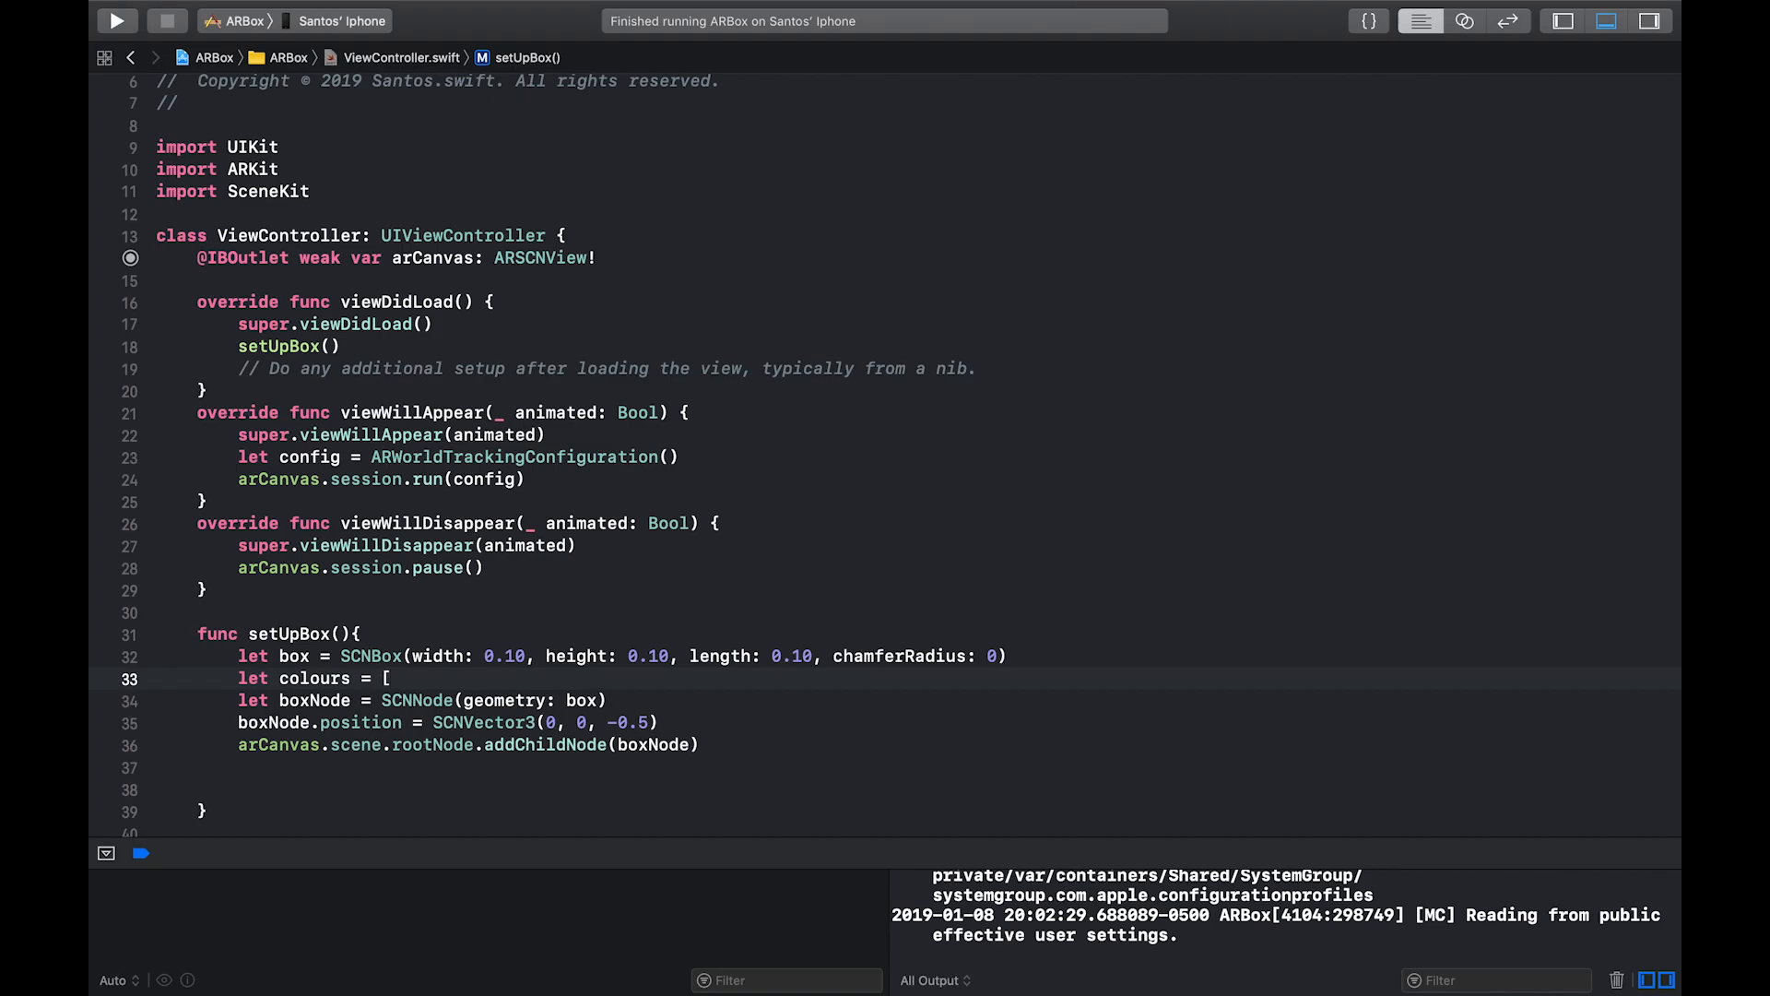
{"action": "type", "text": "U"}
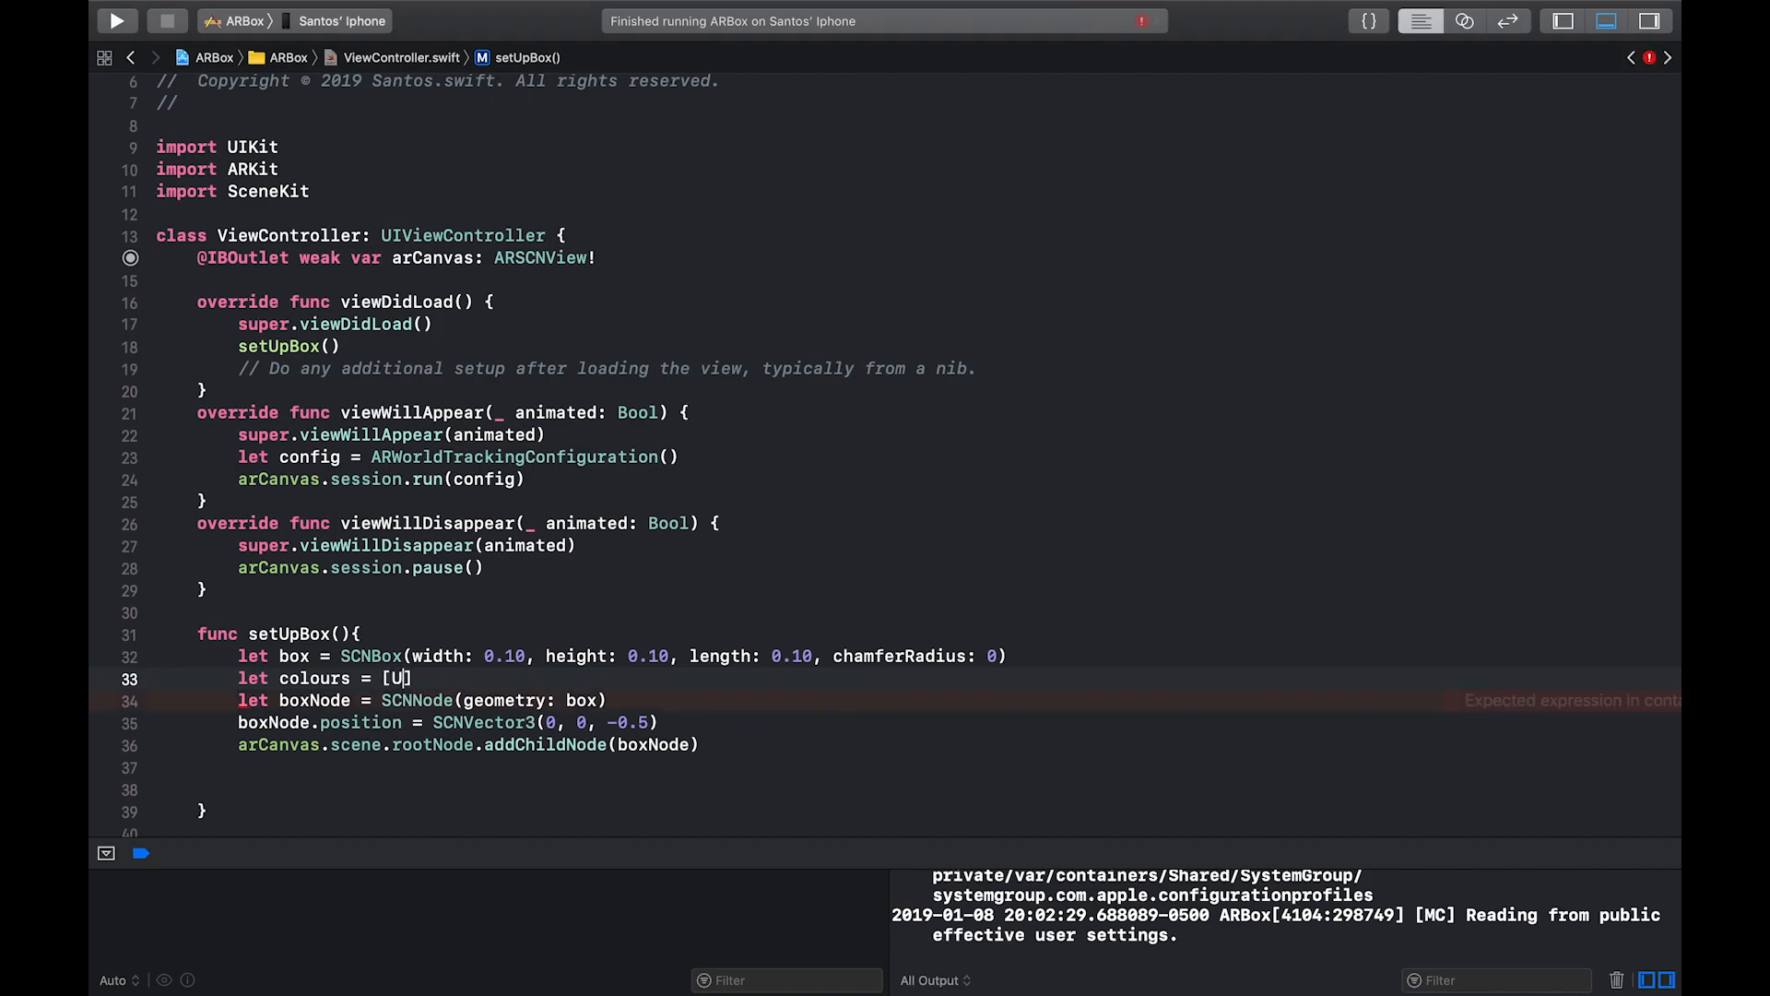
{"action": "type", "text": "IColor.purple"}
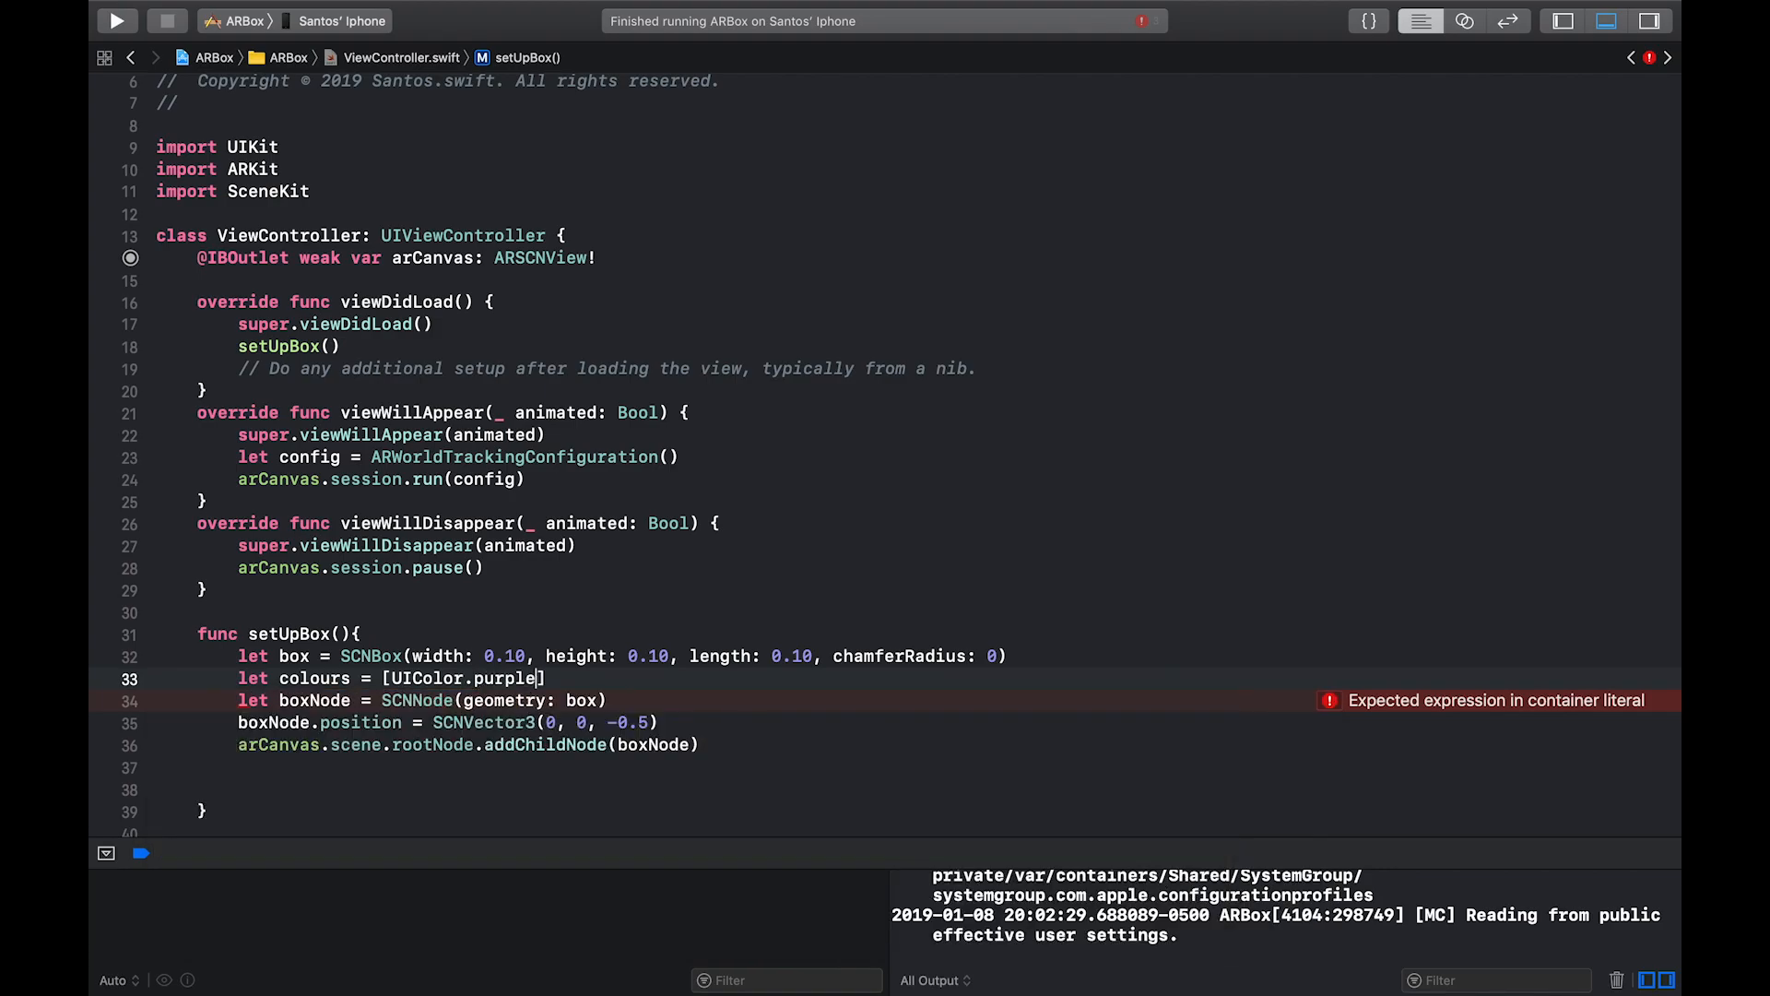
{"action": "type", "text": ", .blue, .red, .black ."}
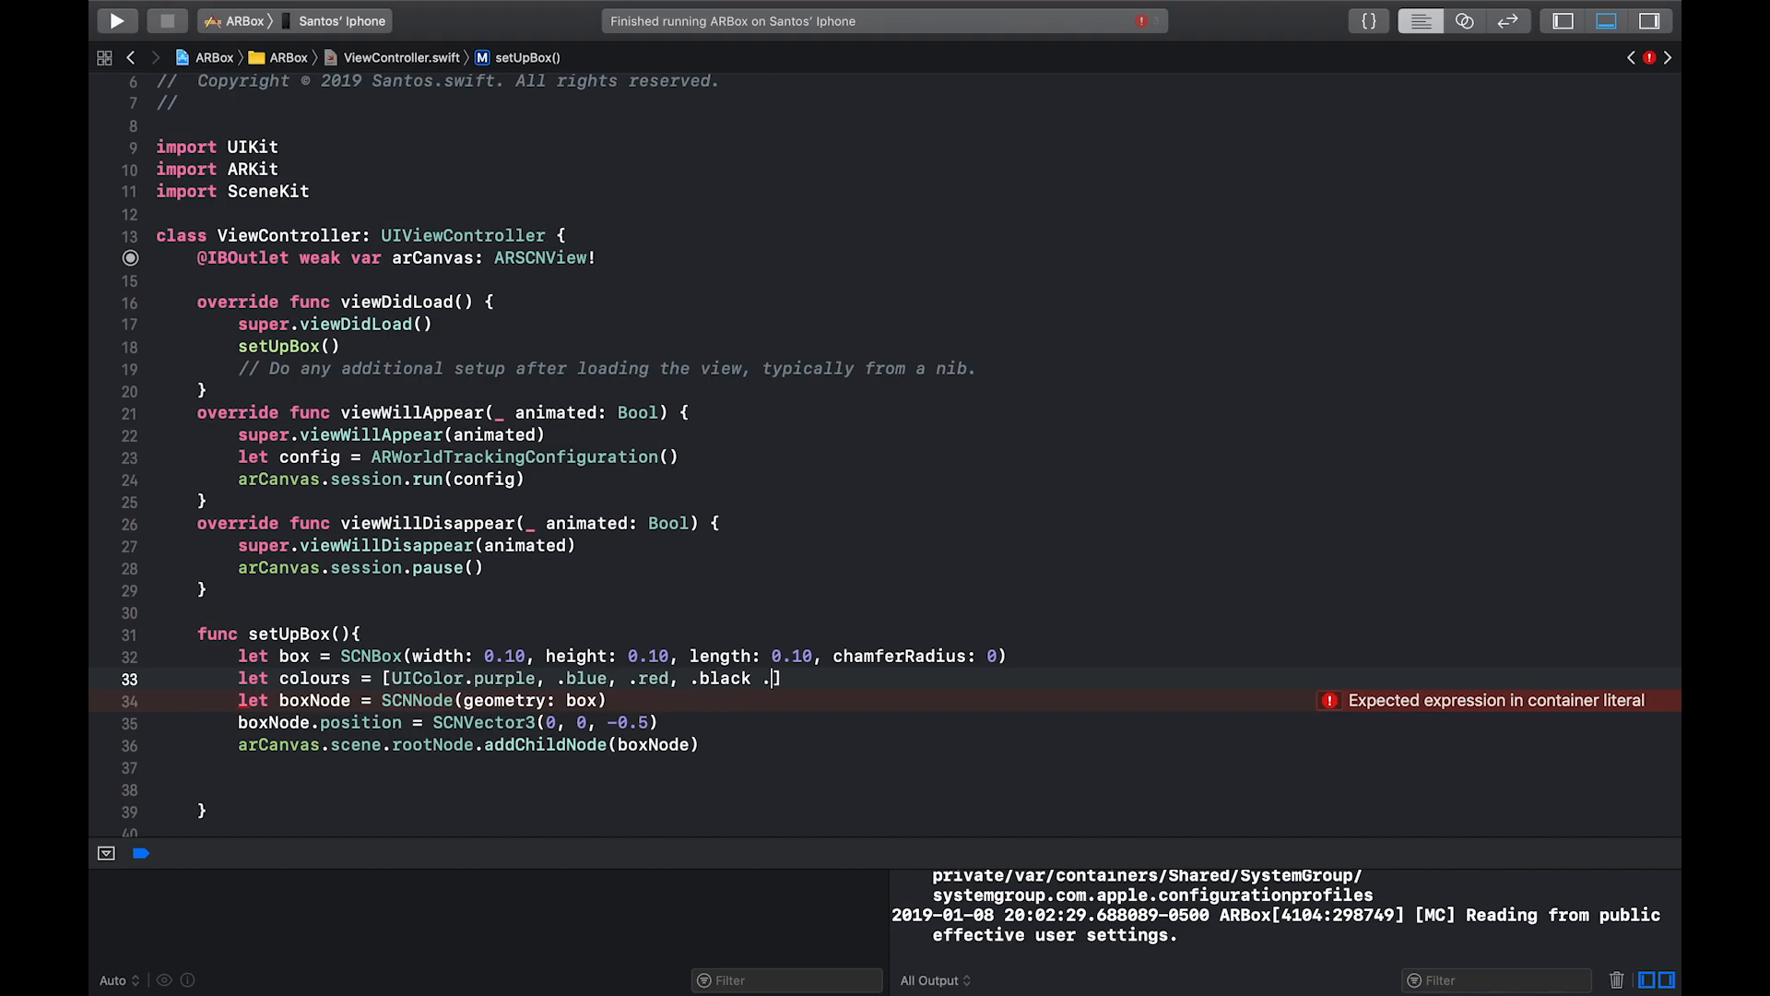
{"action": "type", "text": "o"}
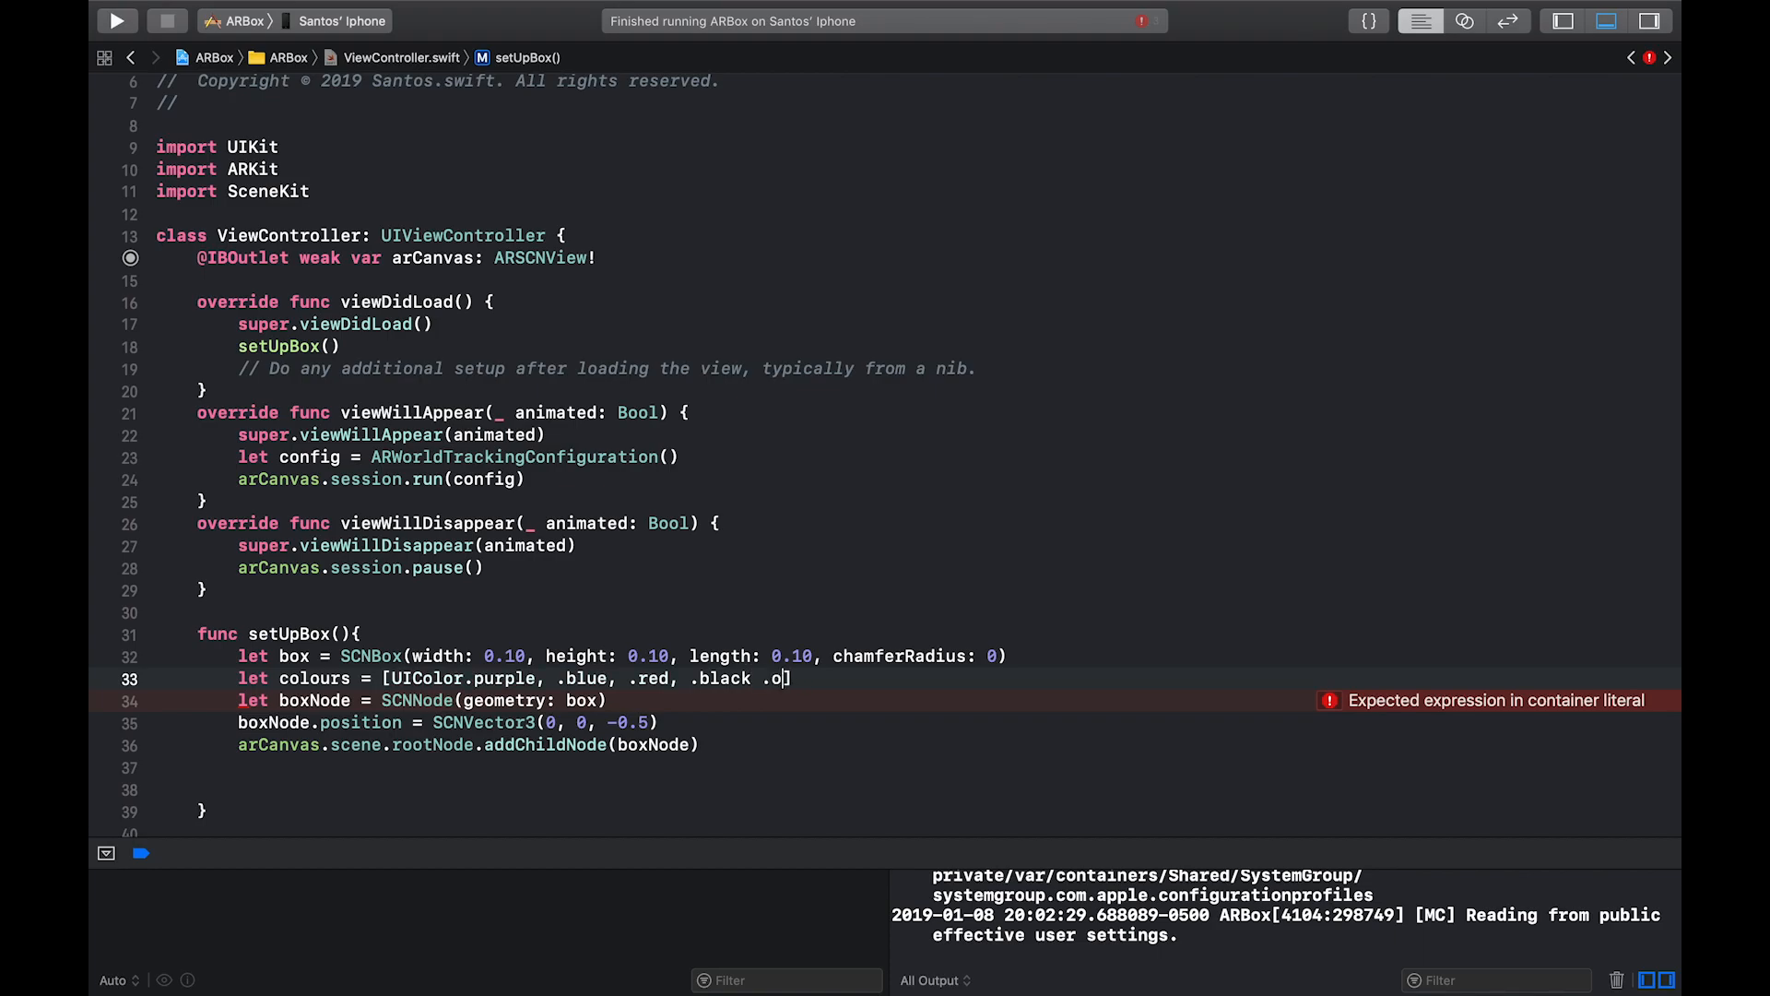
{"action": "type", "text": ","}
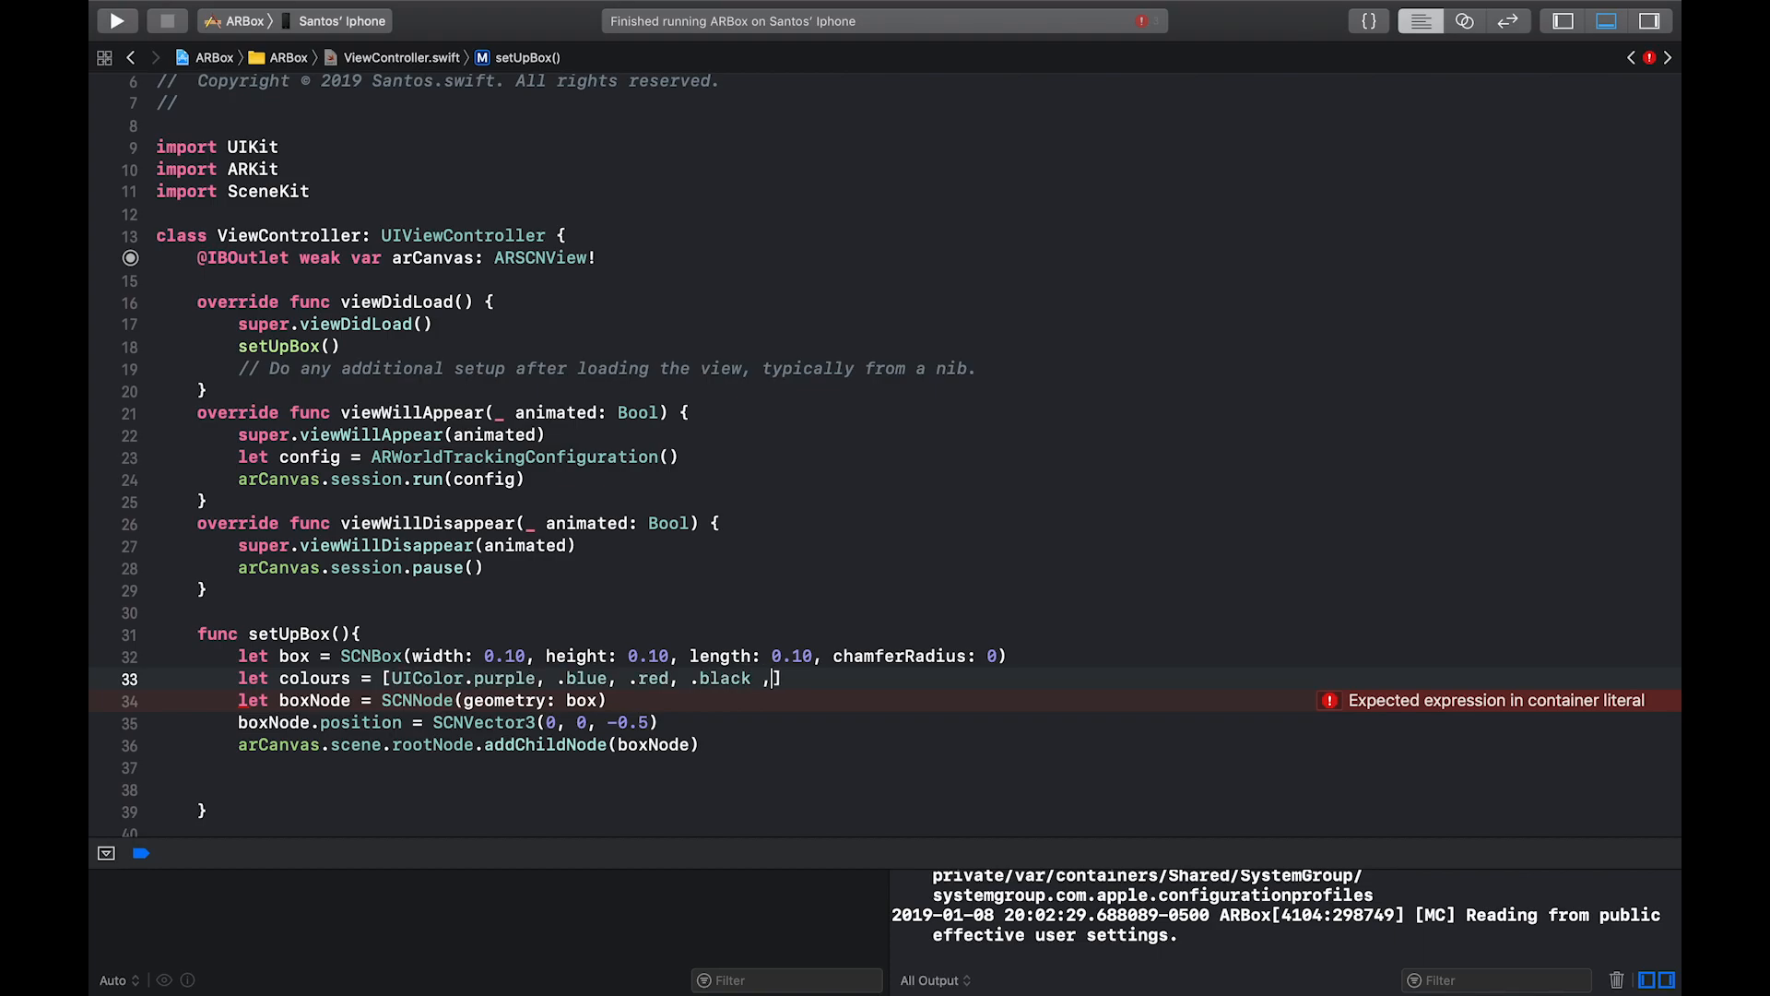
{"action": "type", "text": ".orange, ."}
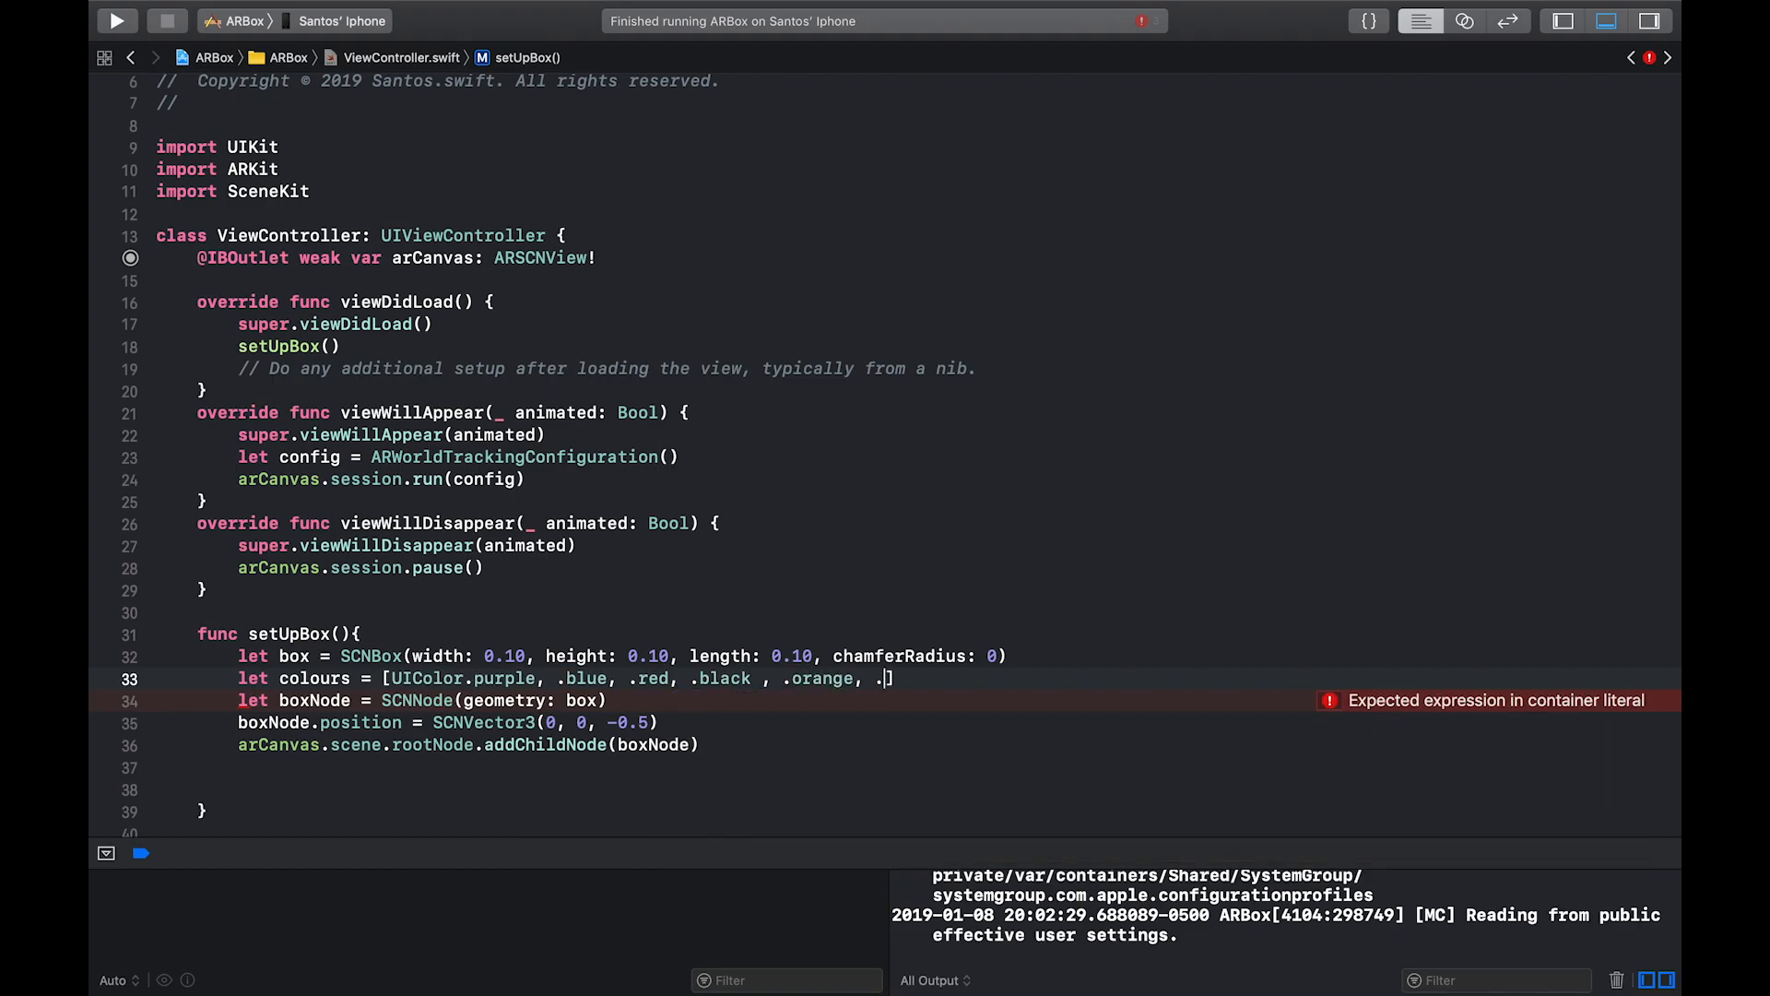
{"action": "type", "text": ".yellow"}
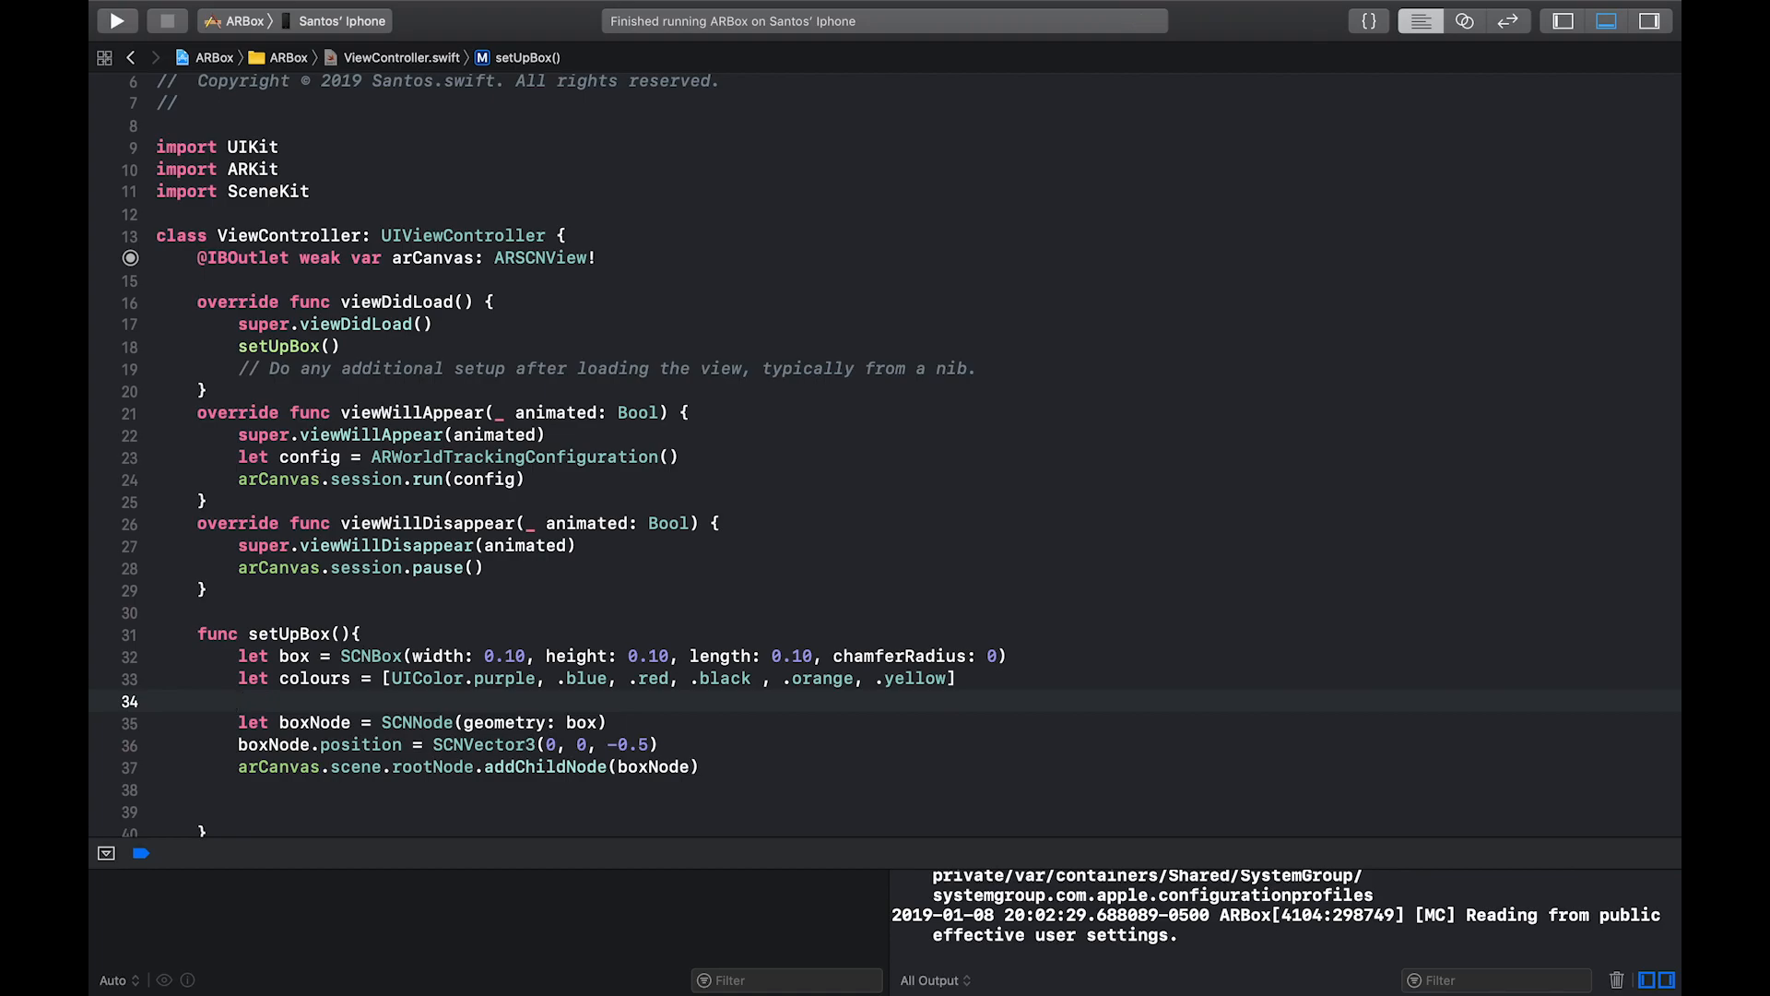
{"action": "type", "text": "box"}
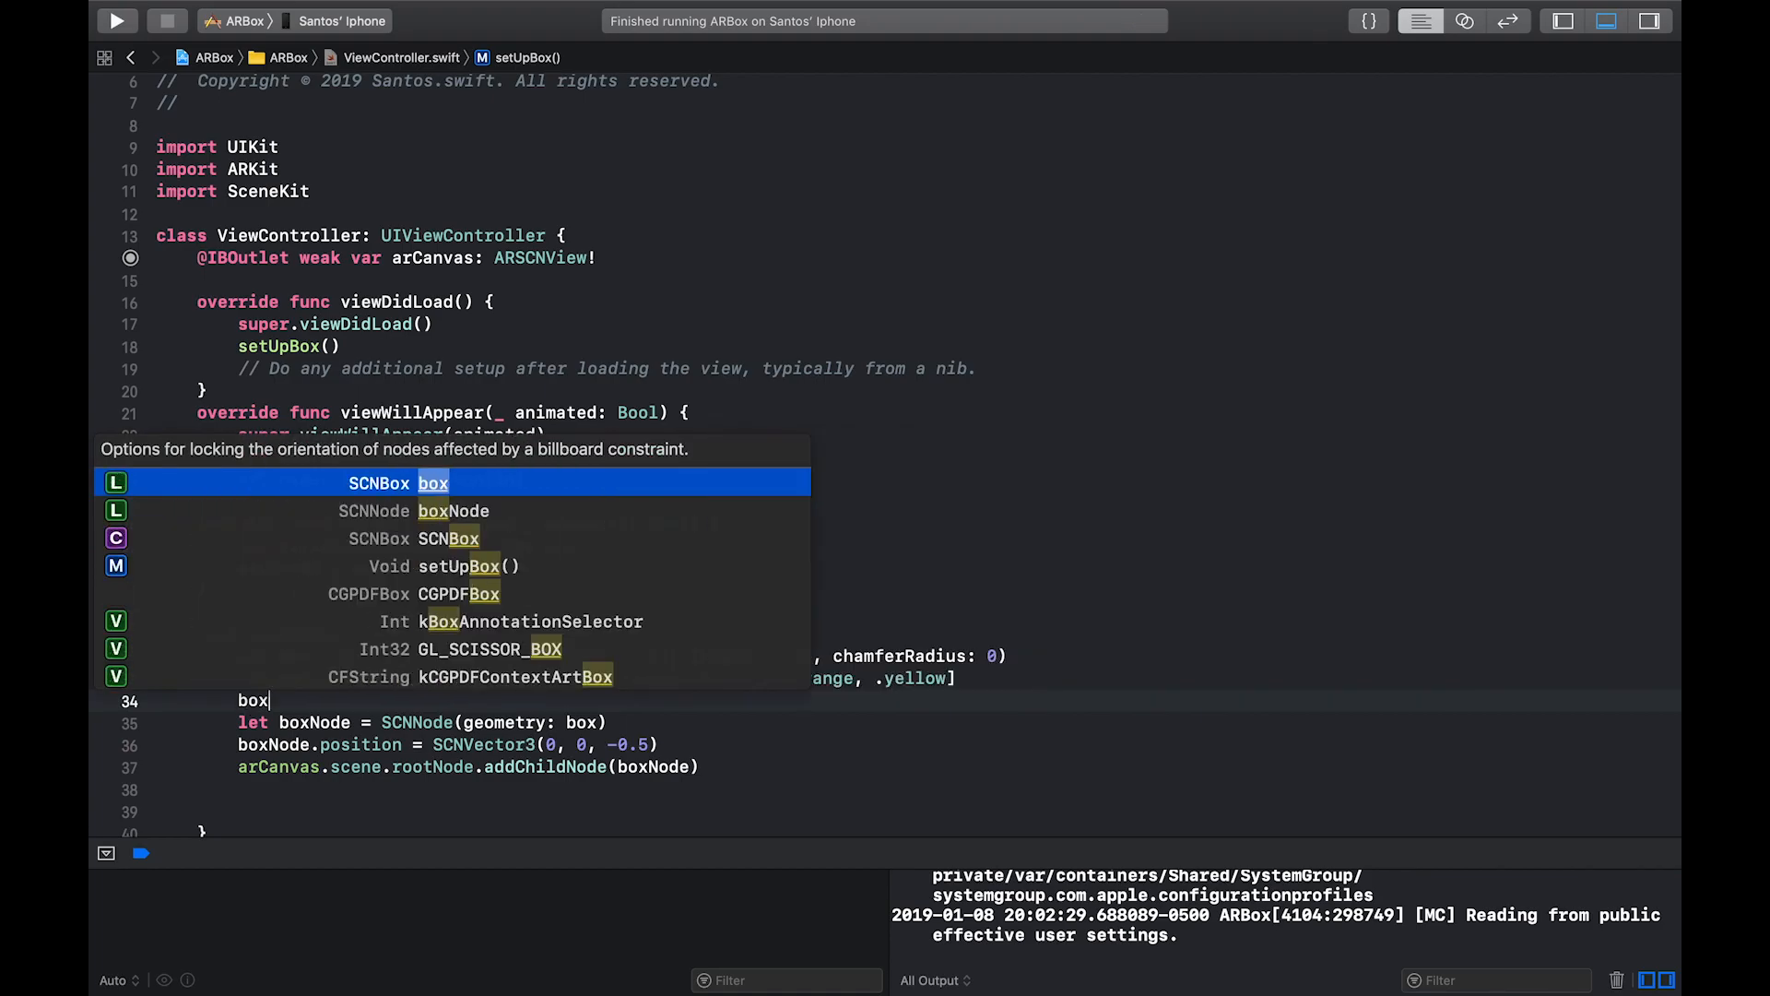
{"action": "type", "text": ".ma"}
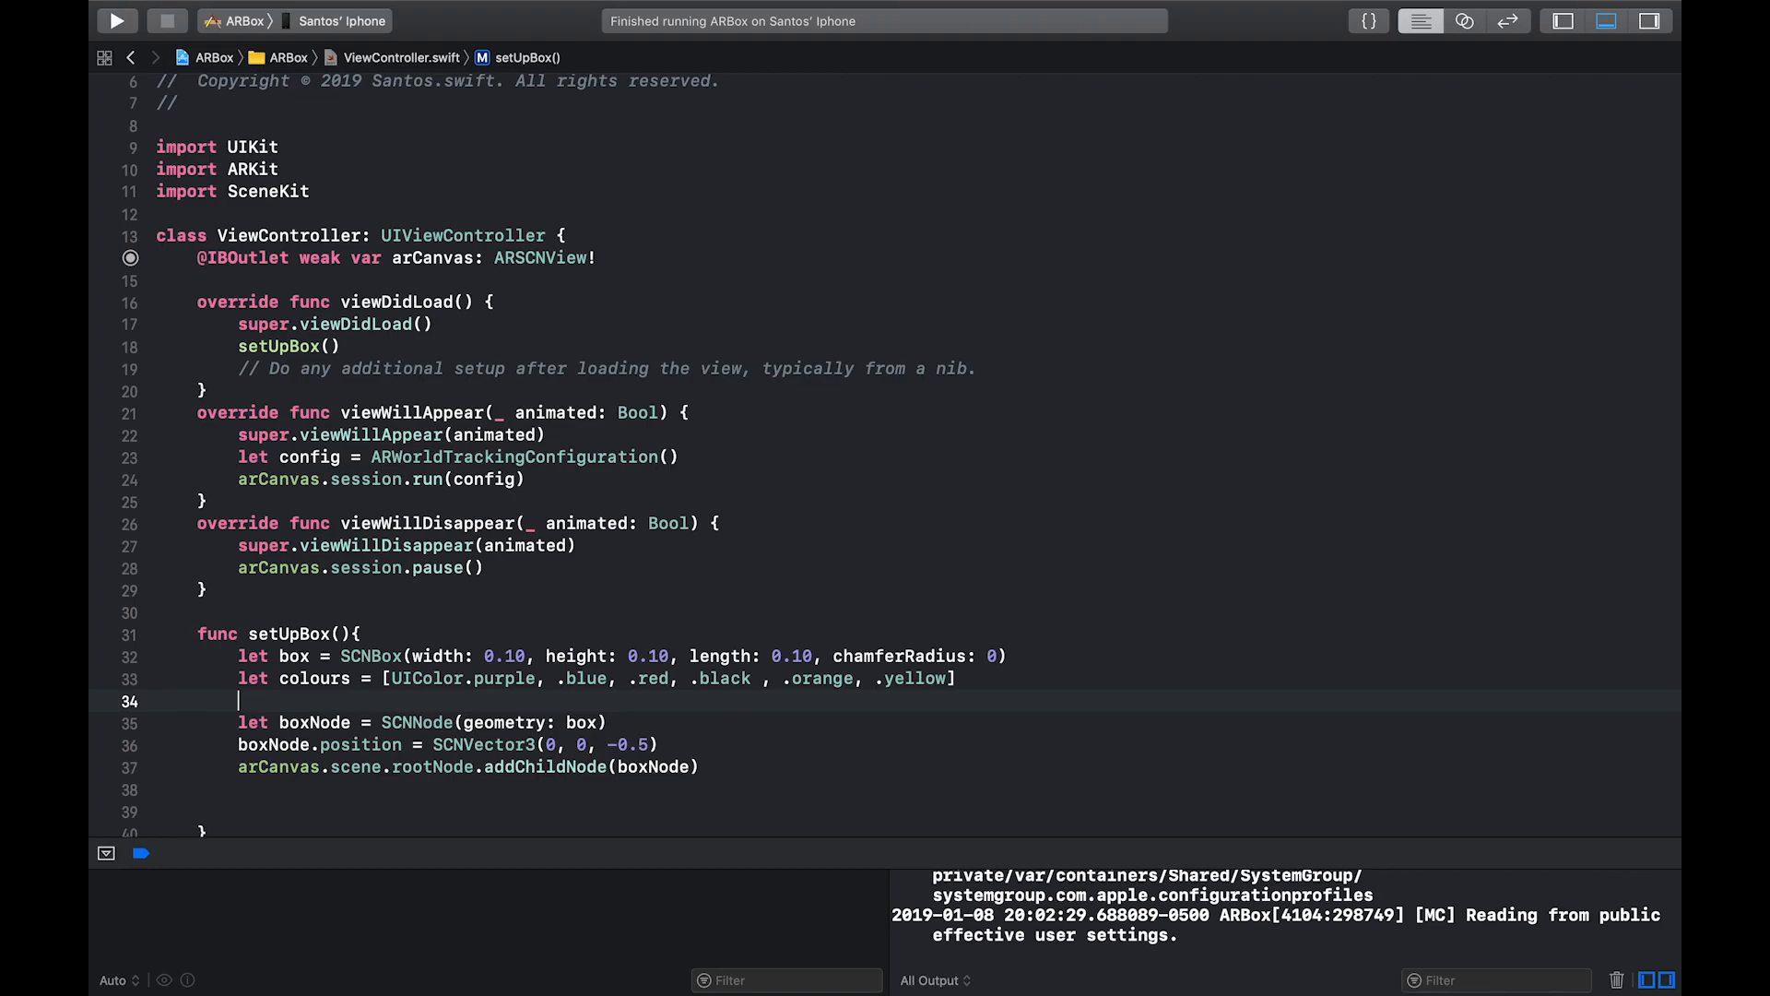
Start let boxMaterials = colours.map with a closure taking colour and returning SCNMaterial
{"action": "type", "text": "let b"}
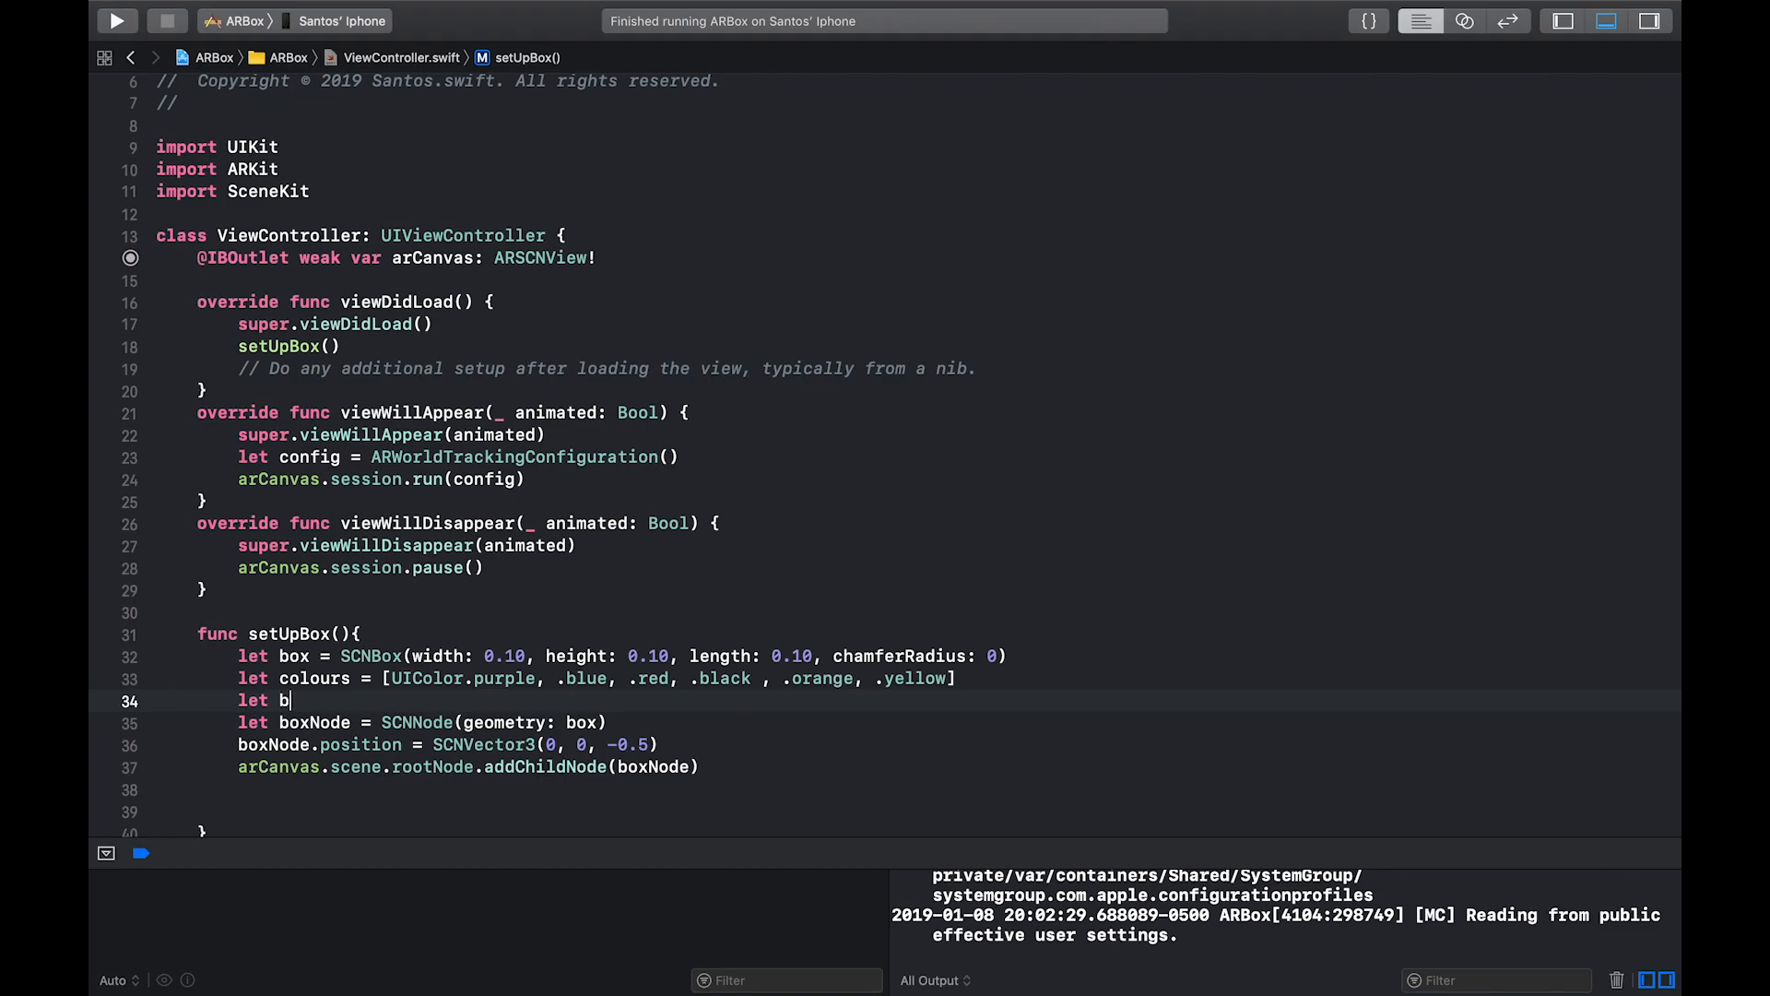
{"action": "type", "text": "oxMaterials ="}
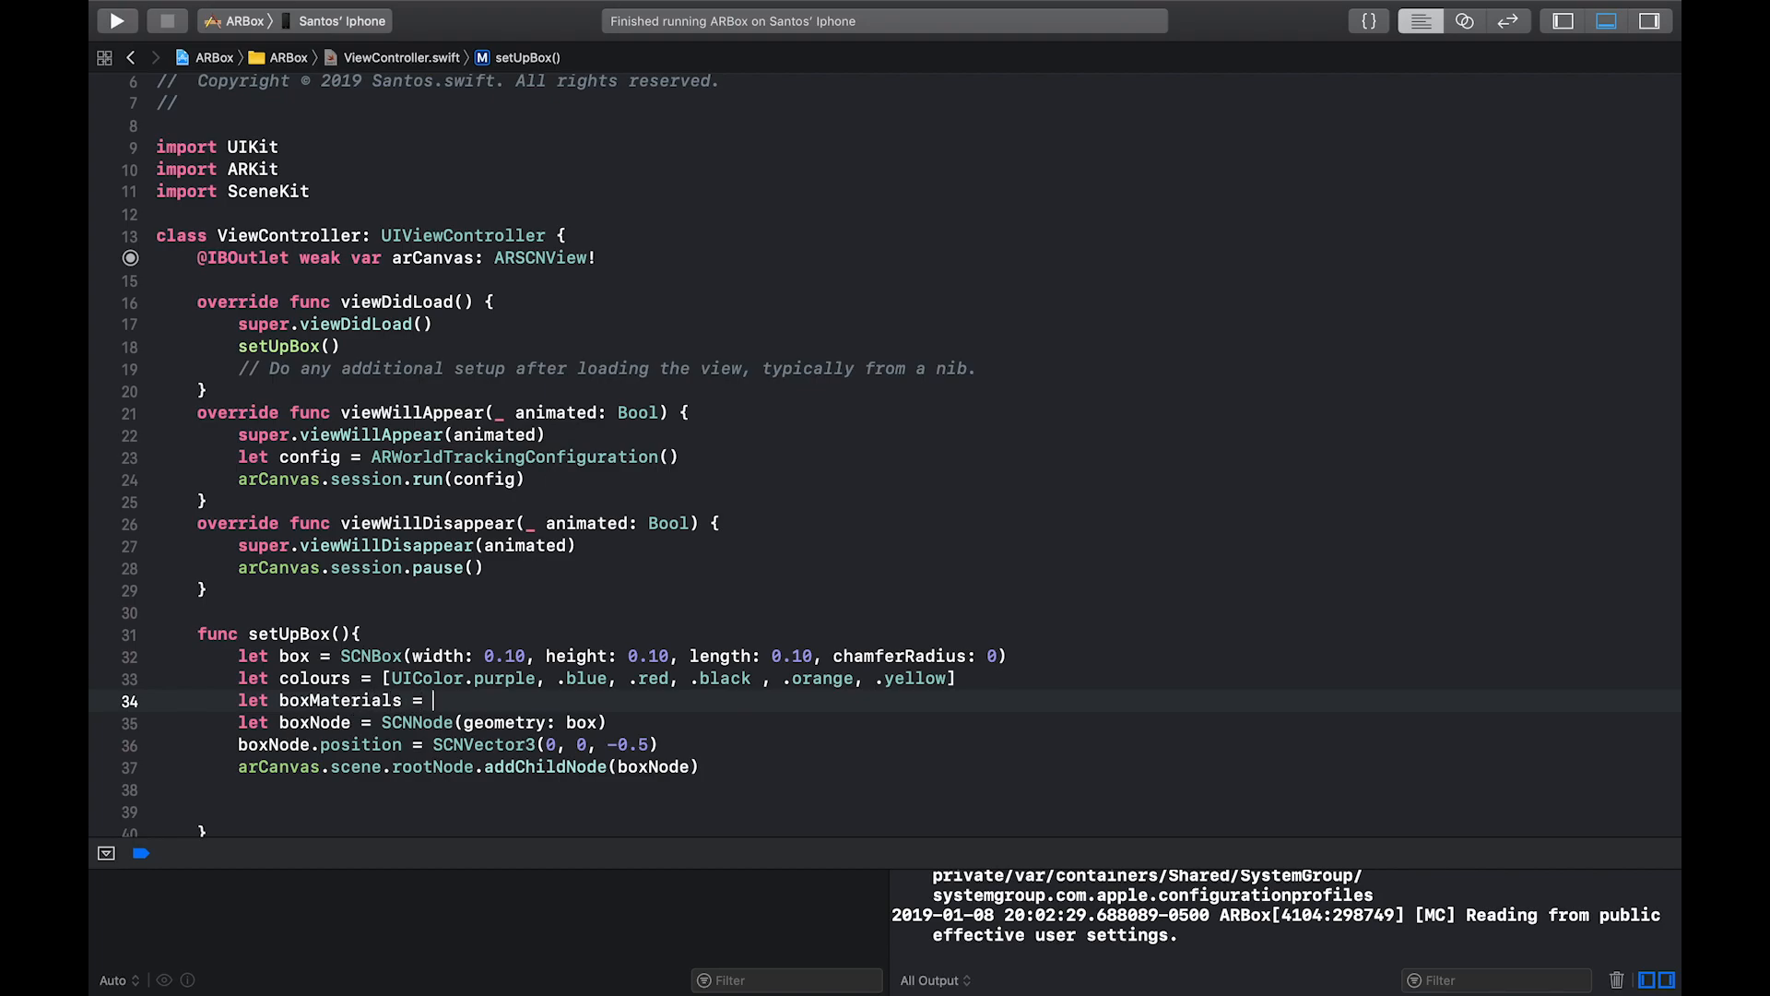
{"action": "type", "text": "colours.map("}
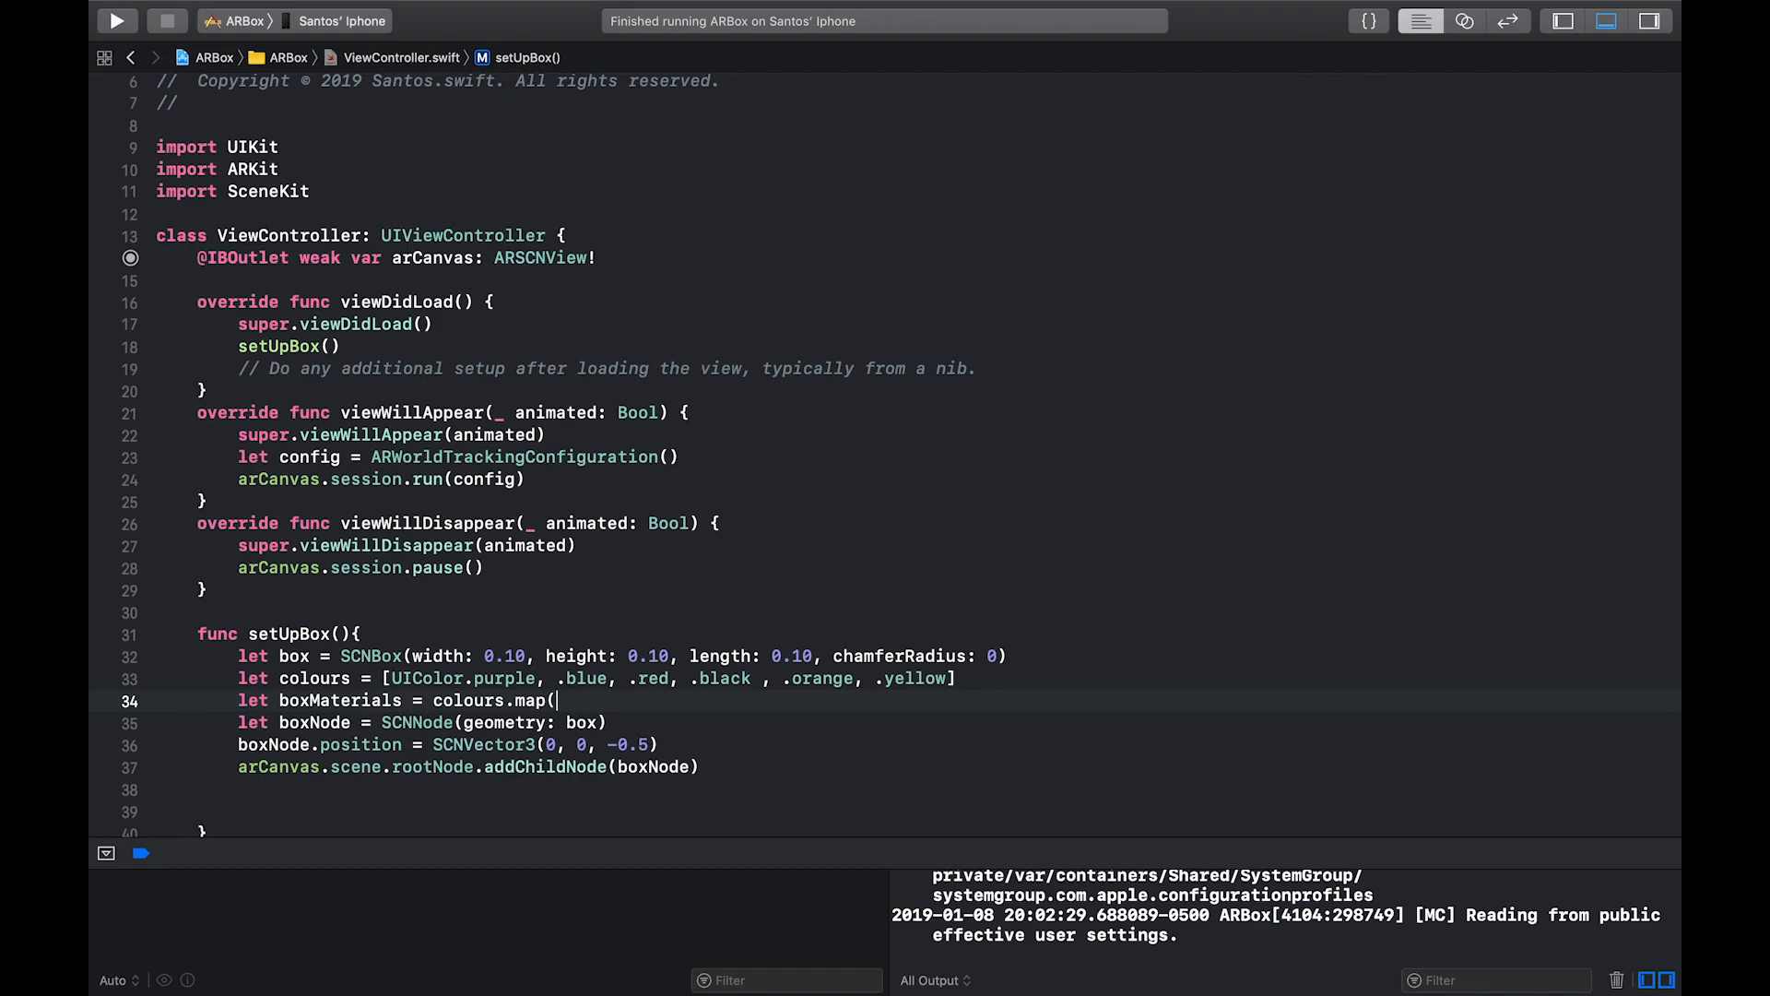
{"action": "type", "text": "{"}
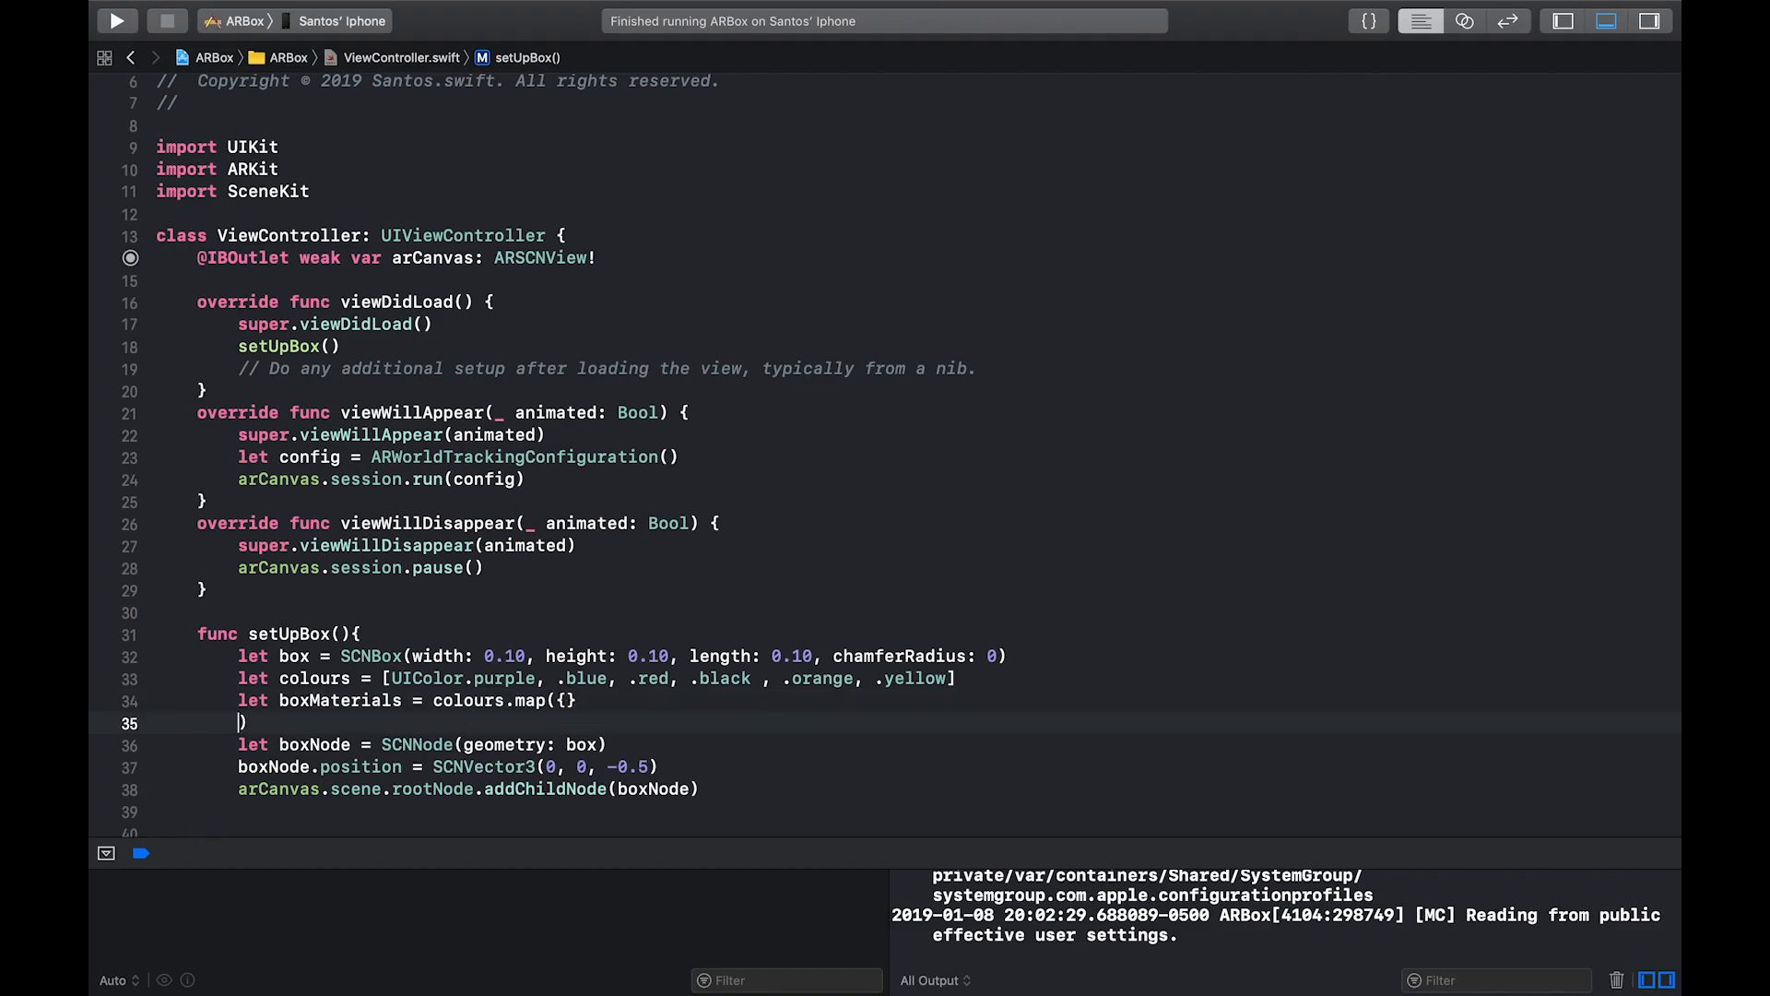
{"action": "key", "text": "Return"}
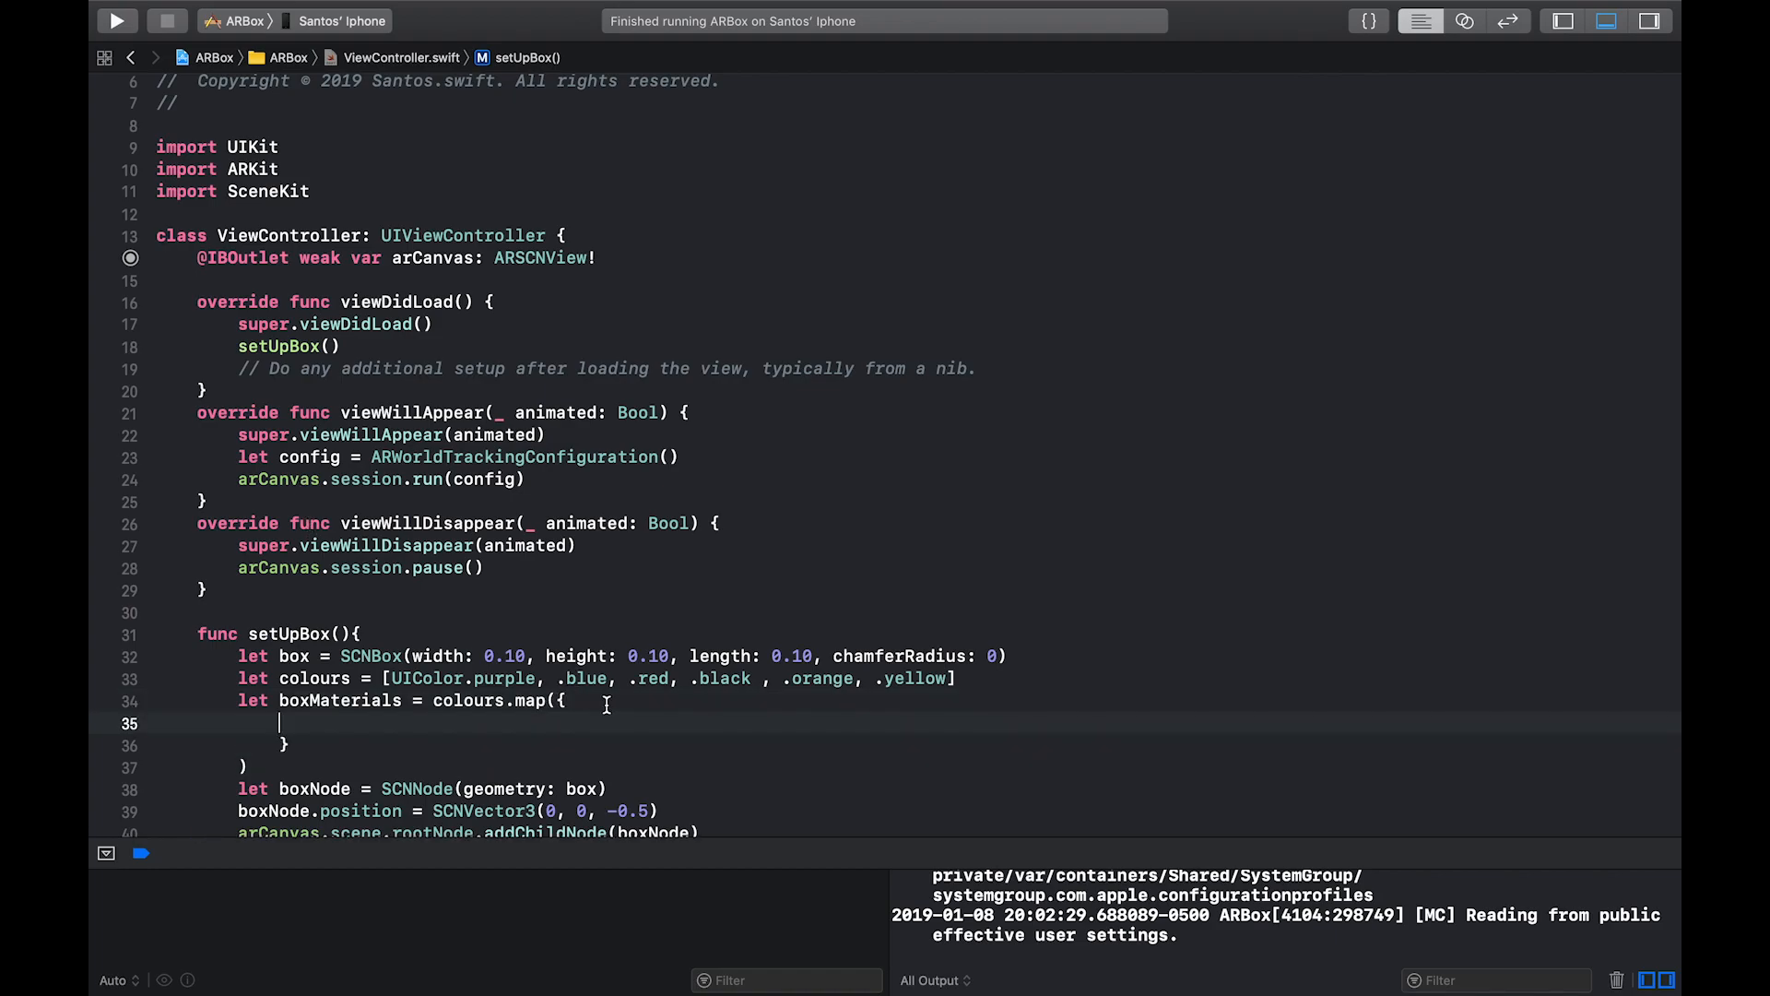
{"action": "type", "text": "colour) -"}
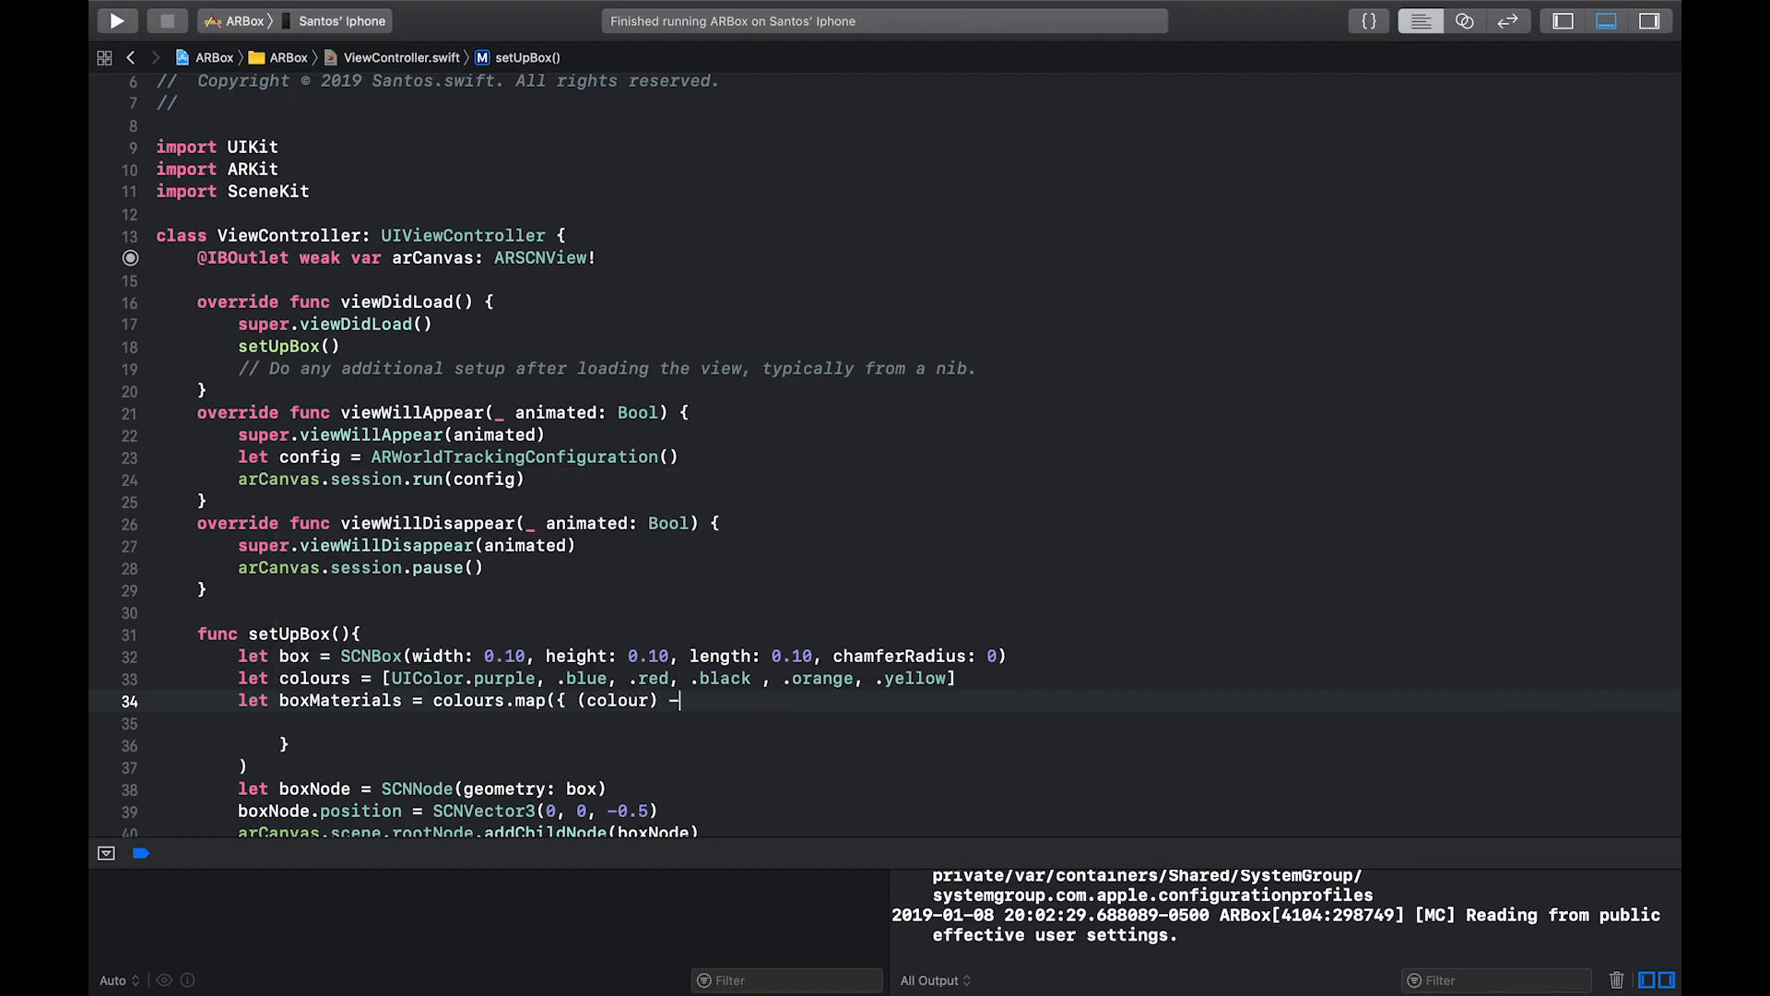
{"action": "type", "text": "SCNMateria"}
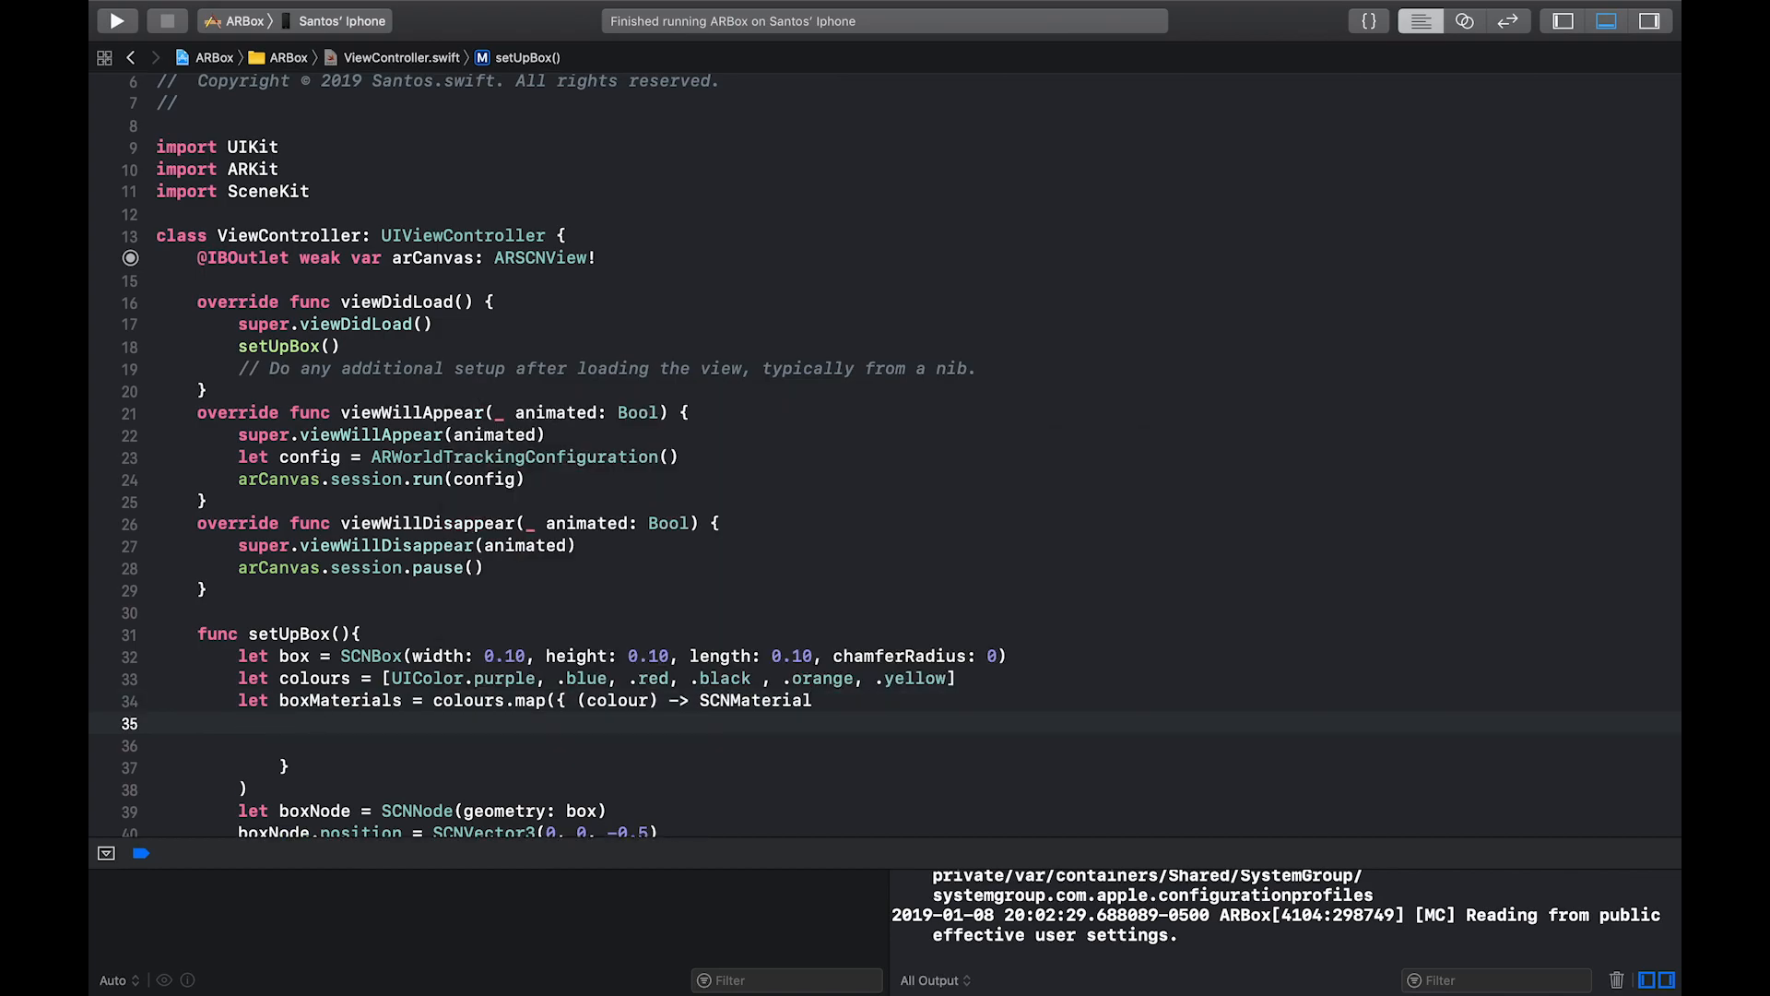
Inside the closure, create let material = SCNMaterial()
{"action": "type", "text": "let material ="}
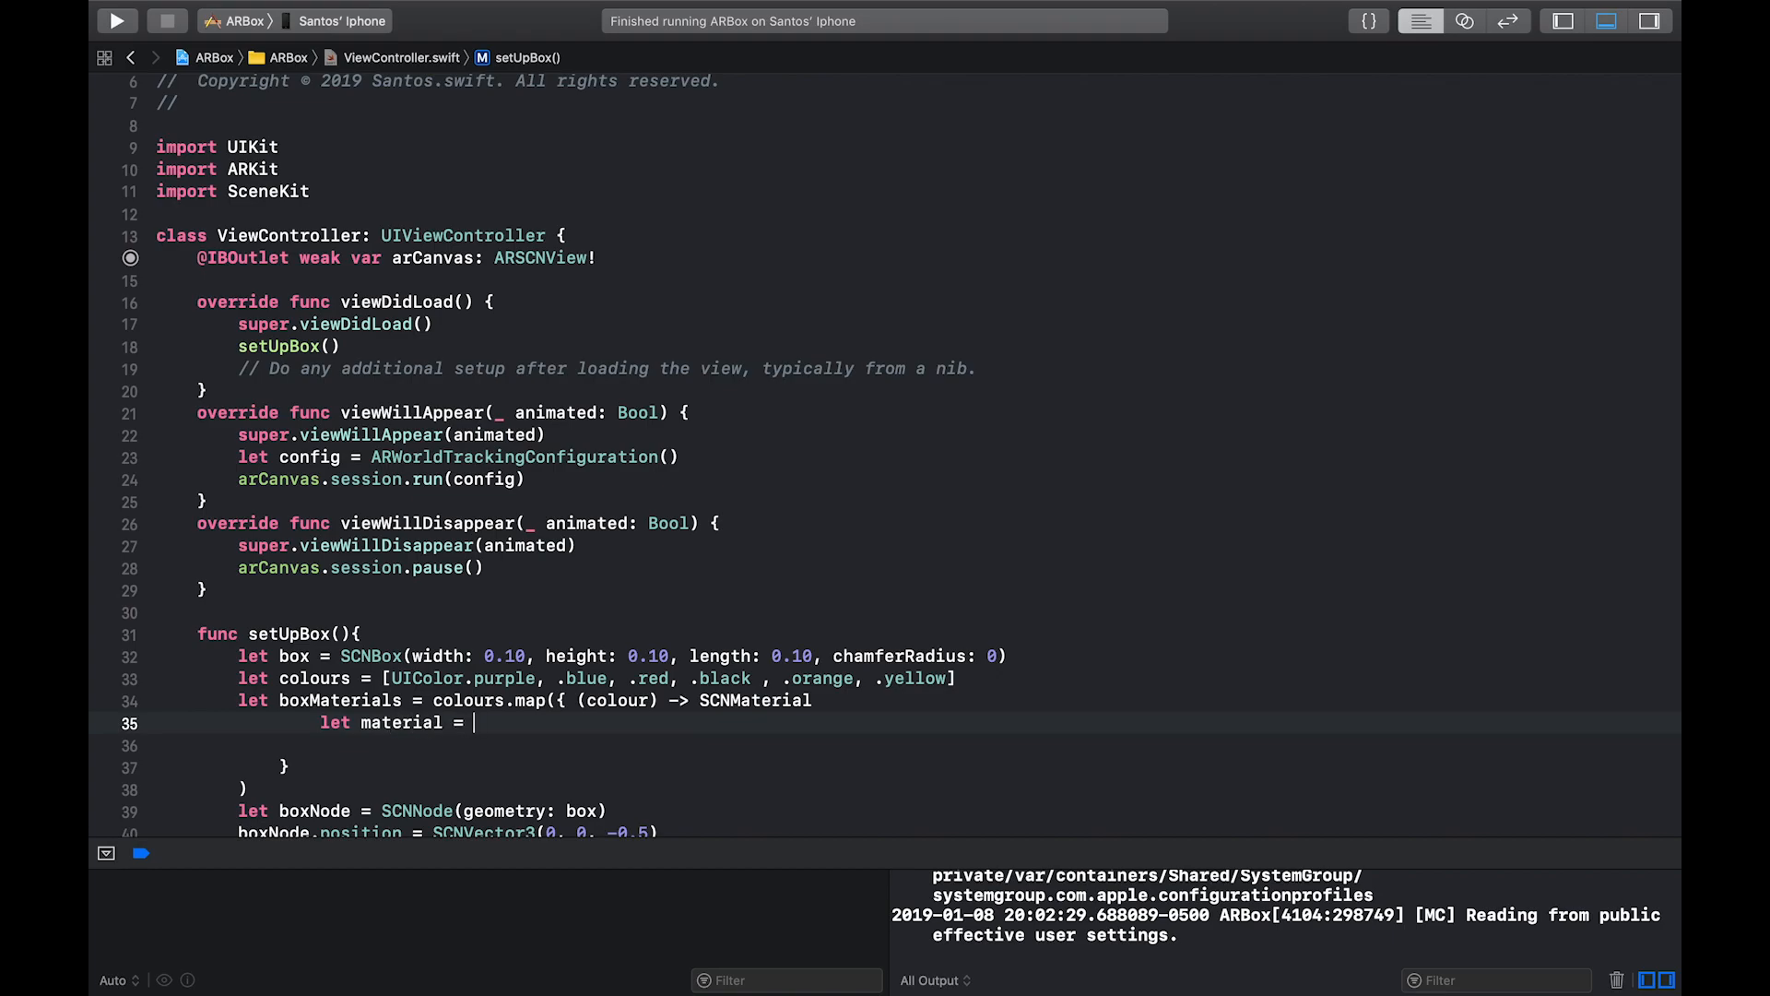
{"action": "type", "text": "SCNMaterial()"}
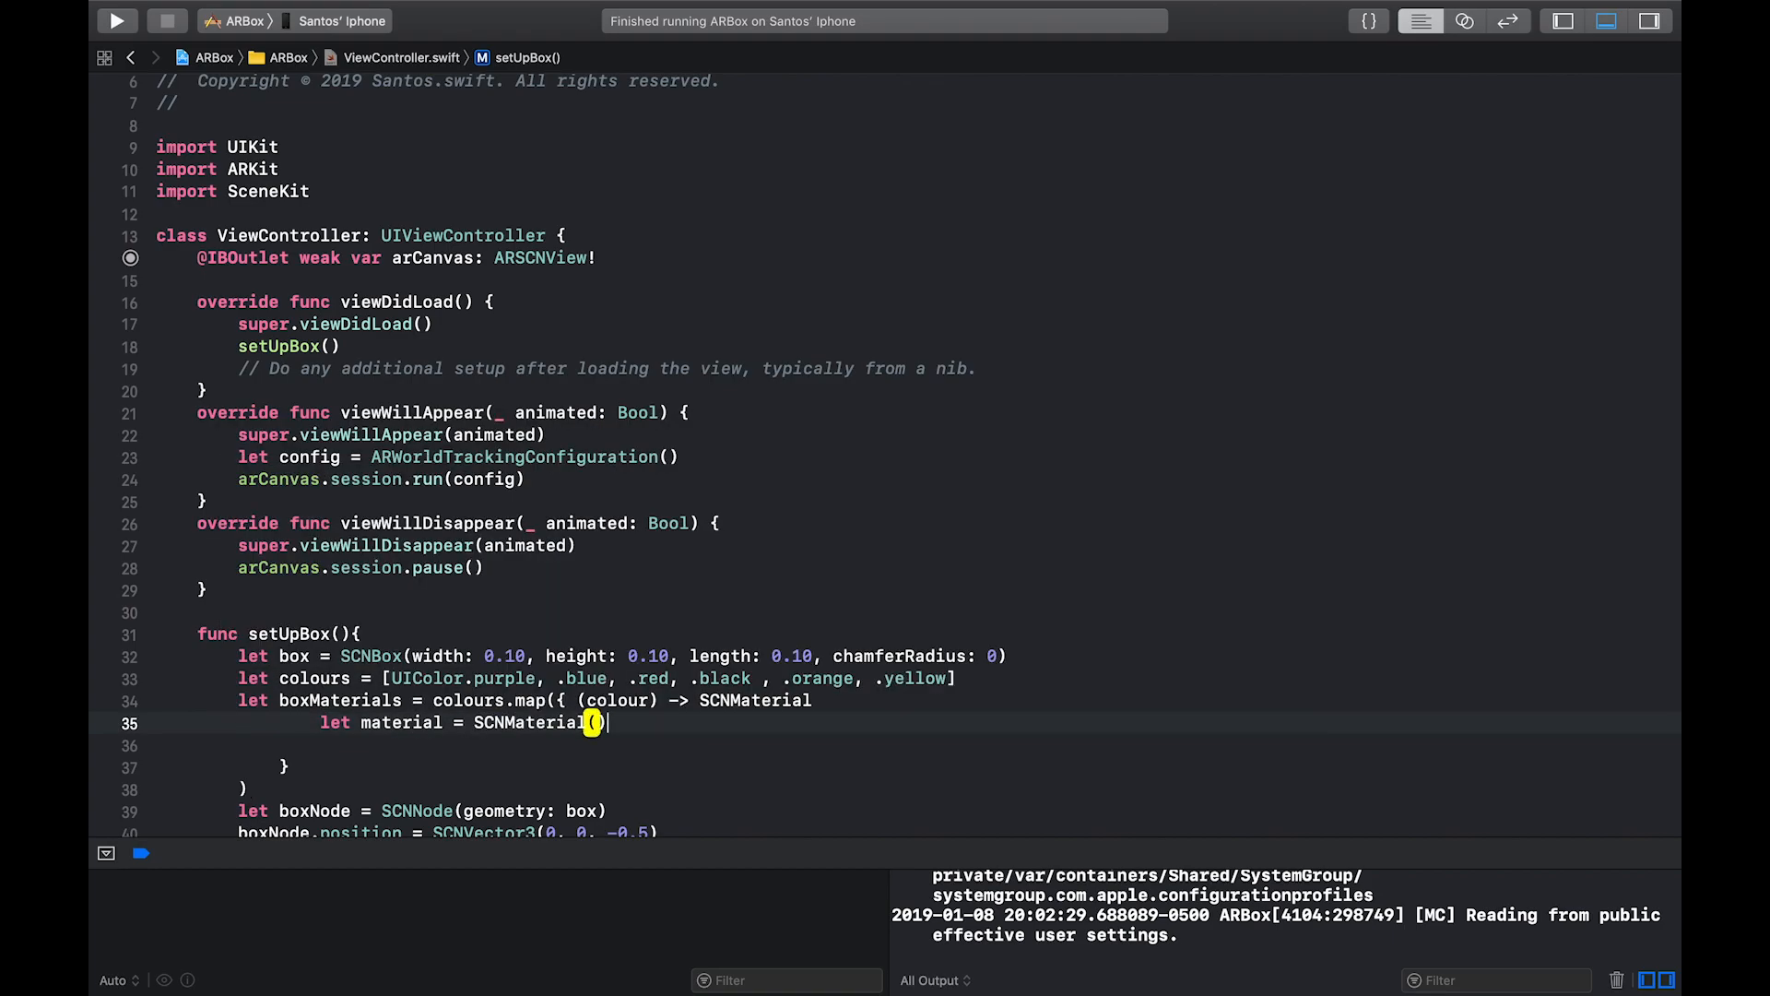
{"action": "key", "text": "return"}
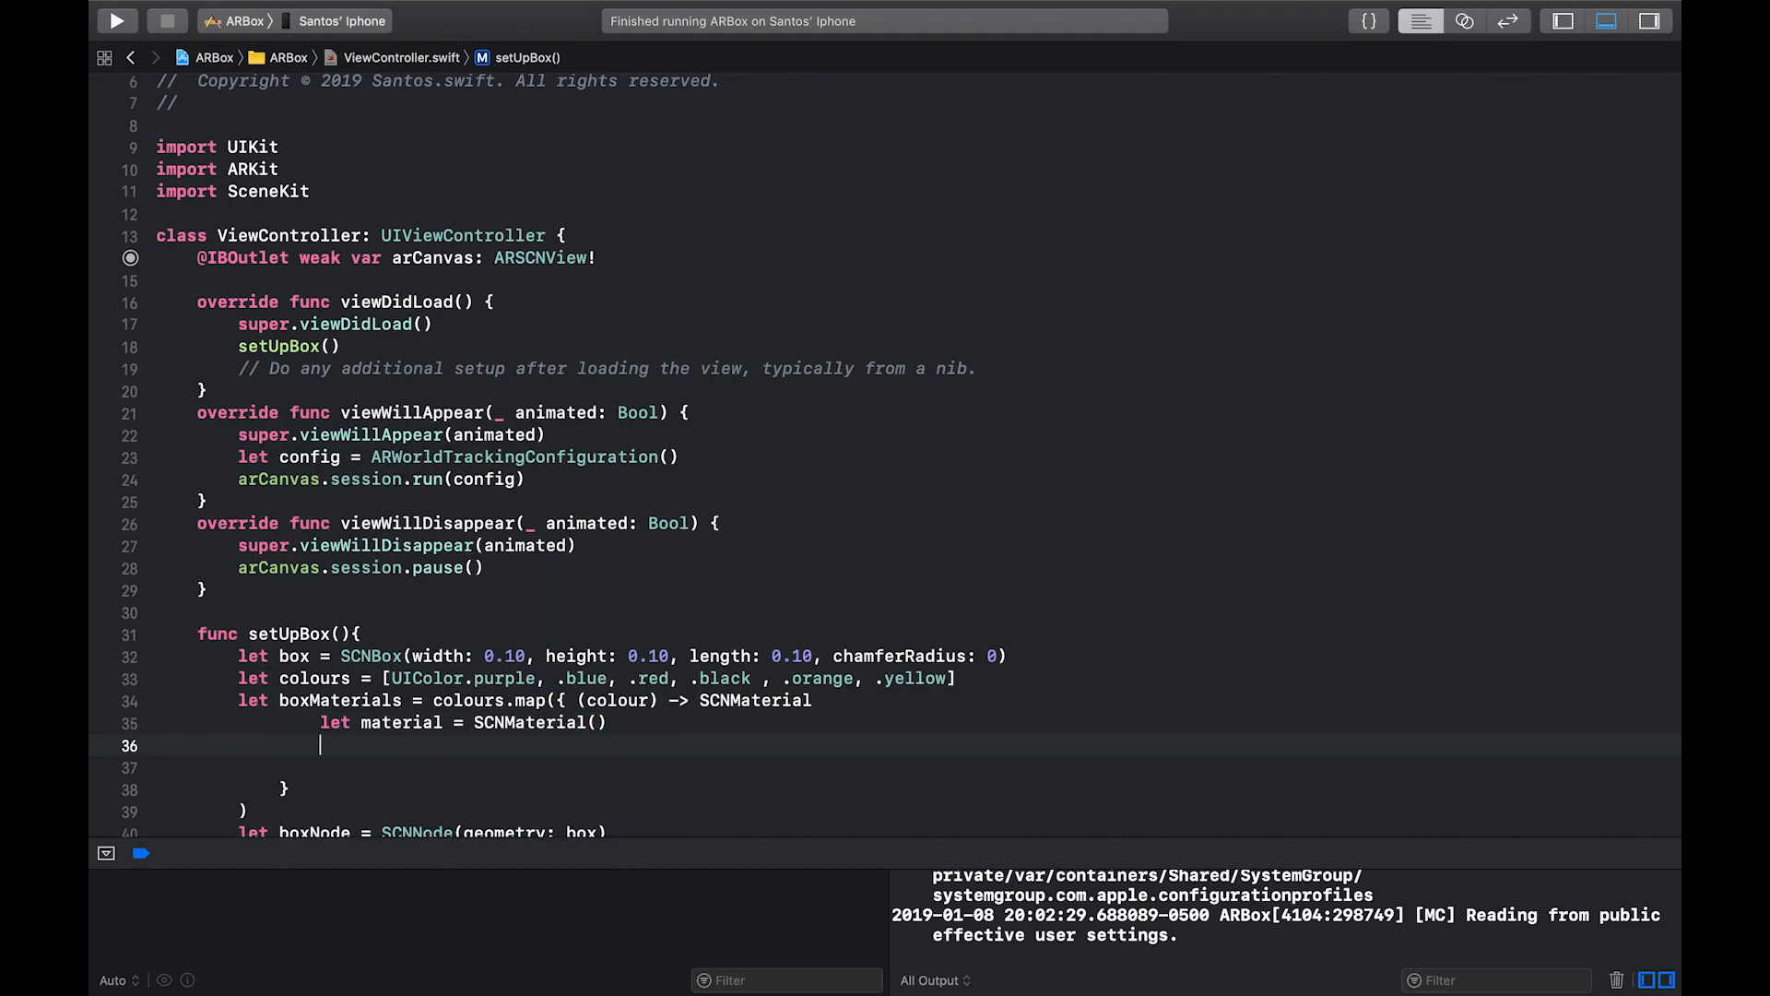
{"action": "scroll", "scroll_direction": "down", "scroll_amount": 3}
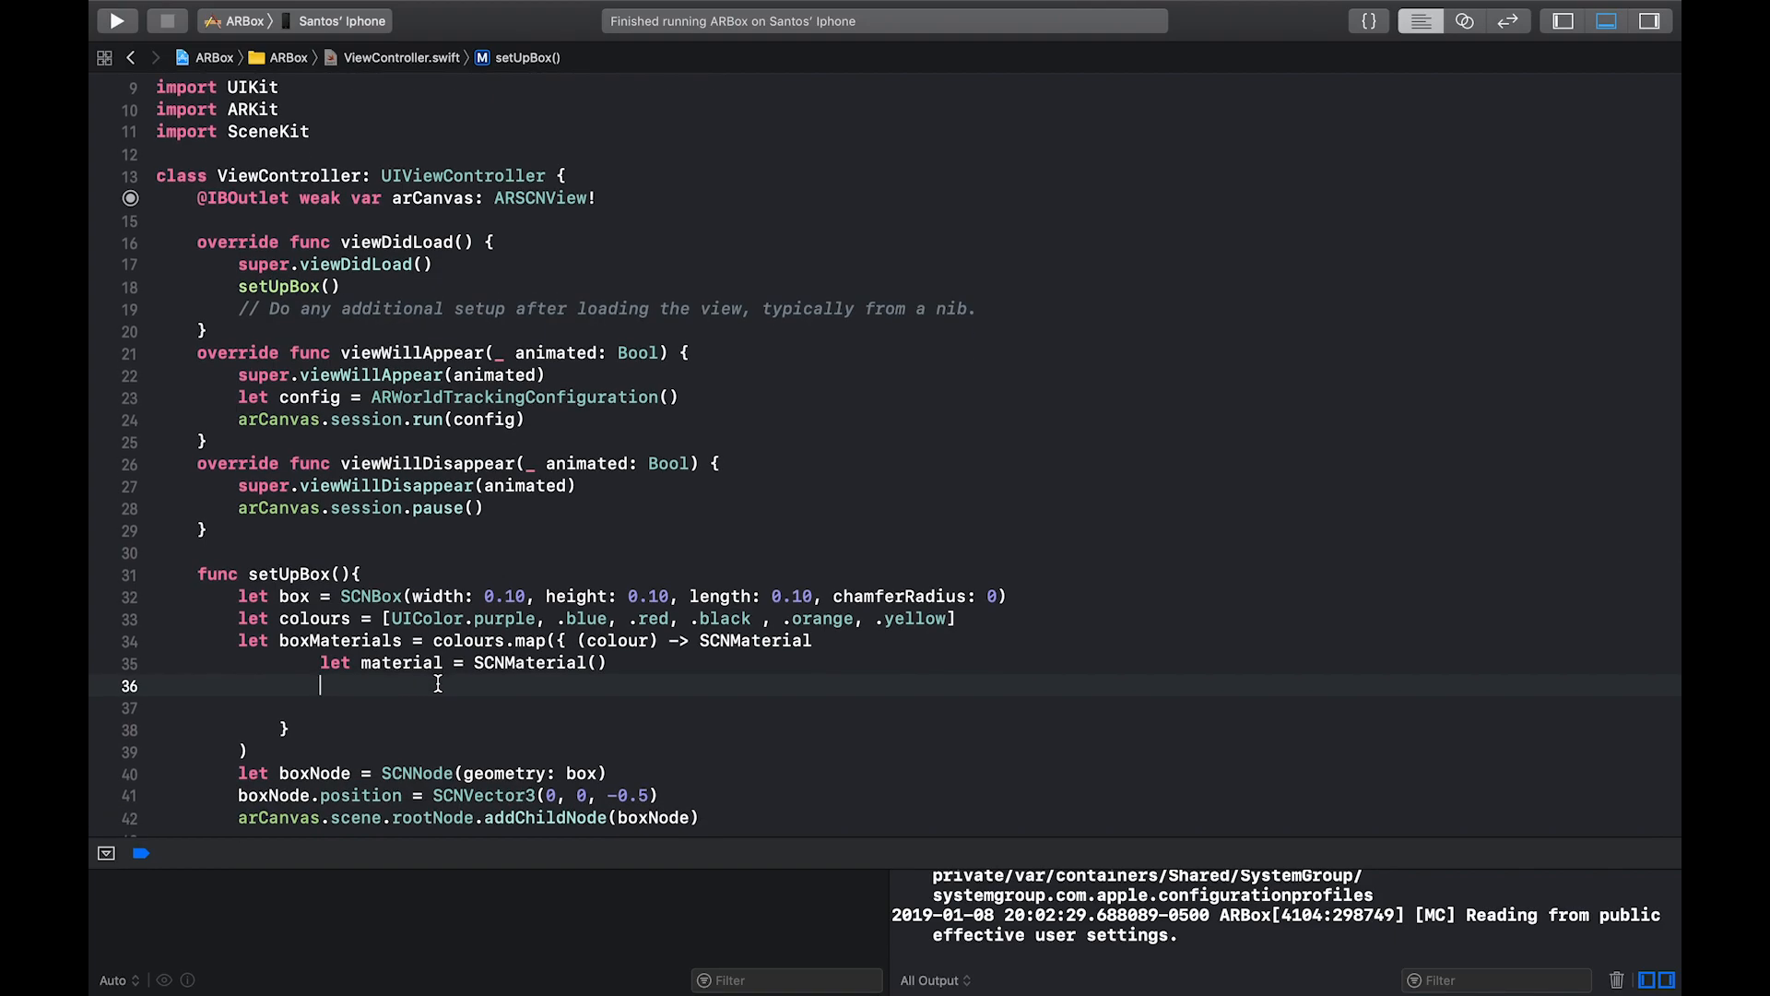
Set material.diffuse.contents to colour, add 'in' to the signature, and return material
{"action": "type", "text": "material.diffuse.contents = col"}
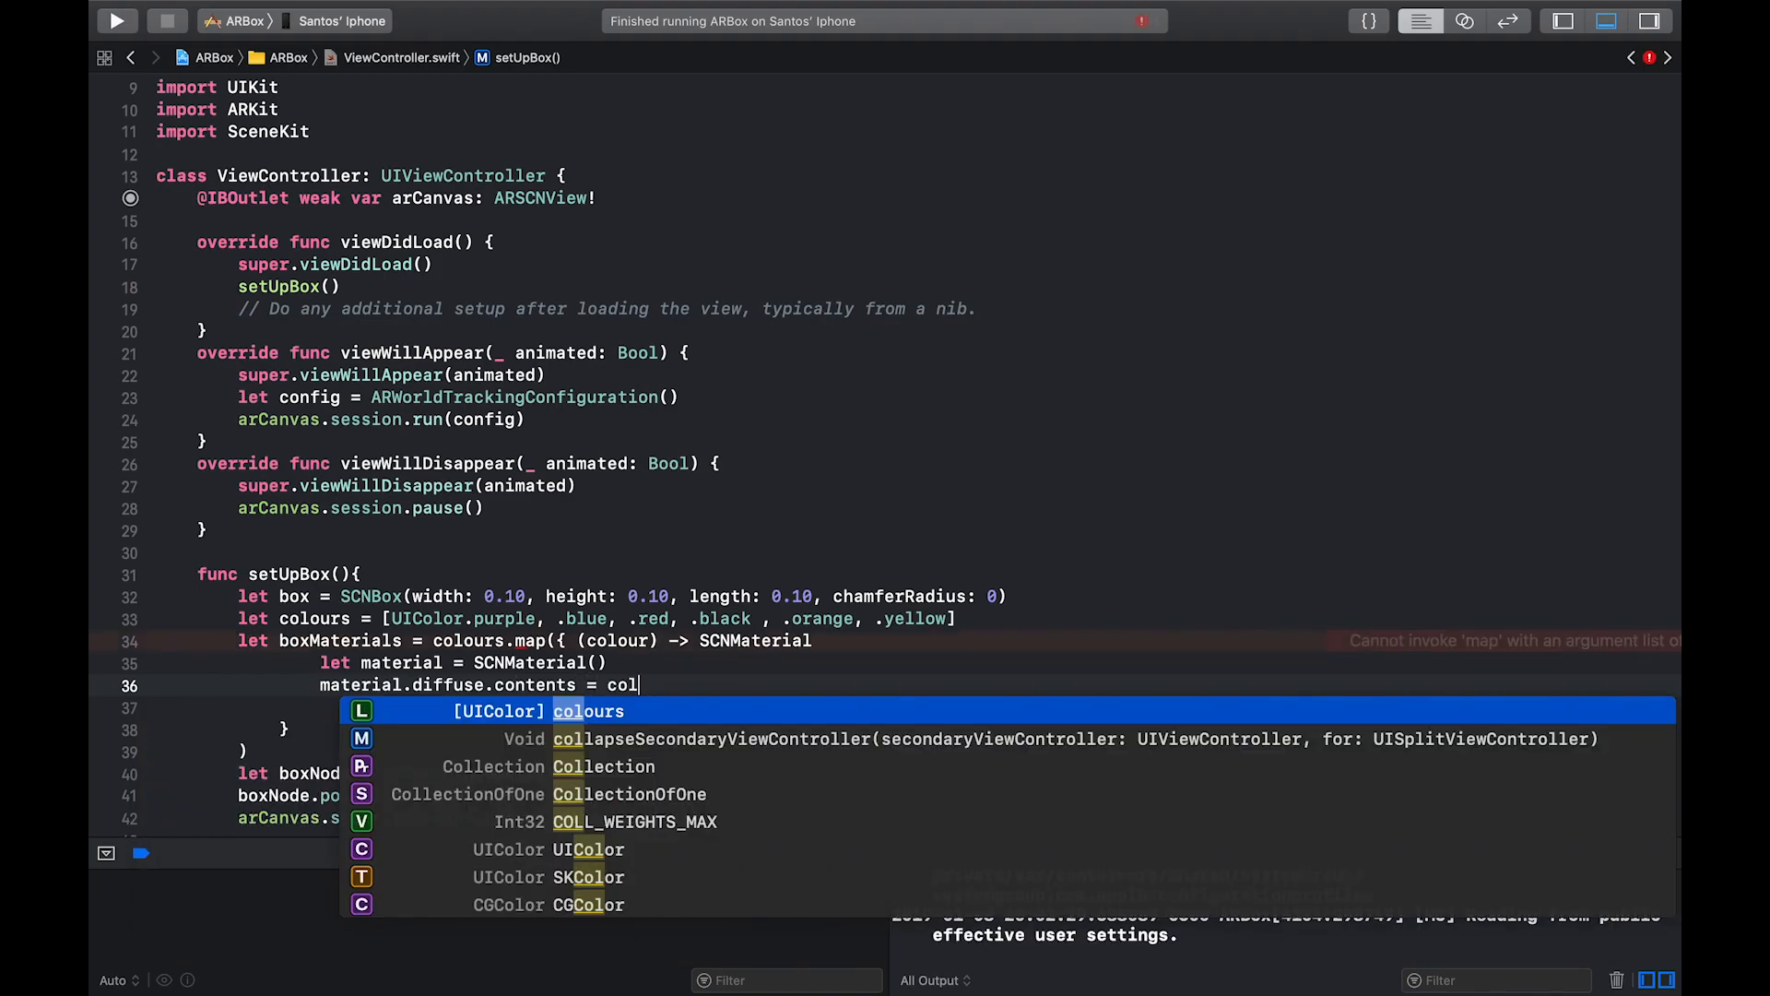
{"action": "type", "text": "our"}
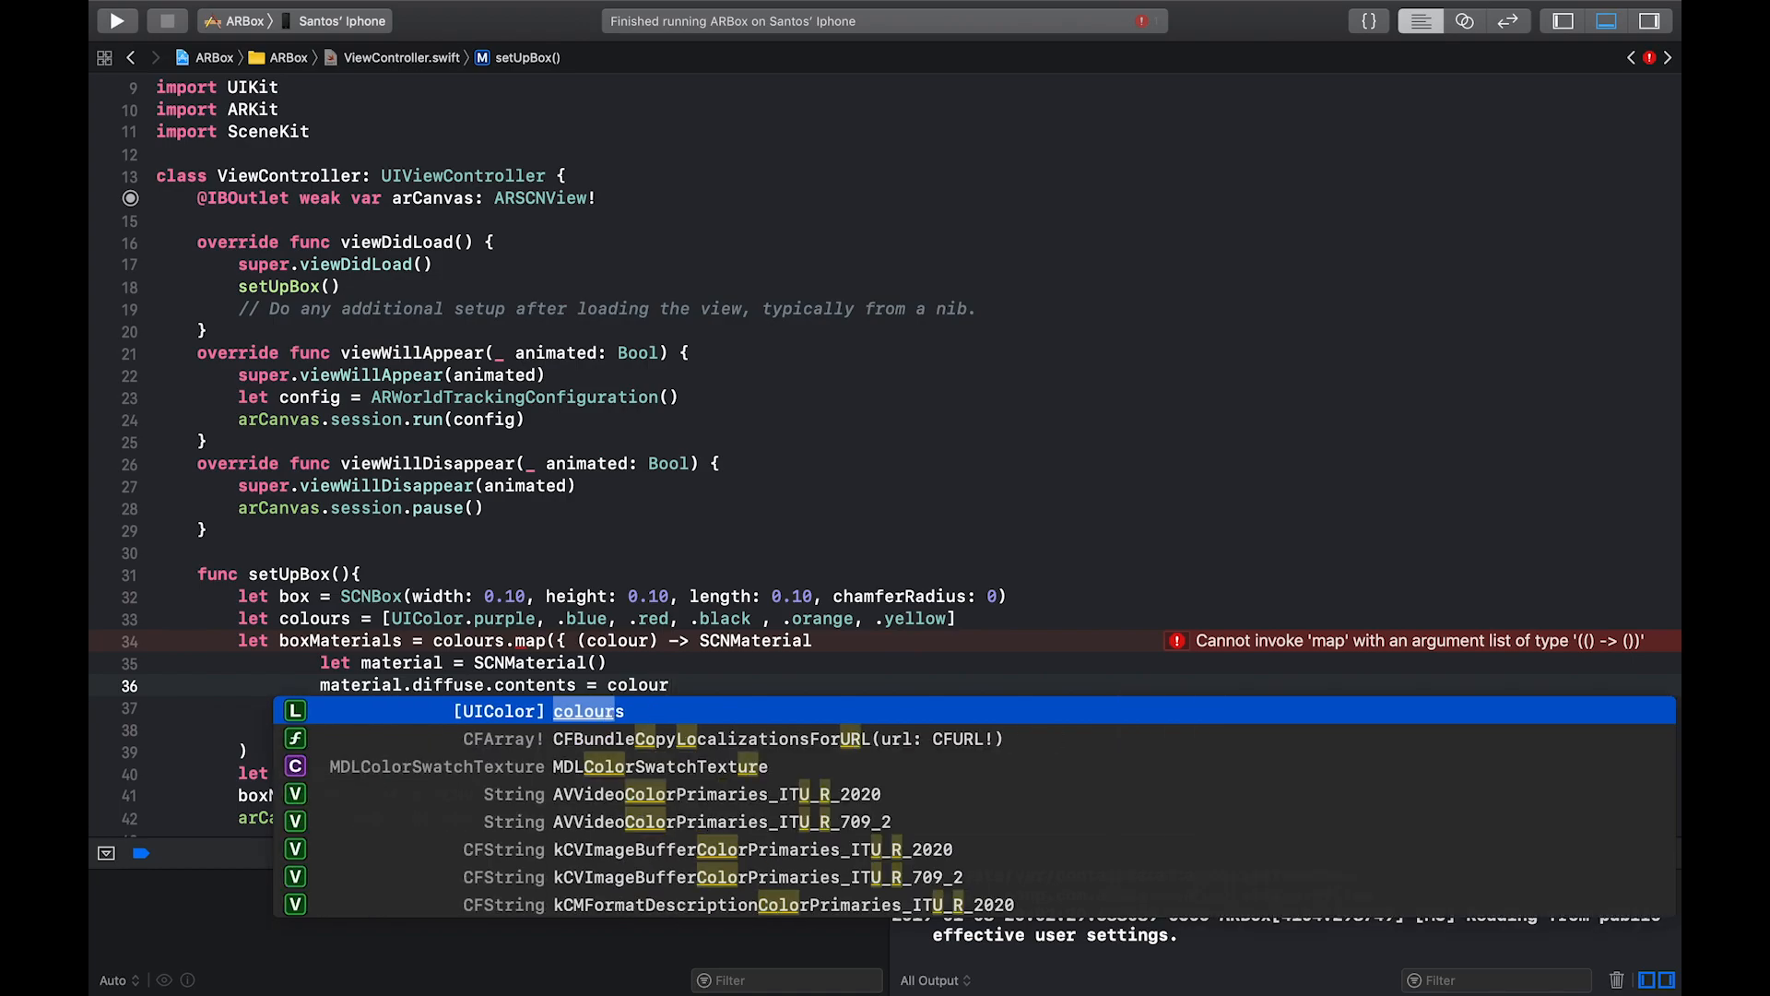
{"action": "mouse_move", "coordinate": [723, 726]}
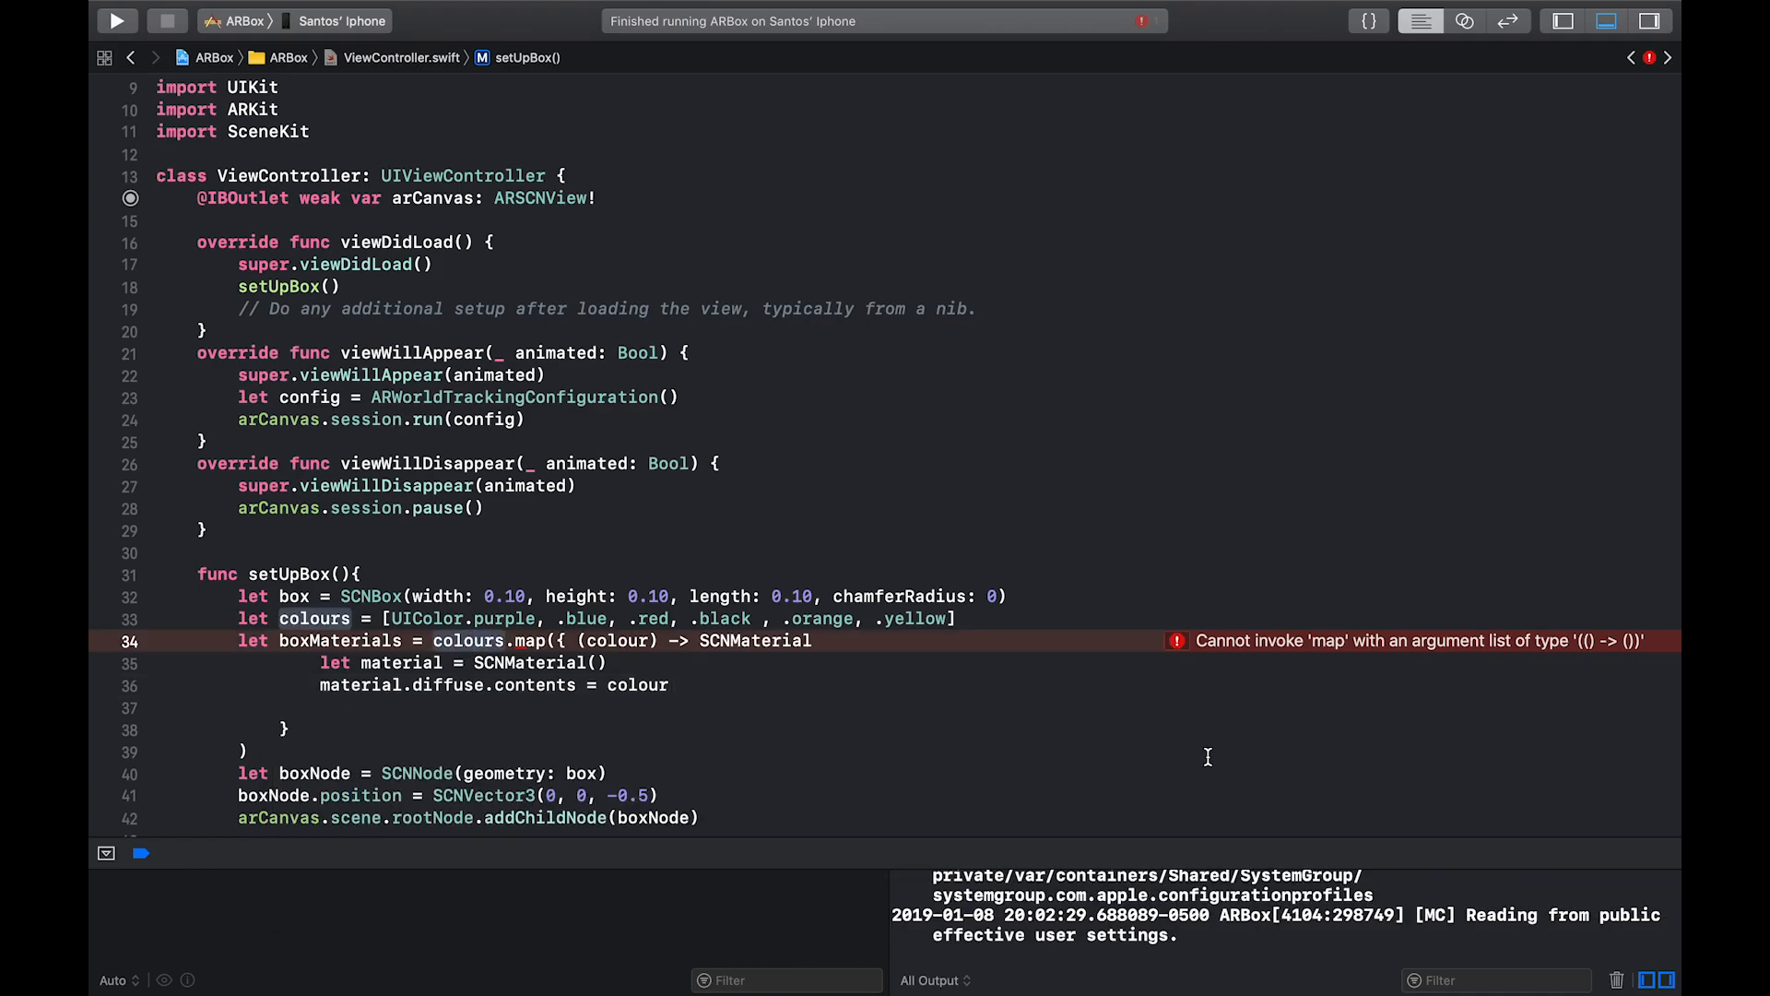
{"action": "mouse_move", "coordinate": [1018, 701]}
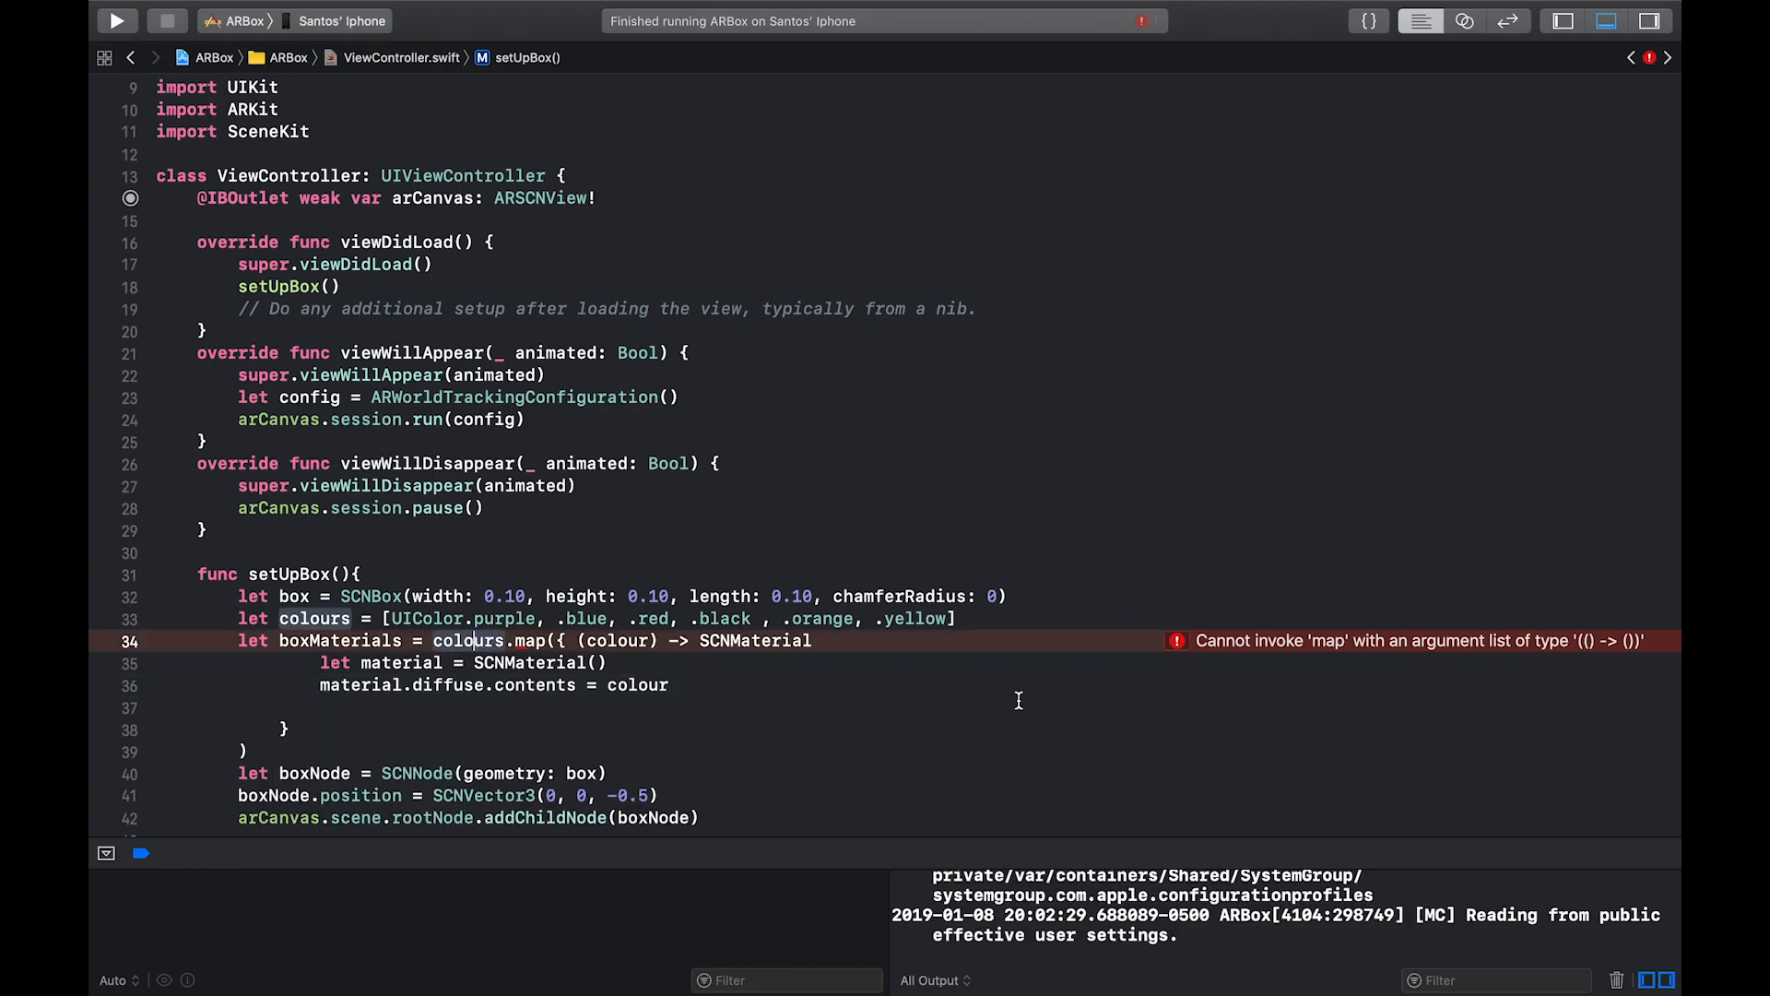
{"action": "type", "text": "in"}
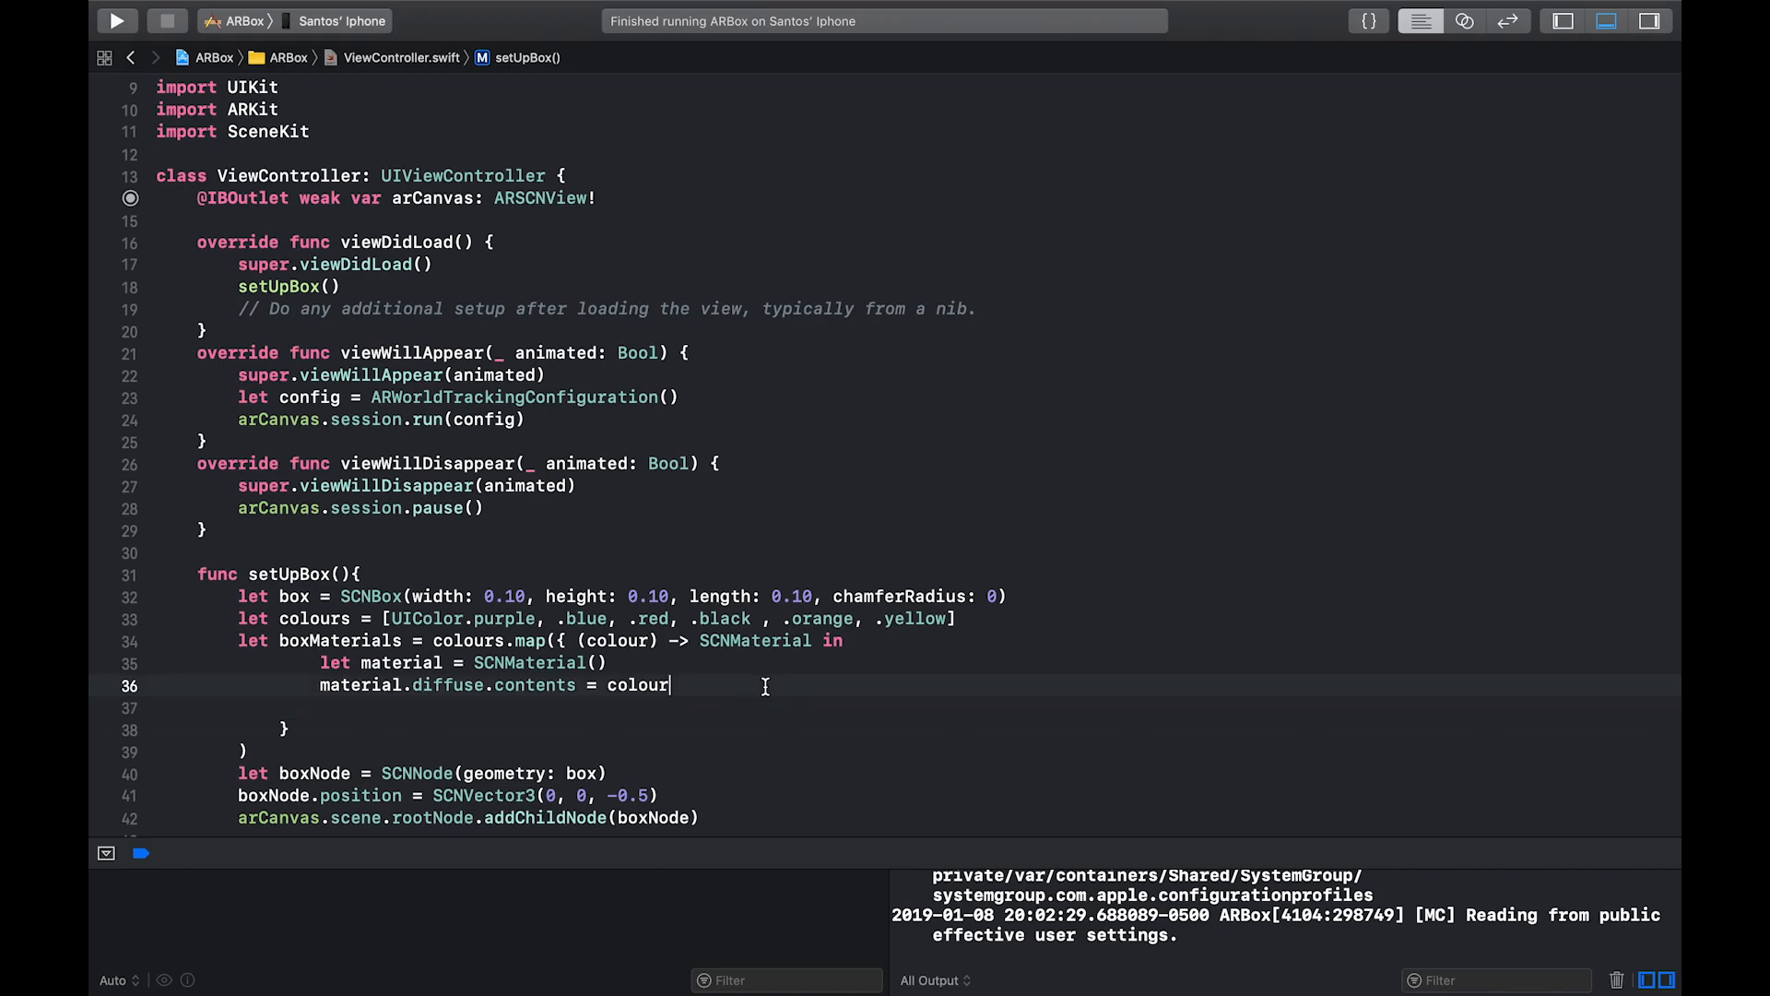
{"action": "key", "text": "Return"}
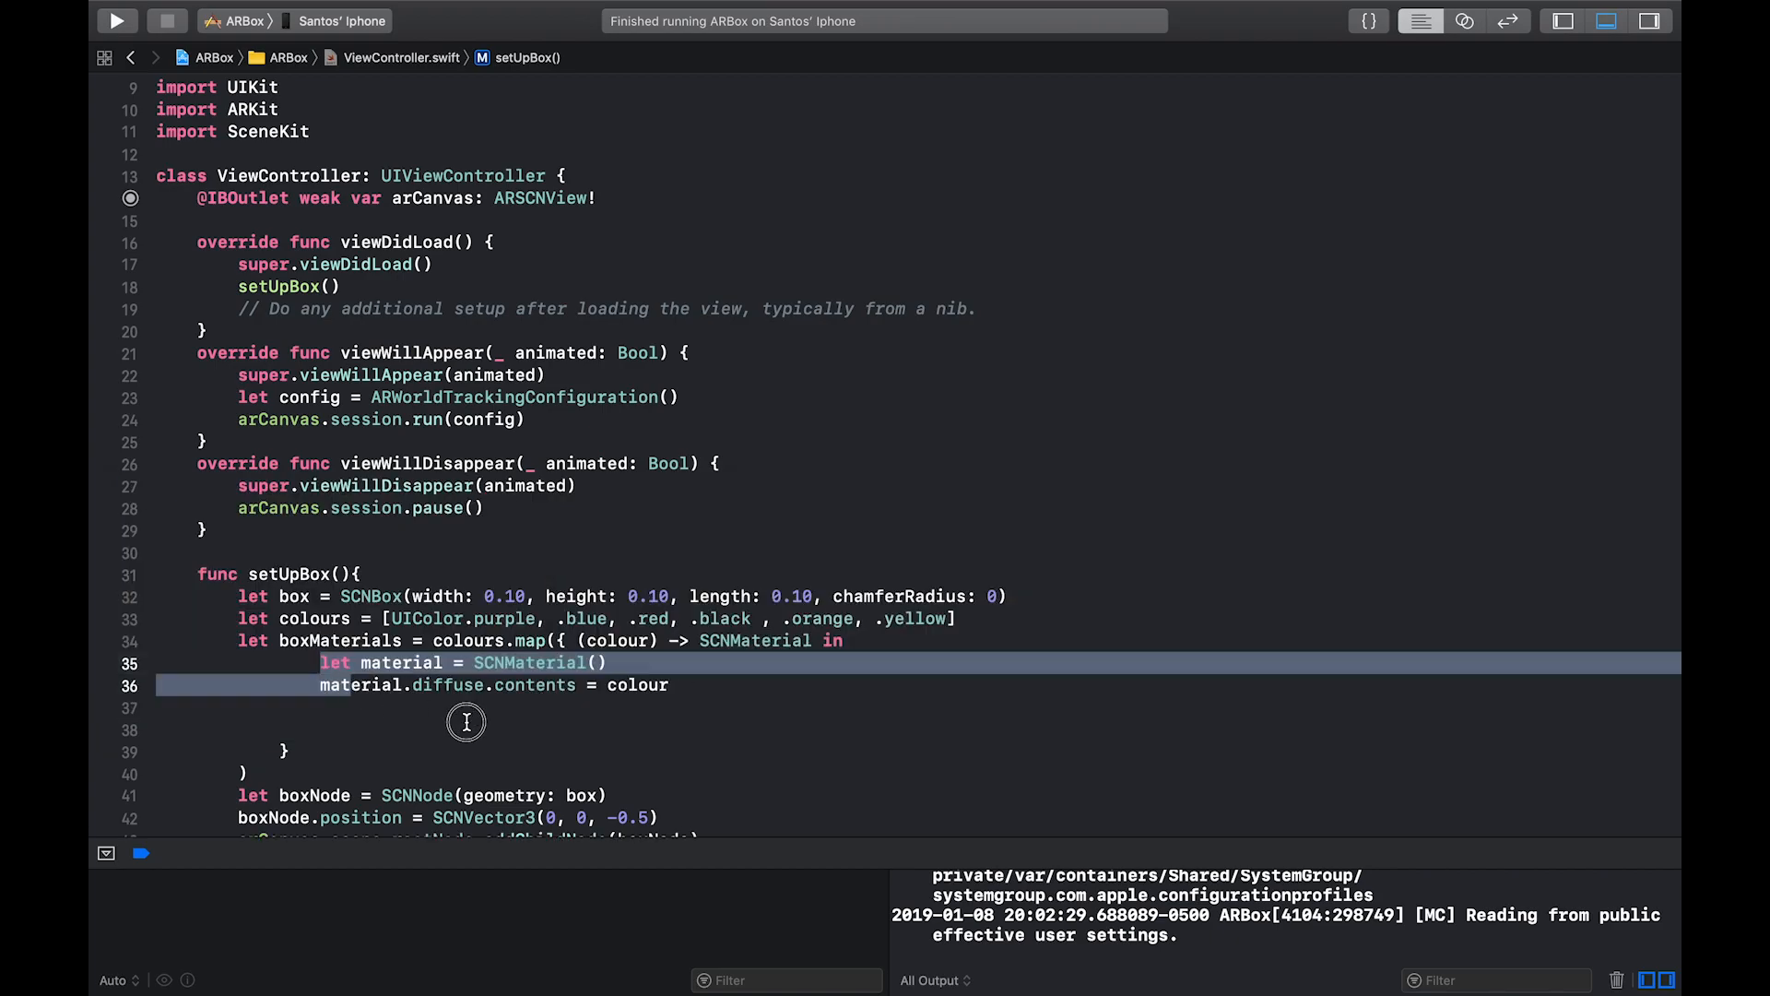
{"action": "left_click", "coordinate": [632, 686]}
{"action": "type", "text": "re"}
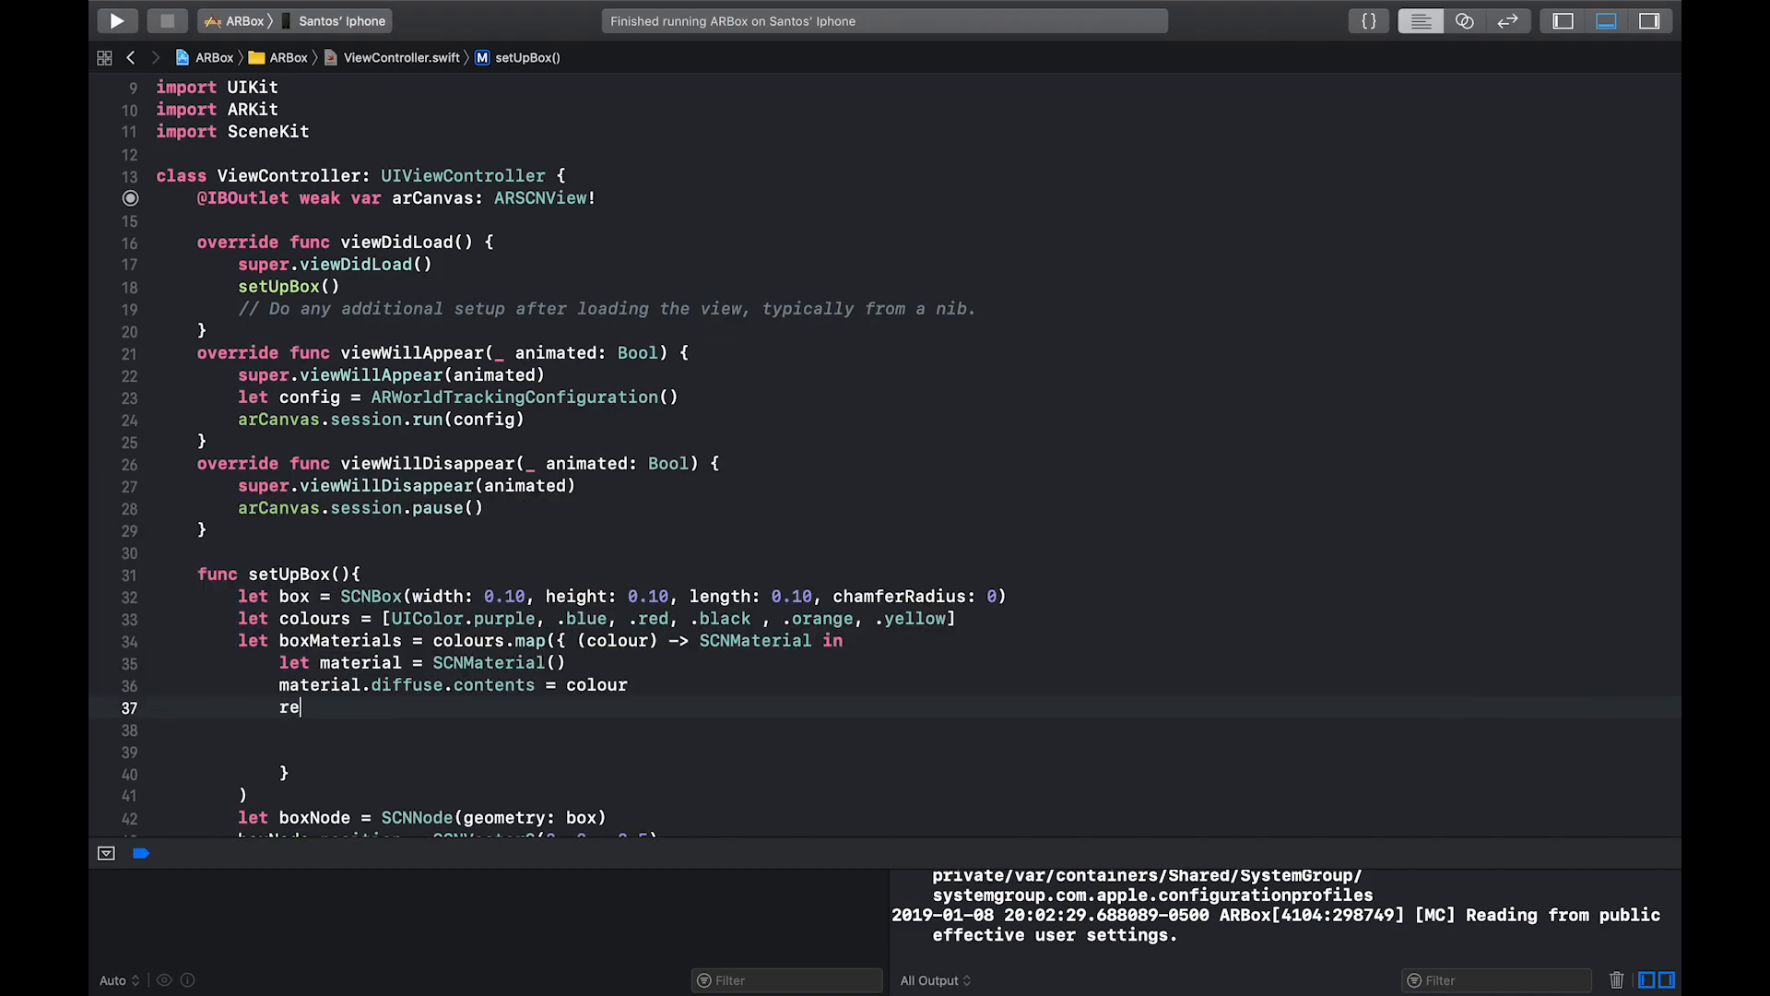
{"action": "type", "text": "turn material"}
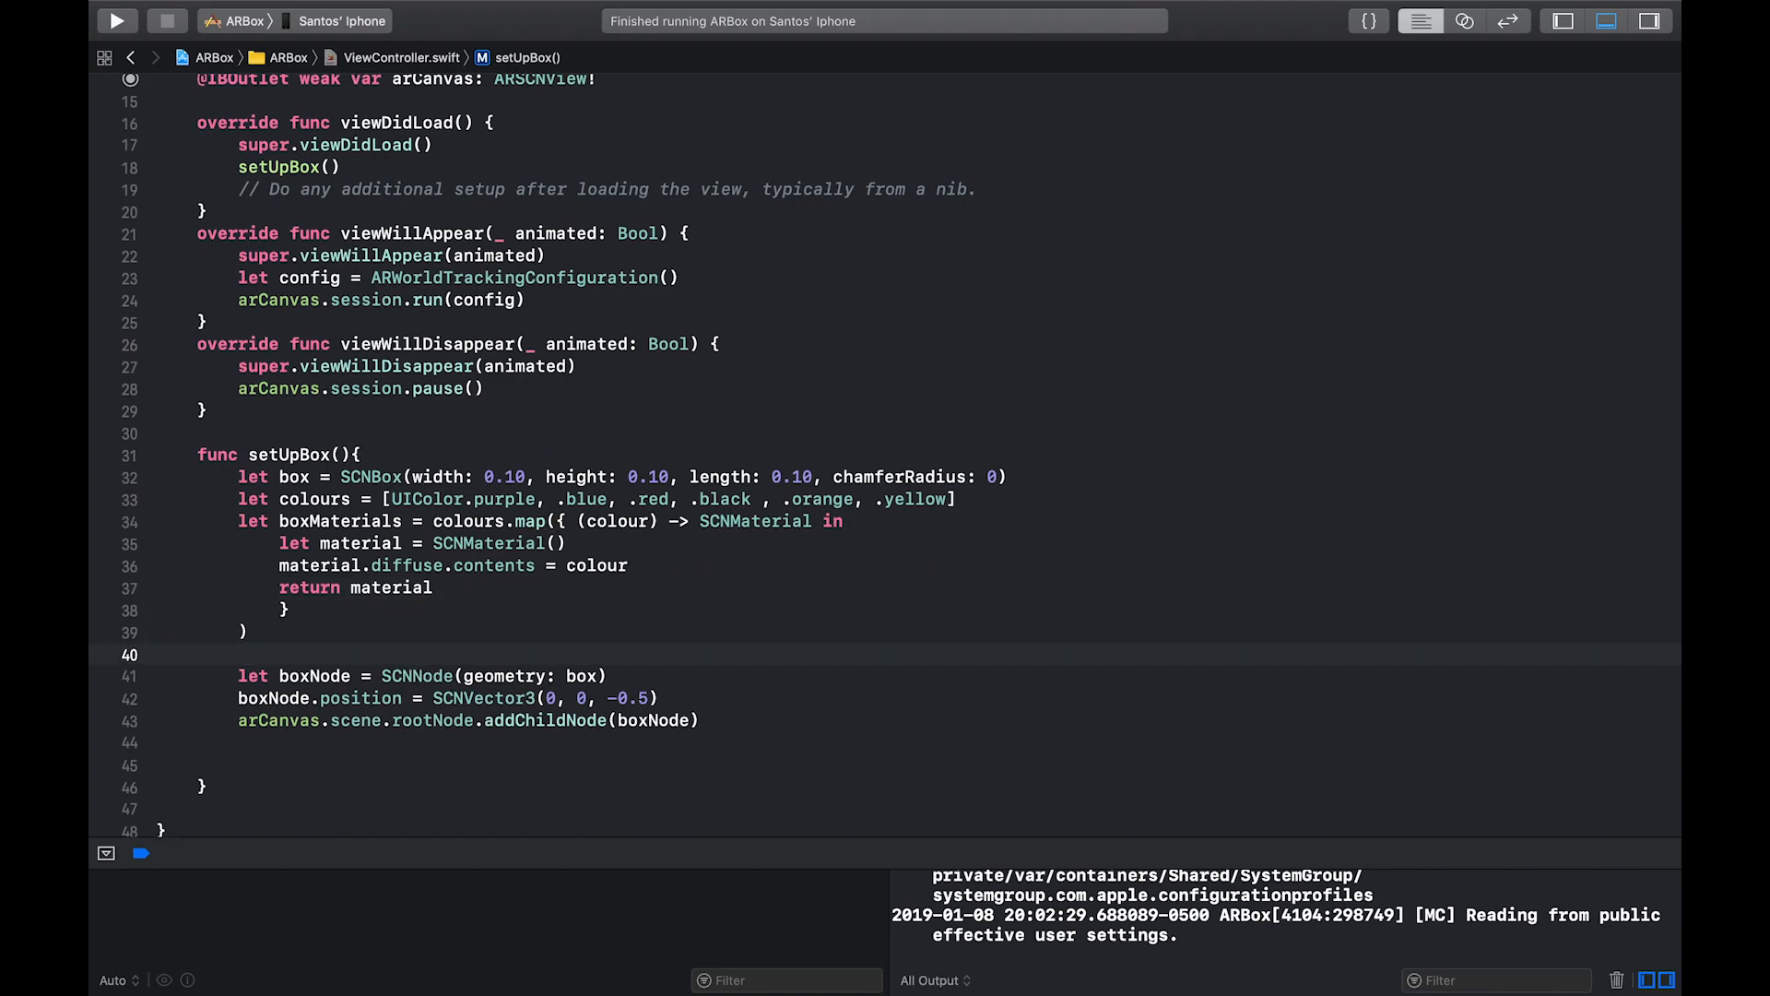
Assign box.materials = boxMaterials after the map call
{"action": "type", "text": "box."}
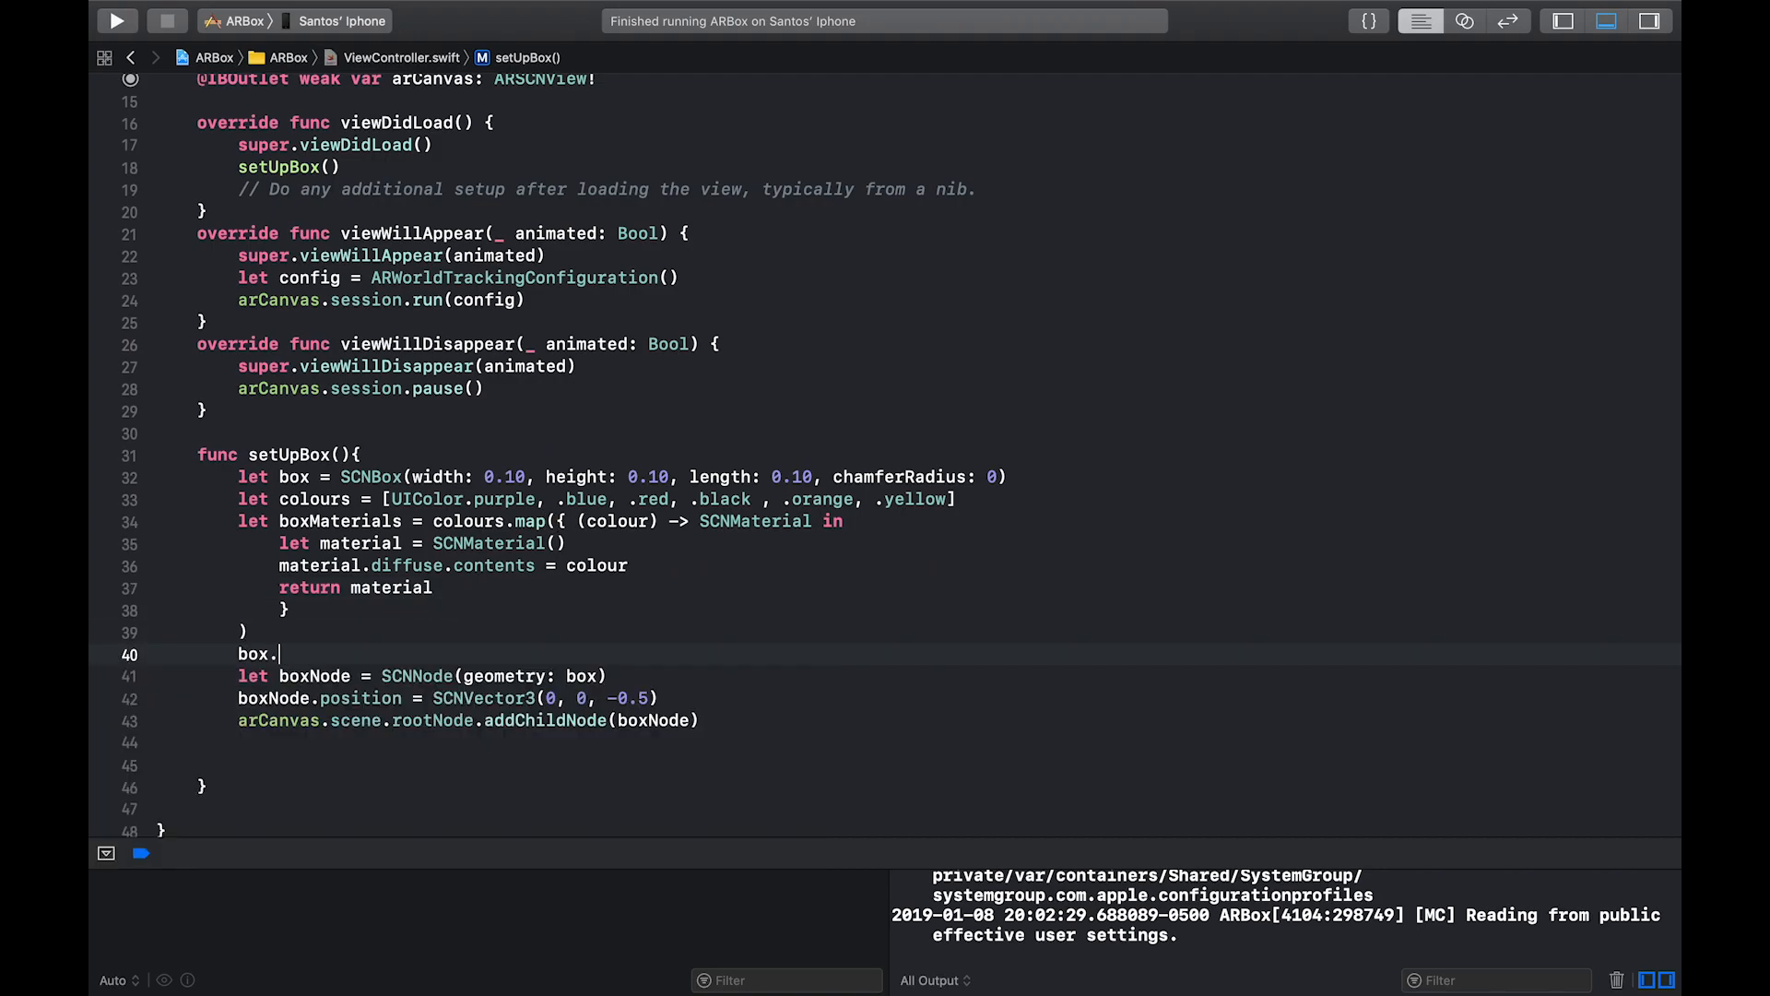
{"action": "type", "text": "materials = boxMaterials"}
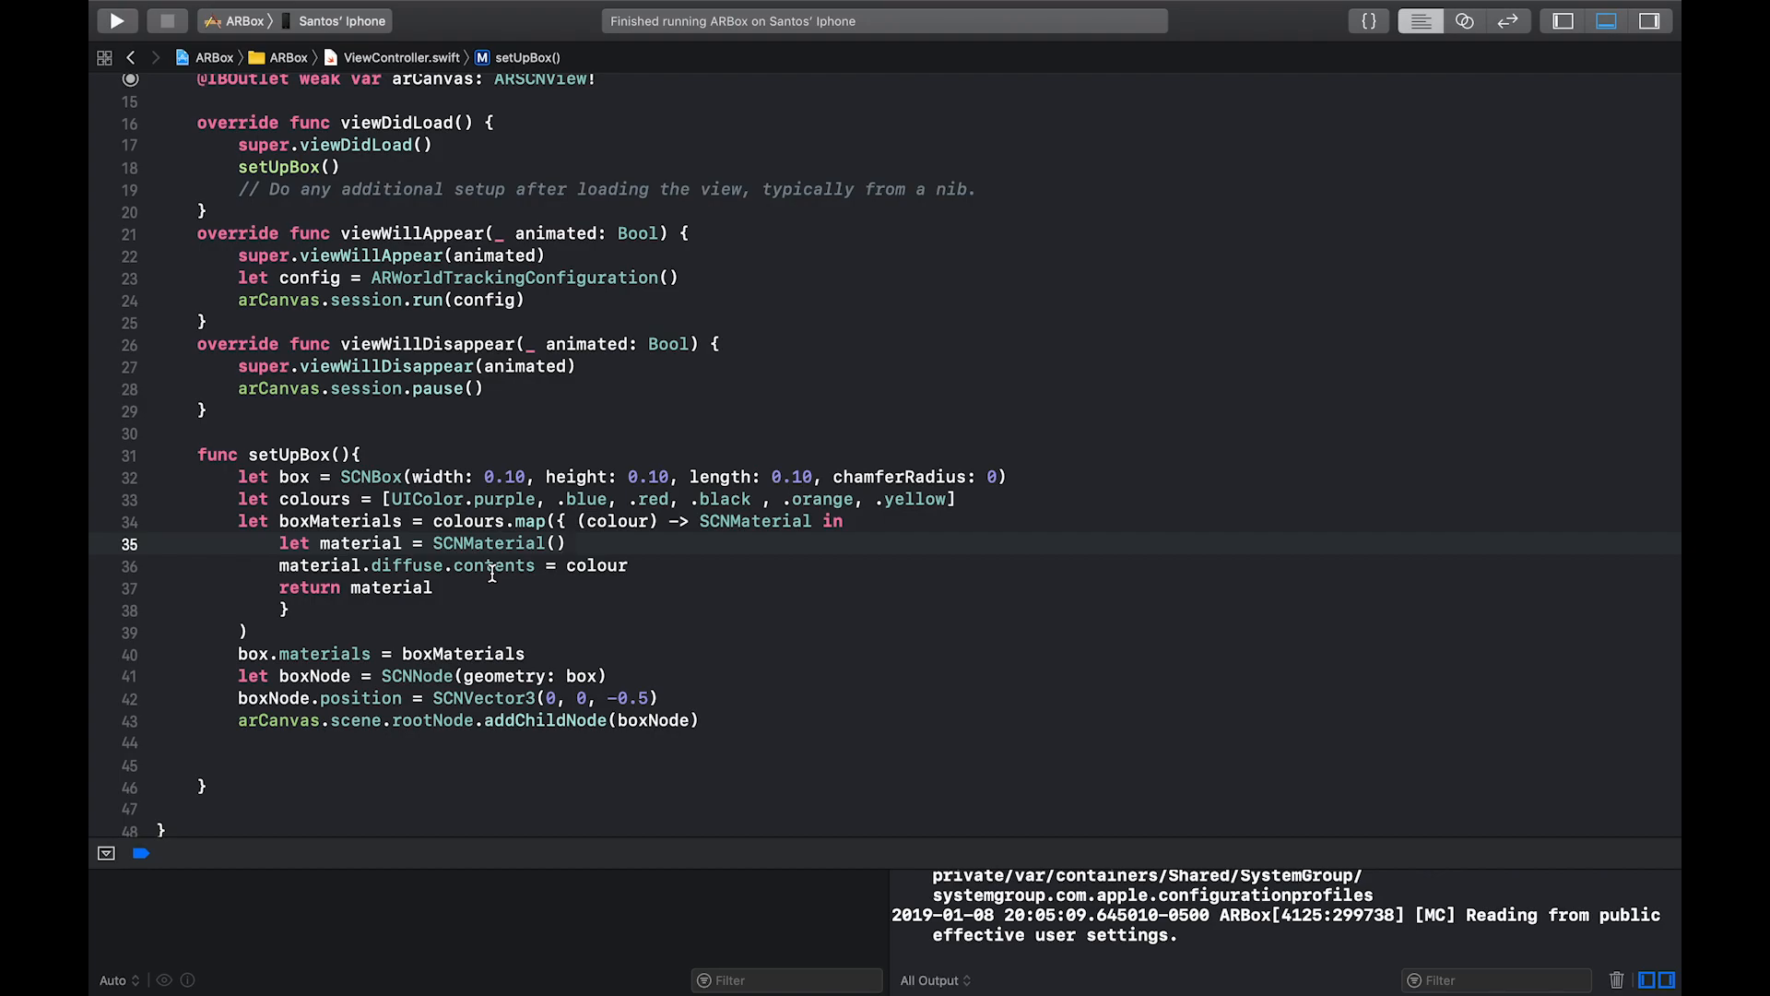
{"action": "mouse_move", "coordinate": [516, 623]}
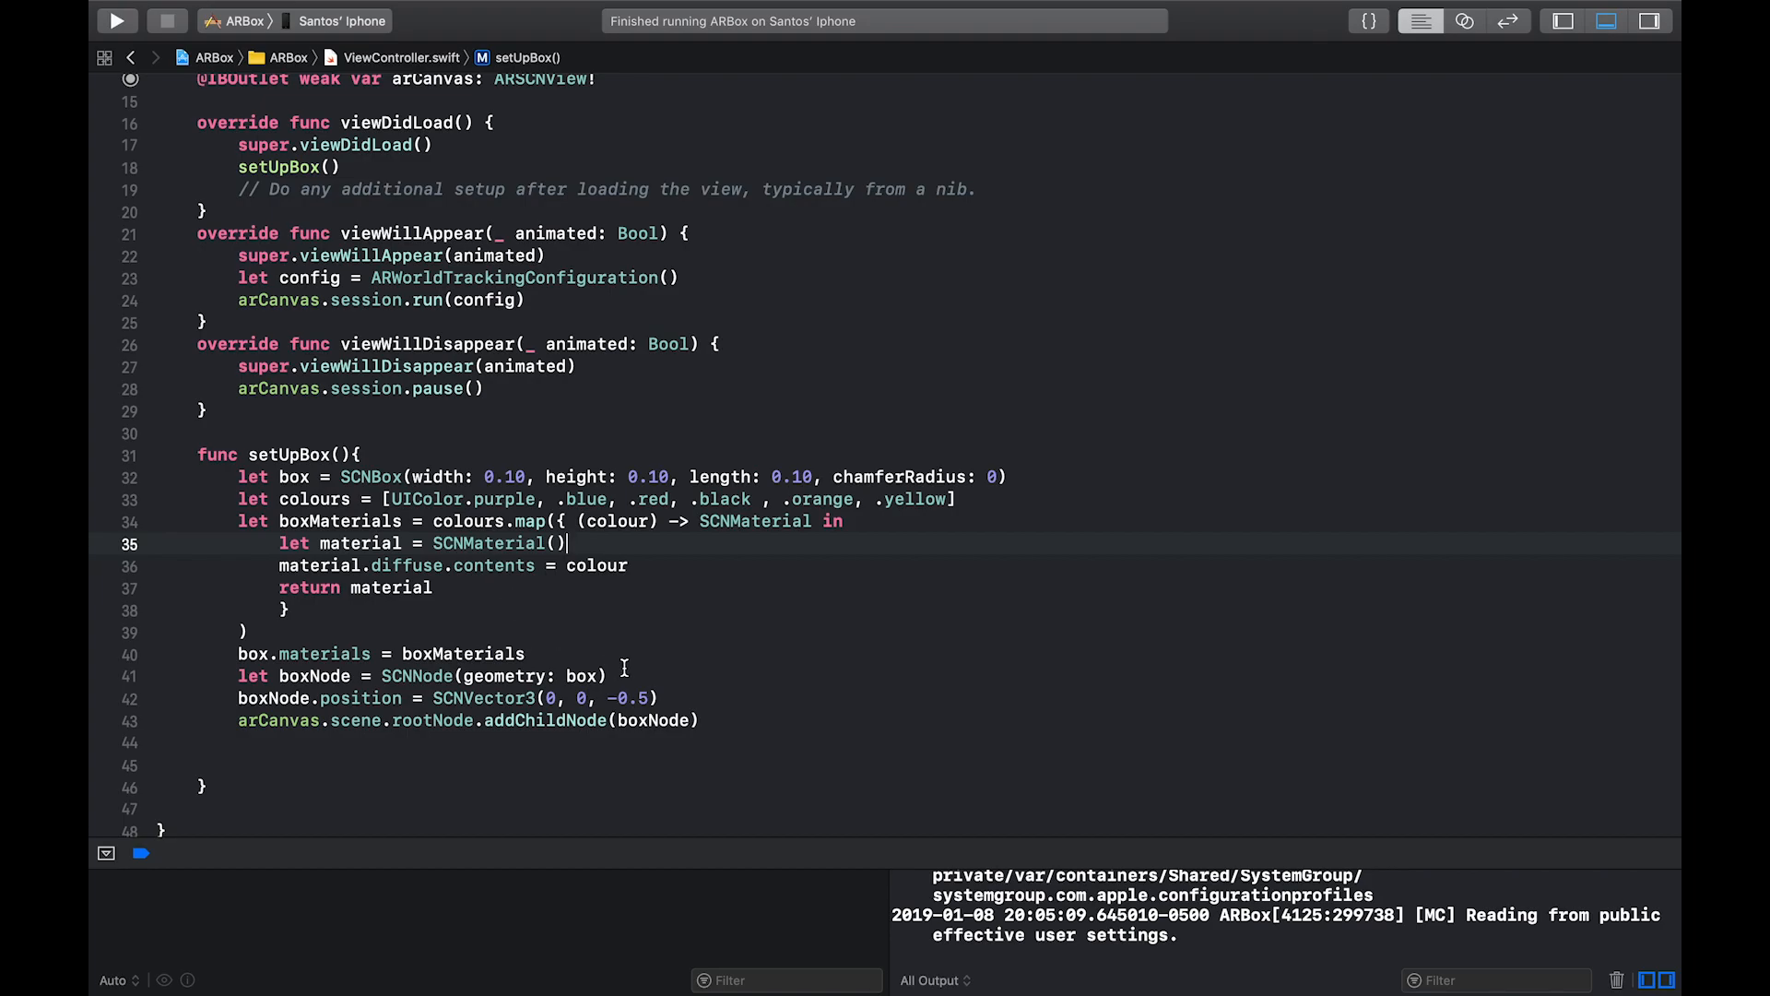
Declare let rotateOnce = SCNAction.rotateBy on a new line after the box node
{"action": "key", "text": "Return"}
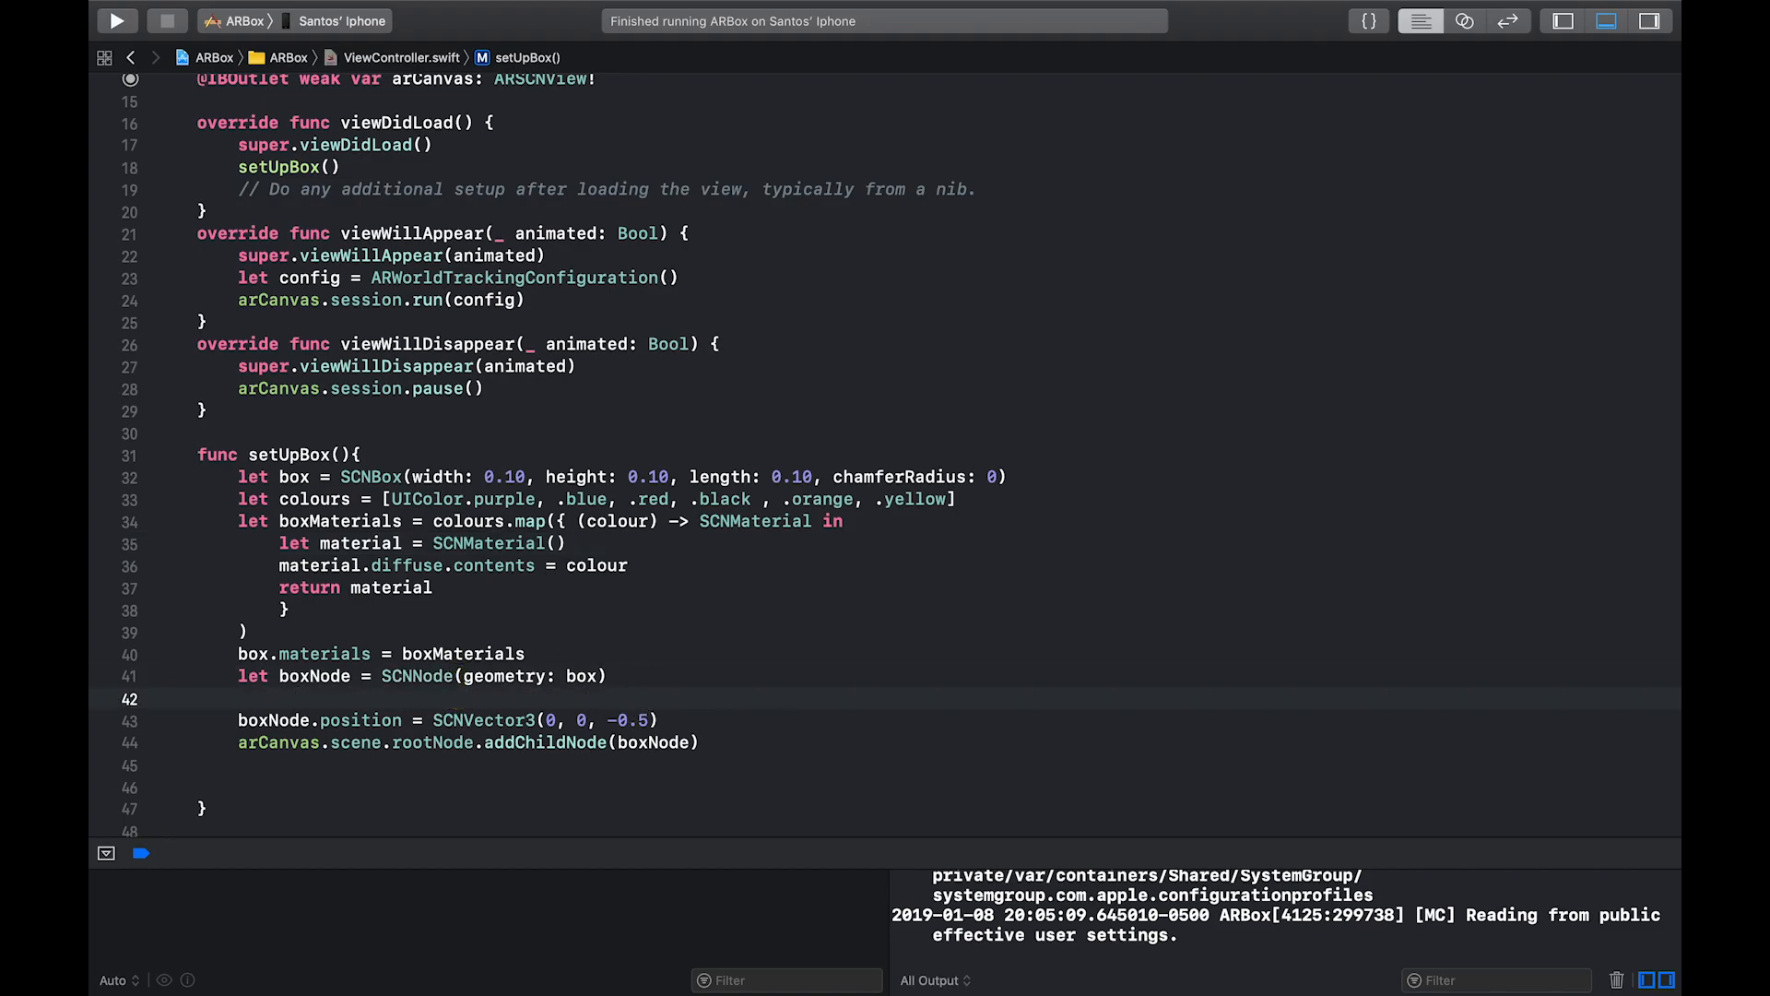
{"action": "type", "text": "let repe"}
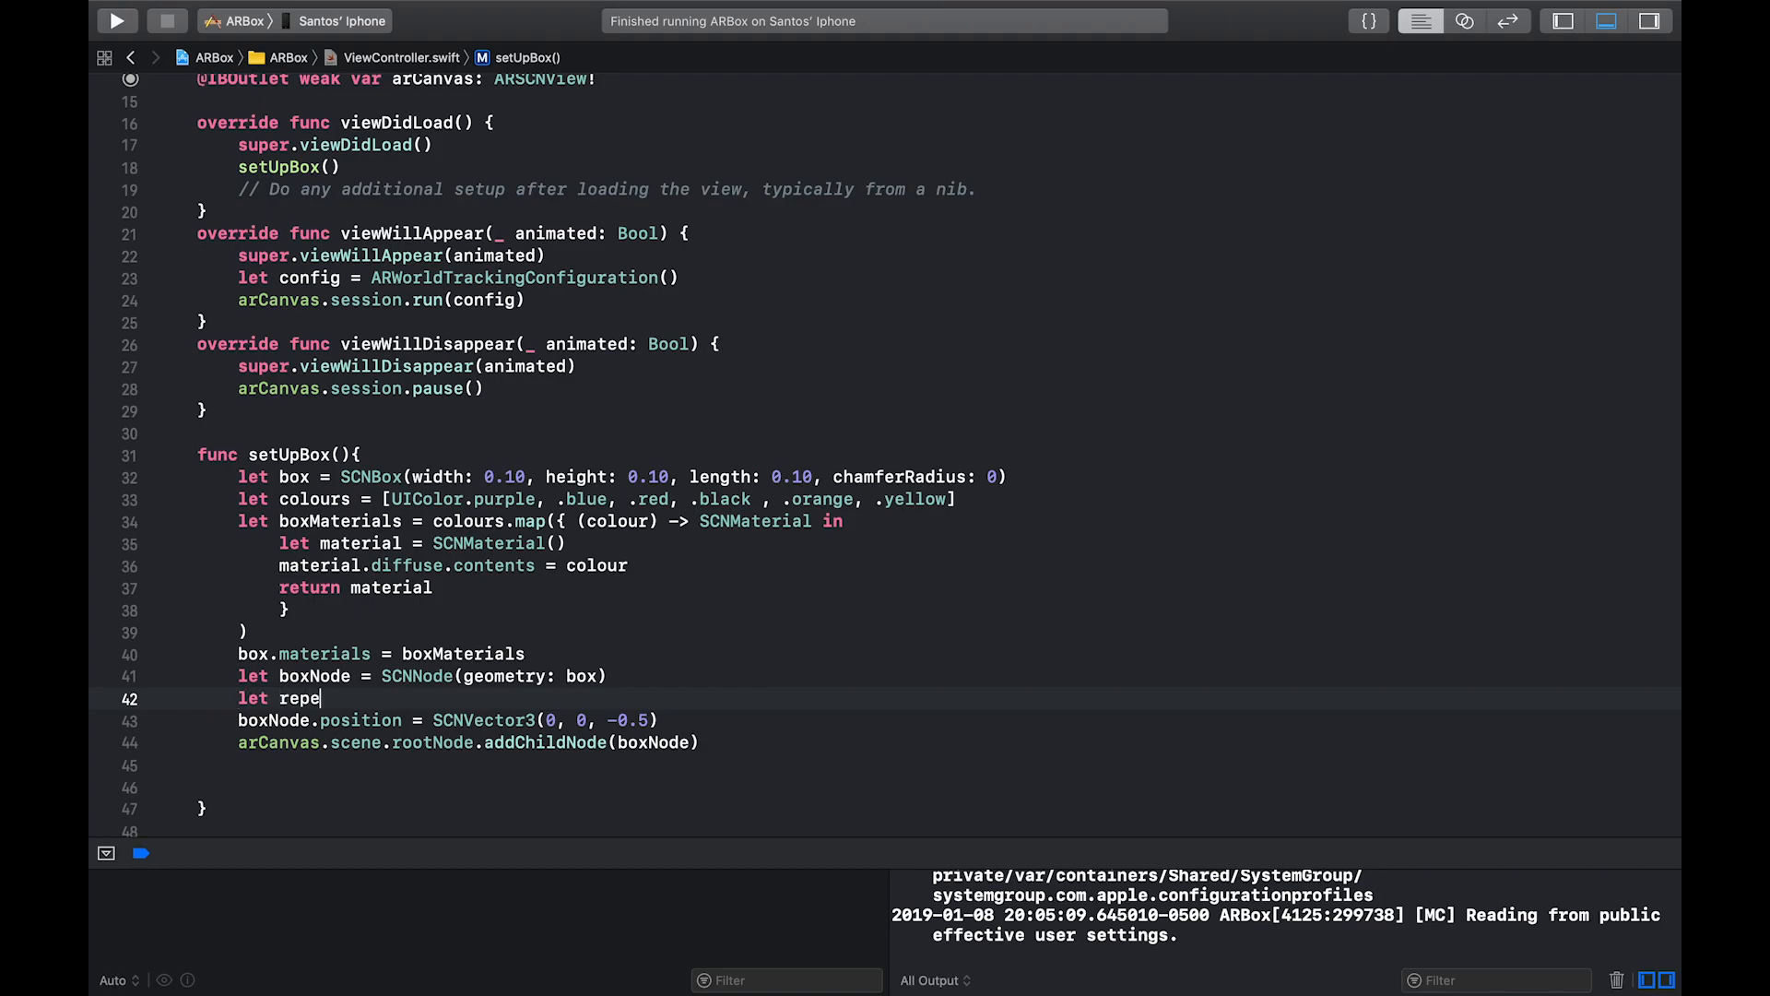
{"action": "type", "text": "rotateO"}
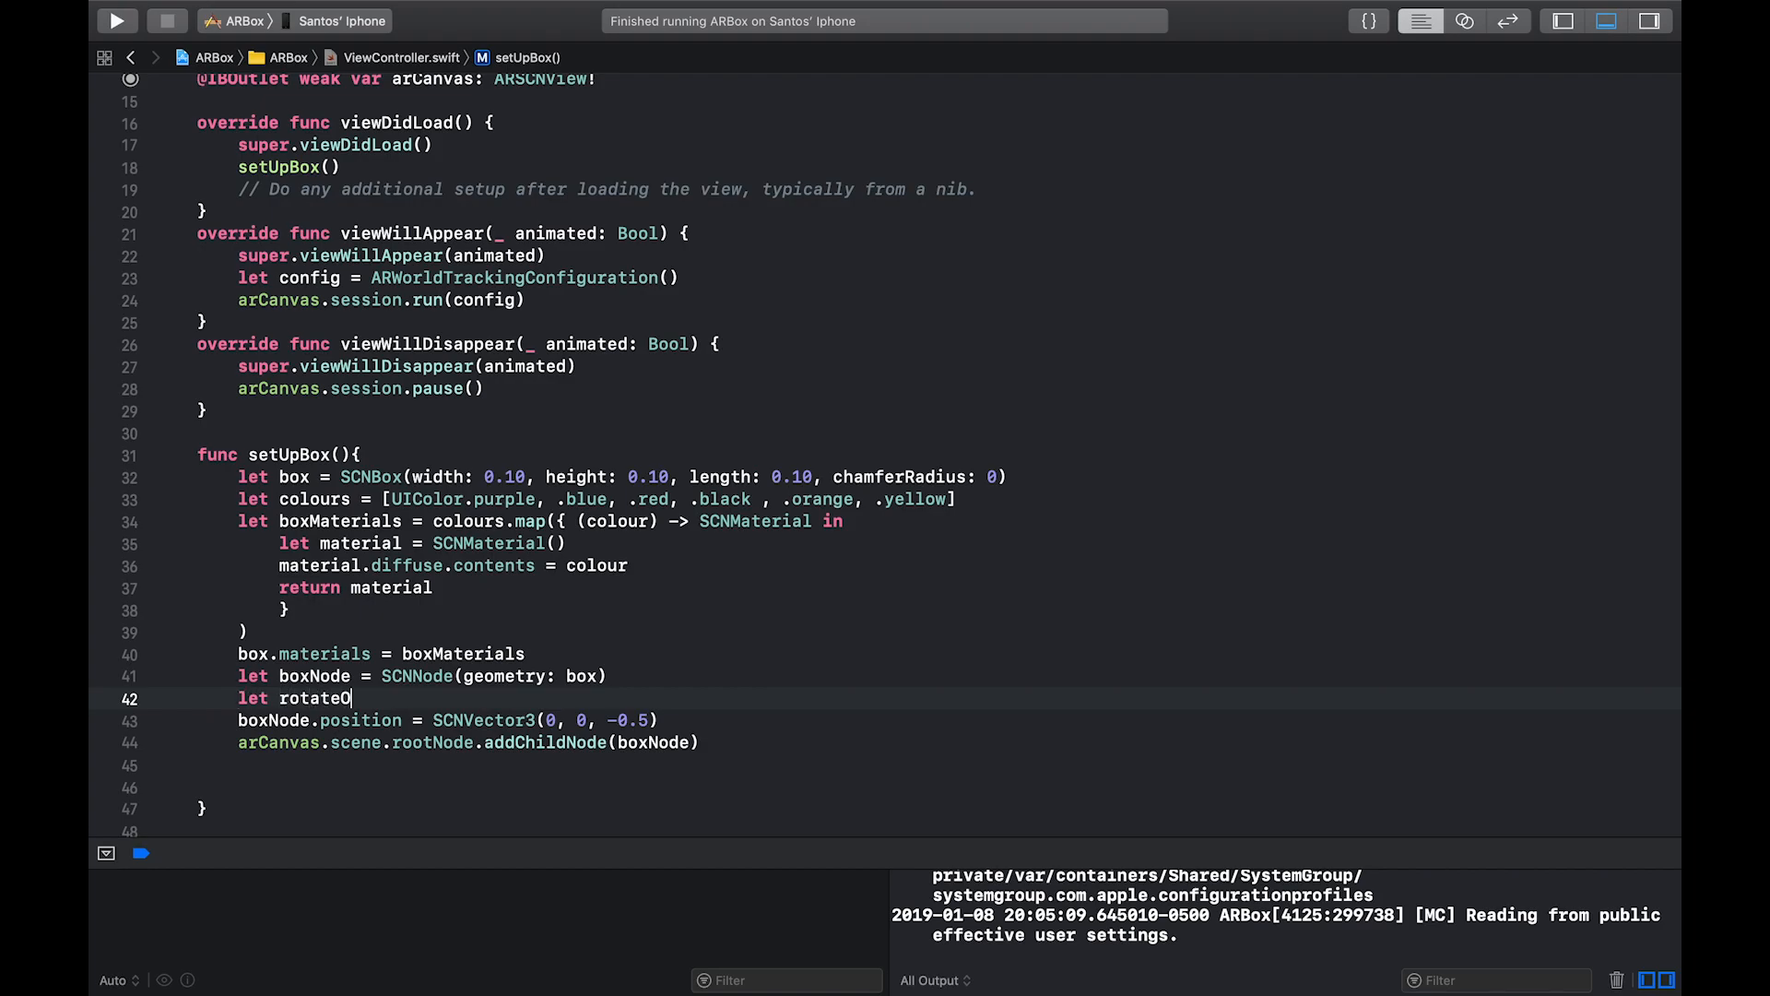
{"action": "type", "text": "nce ="}
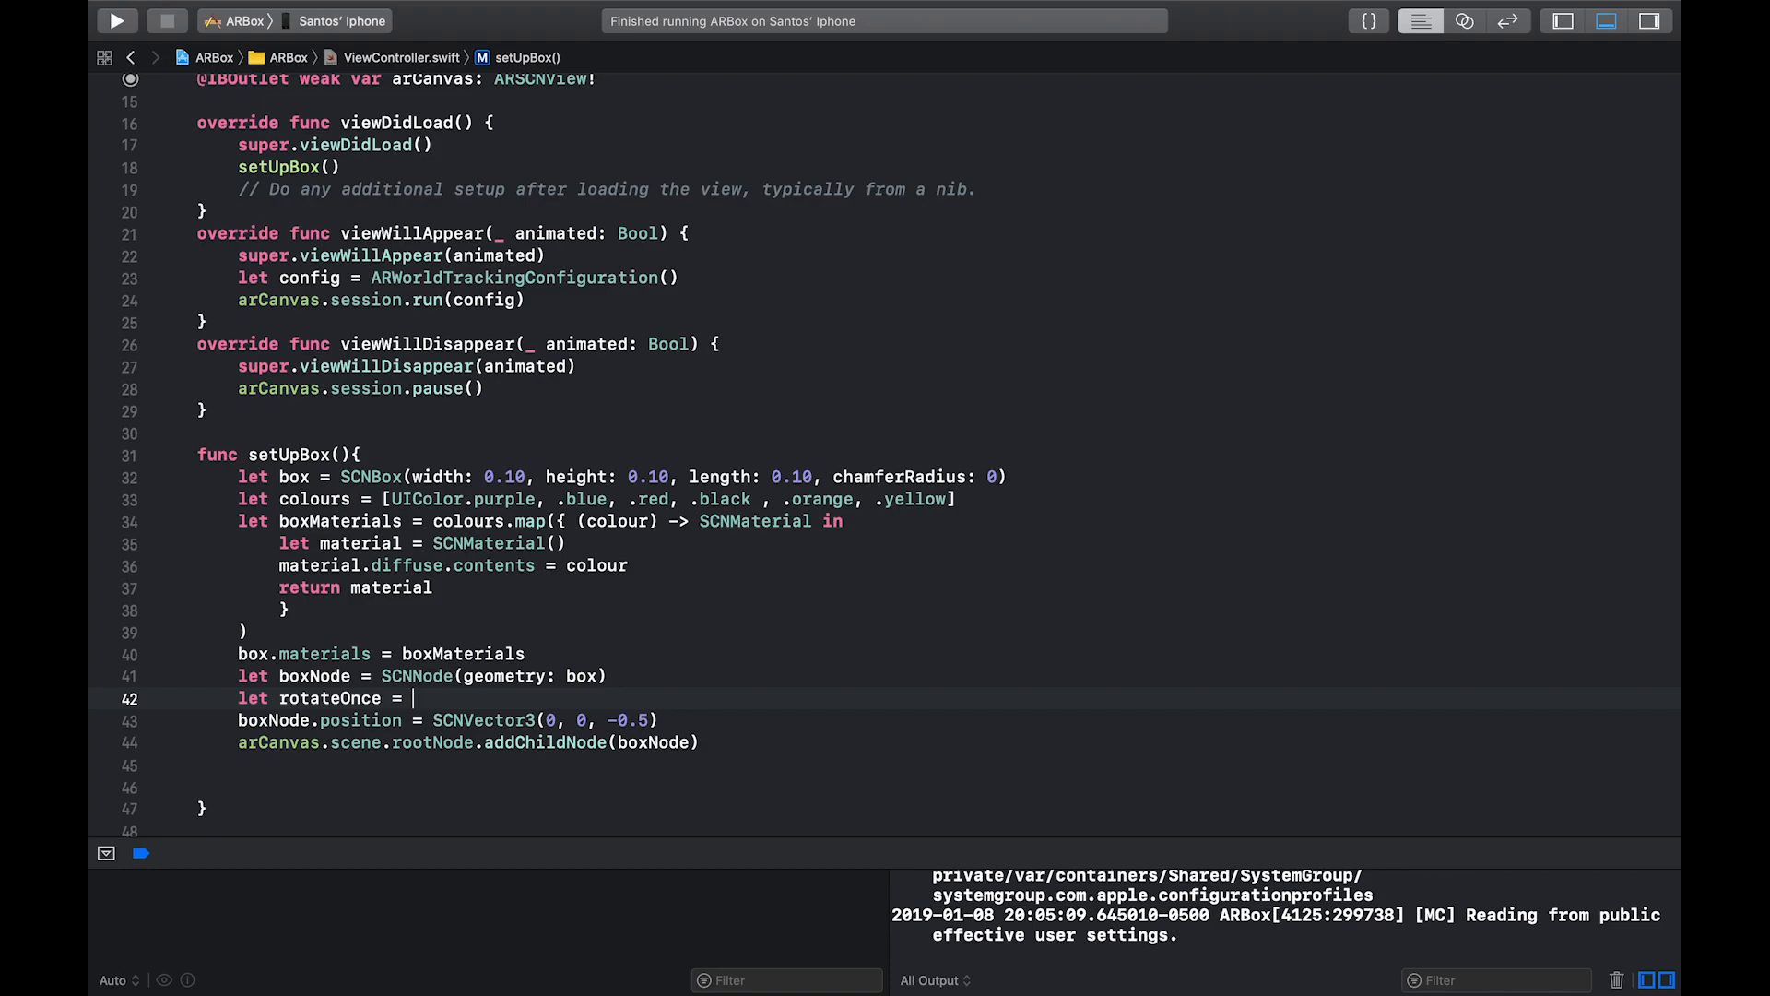
{"action": "type", "text": "SCN"}
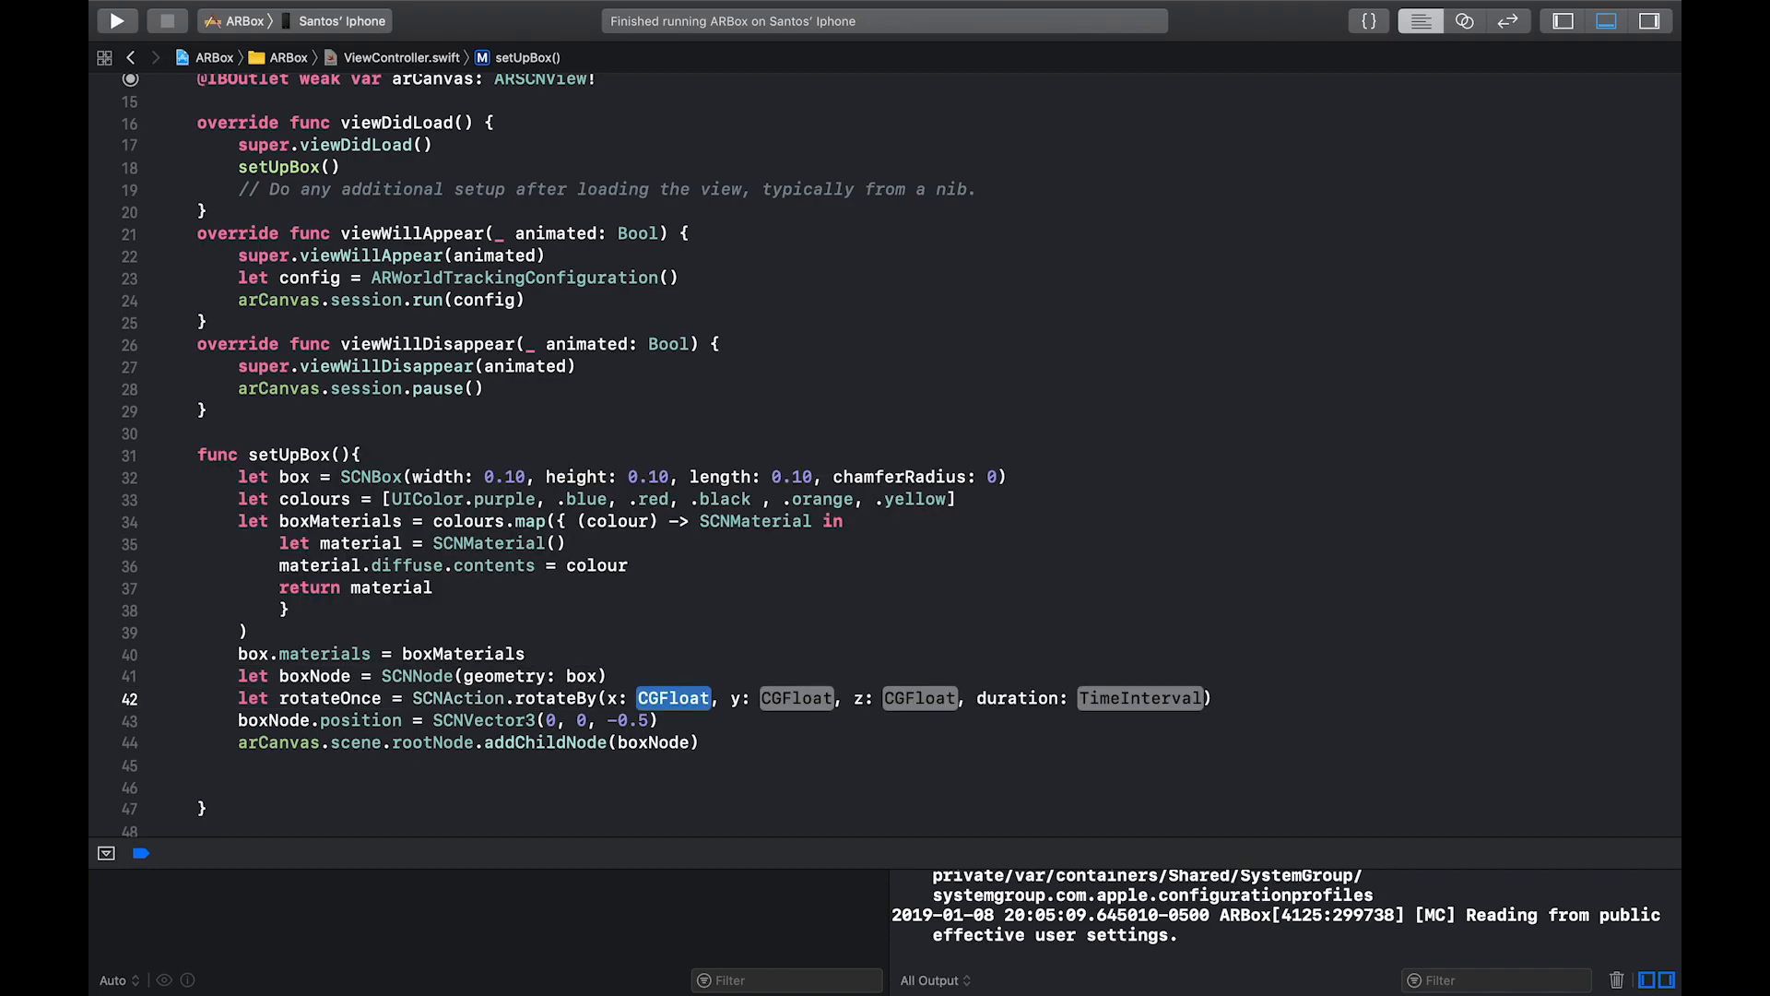
Fill the rotation as x: 0, y: 2*CGFloat.pi, z: 0 with duration 3
{"action": "type", "text": "0"}
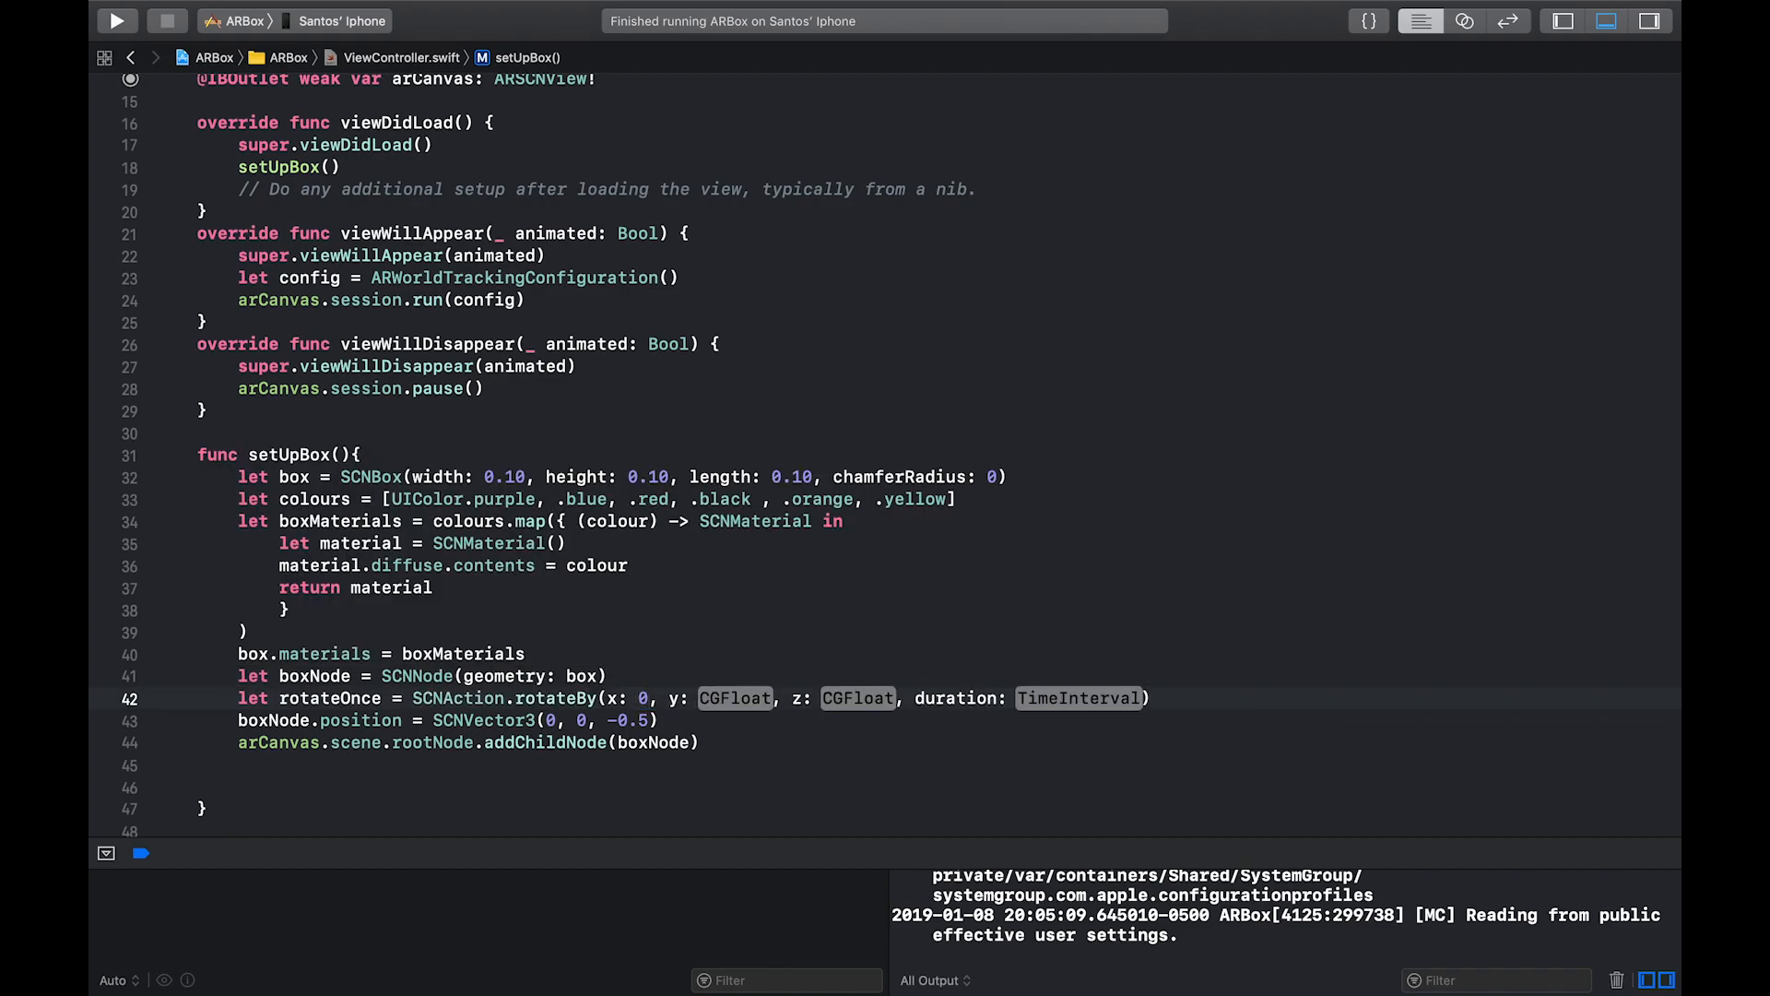
{"action": "left_click", "coordinate": [735, 697]}
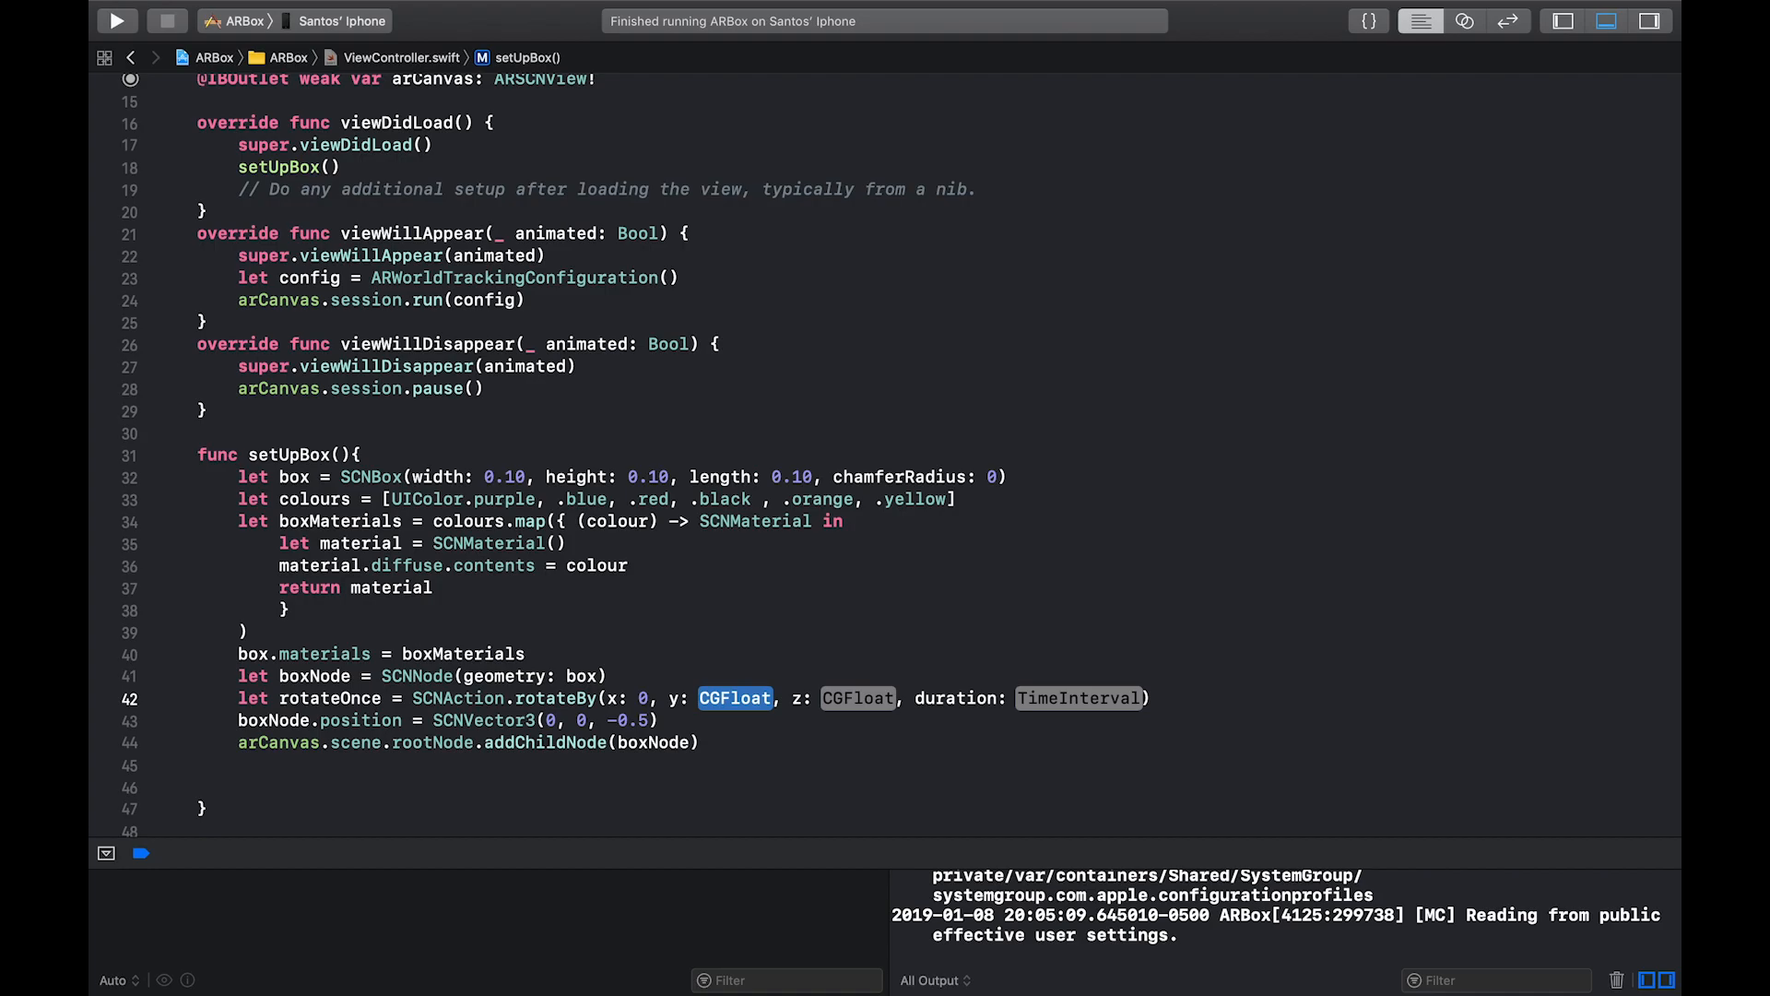
{"action": "type", "text": "2*p"}
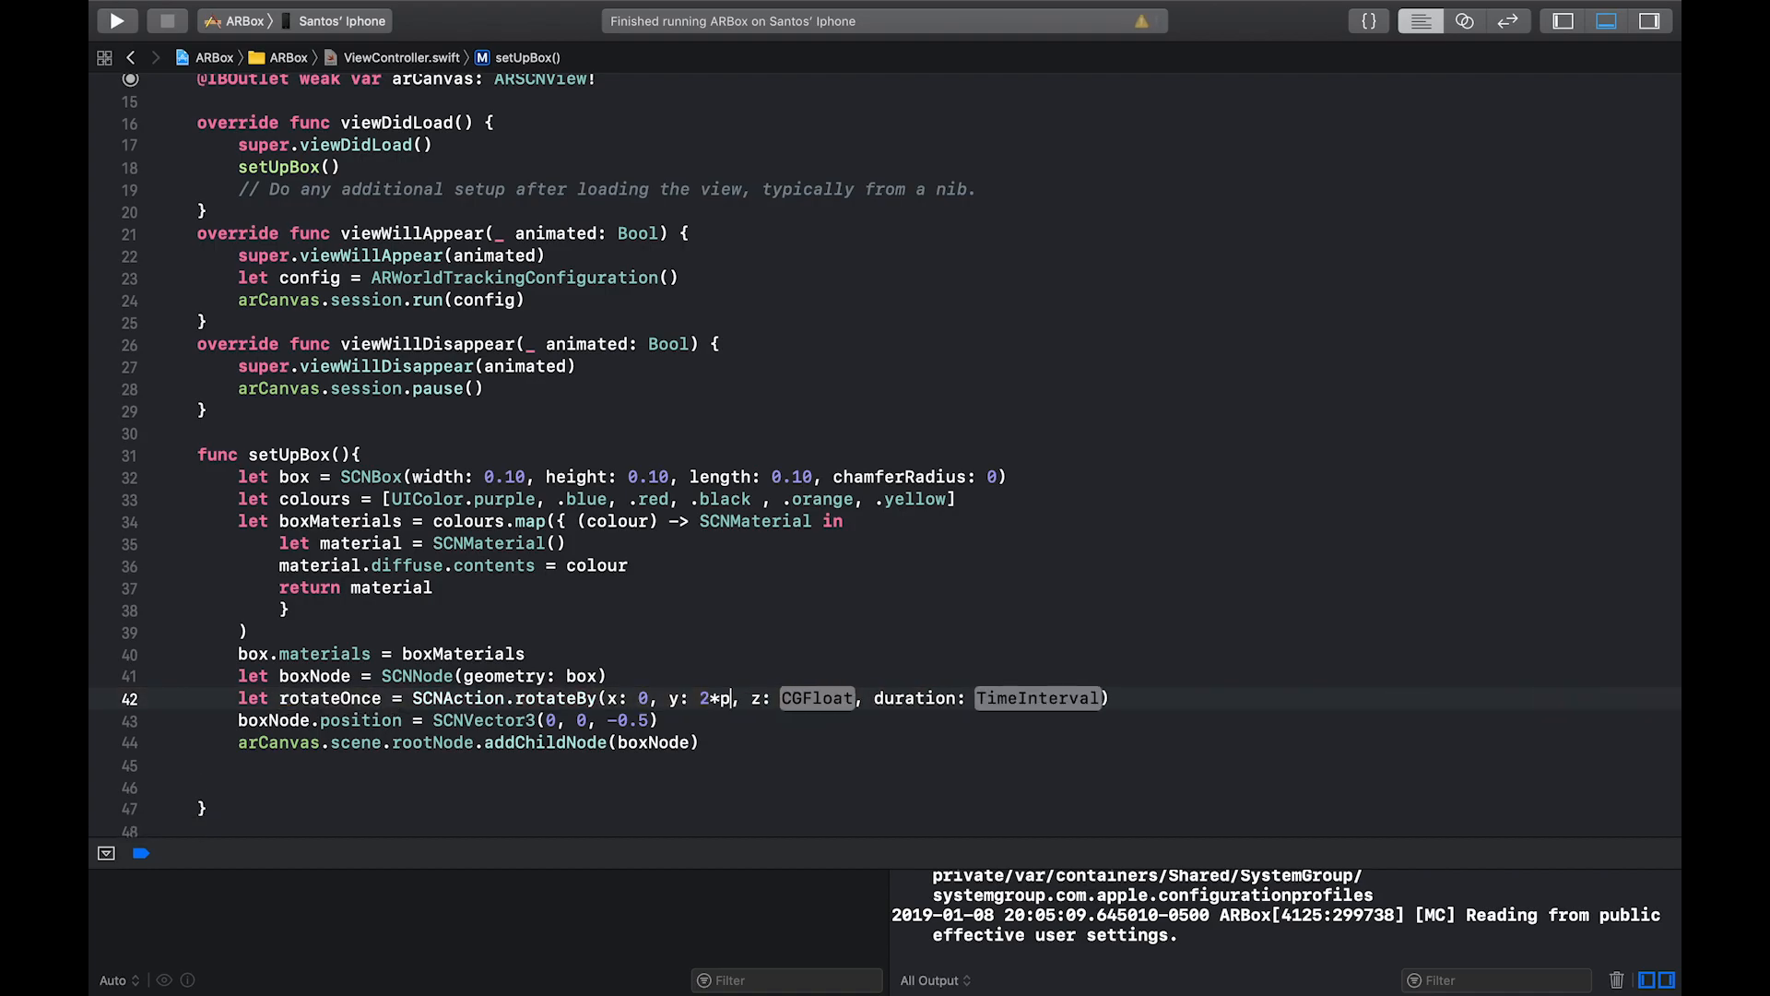
{"action": "type", "text": "CGFloat."}
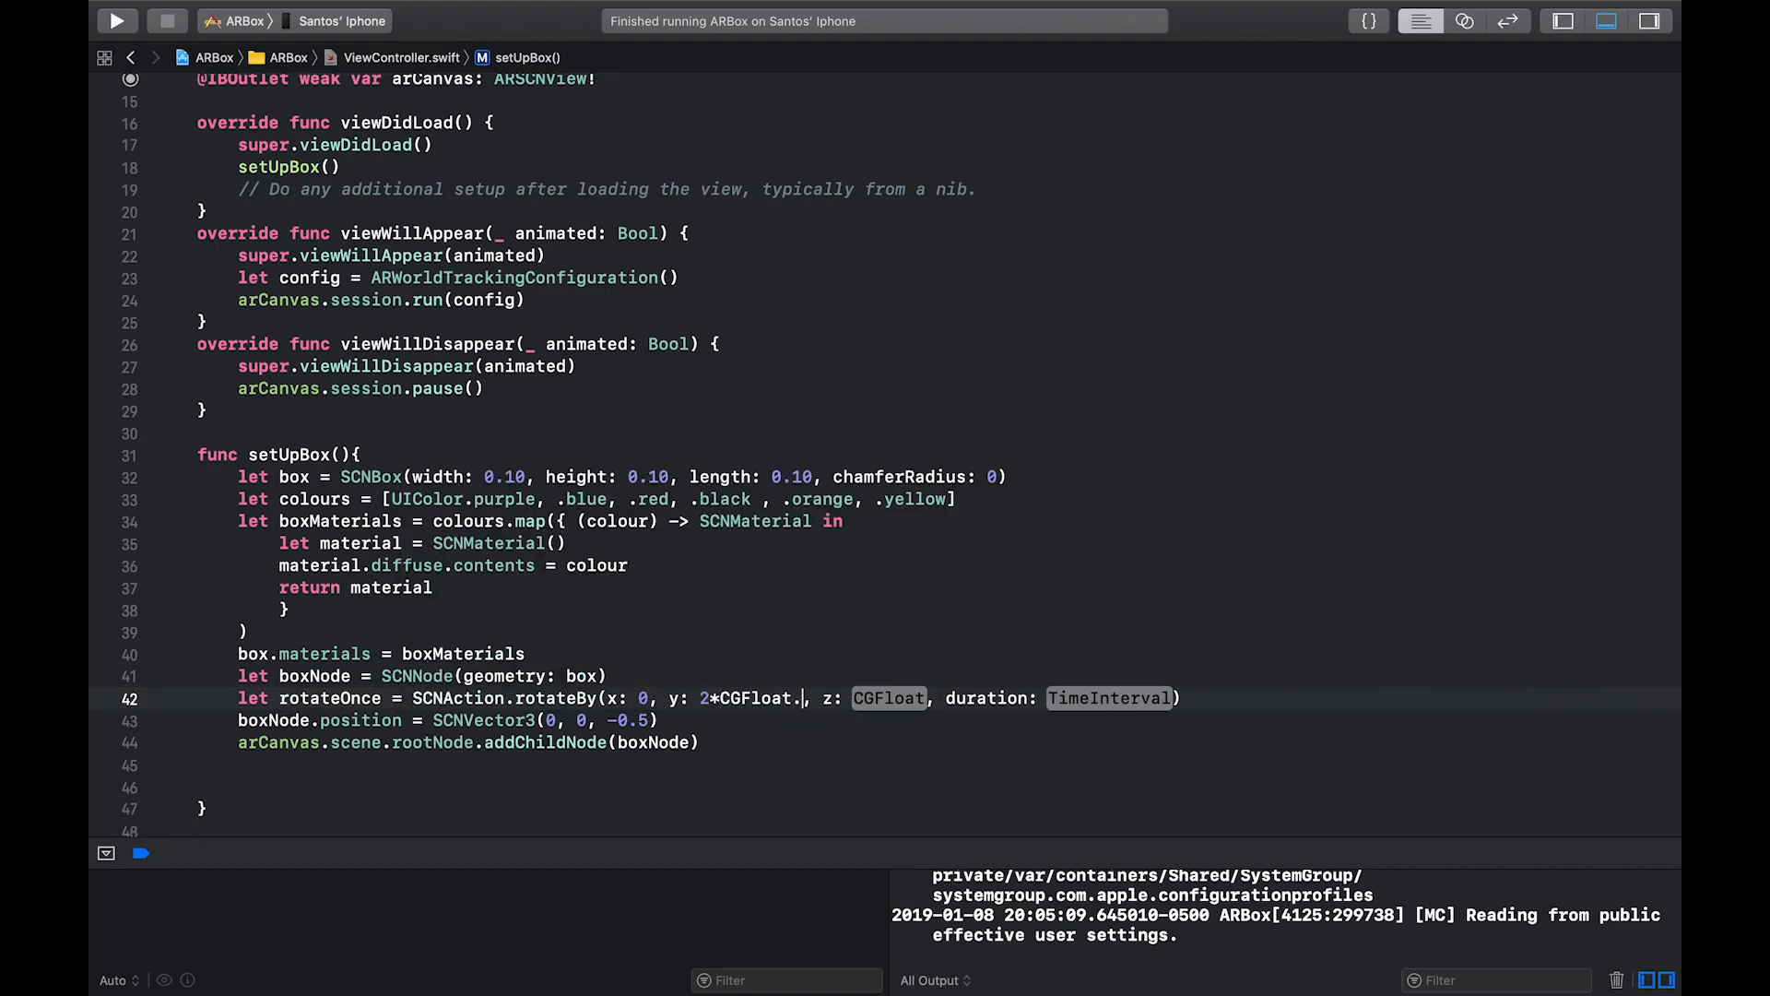
{"action": "type", "text": ".pi"}
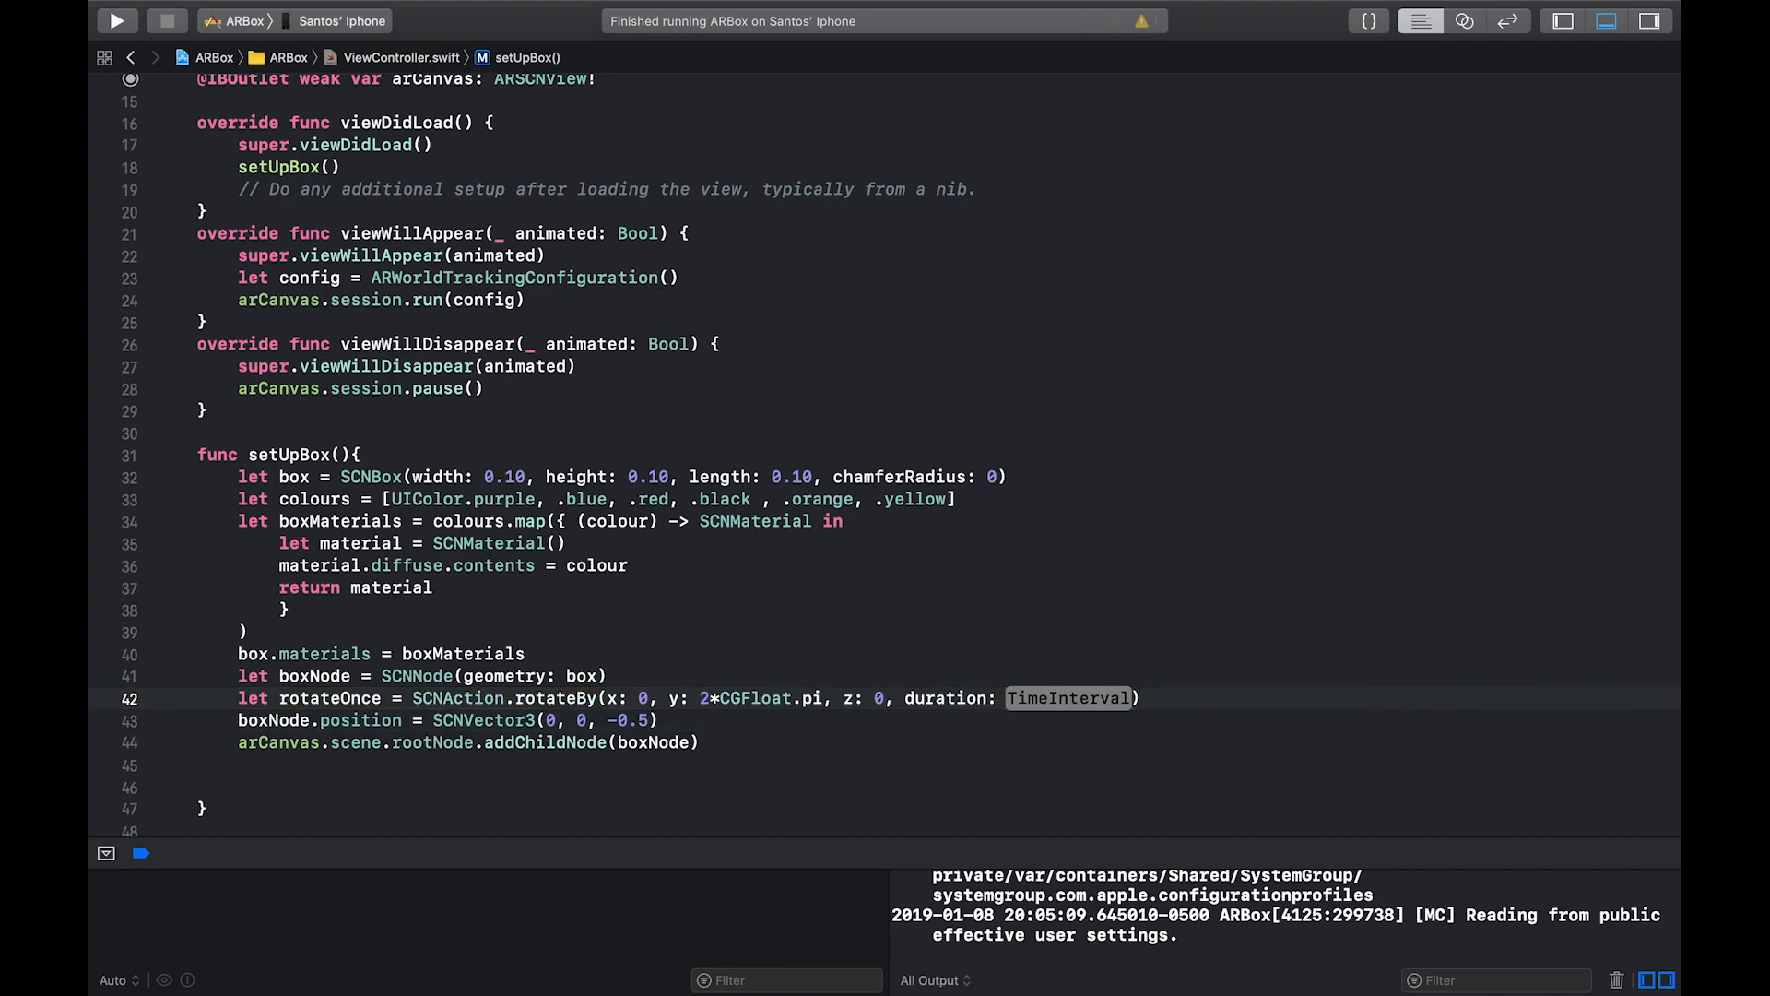
{"action": "double_click", "coordinate": [1068, 697]}
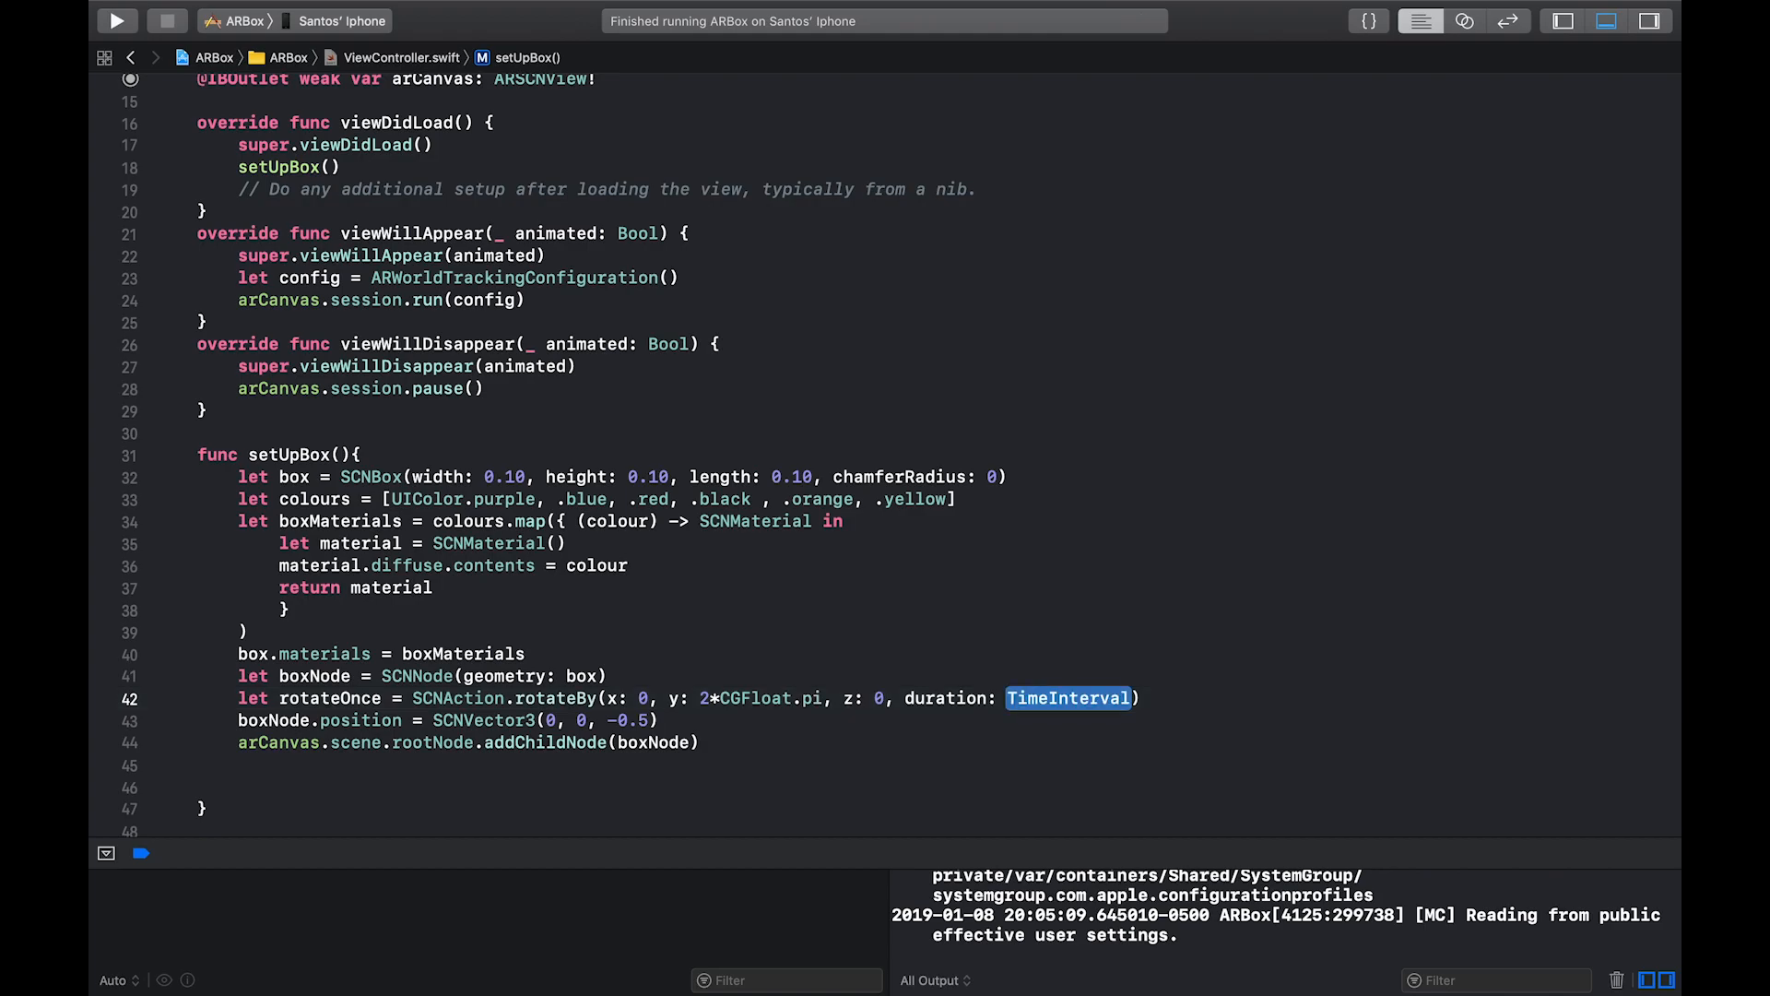
{"action": "type", "text": "3"}
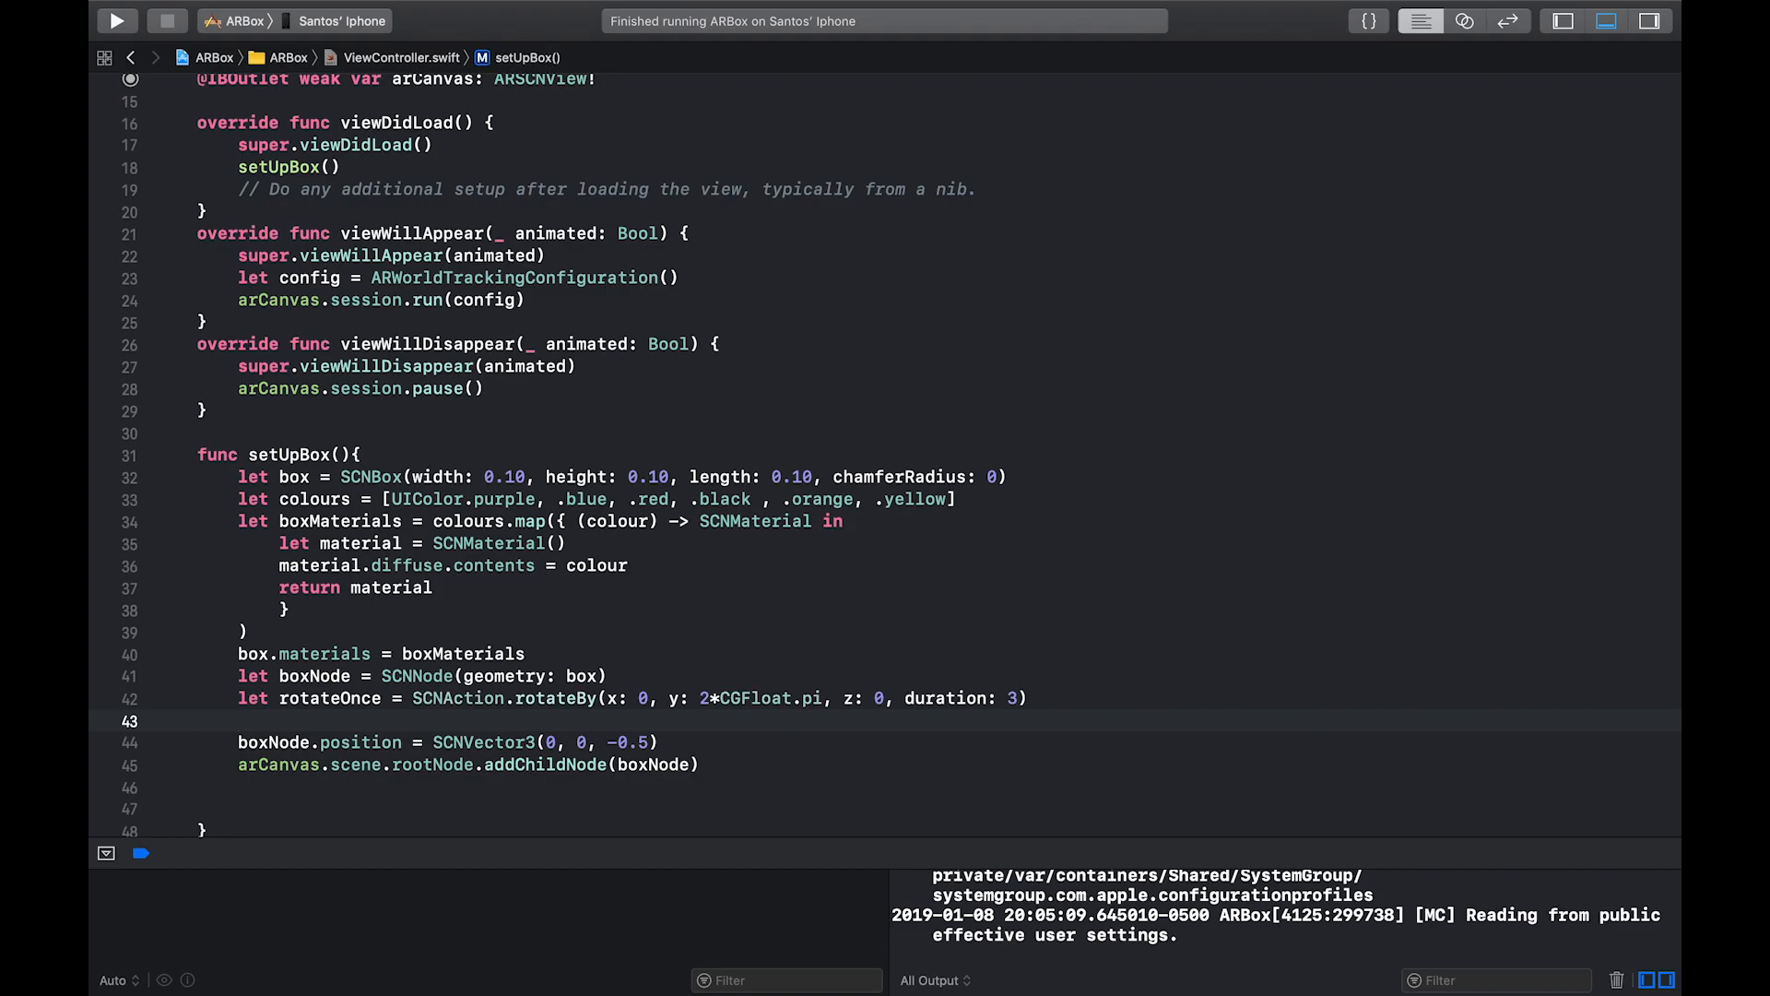
{"action": "left_click", "coordinate": [238, 721]}
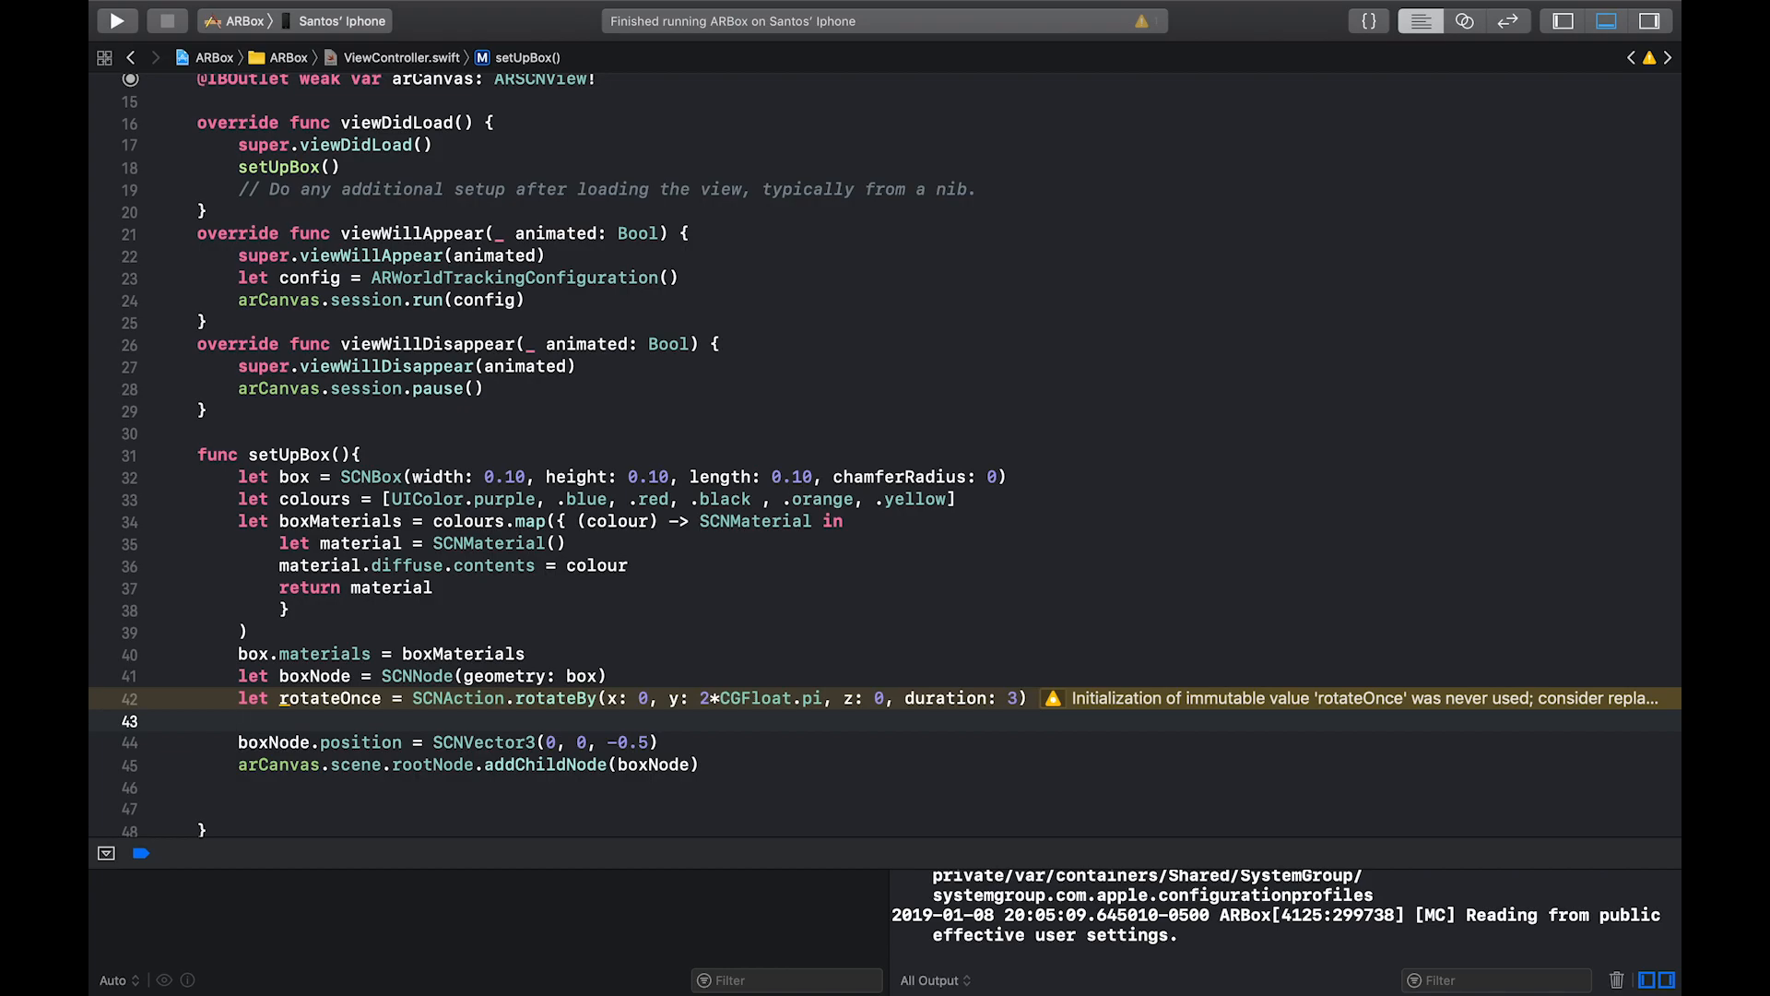
Declare let rotateForever = SCNAction.repeatForever(rotateOnce) and begin a box line below
{"action": "type", "text": "let r"}
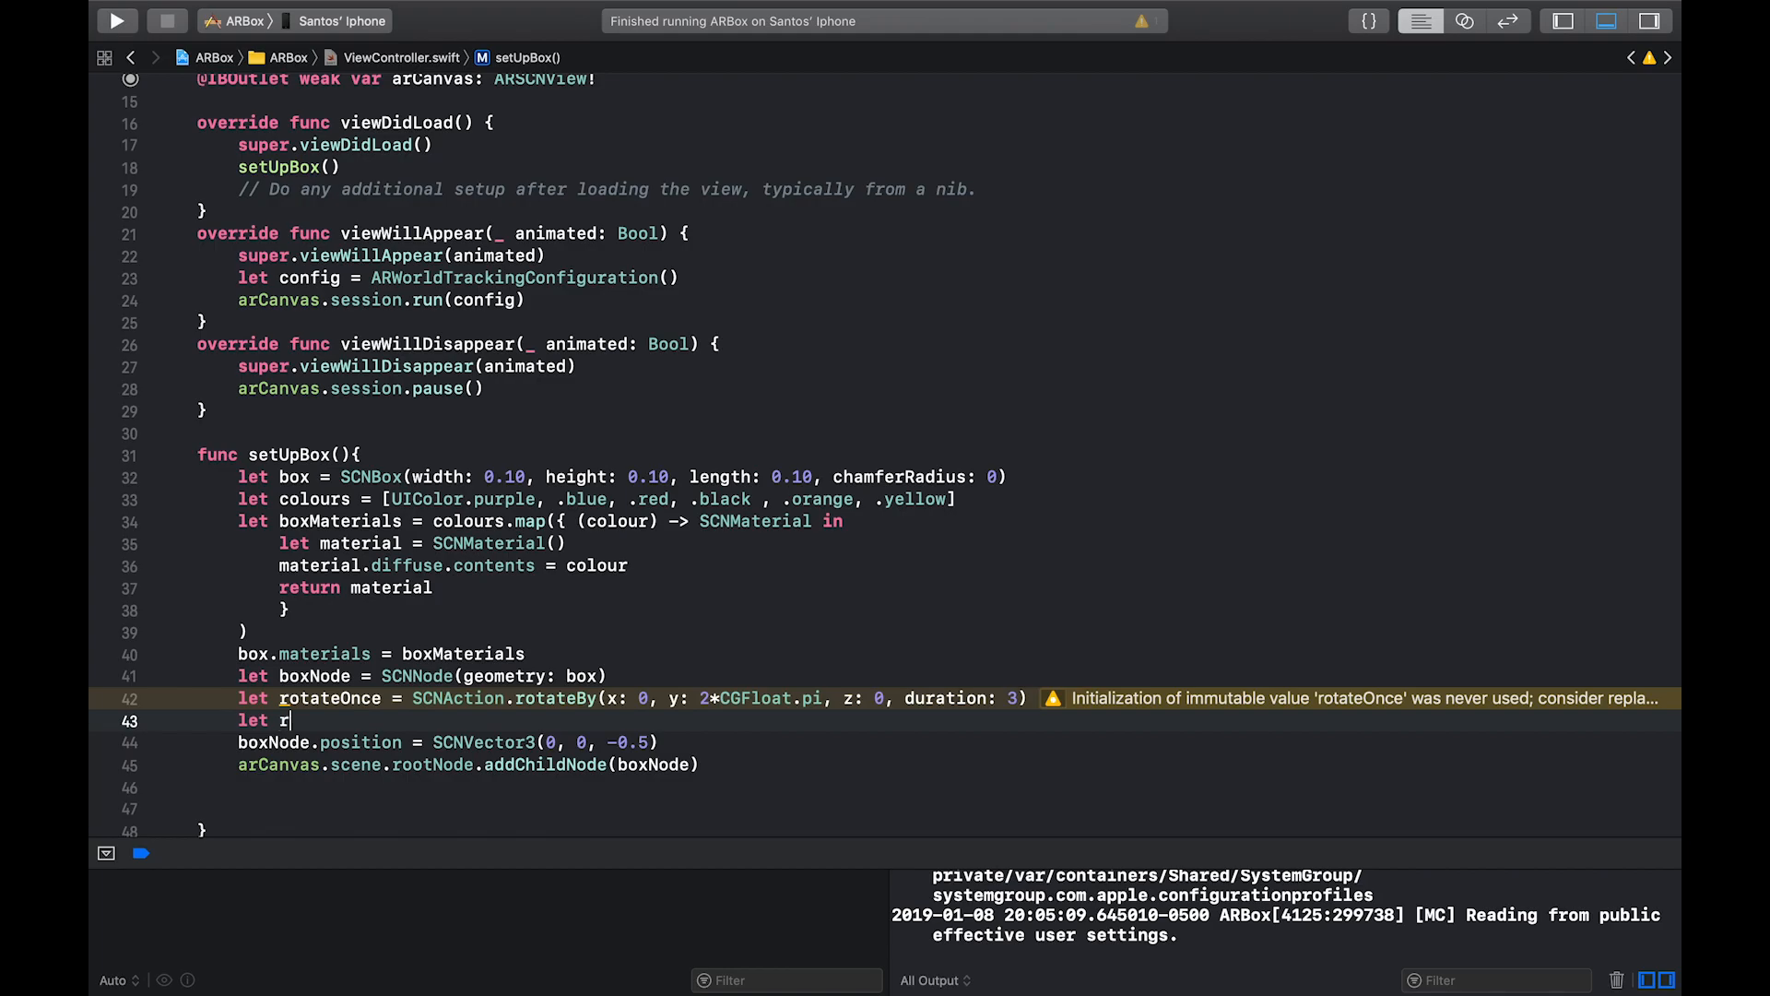
{"action": "type", "text": "otateForever ="}
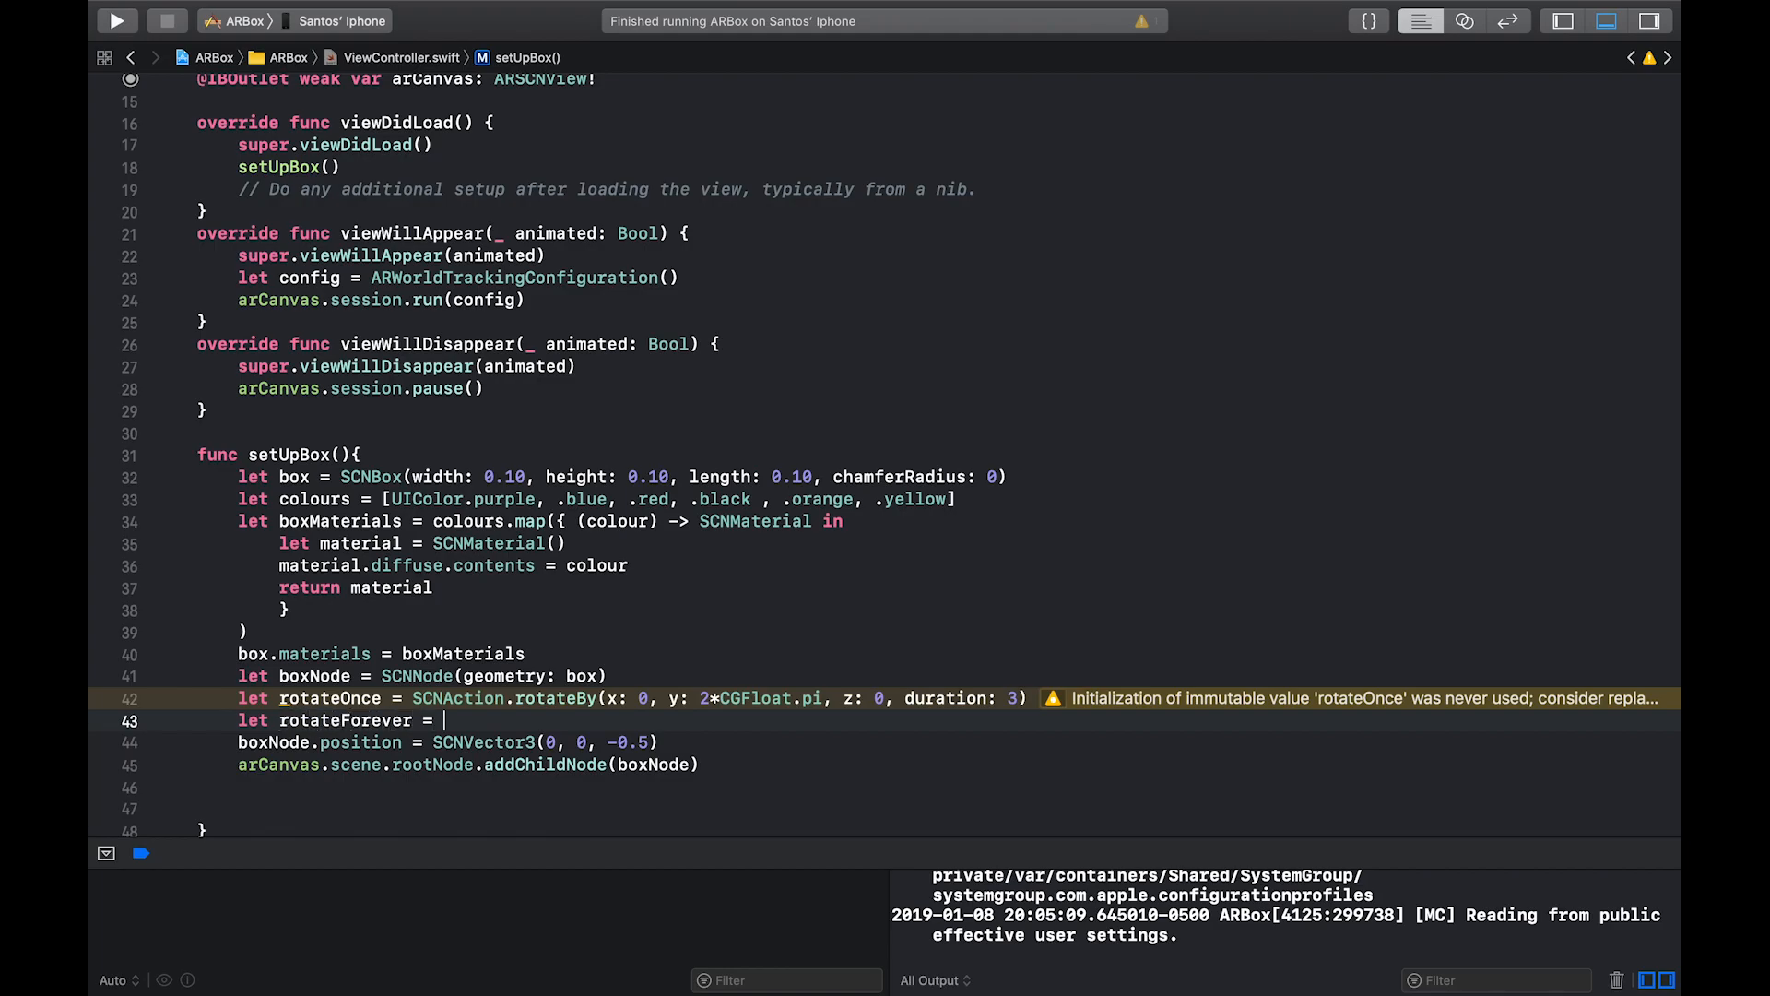
{"action": "type", "text": "sC"}
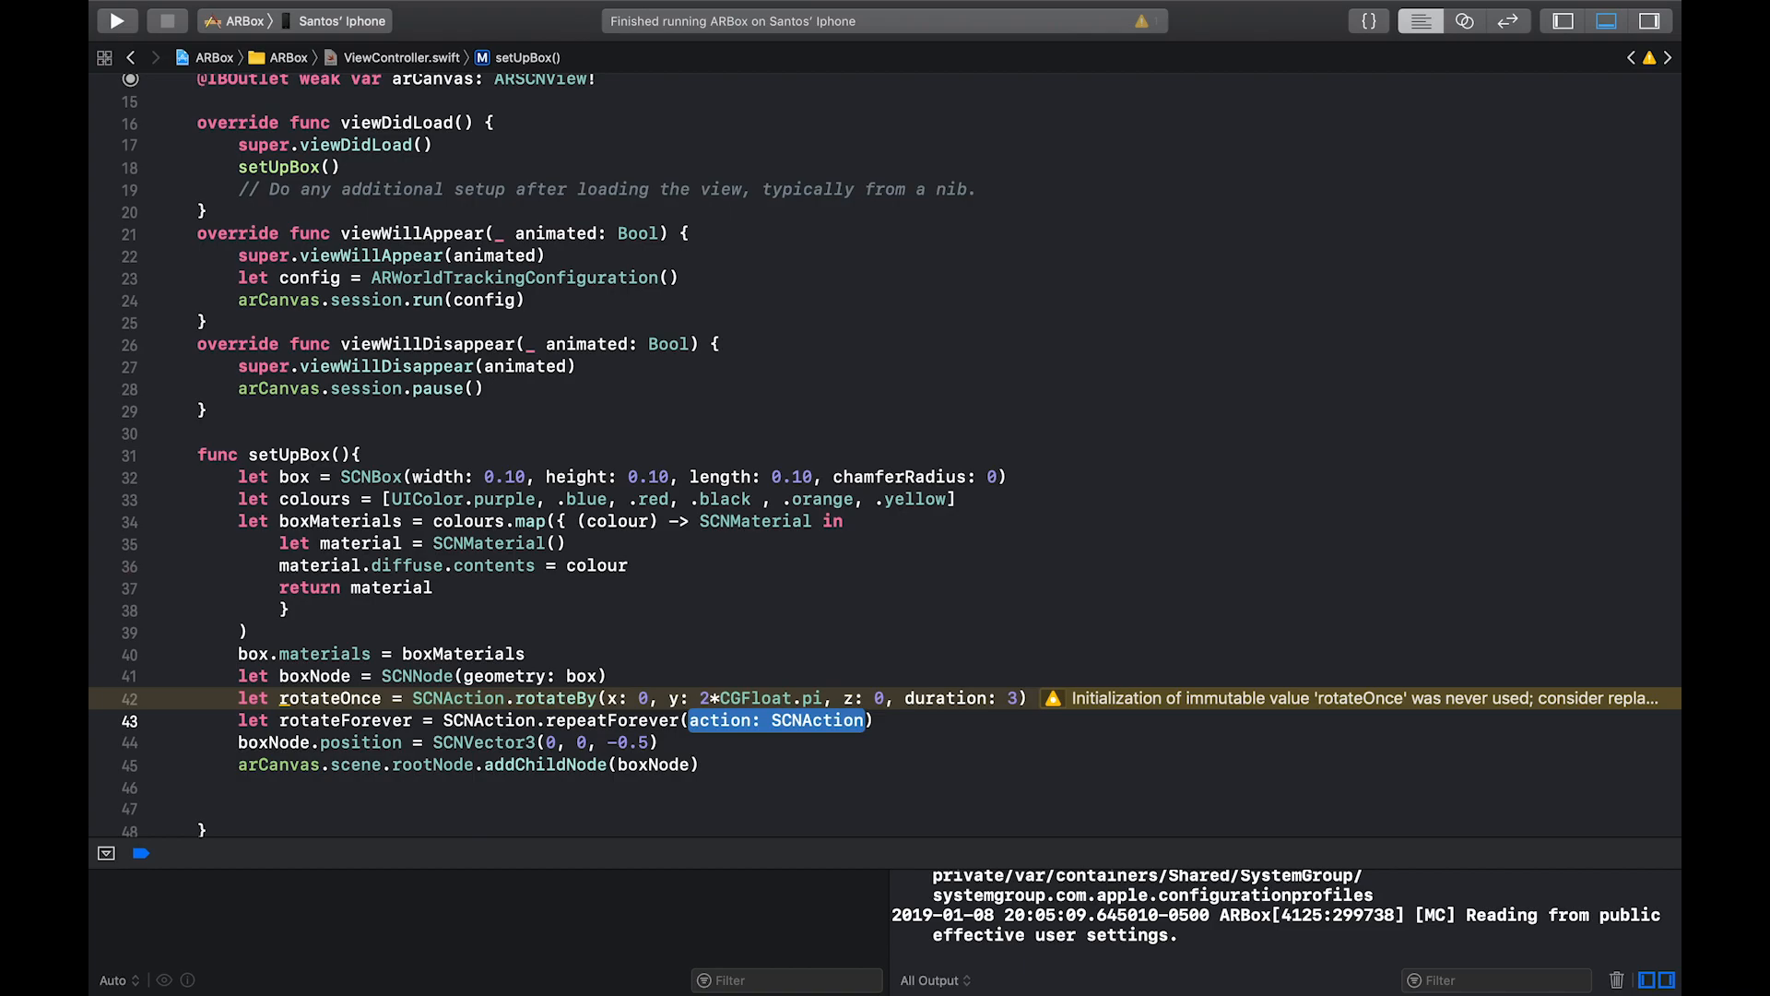
{"action": "type", "text": "rotateOnce"}
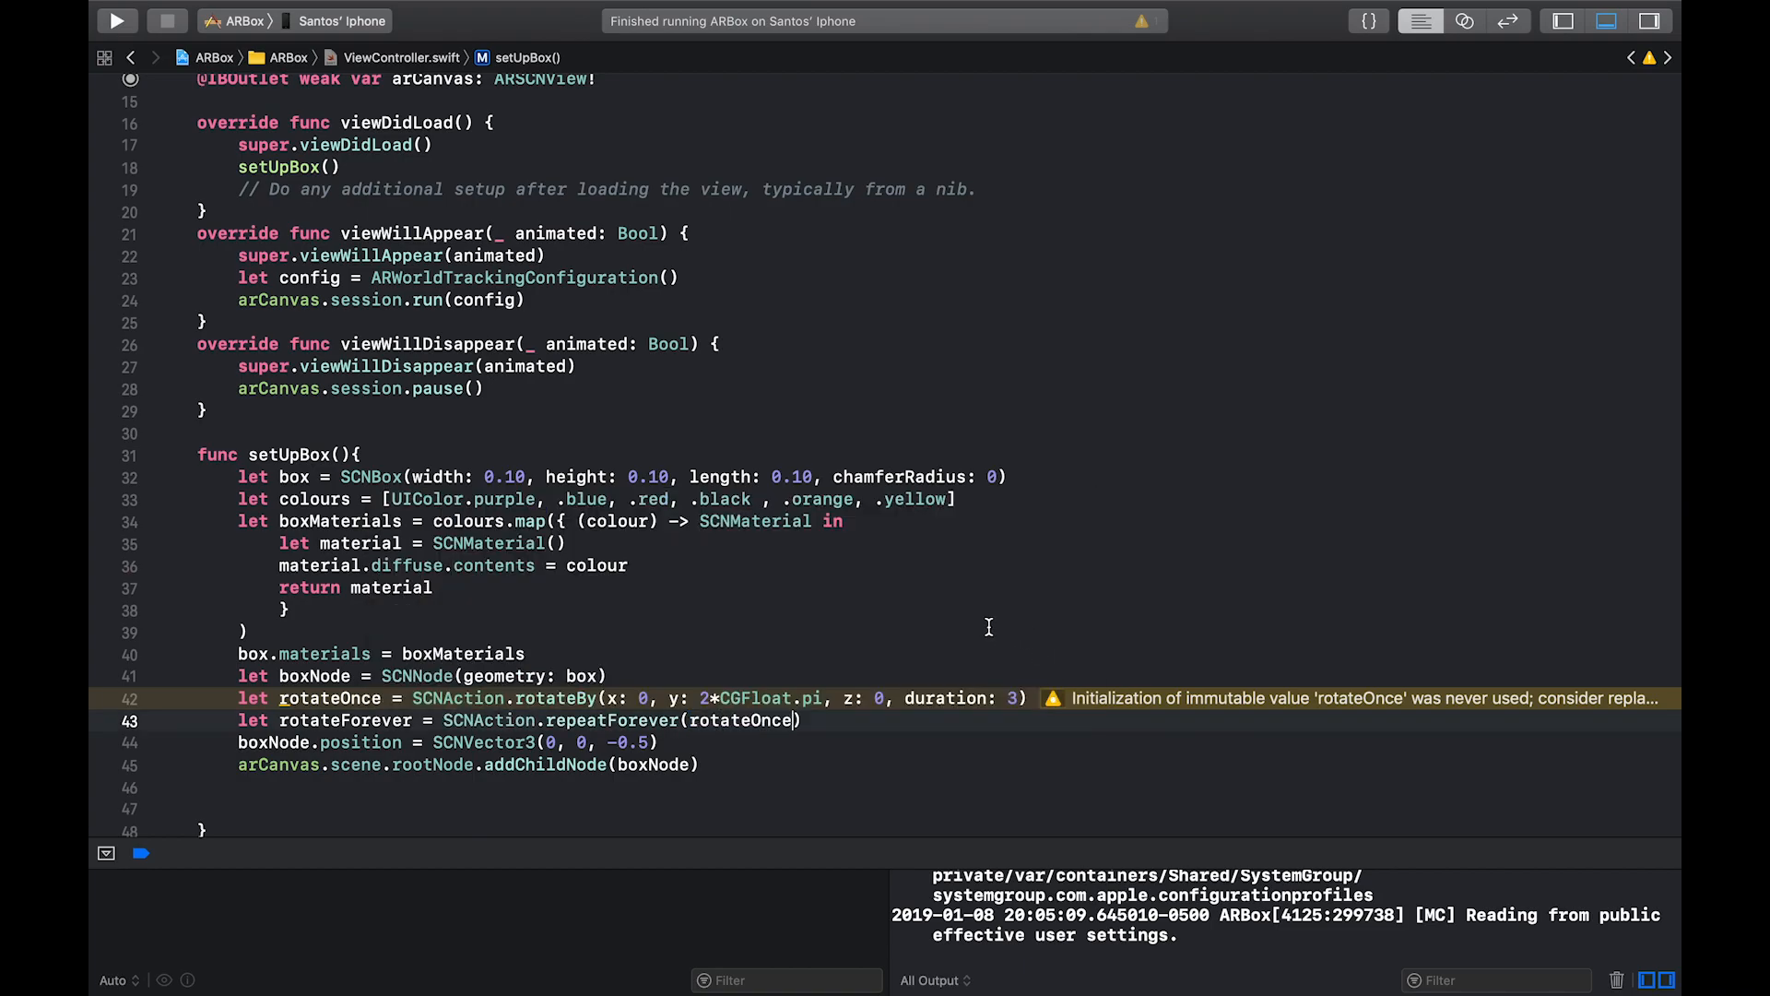
{"action": "mouse_move", "coordinate": [767, 697]}
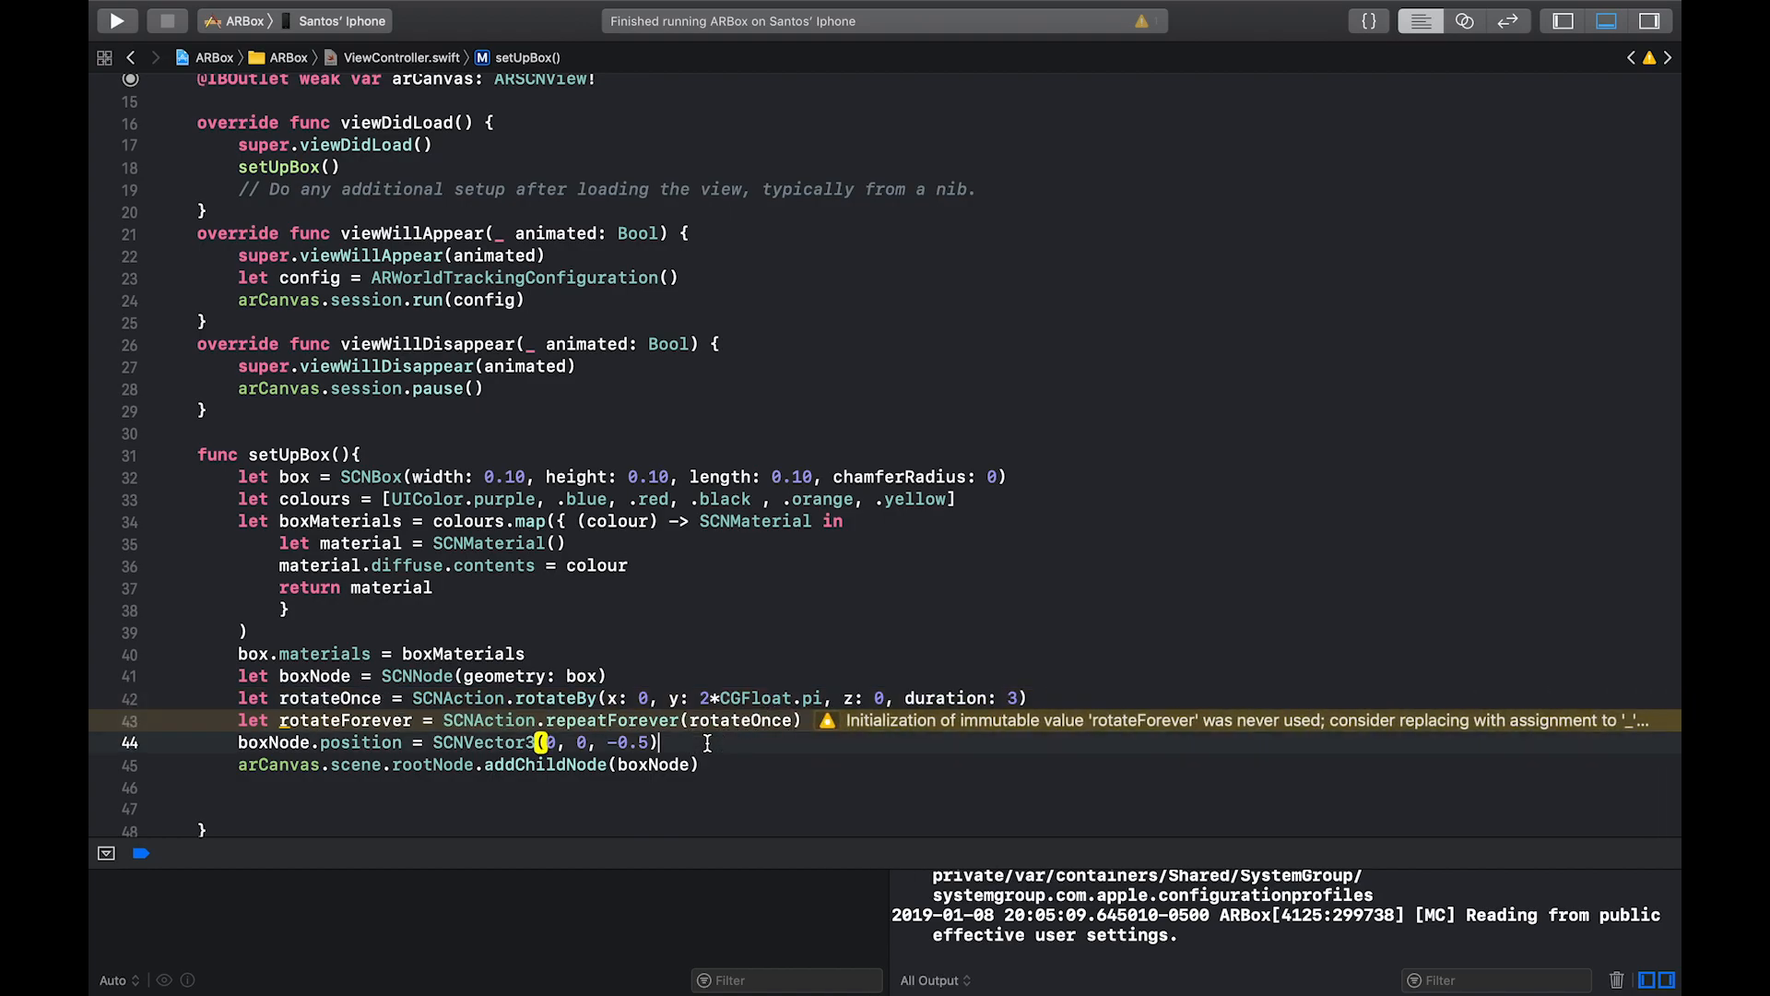
{"action": "type", "text": "bo"}
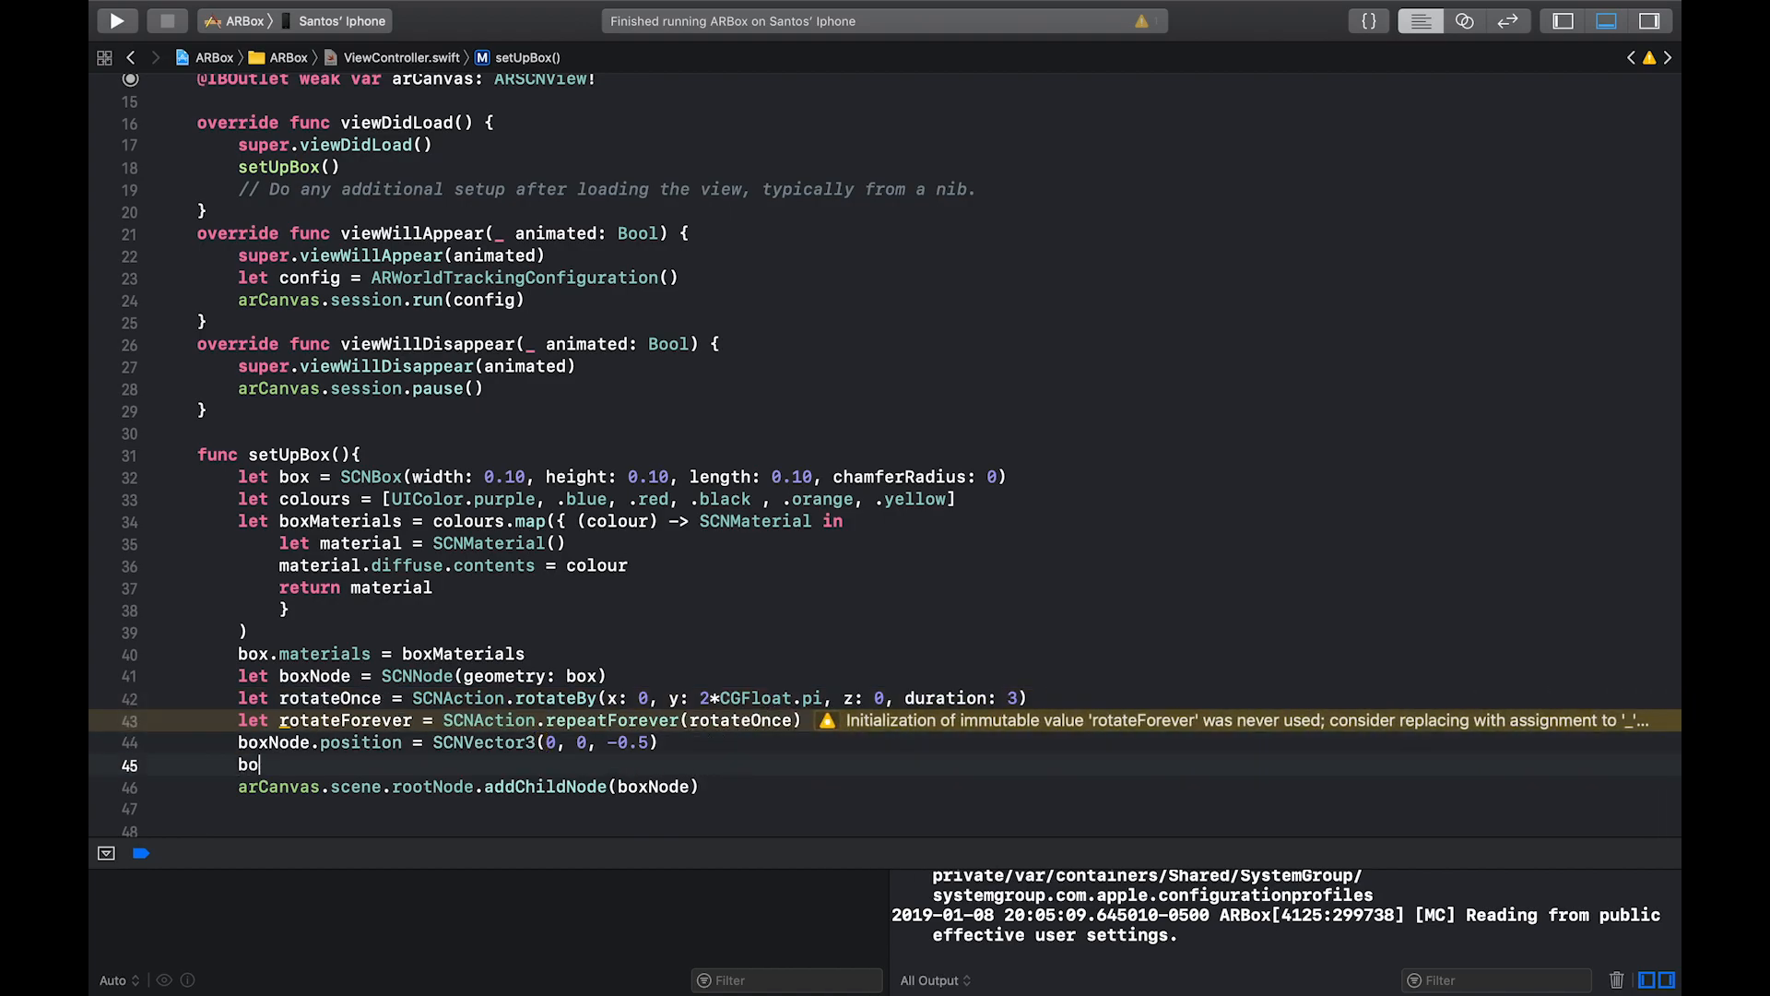